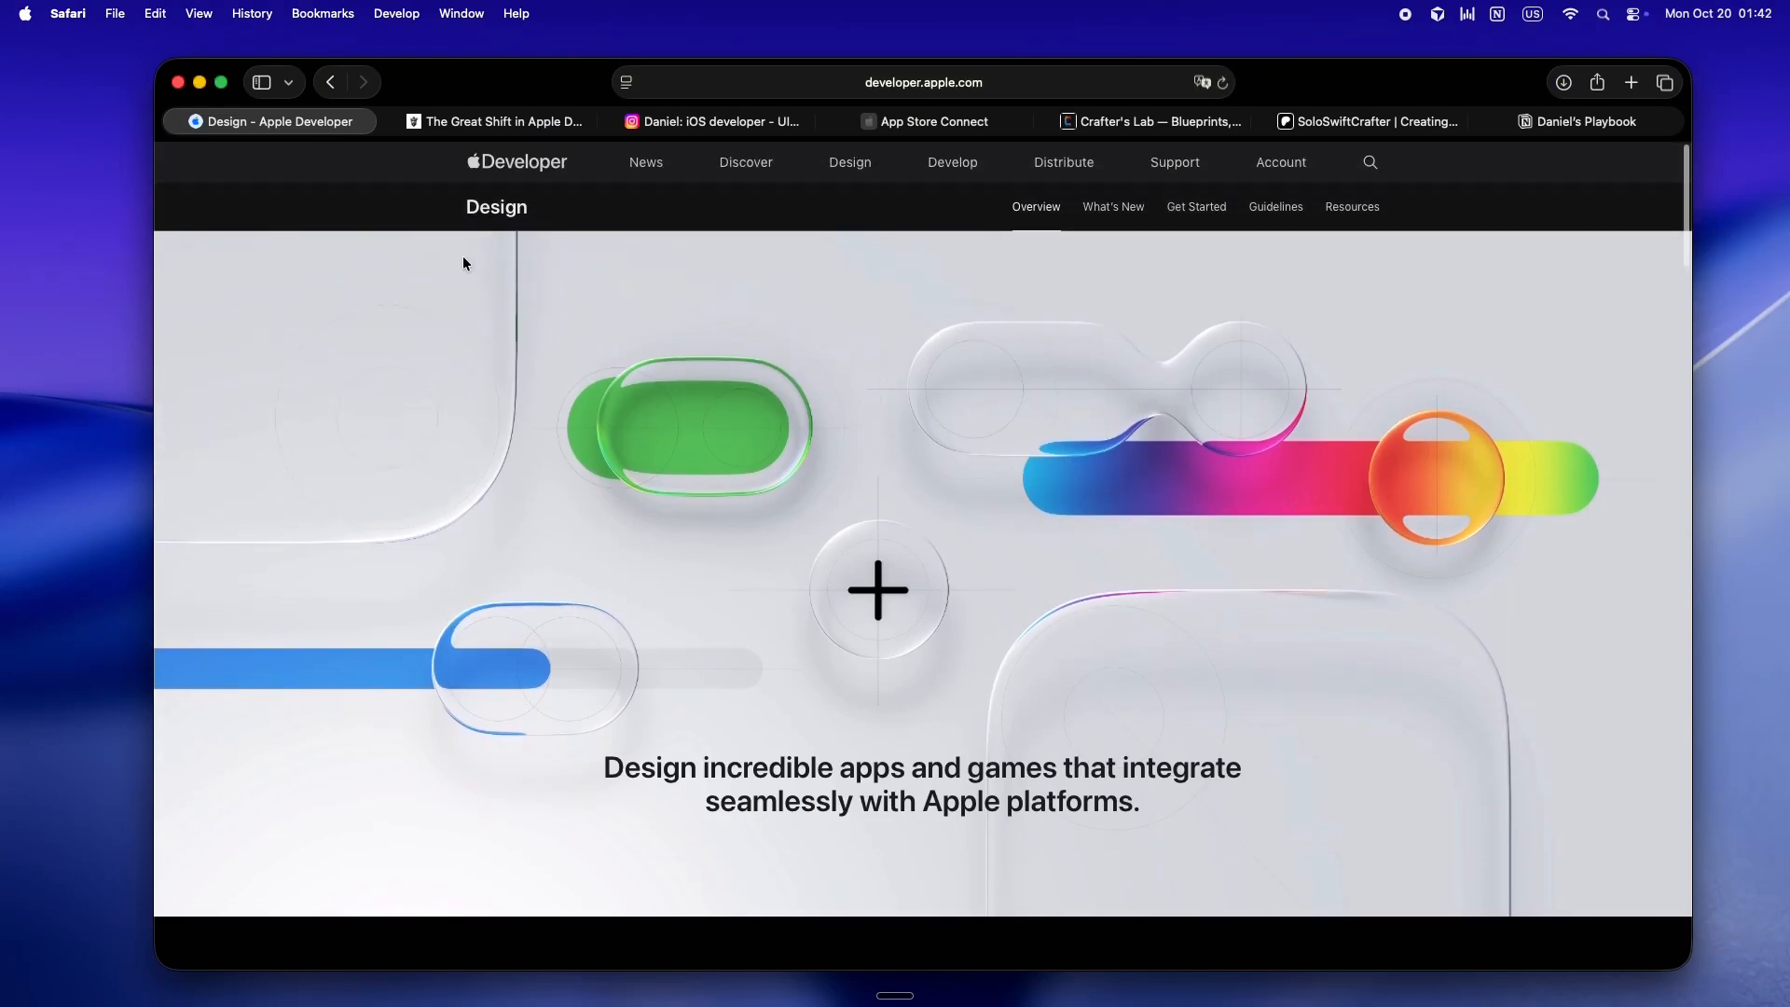
Switch to 'The Great Shift in Apple Development' and read down to 'Snippets, Widgets, Intents: Oh My!'.
click(494, 121)
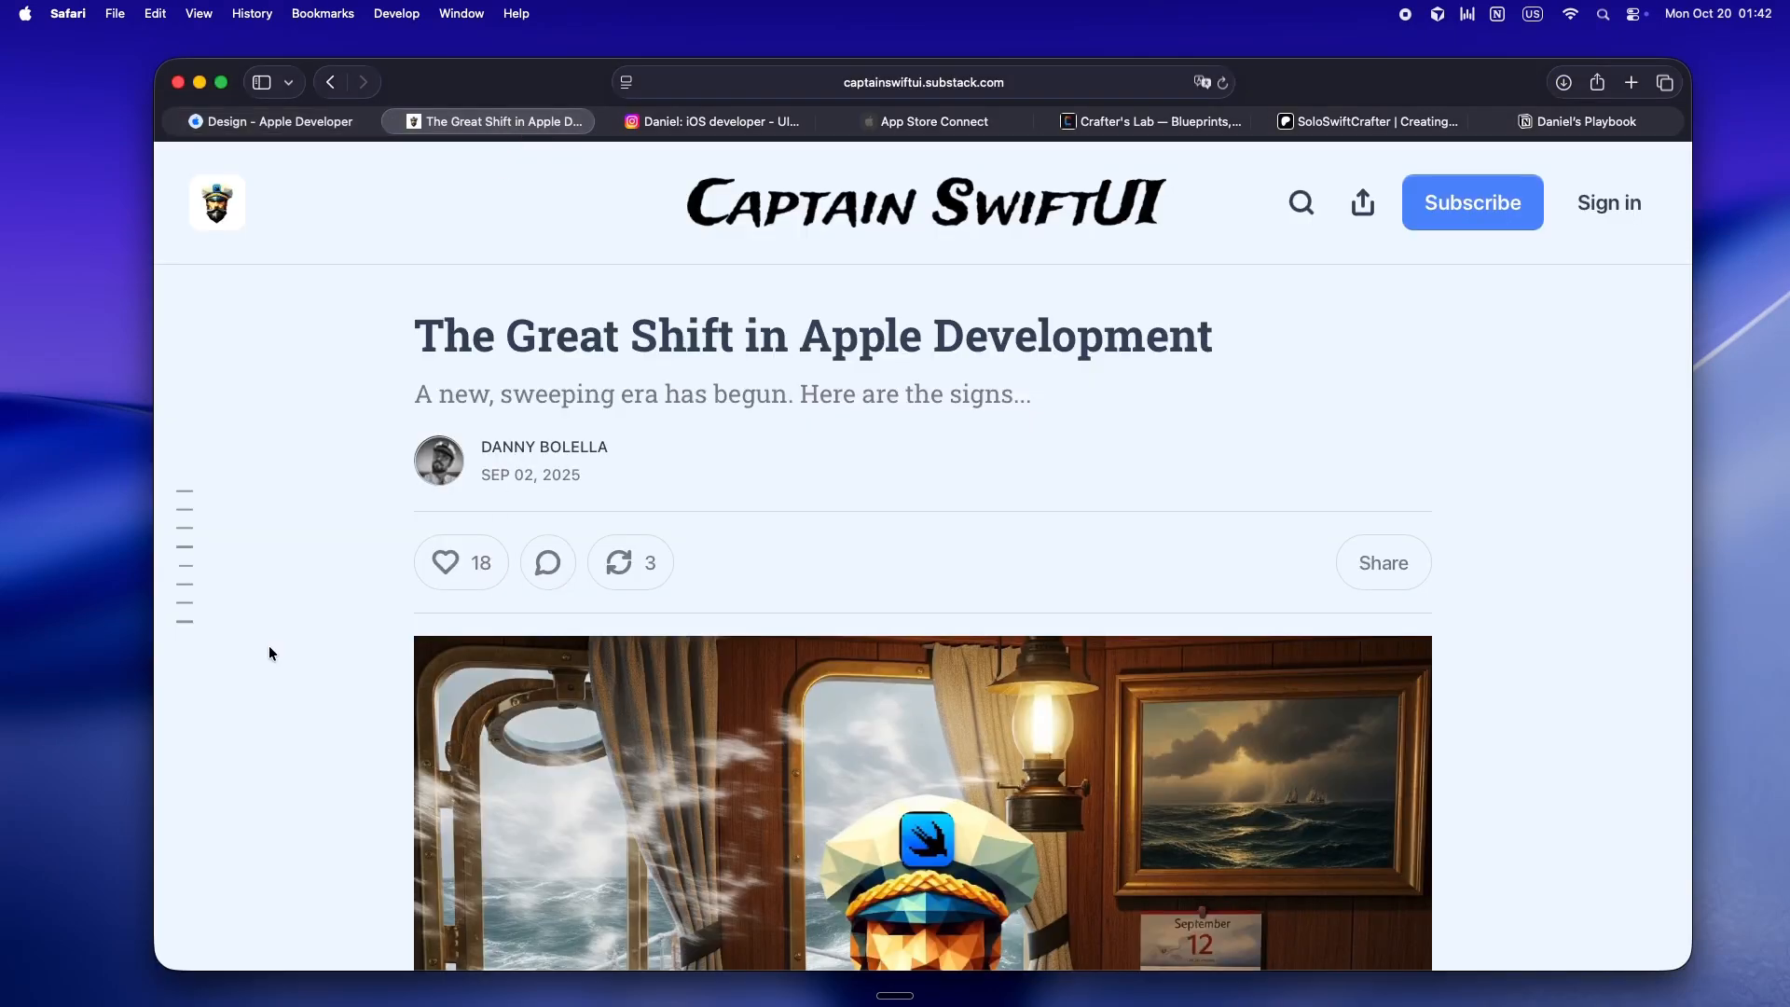
mouse_move(242, 721)
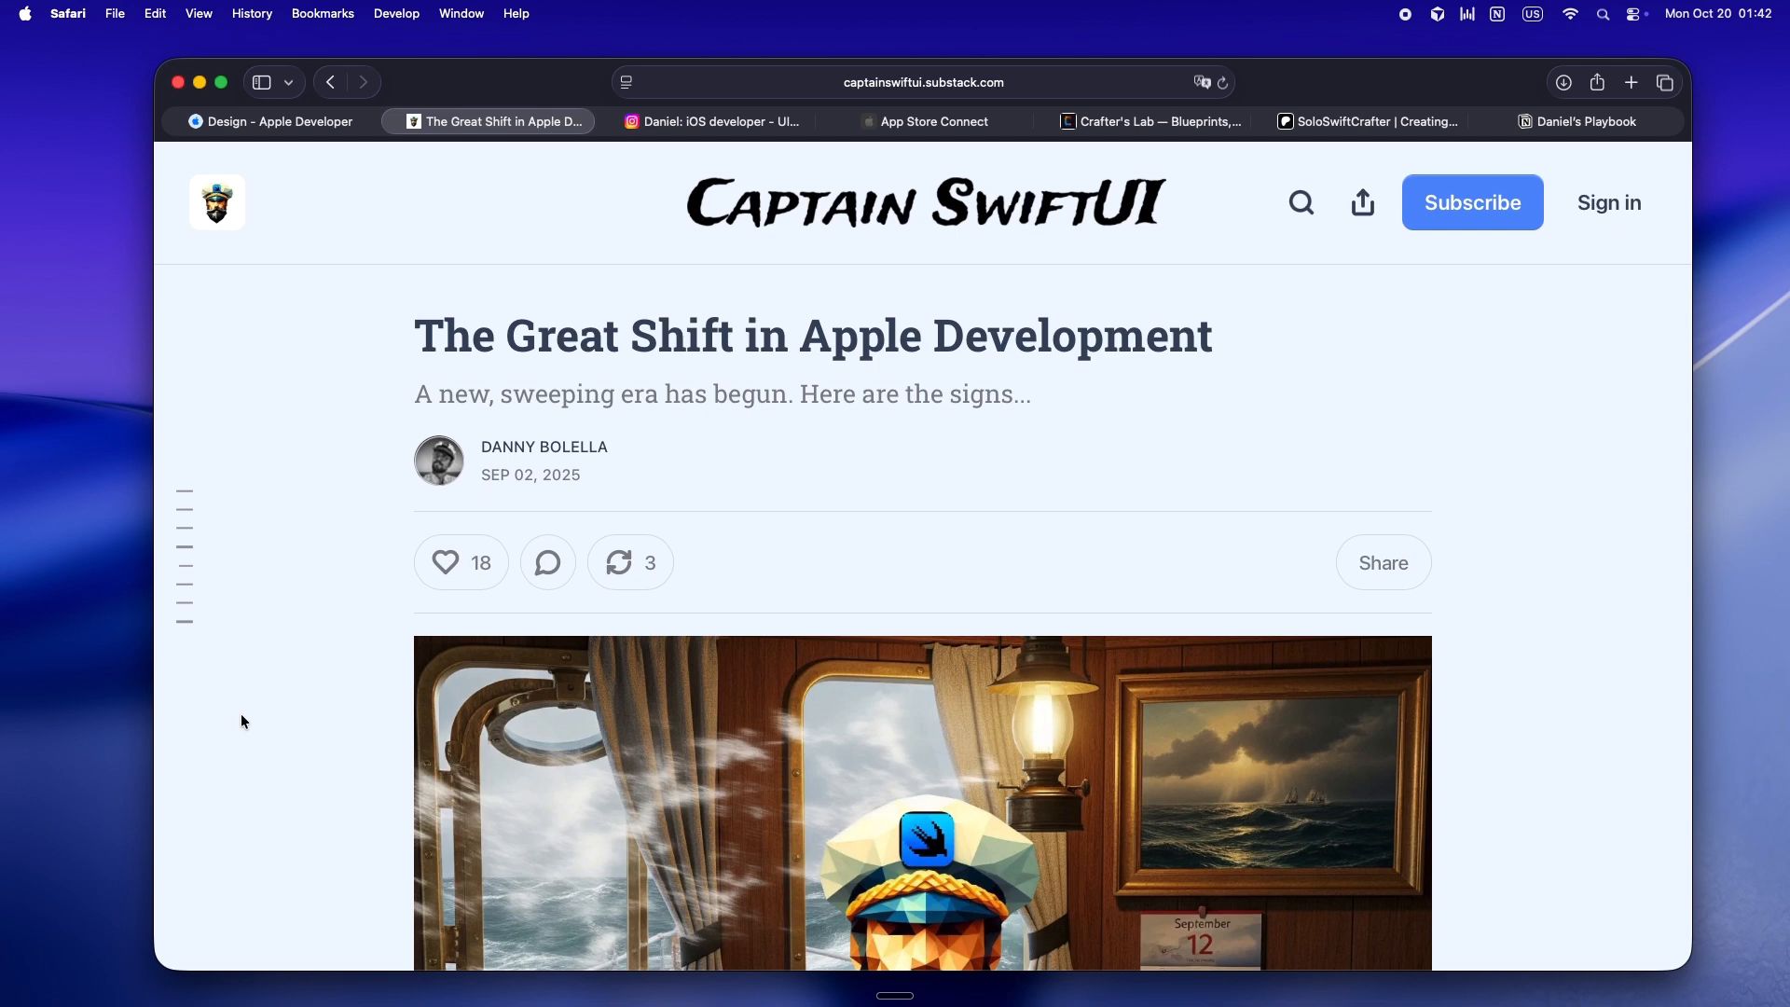
scroll(down, 3)
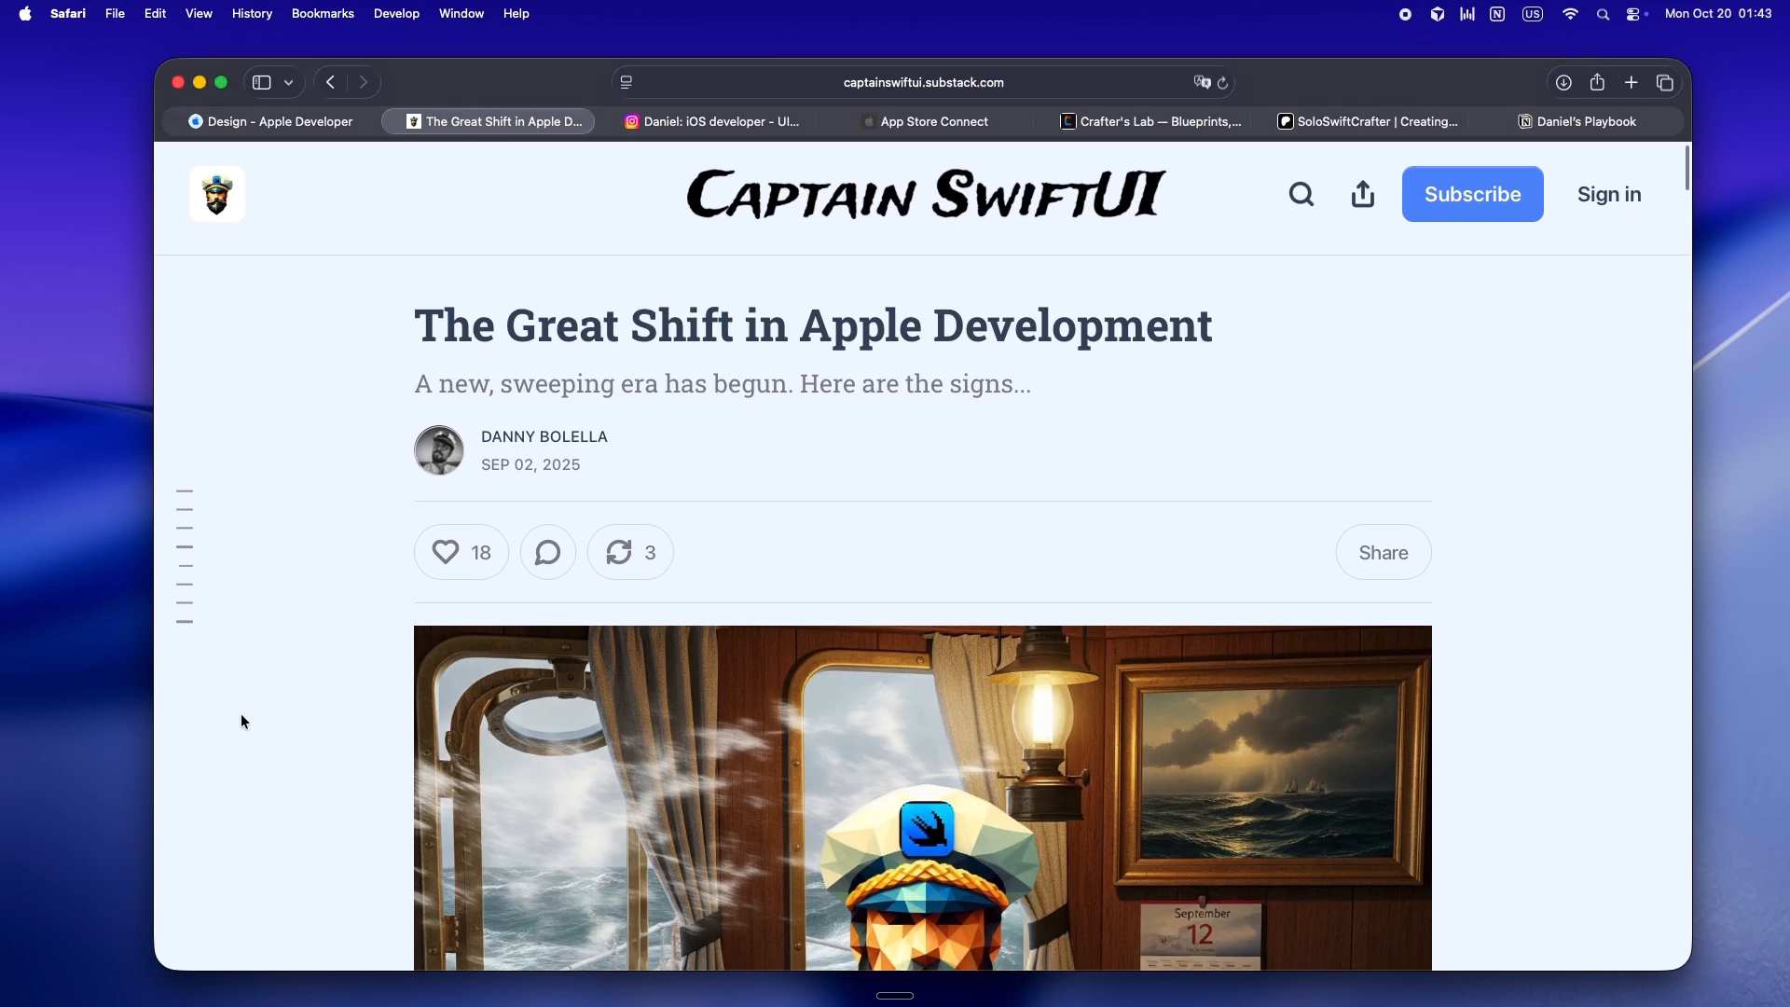
scroll(down, 3)
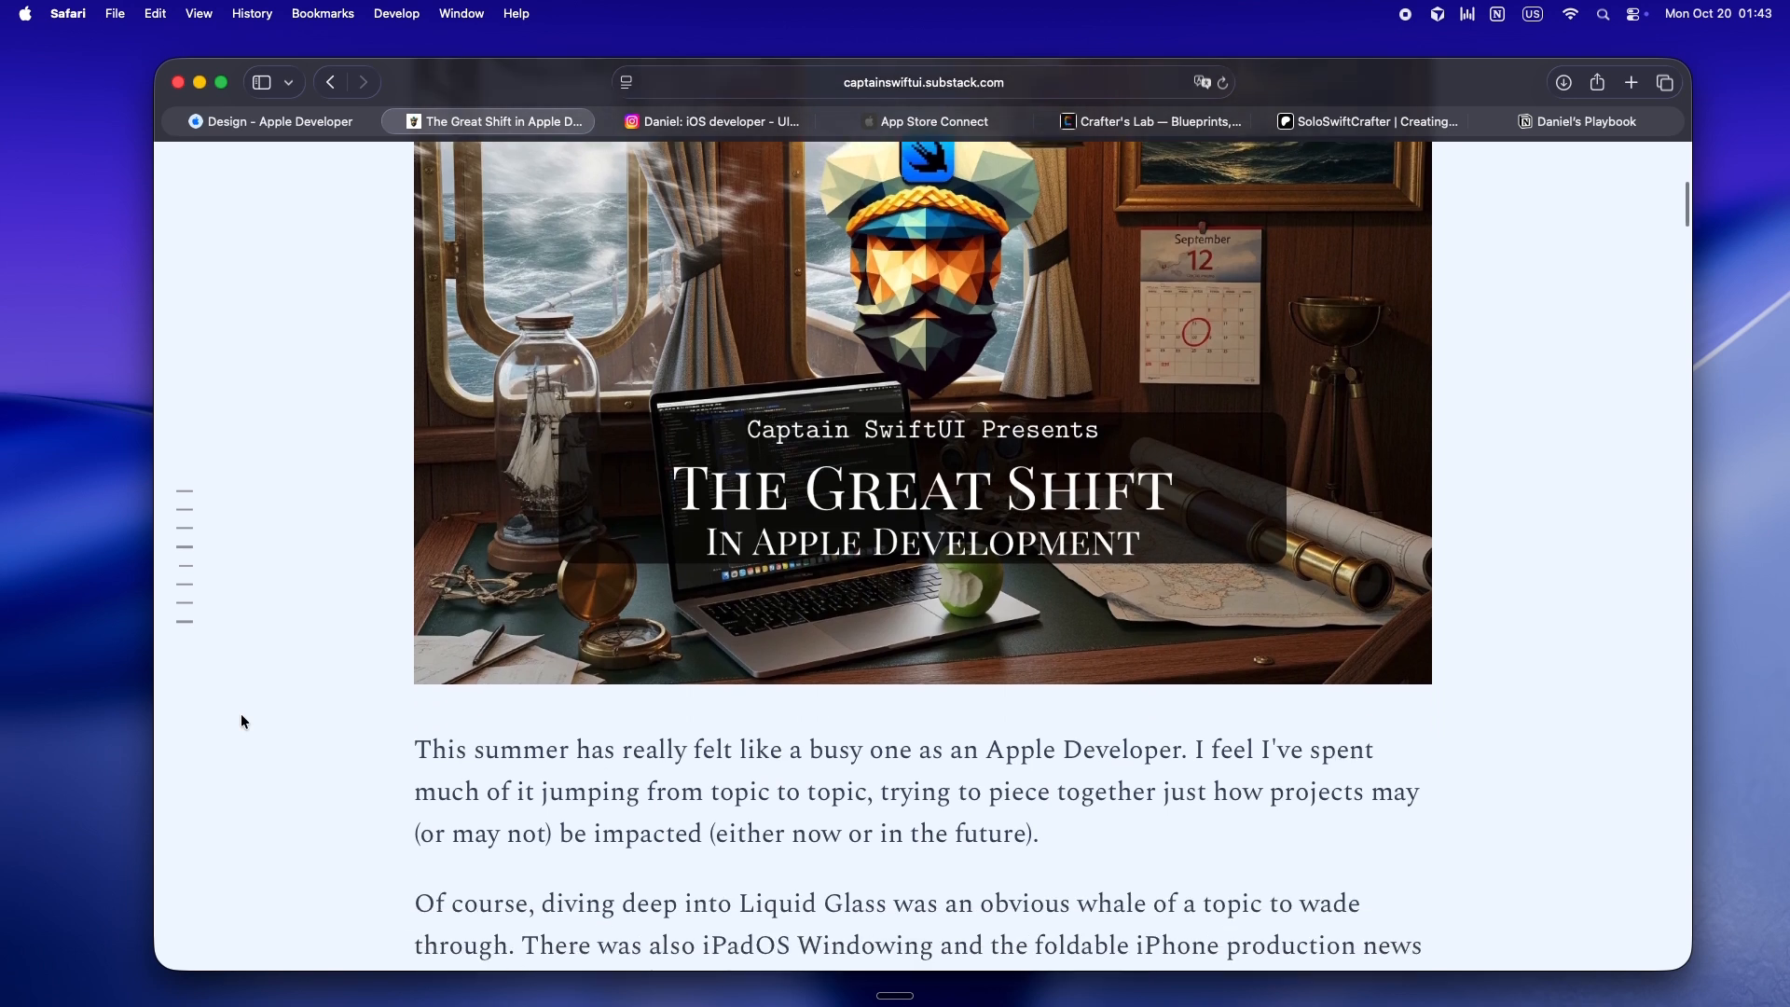
scroll(down, 3)
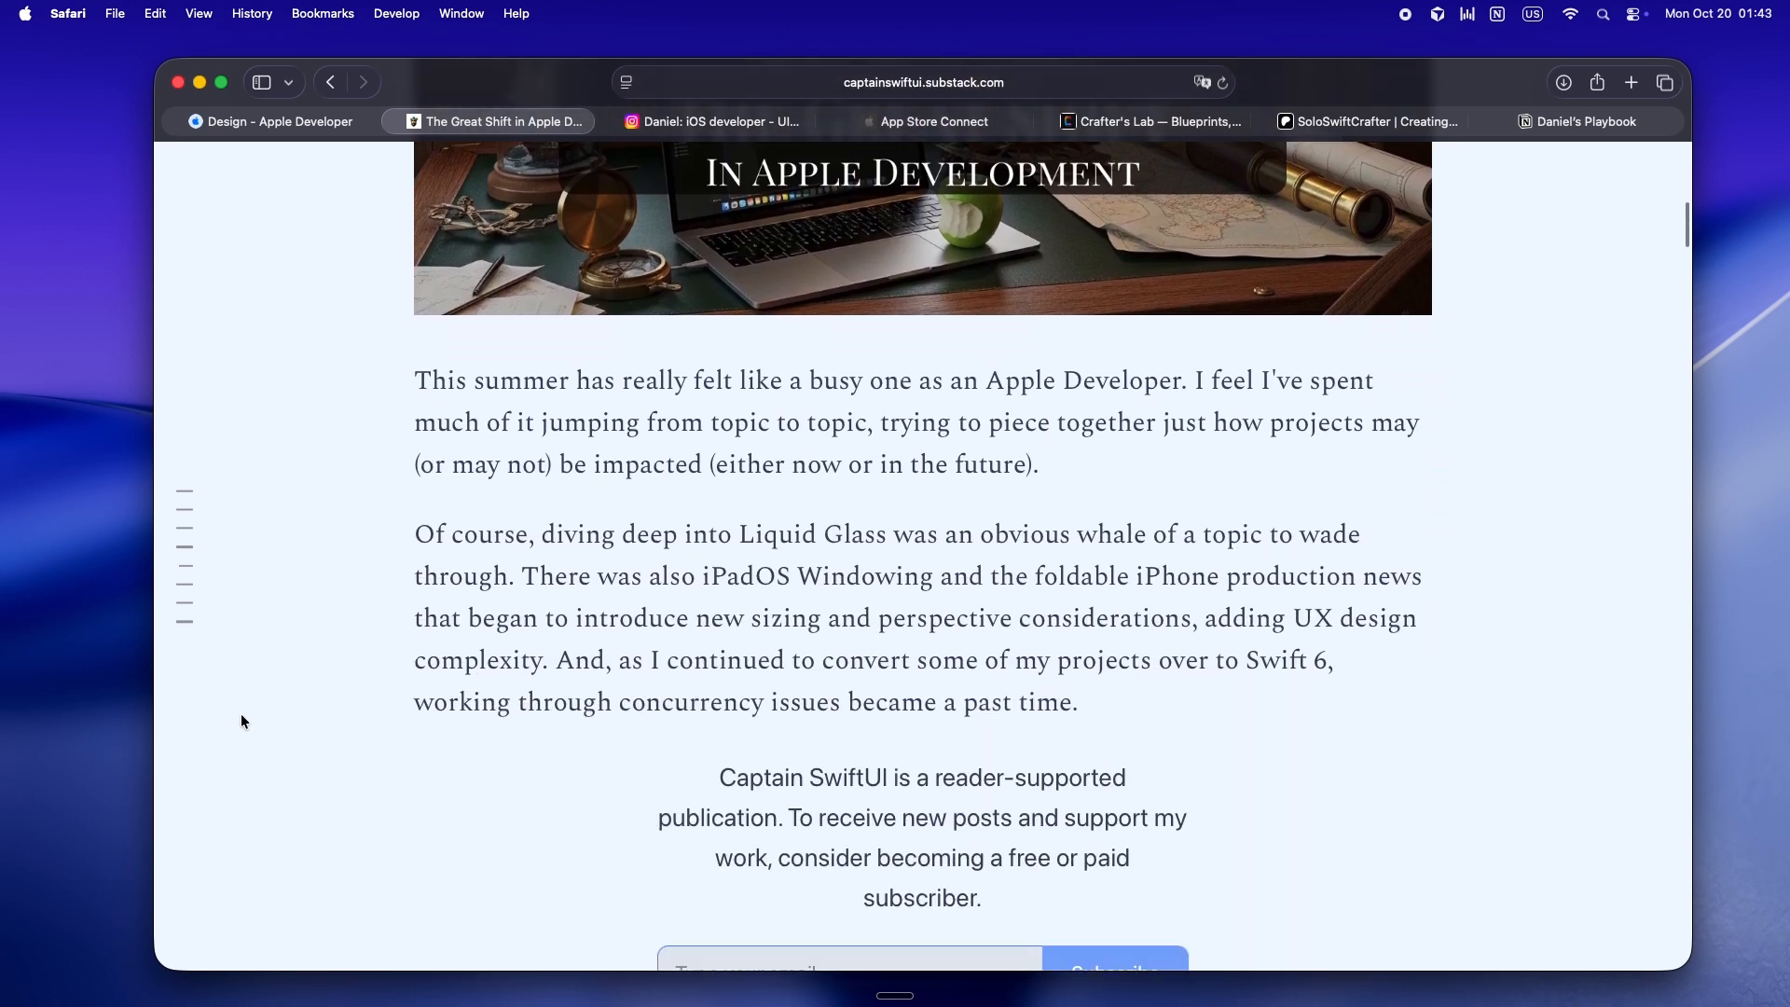
scroll(up, 3)
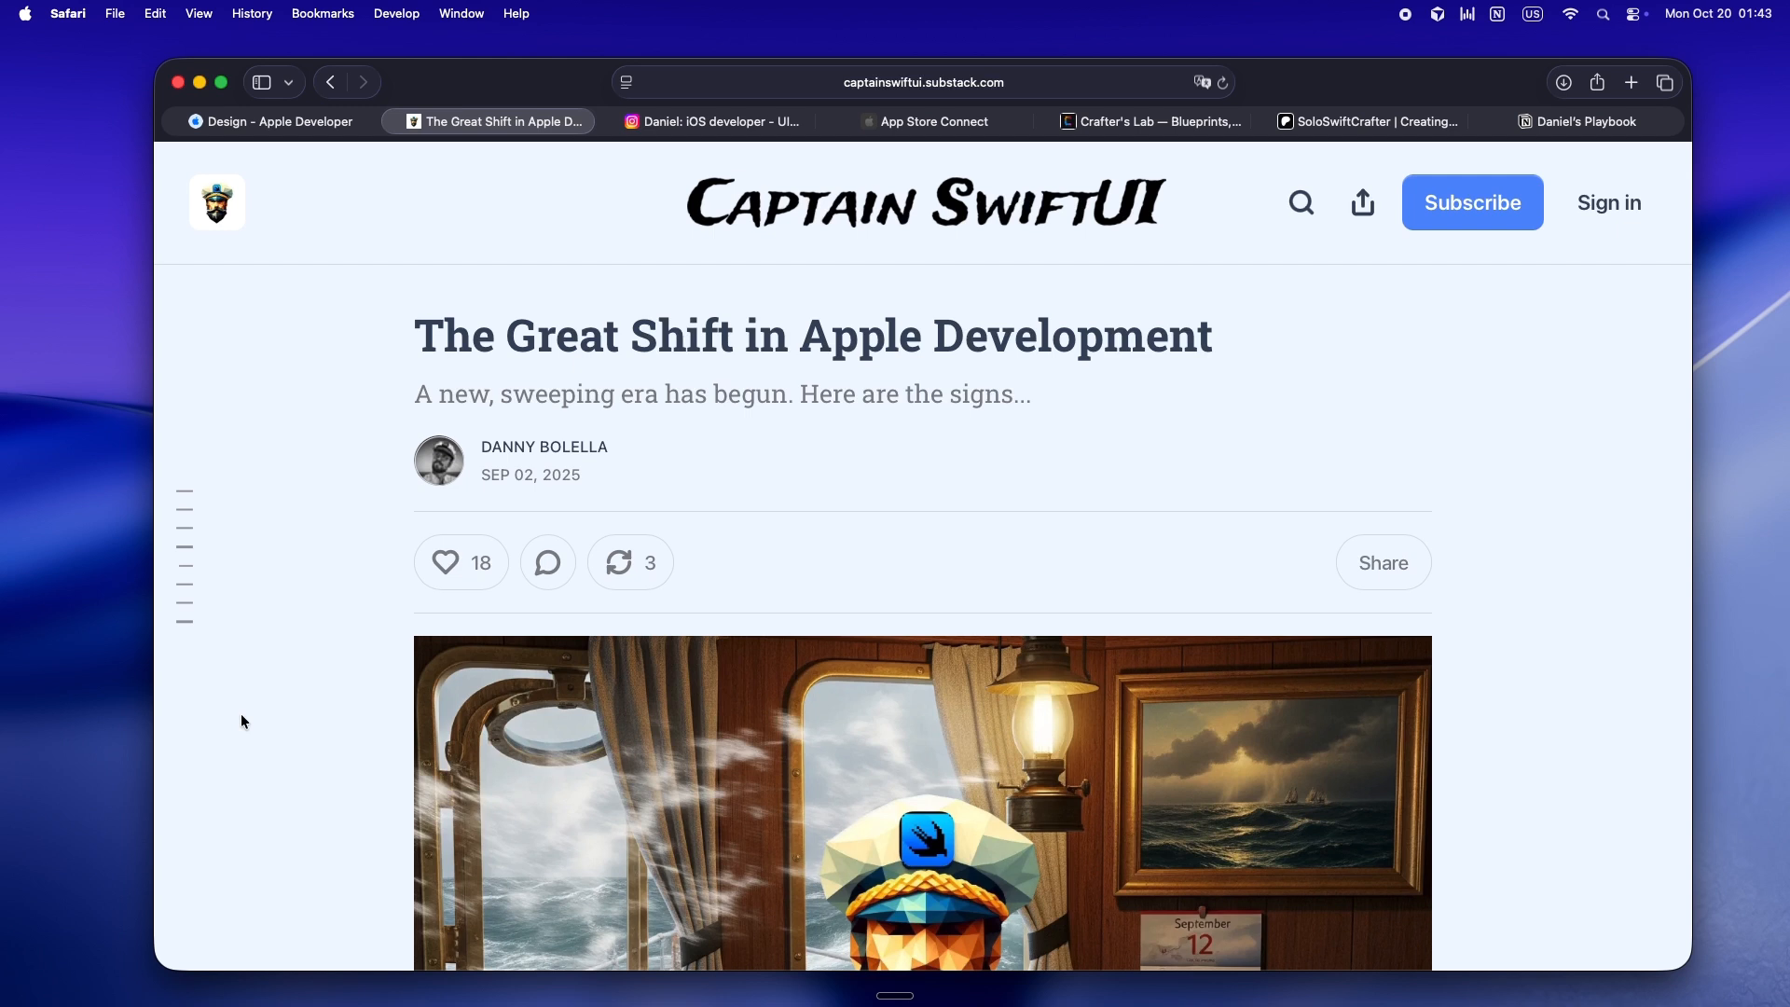
scroll(down, 3)
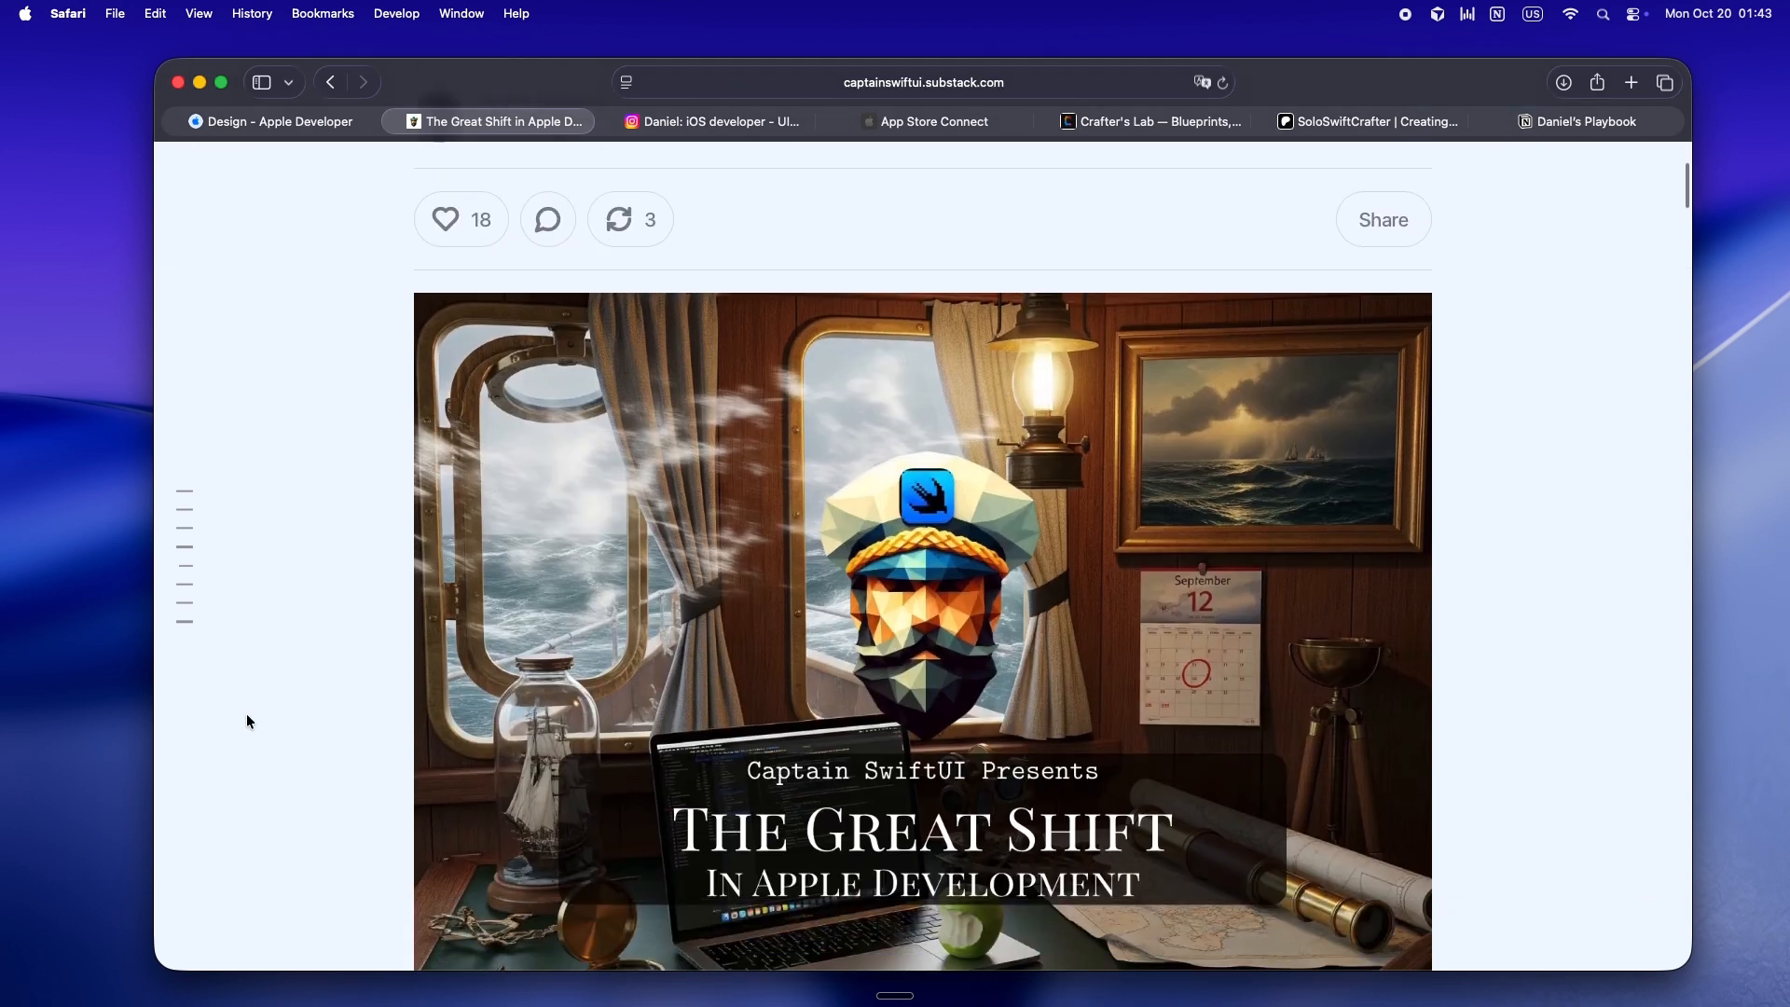
scroll(down, 3)
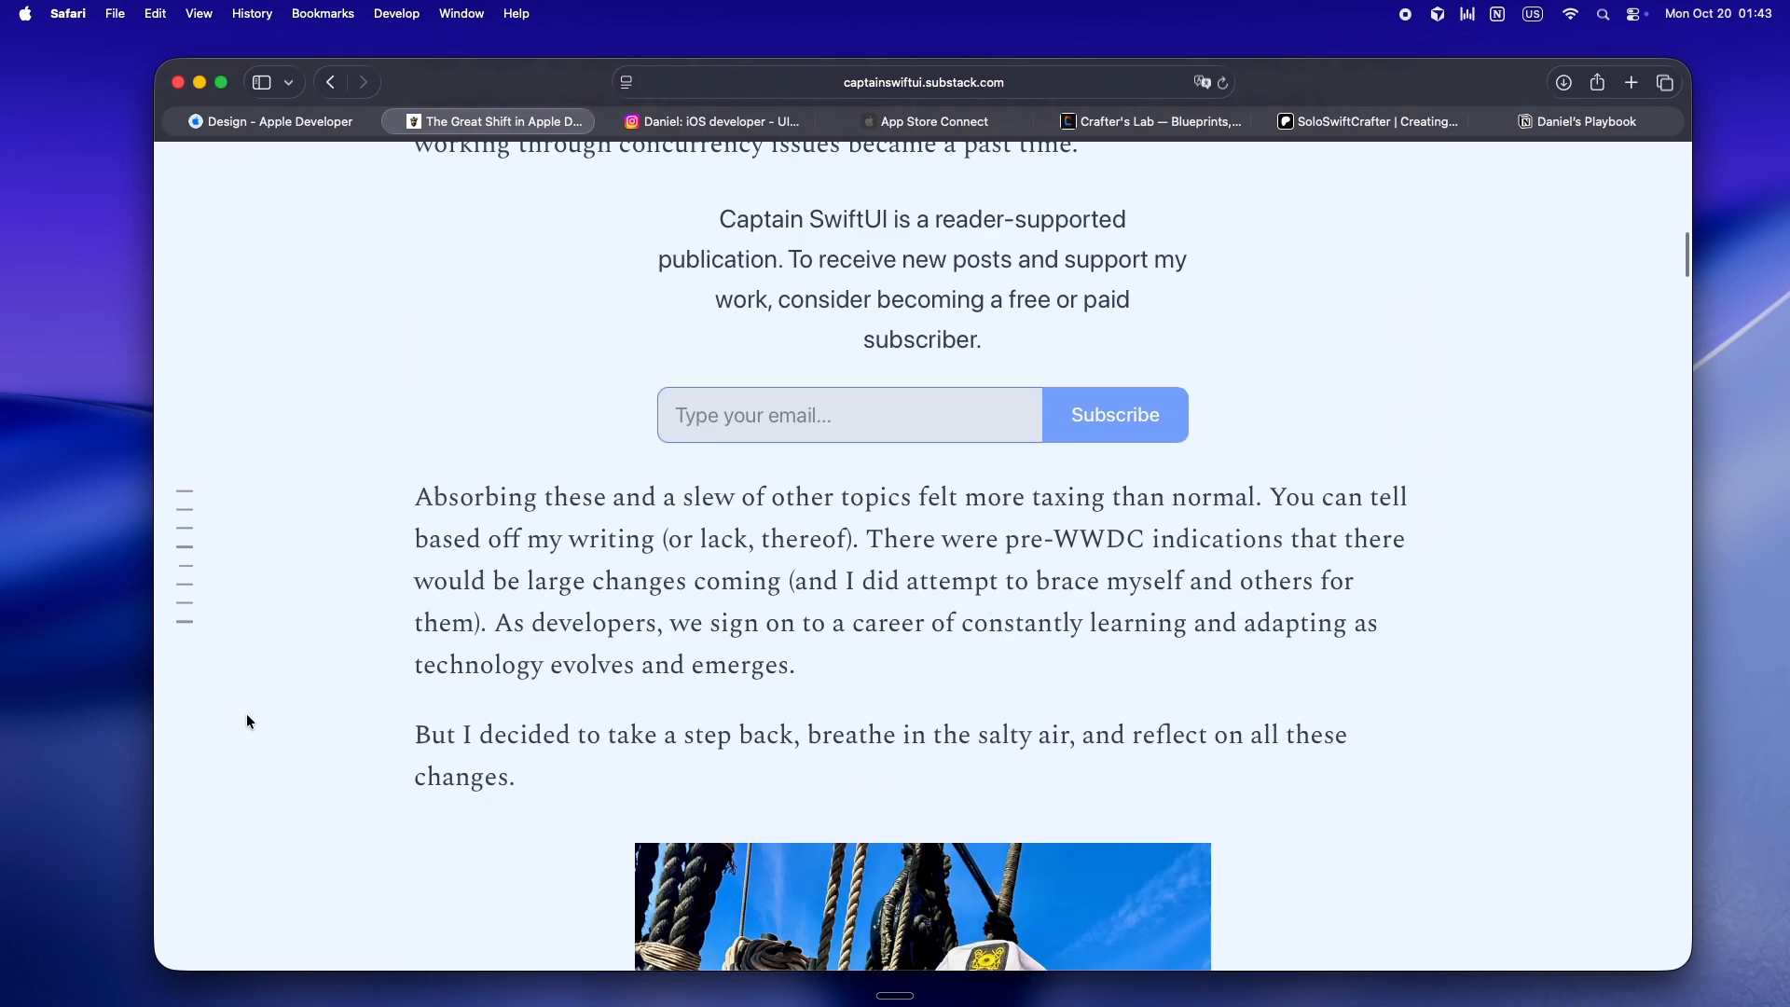
scroll(down, 3)
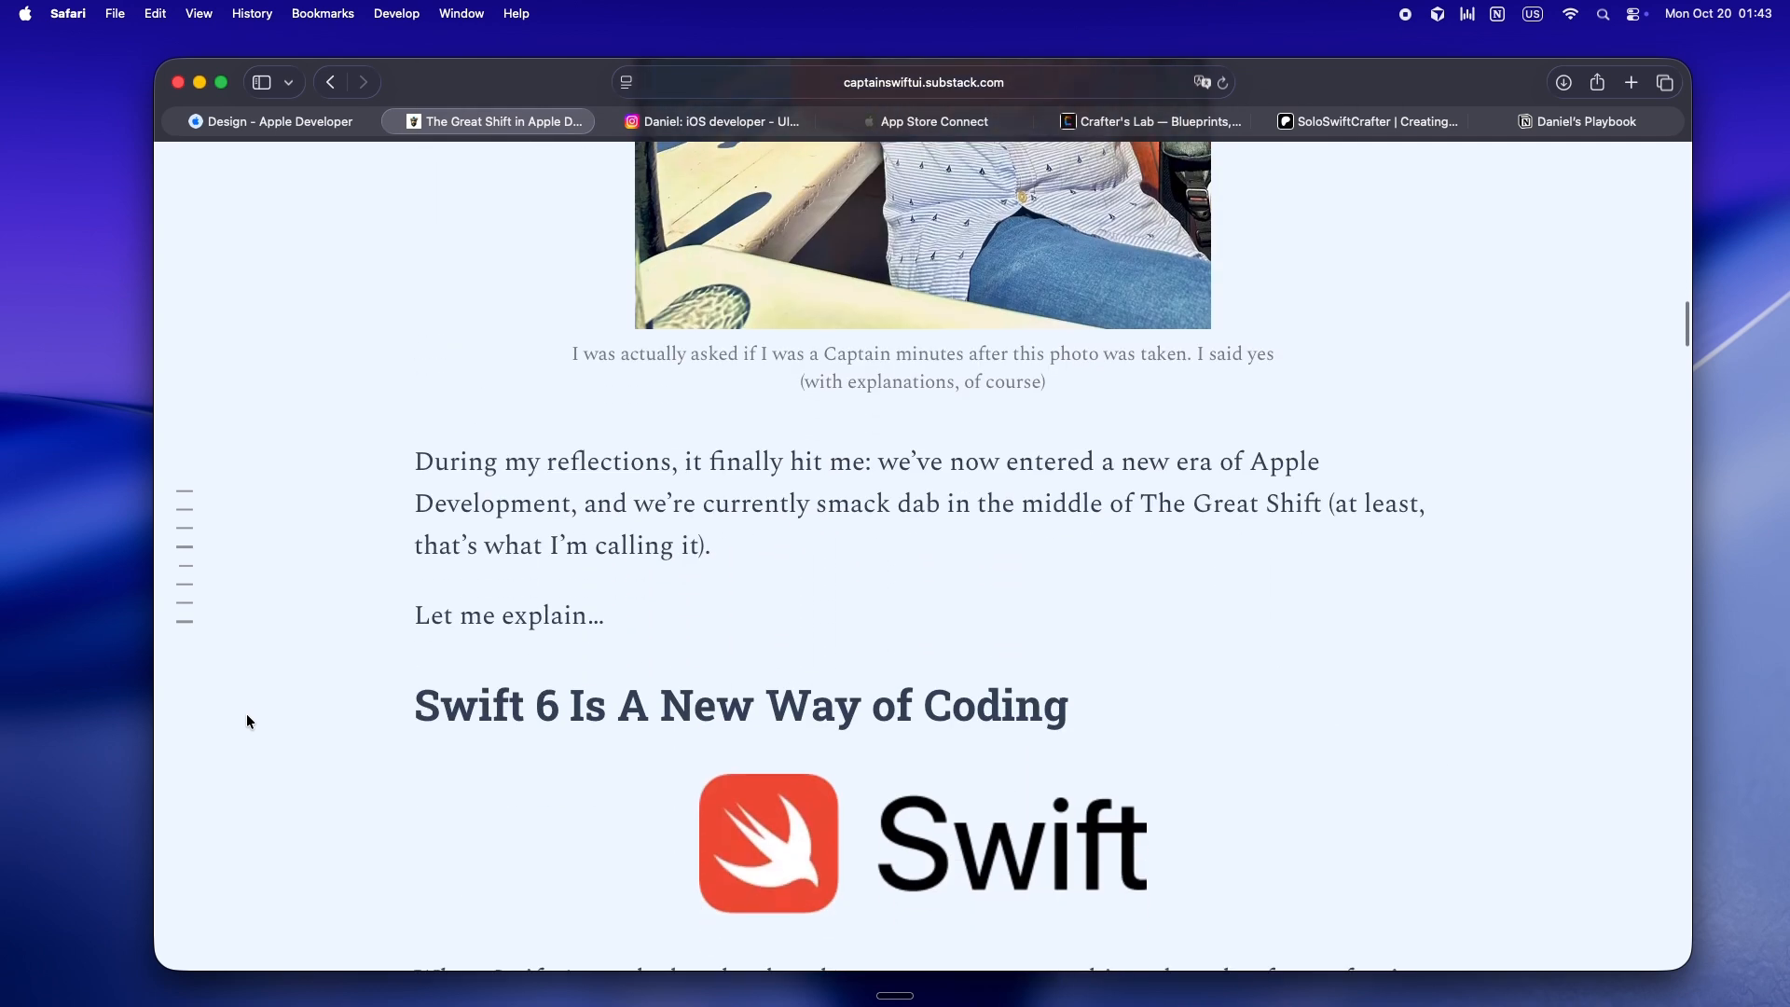
scroll(down, 3)
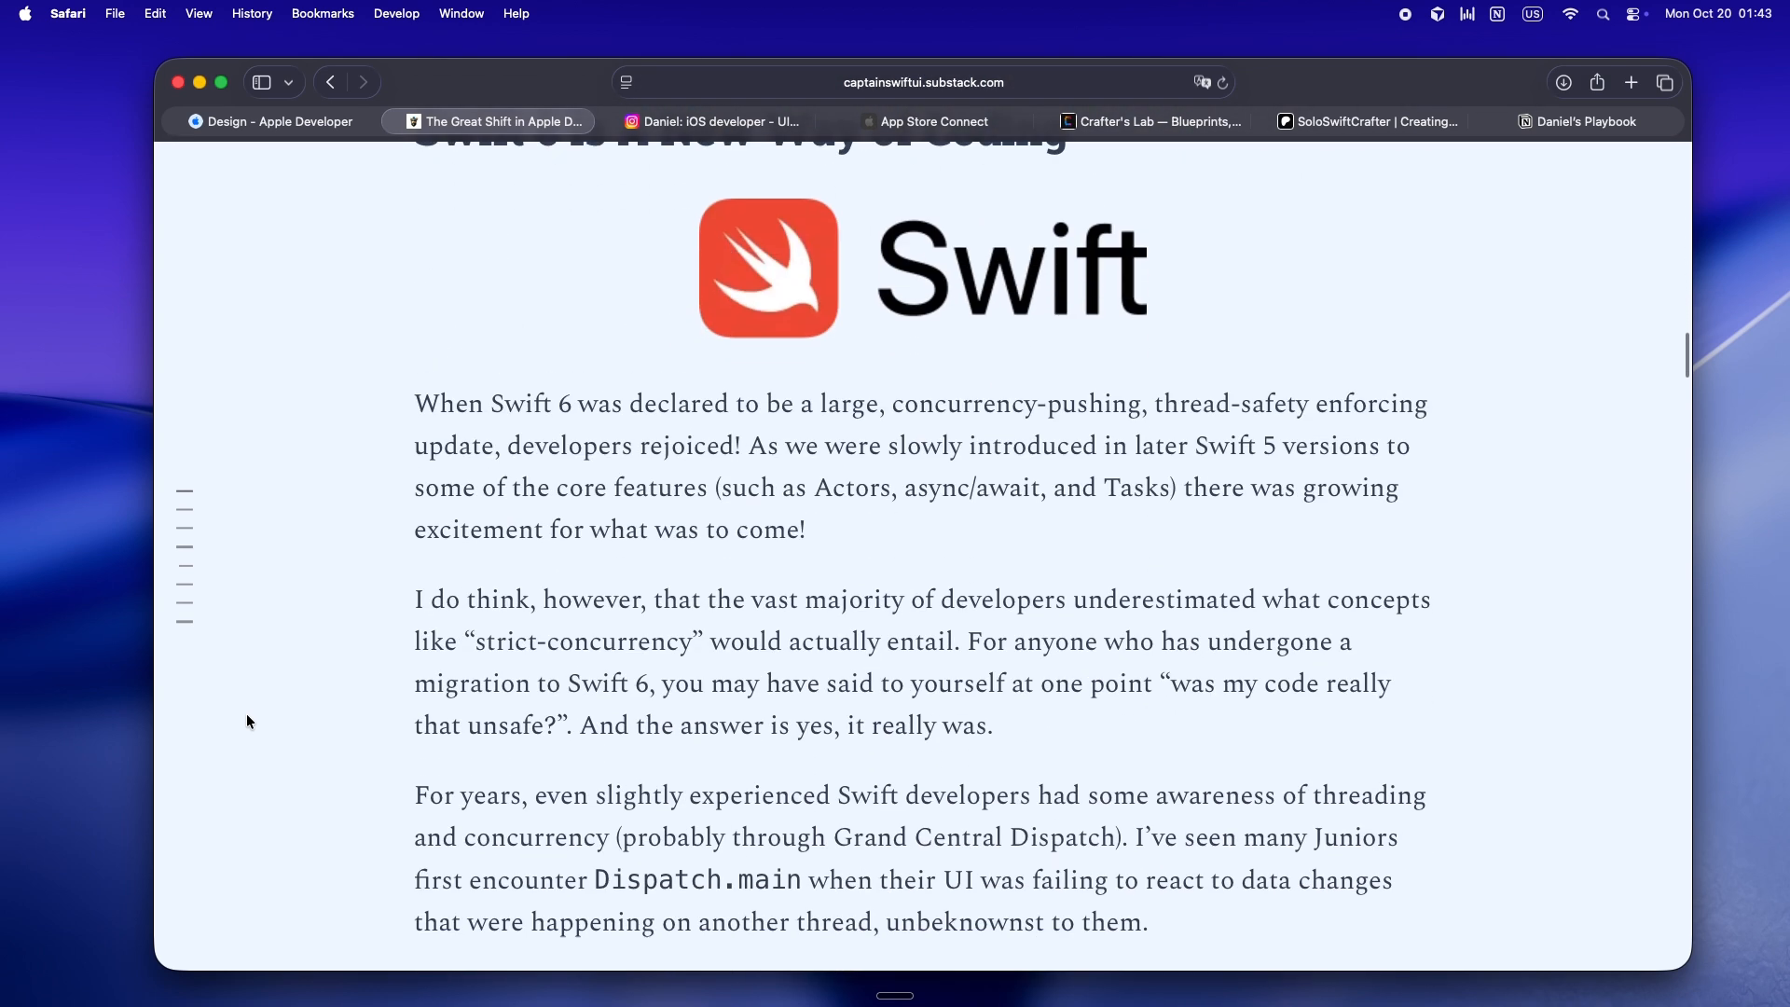
scroll(down, 3)
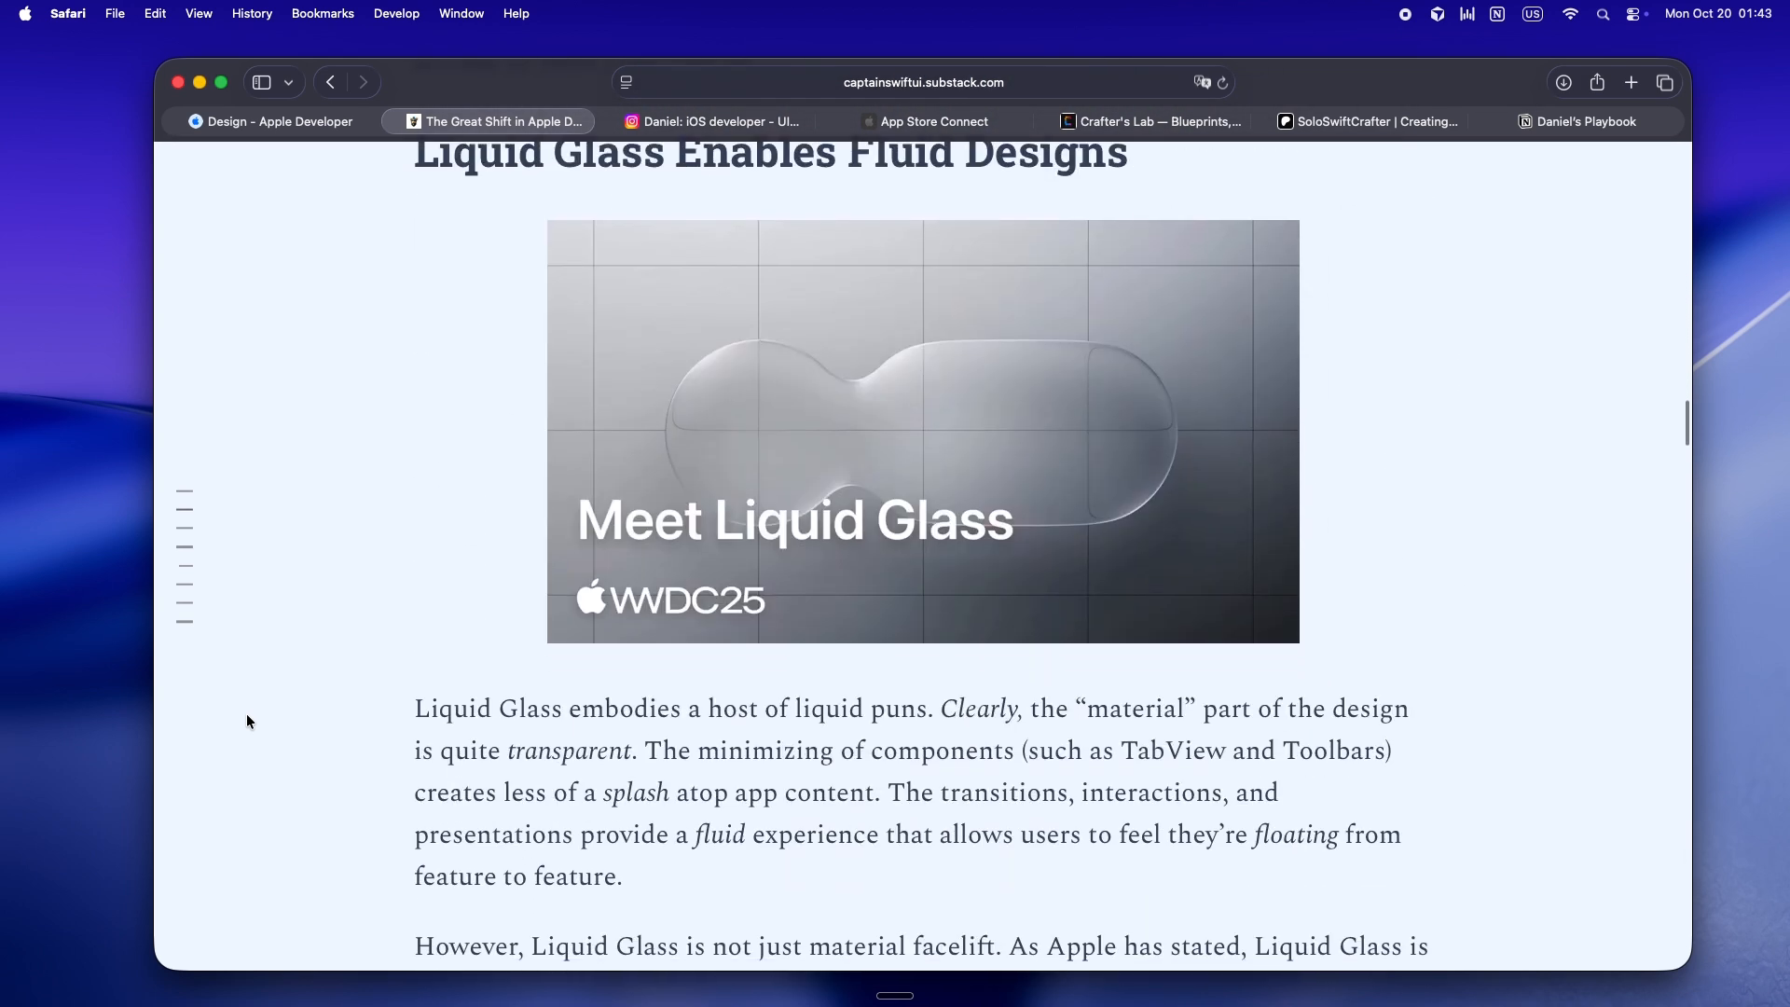
scroll(down, 3)
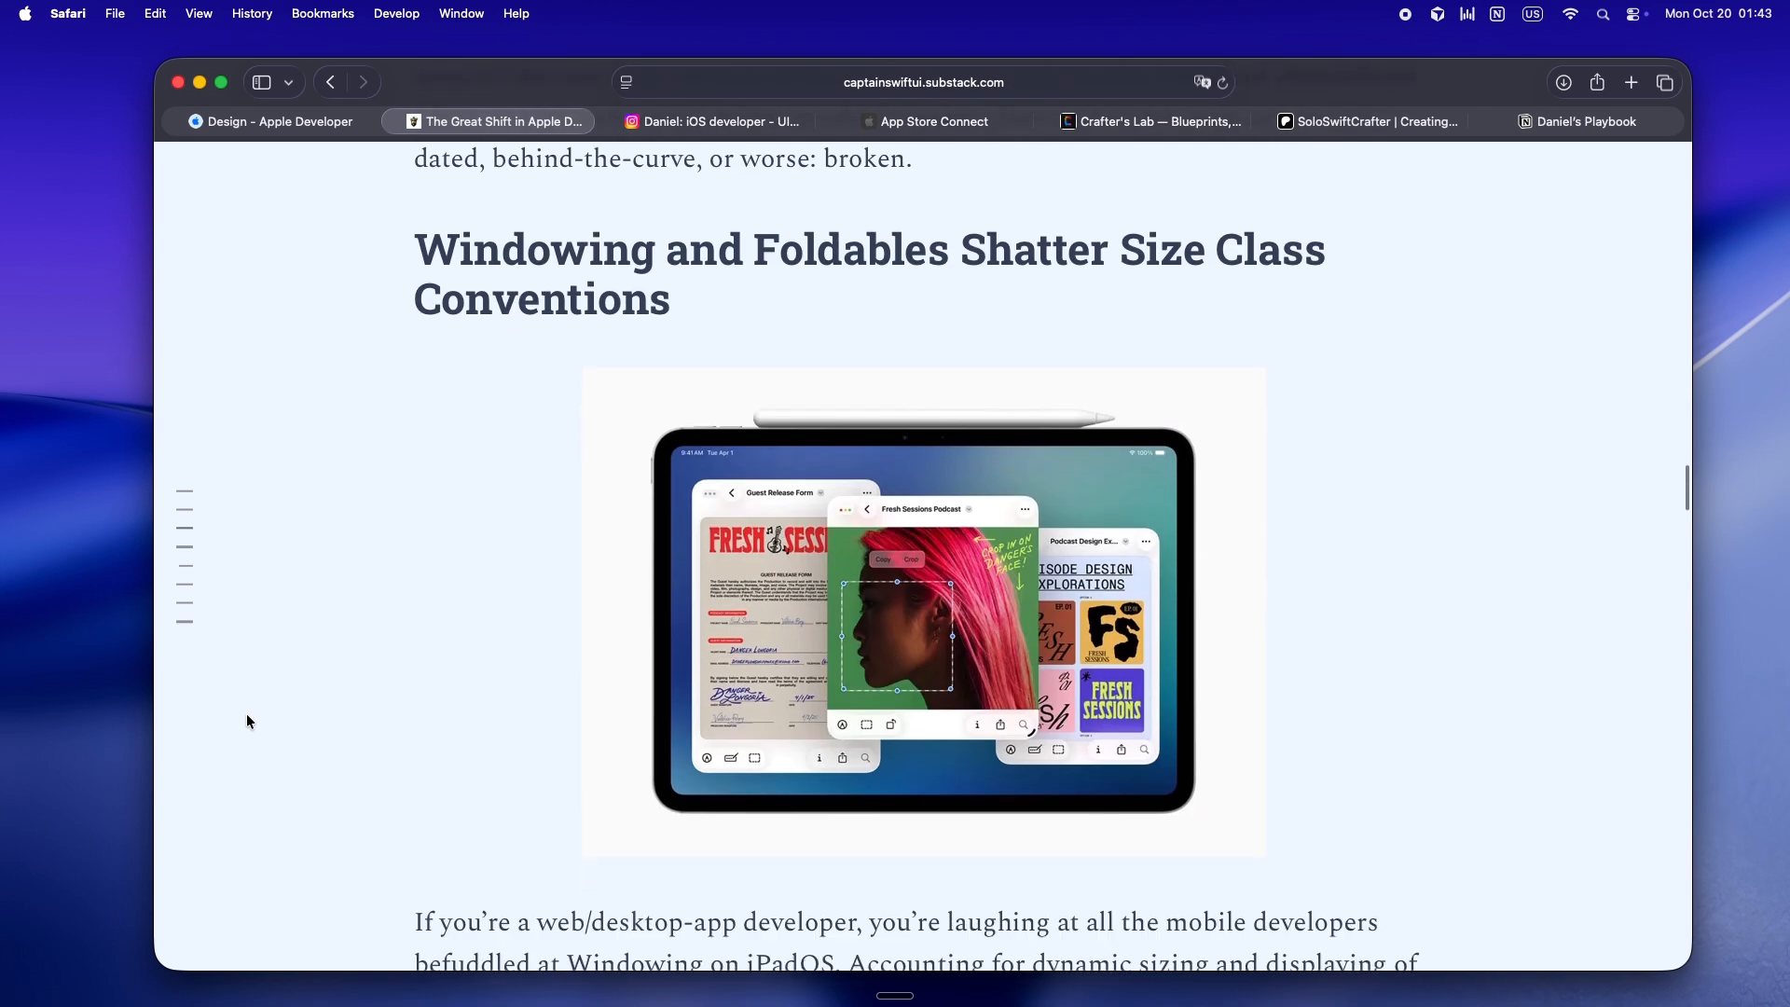
scroll(down, 3)
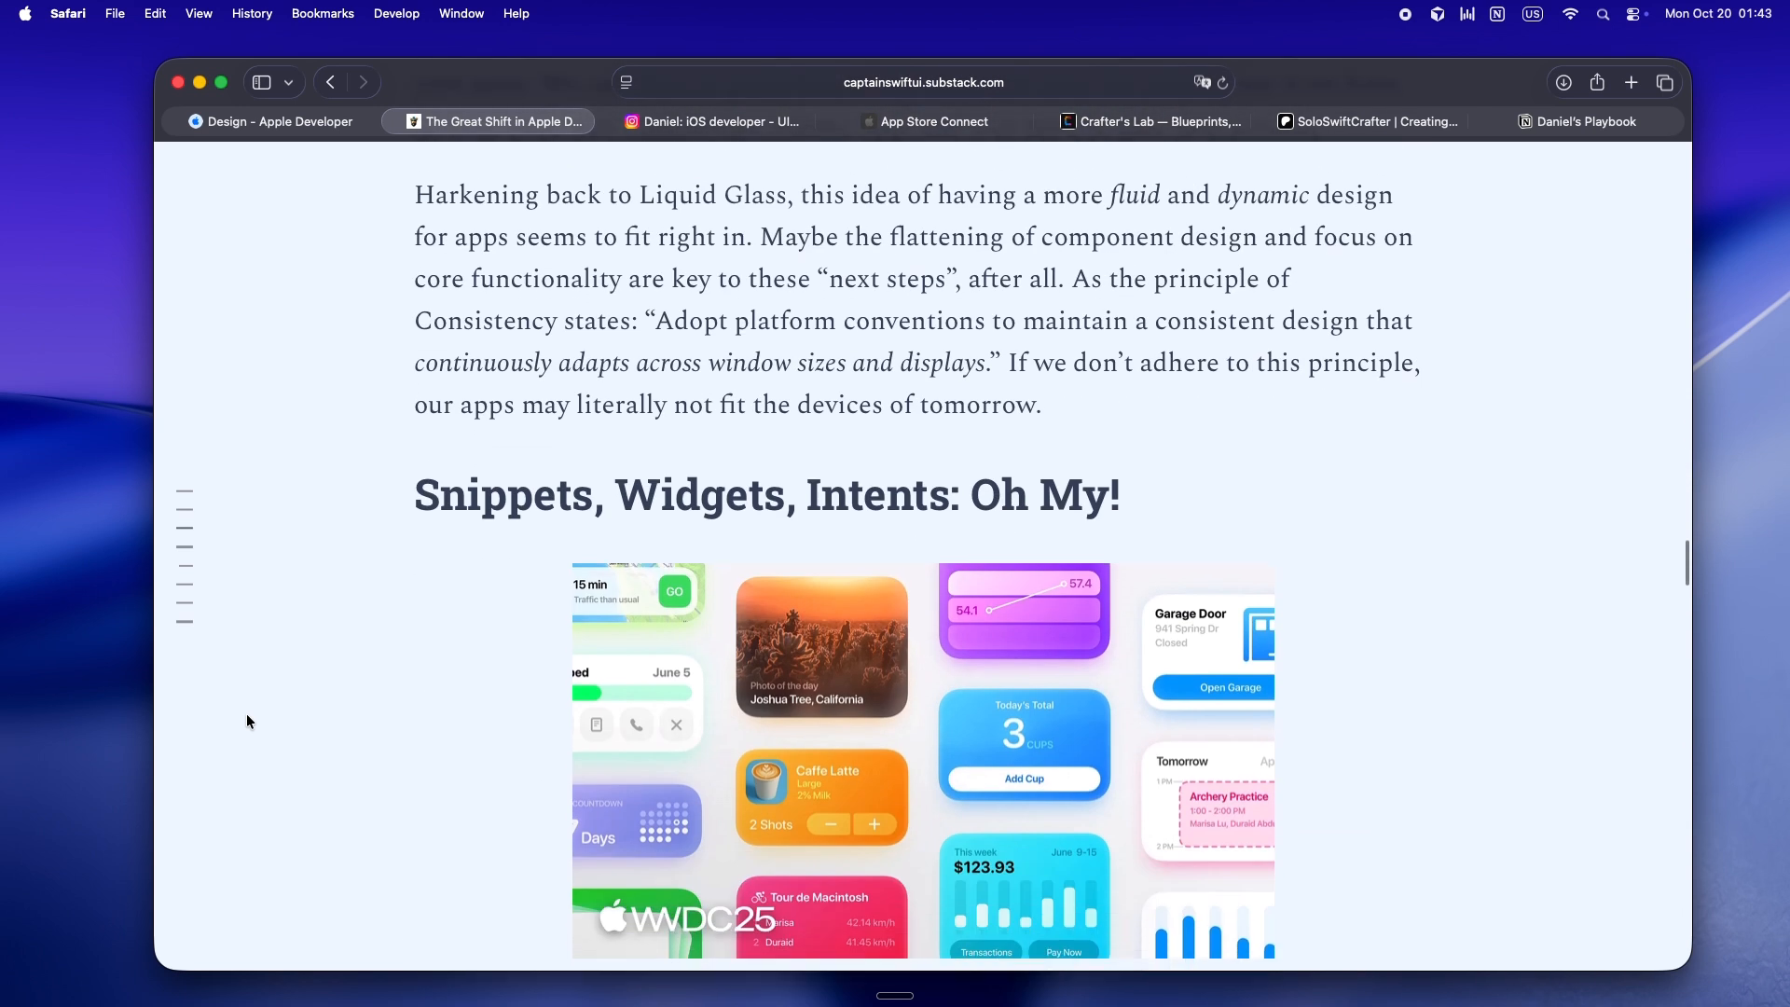
Show the iam_iosdev Instagram profile and scroll its grid down to the lightning and rain reels.
click(720, 121)
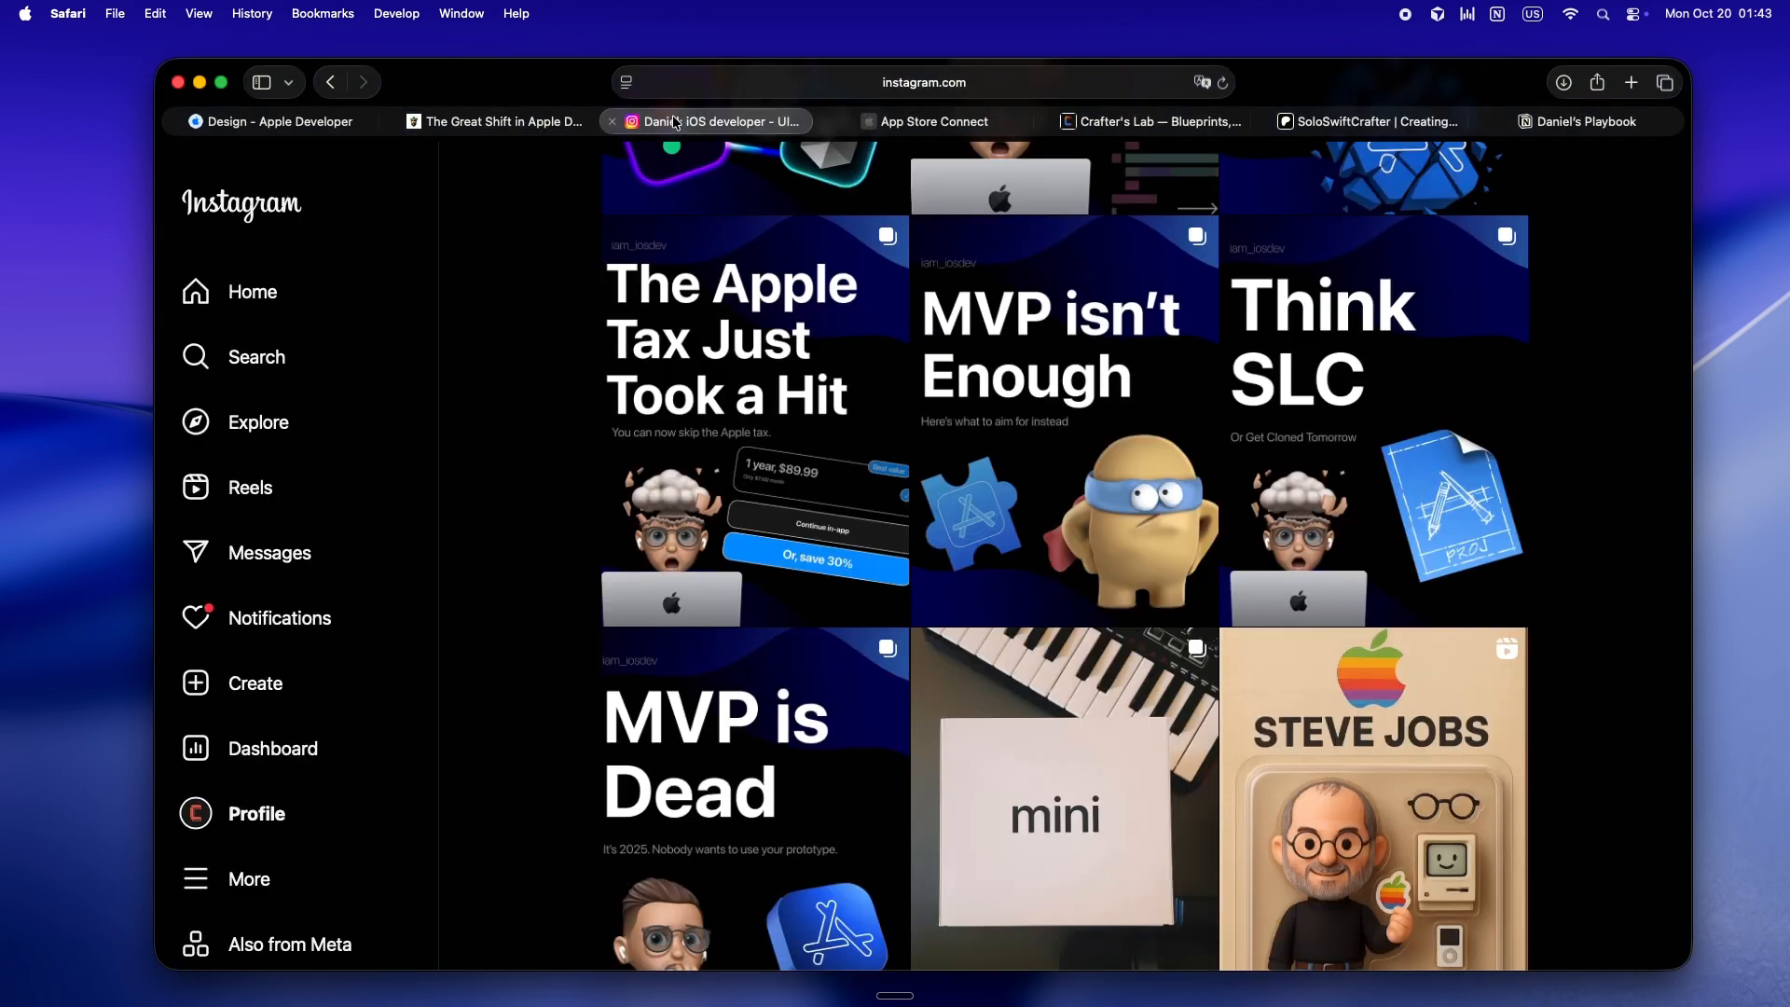
scroll(down, 3)
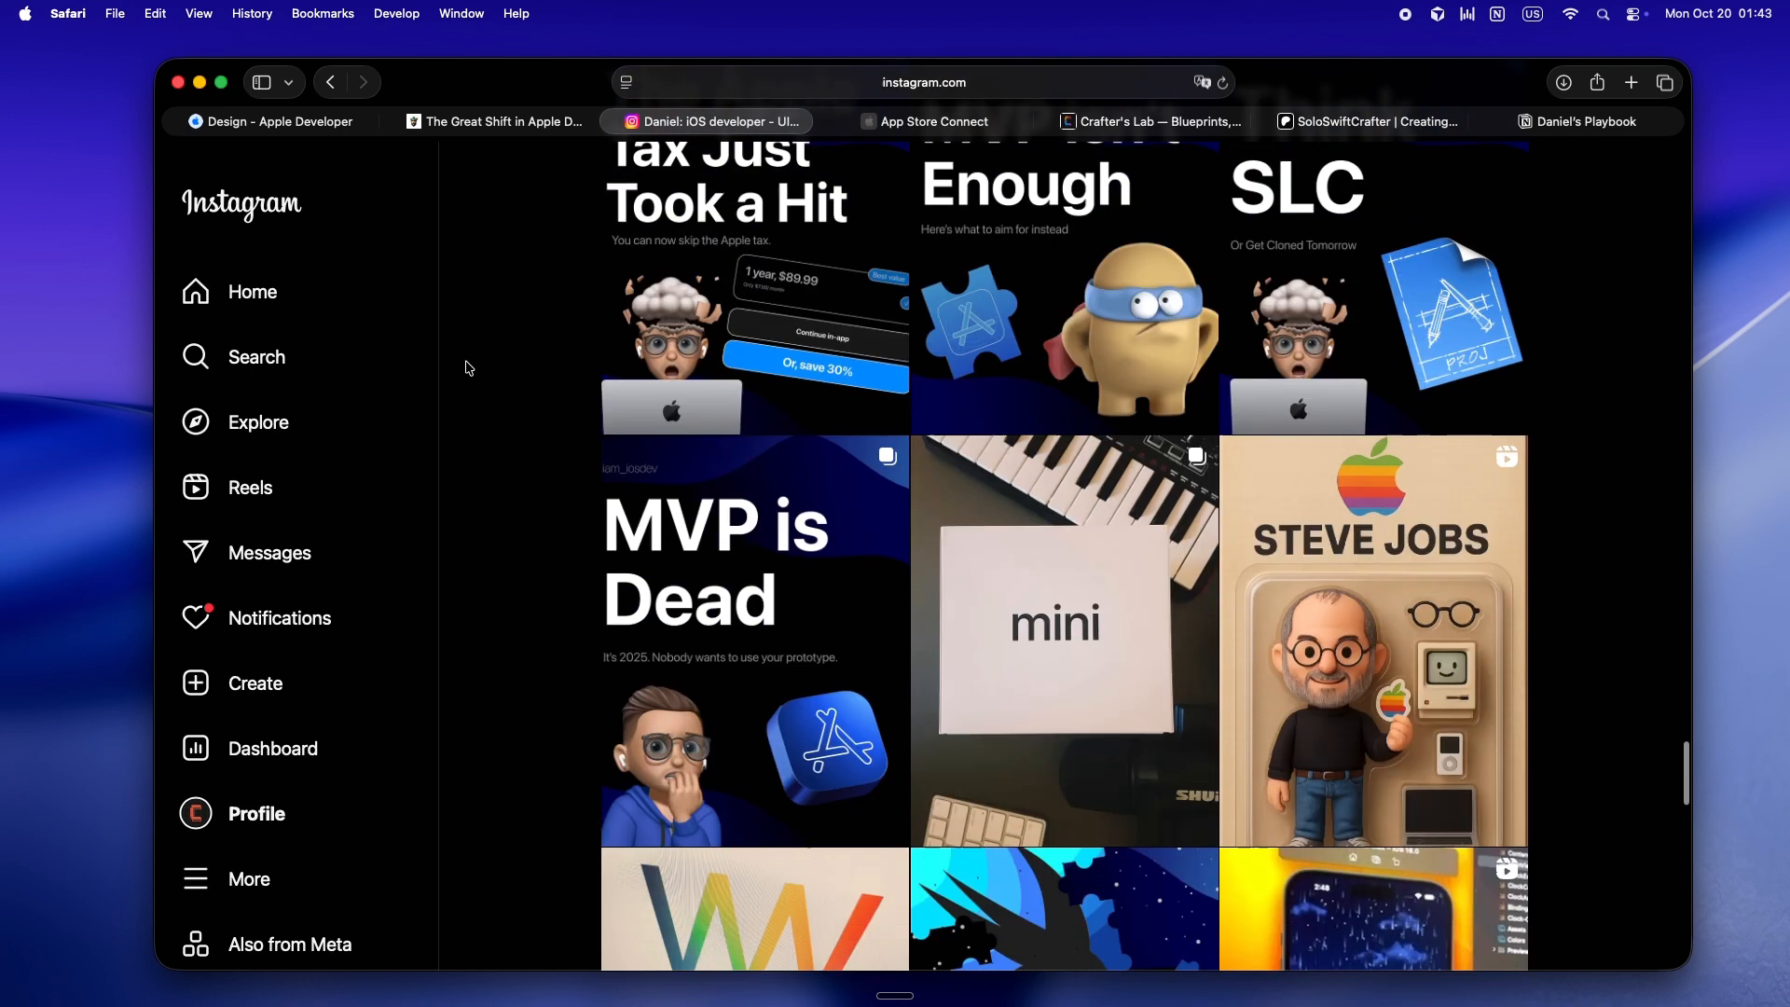
scroll(down, 3)
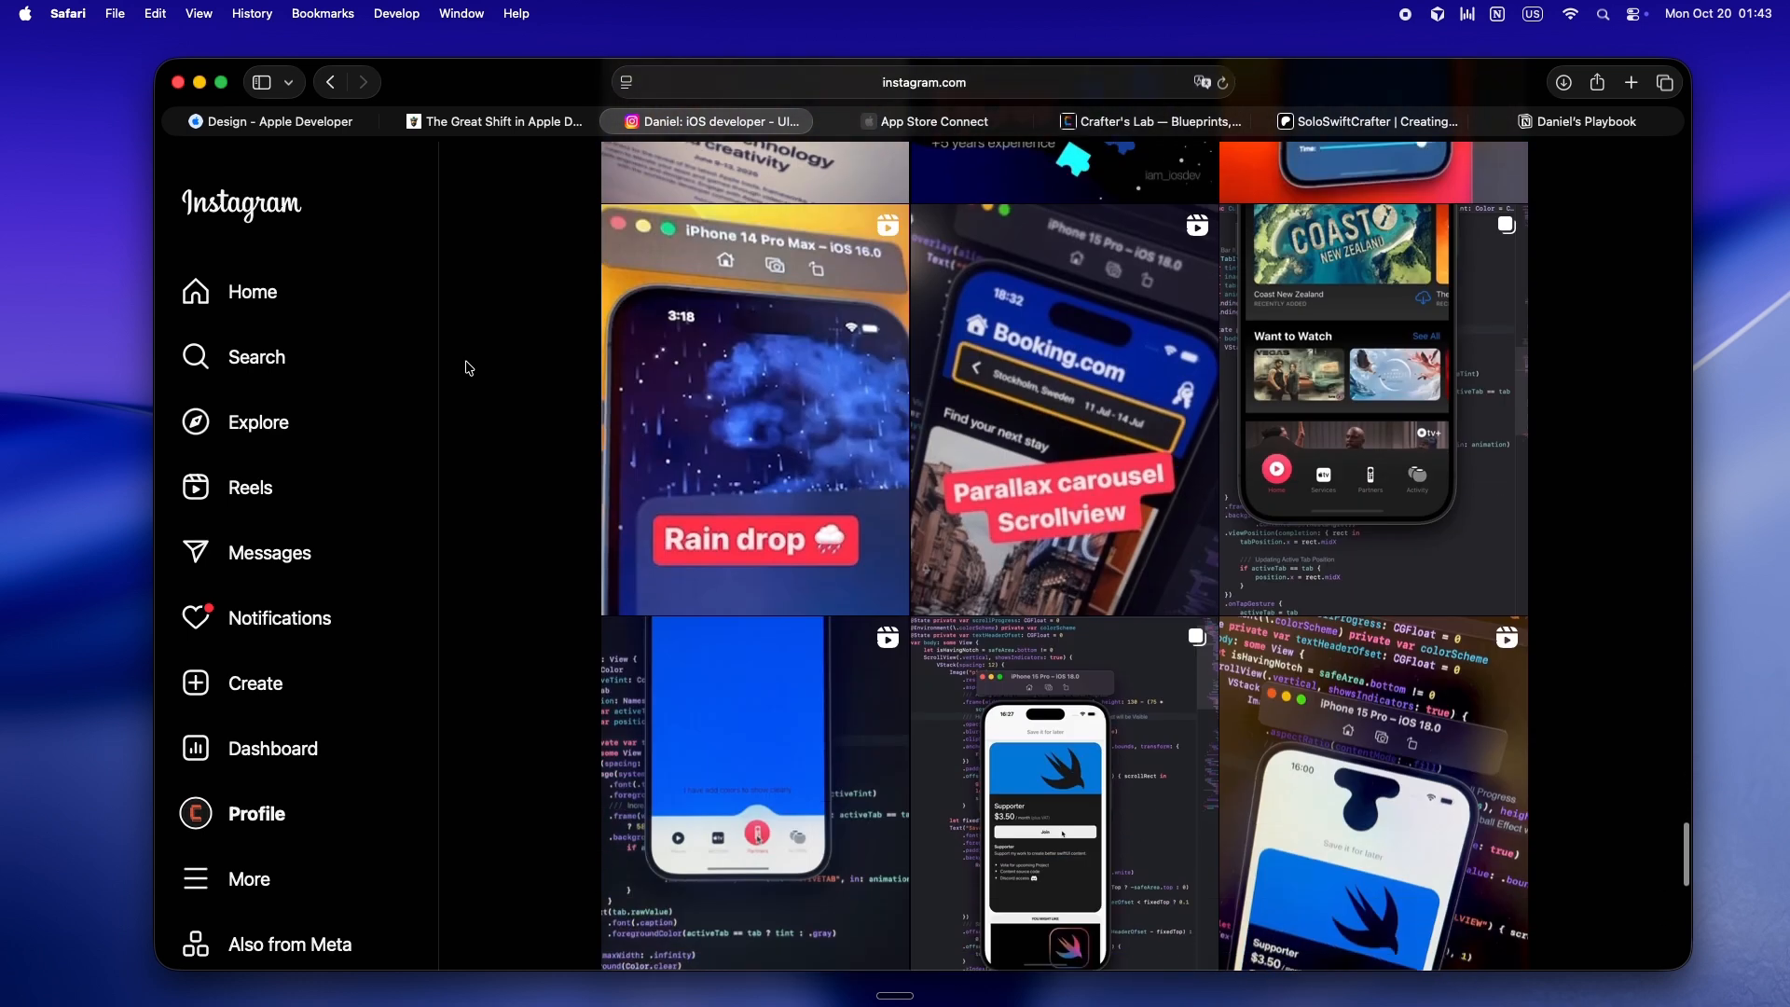
scroll(down, 3)
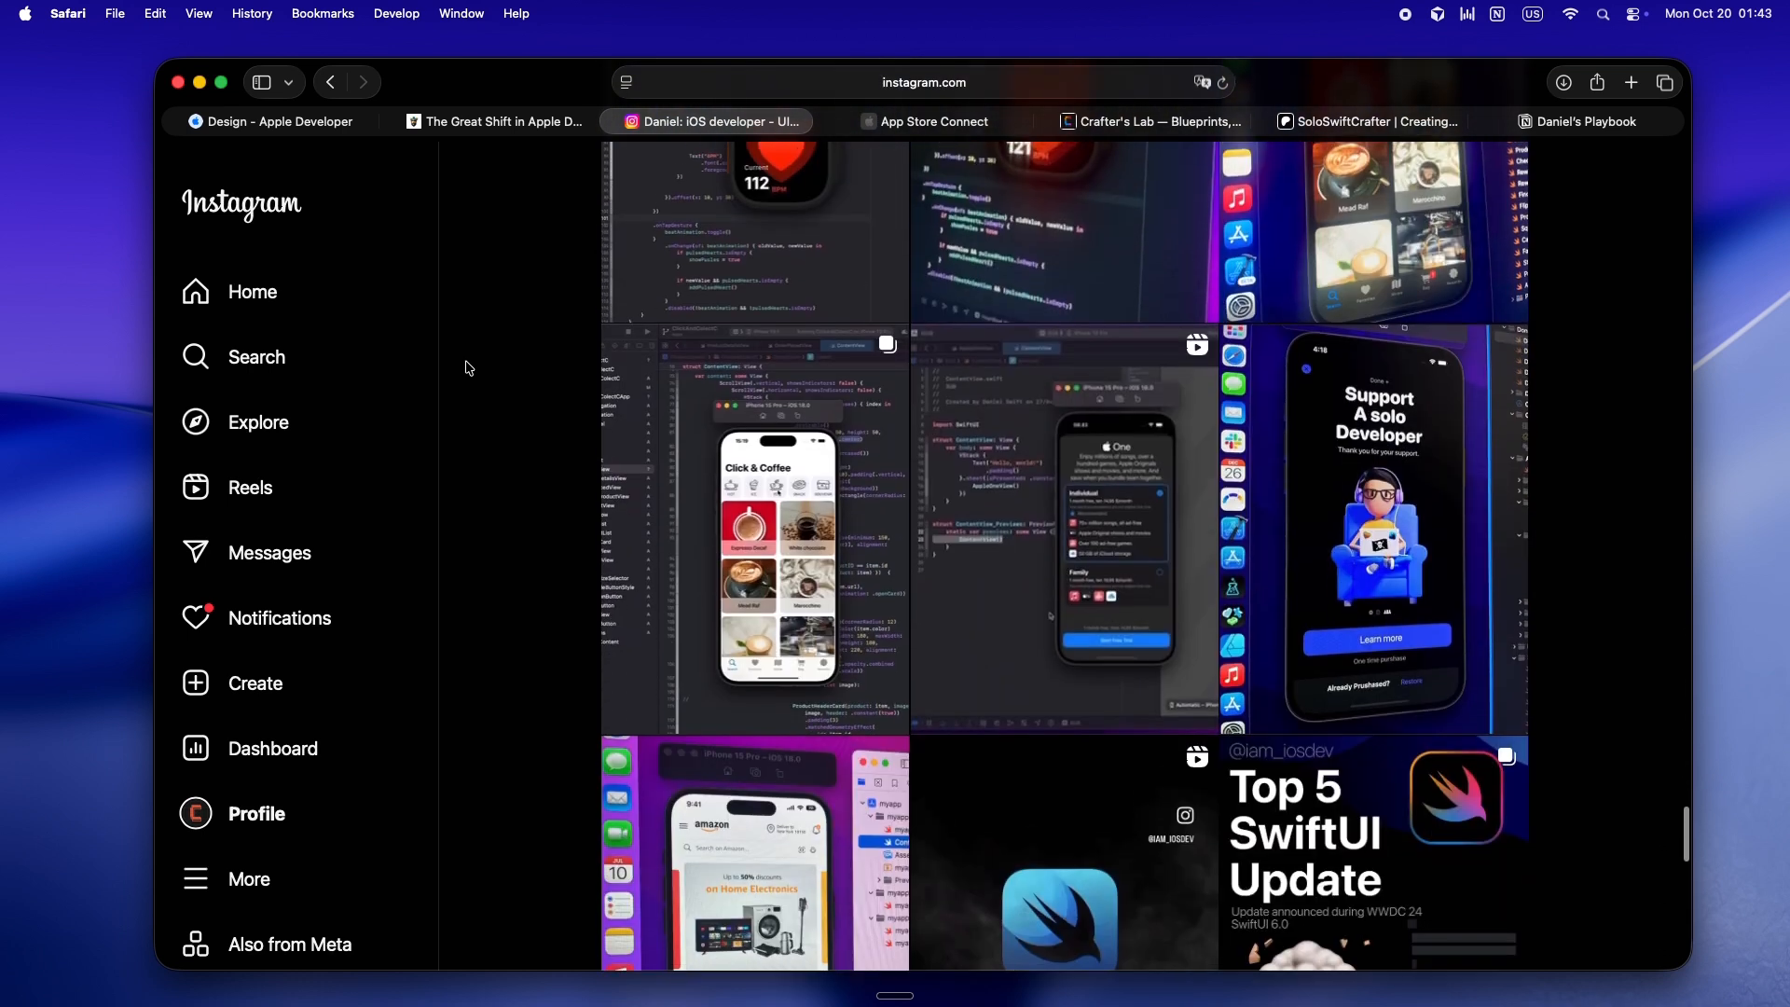
scroll(down, 3)
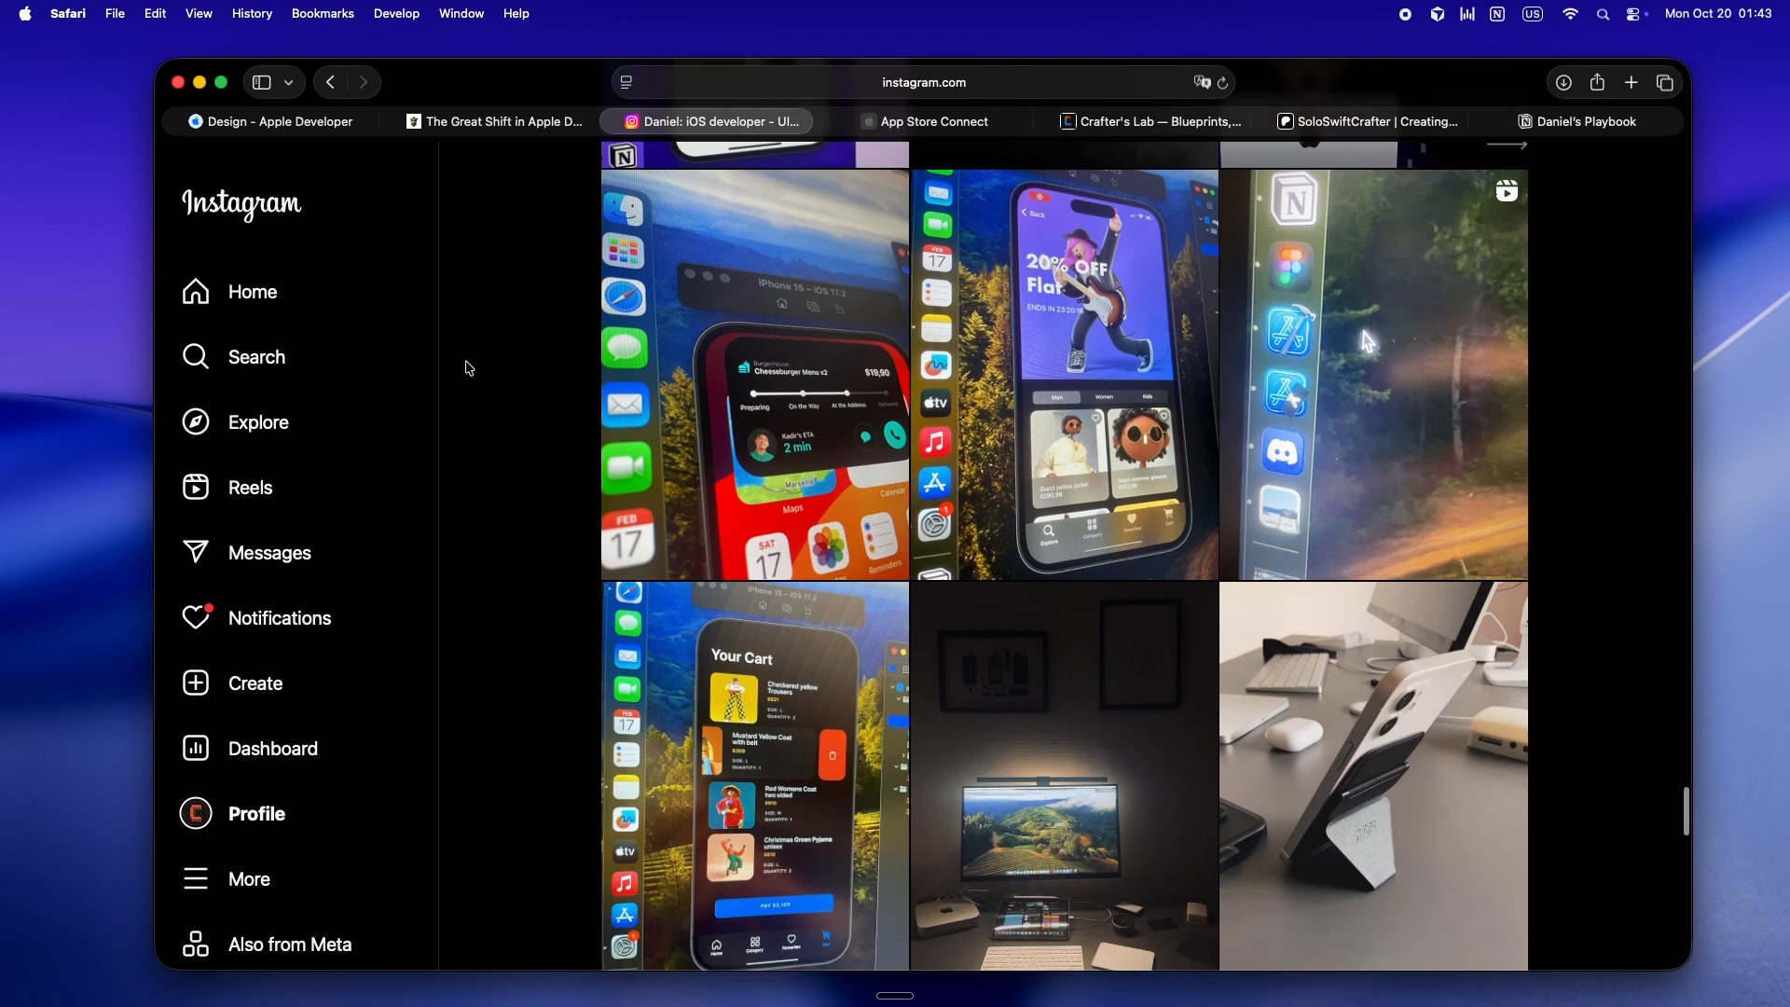
scroll(down, 3)
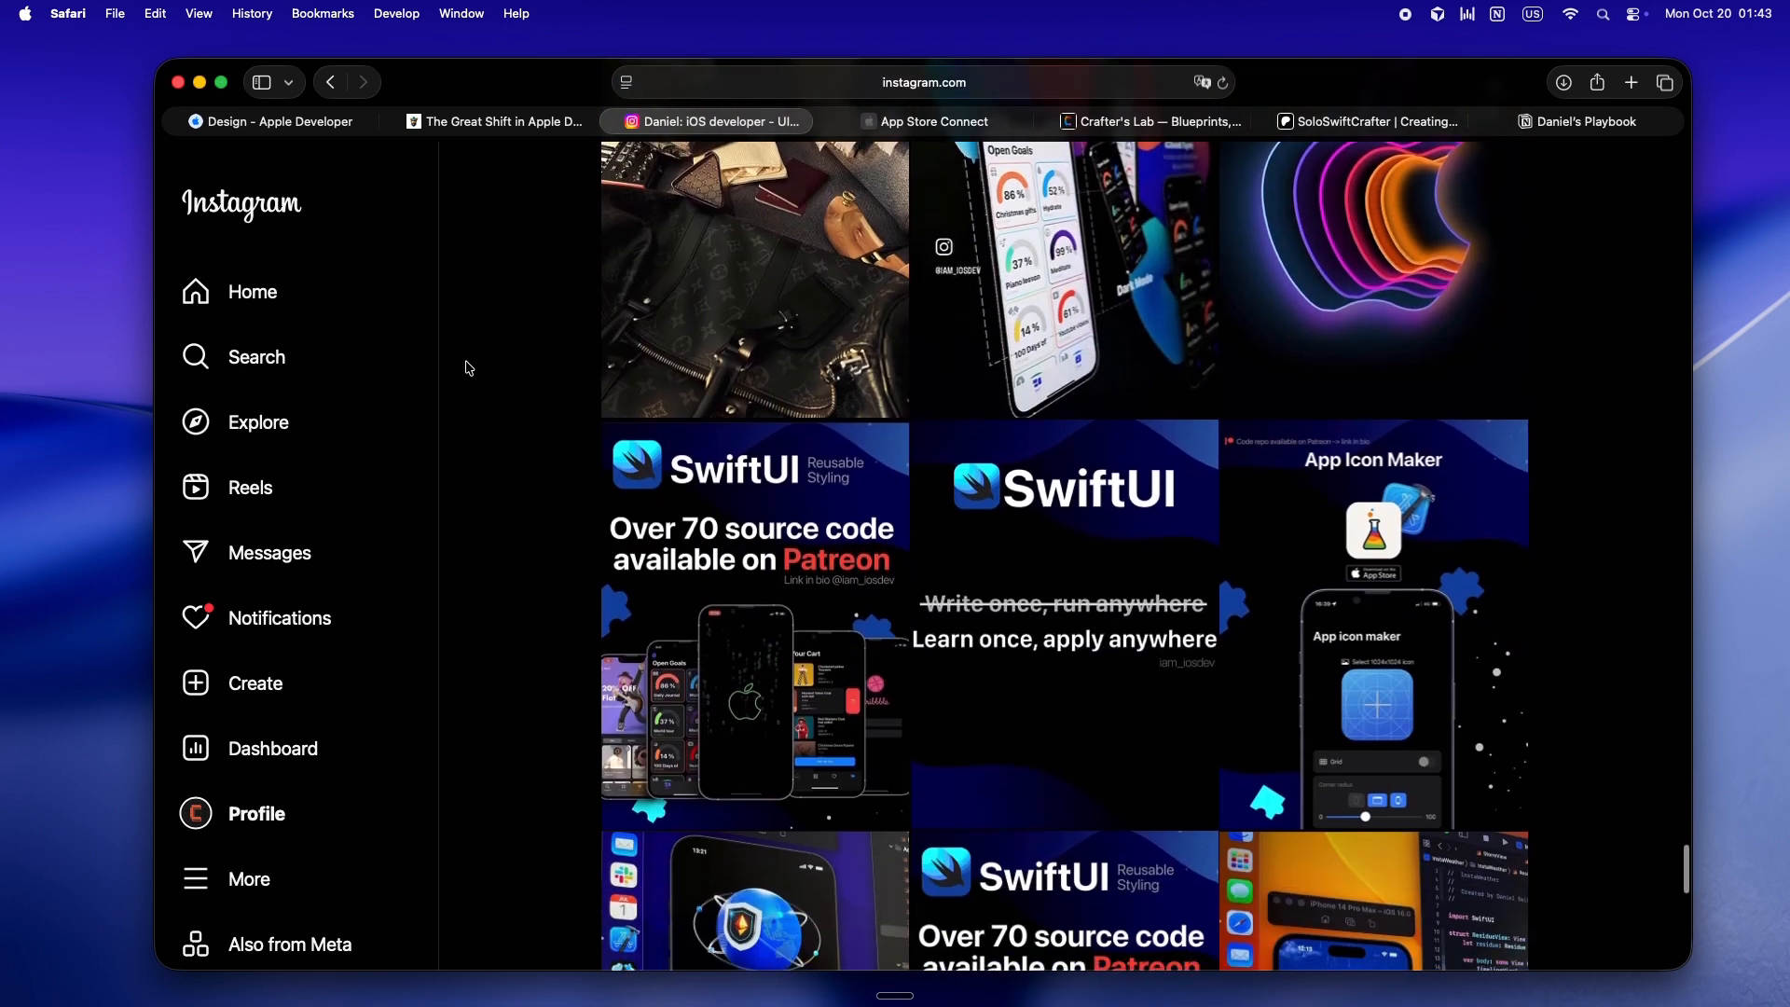
scroll(down, 3)
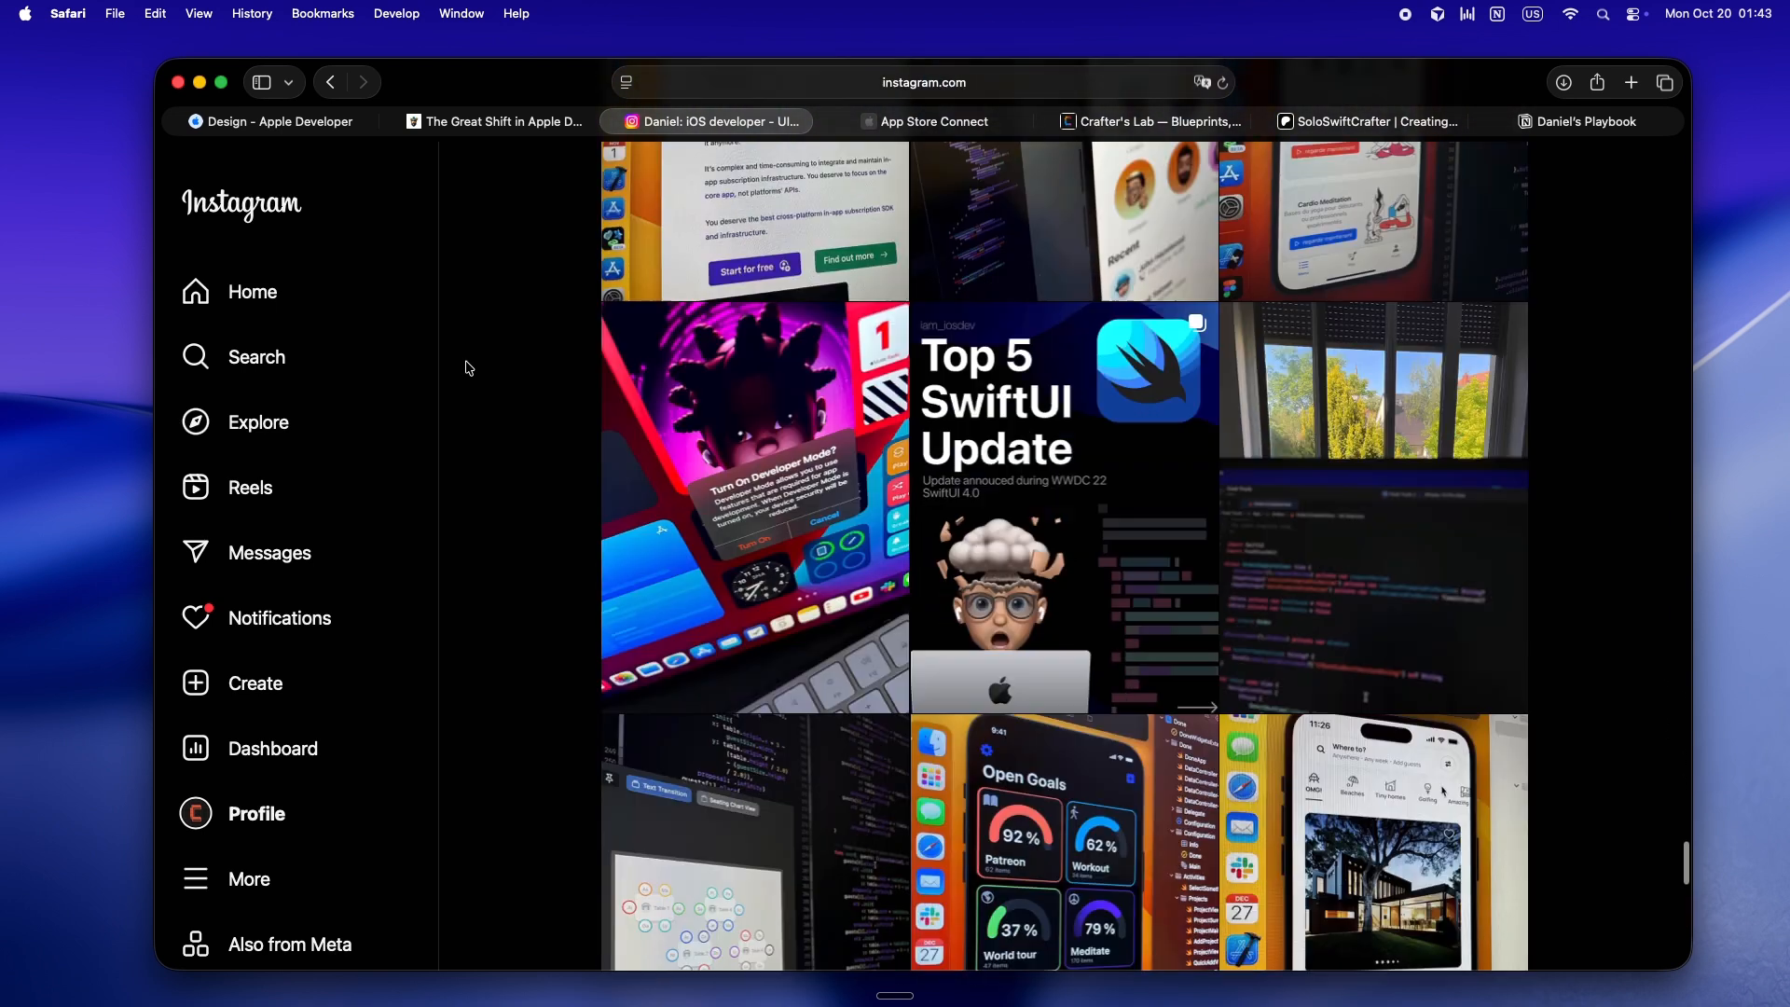
scroll(down, 3)
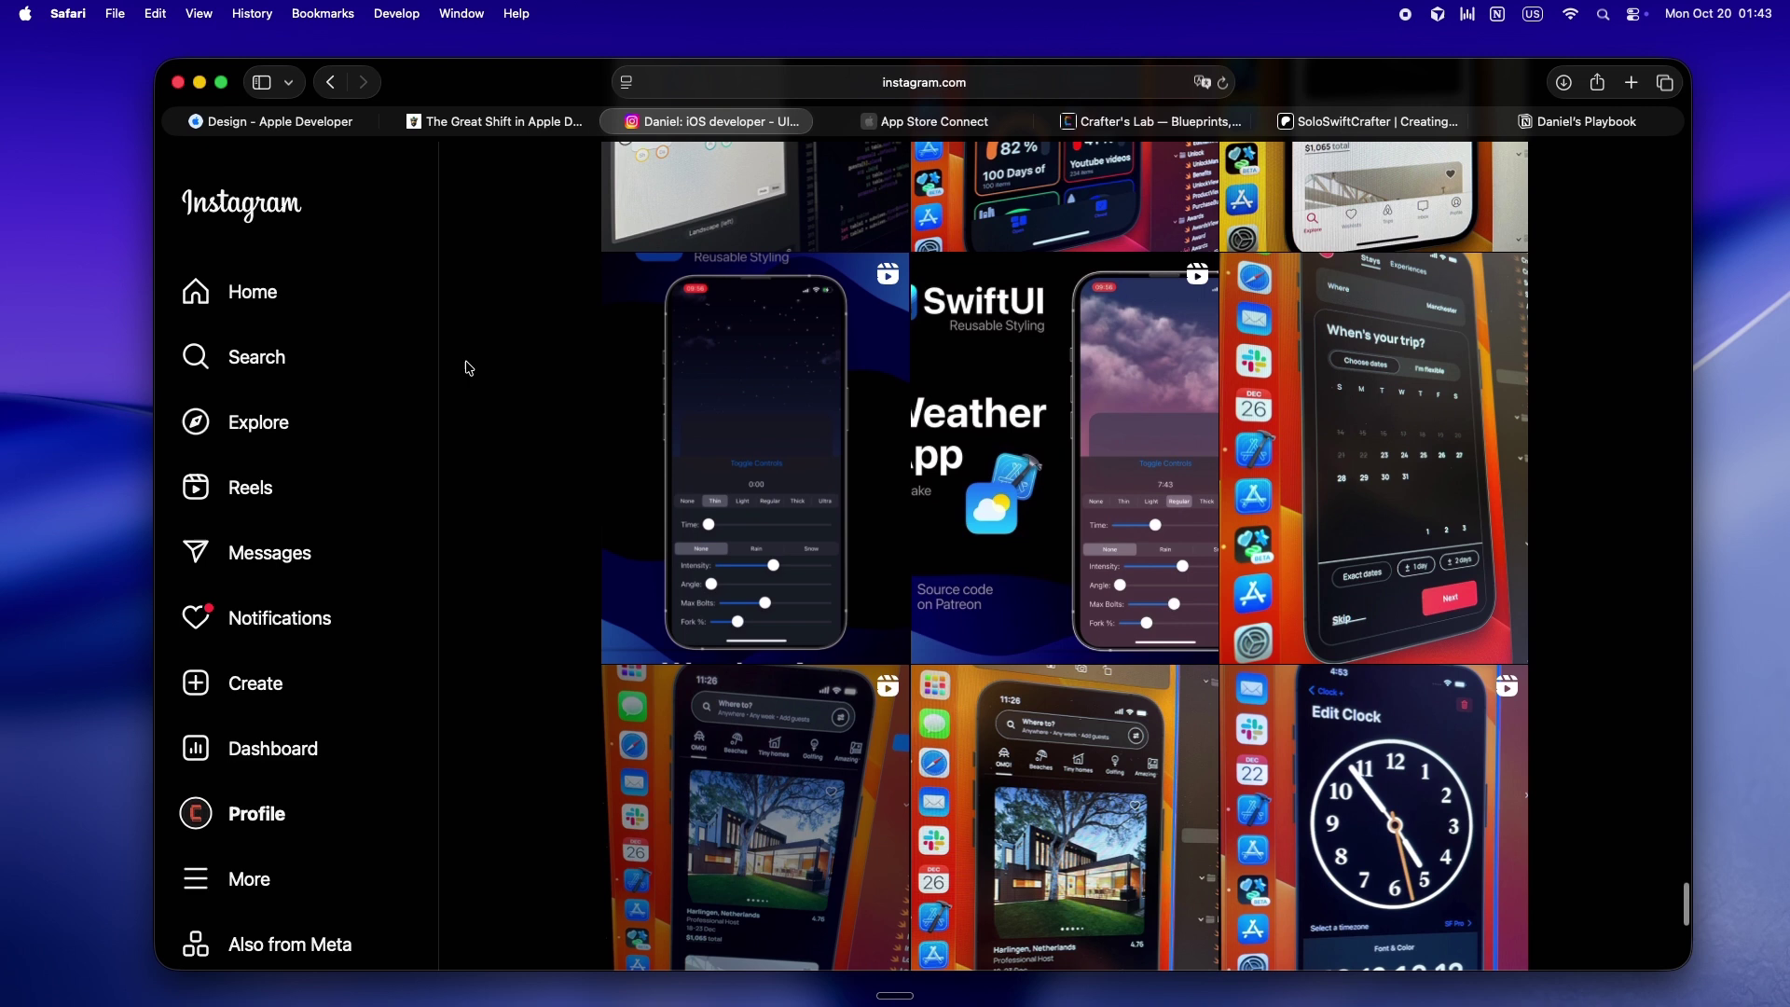
scroll(down, 3)
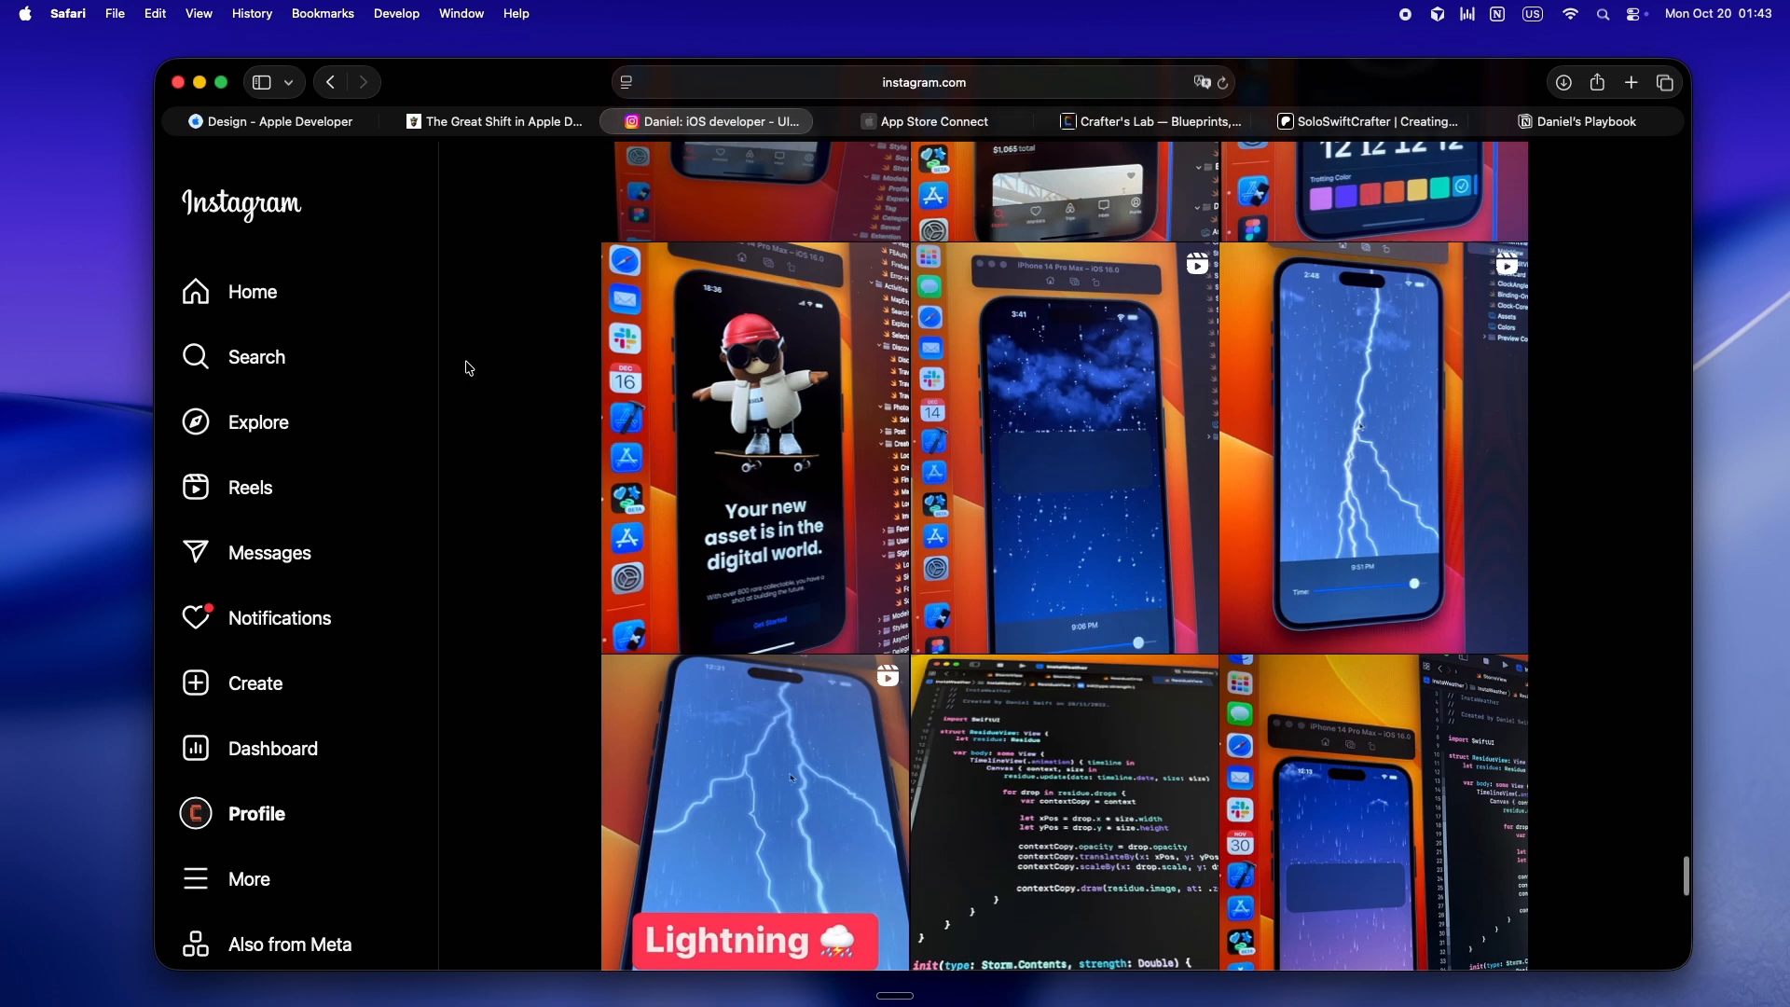
Bring App Store Connect forward, showing QR Code Generator, MathCraft, Tag Writer and other apps.
click(934, 121)
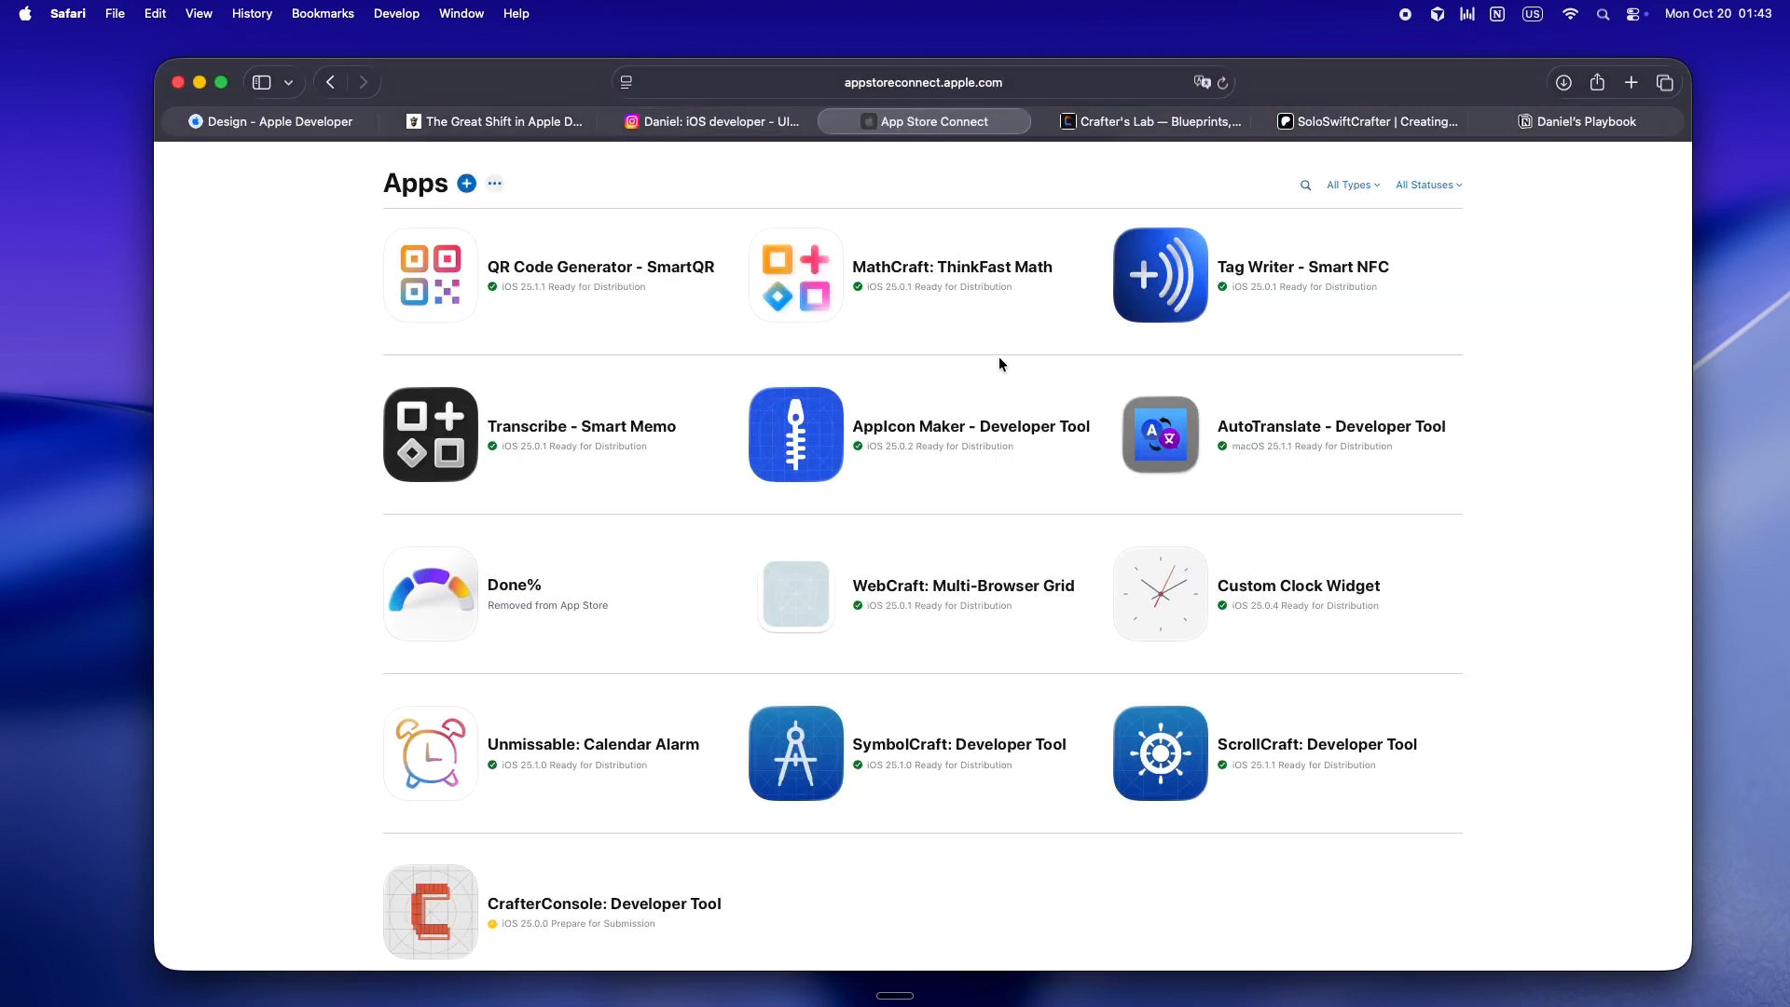
mouse_move(1394, 841)
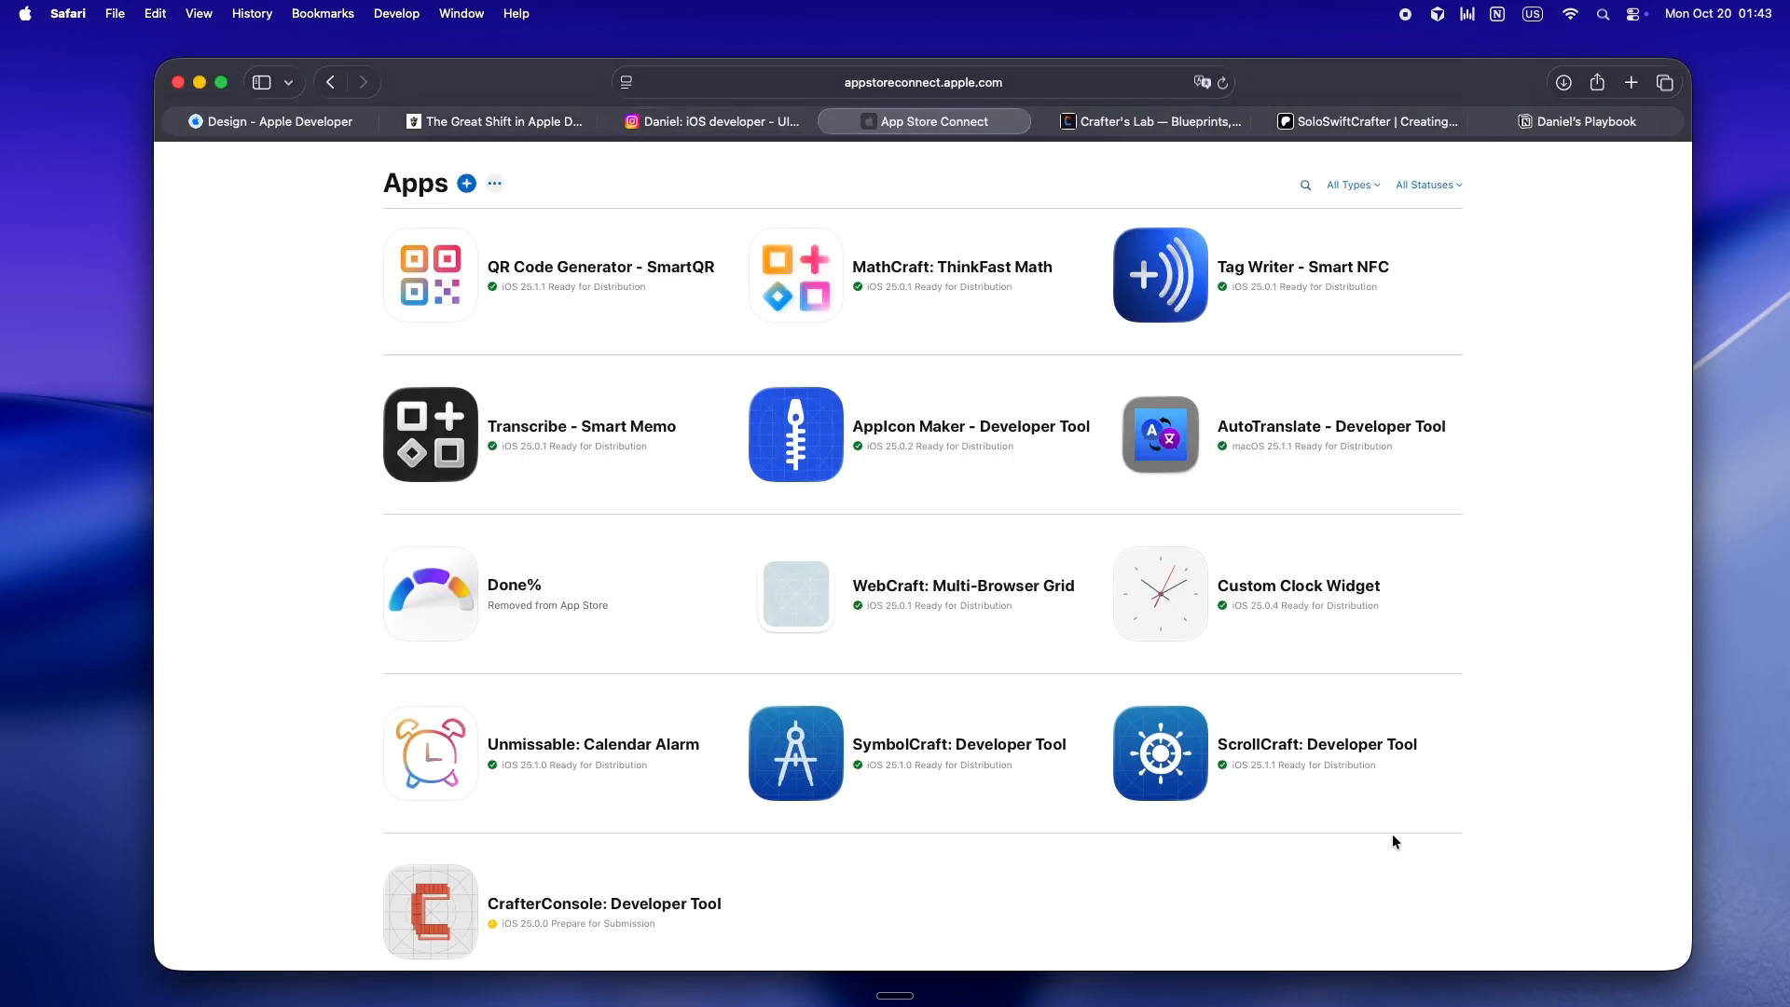
mouse_move(1386, 833)
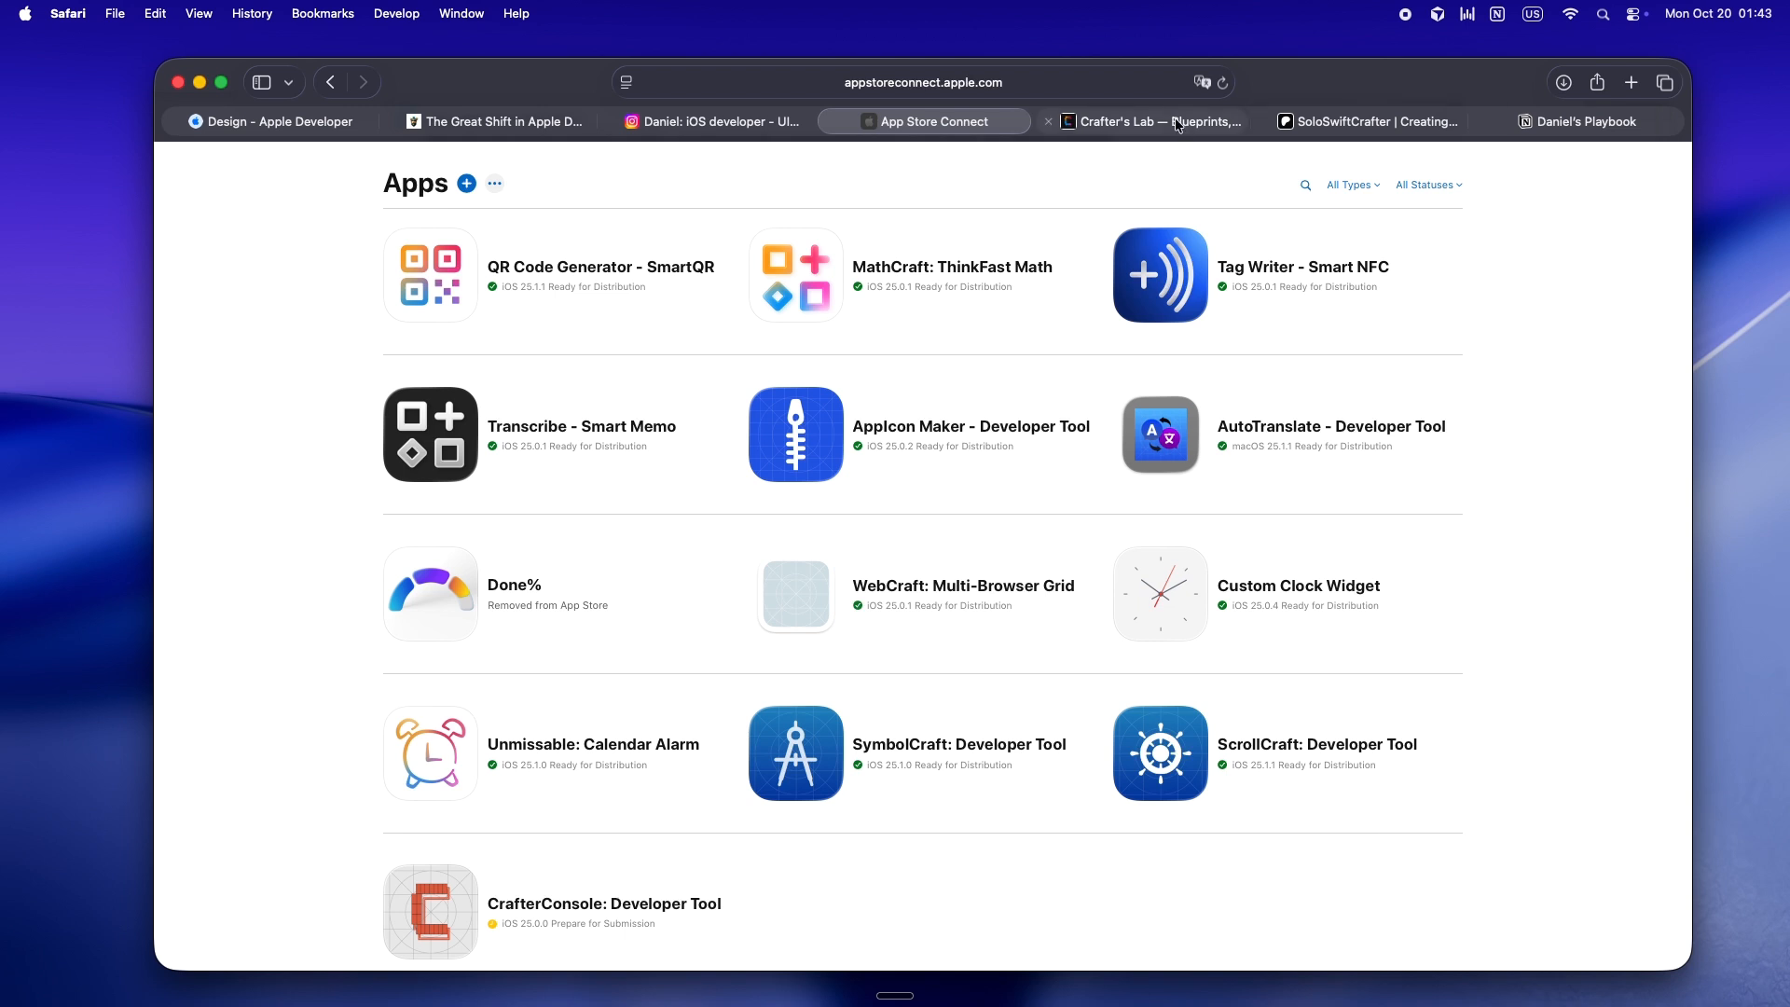
Browse the crafterslab.dev homepage and open its Resources page of guides.
click(1160, 121)
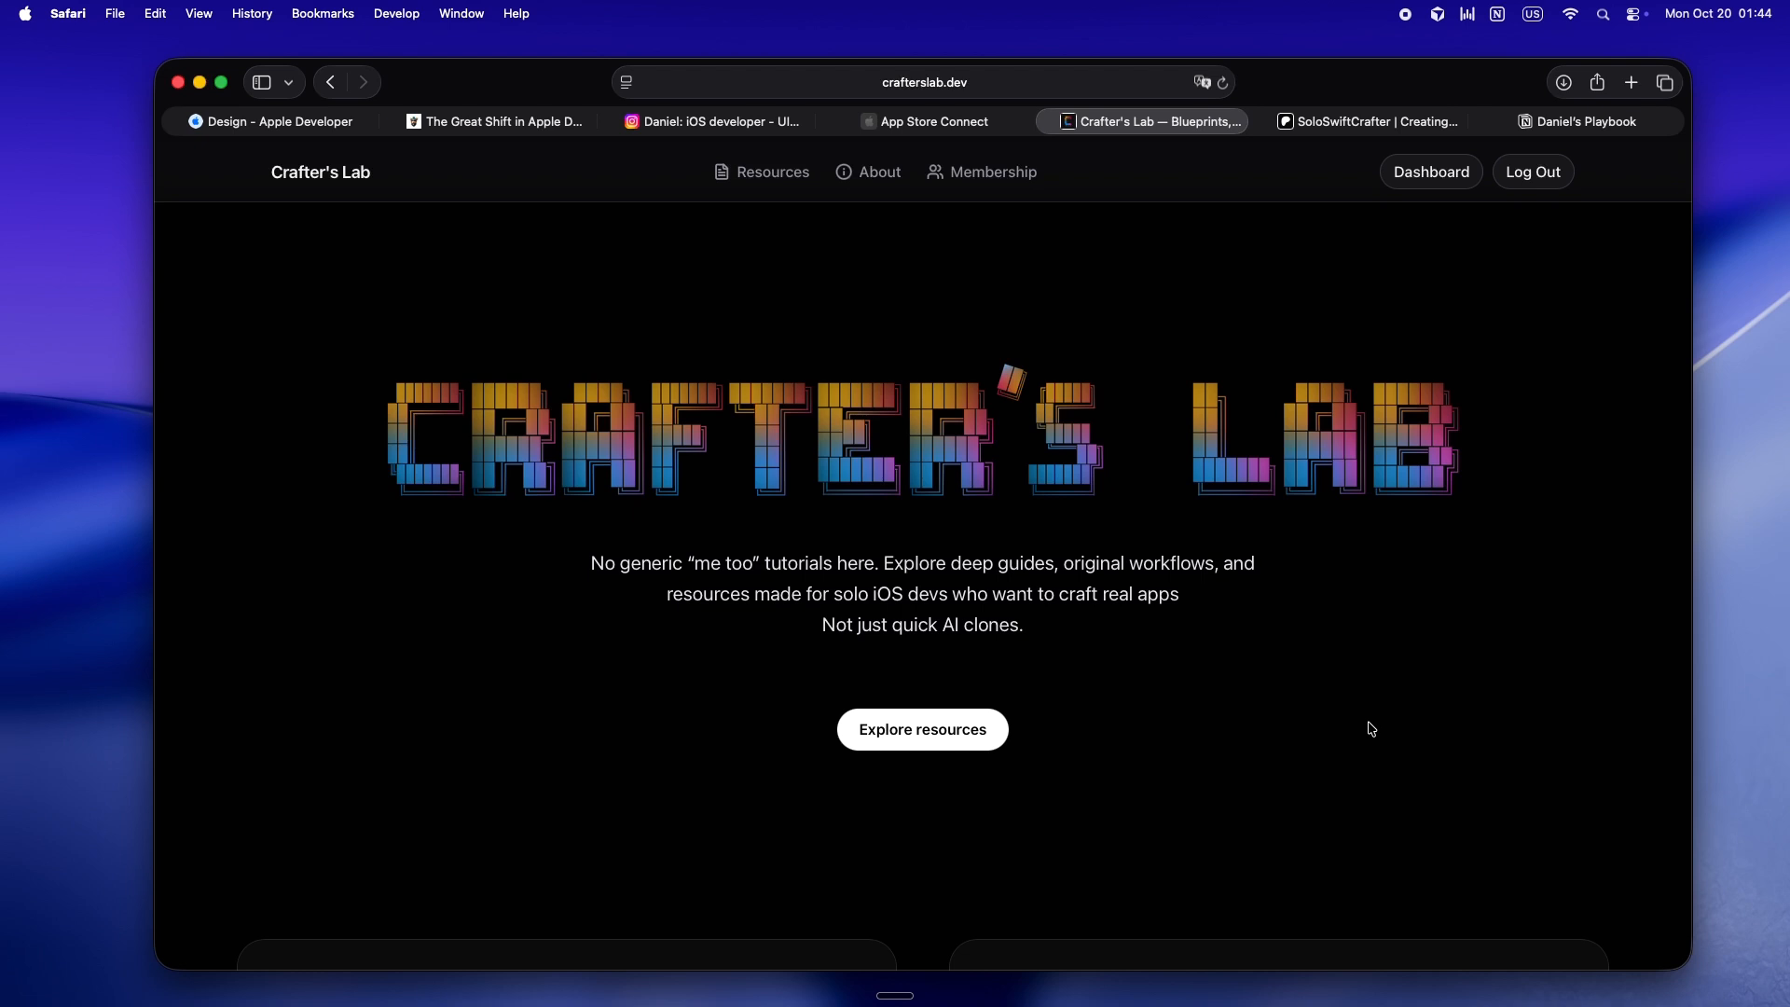
scroll(down, 3)
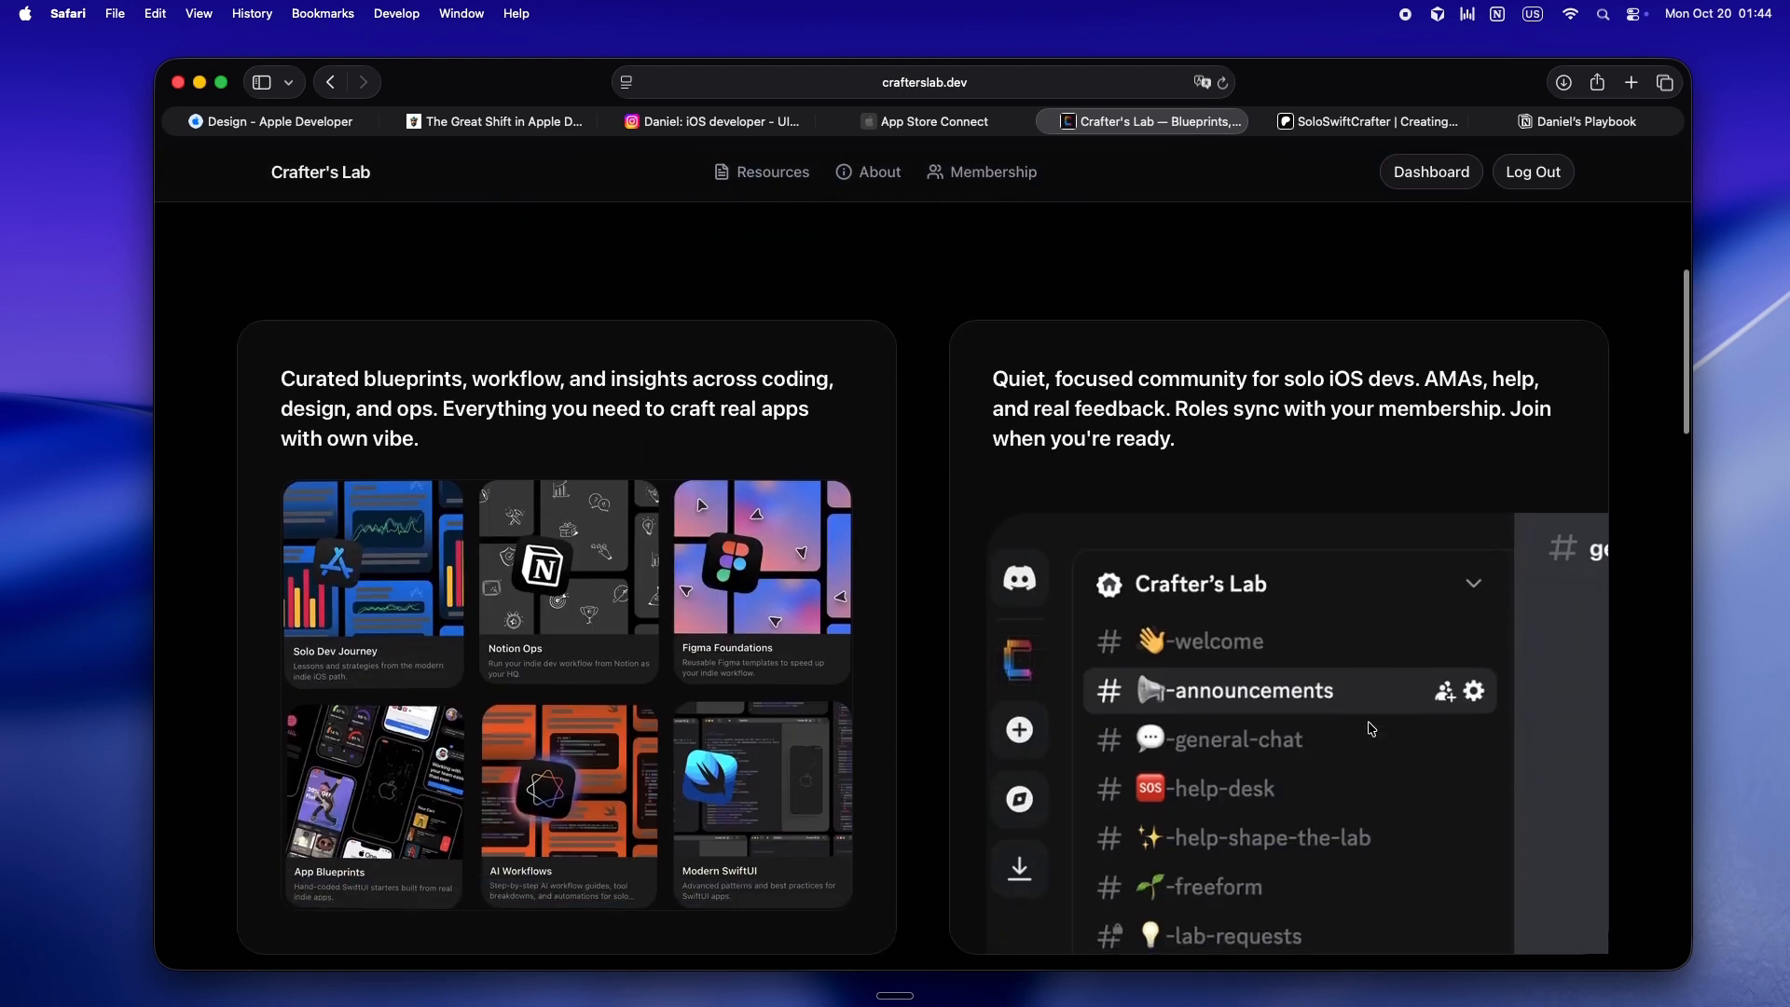
scroll(down, 3)
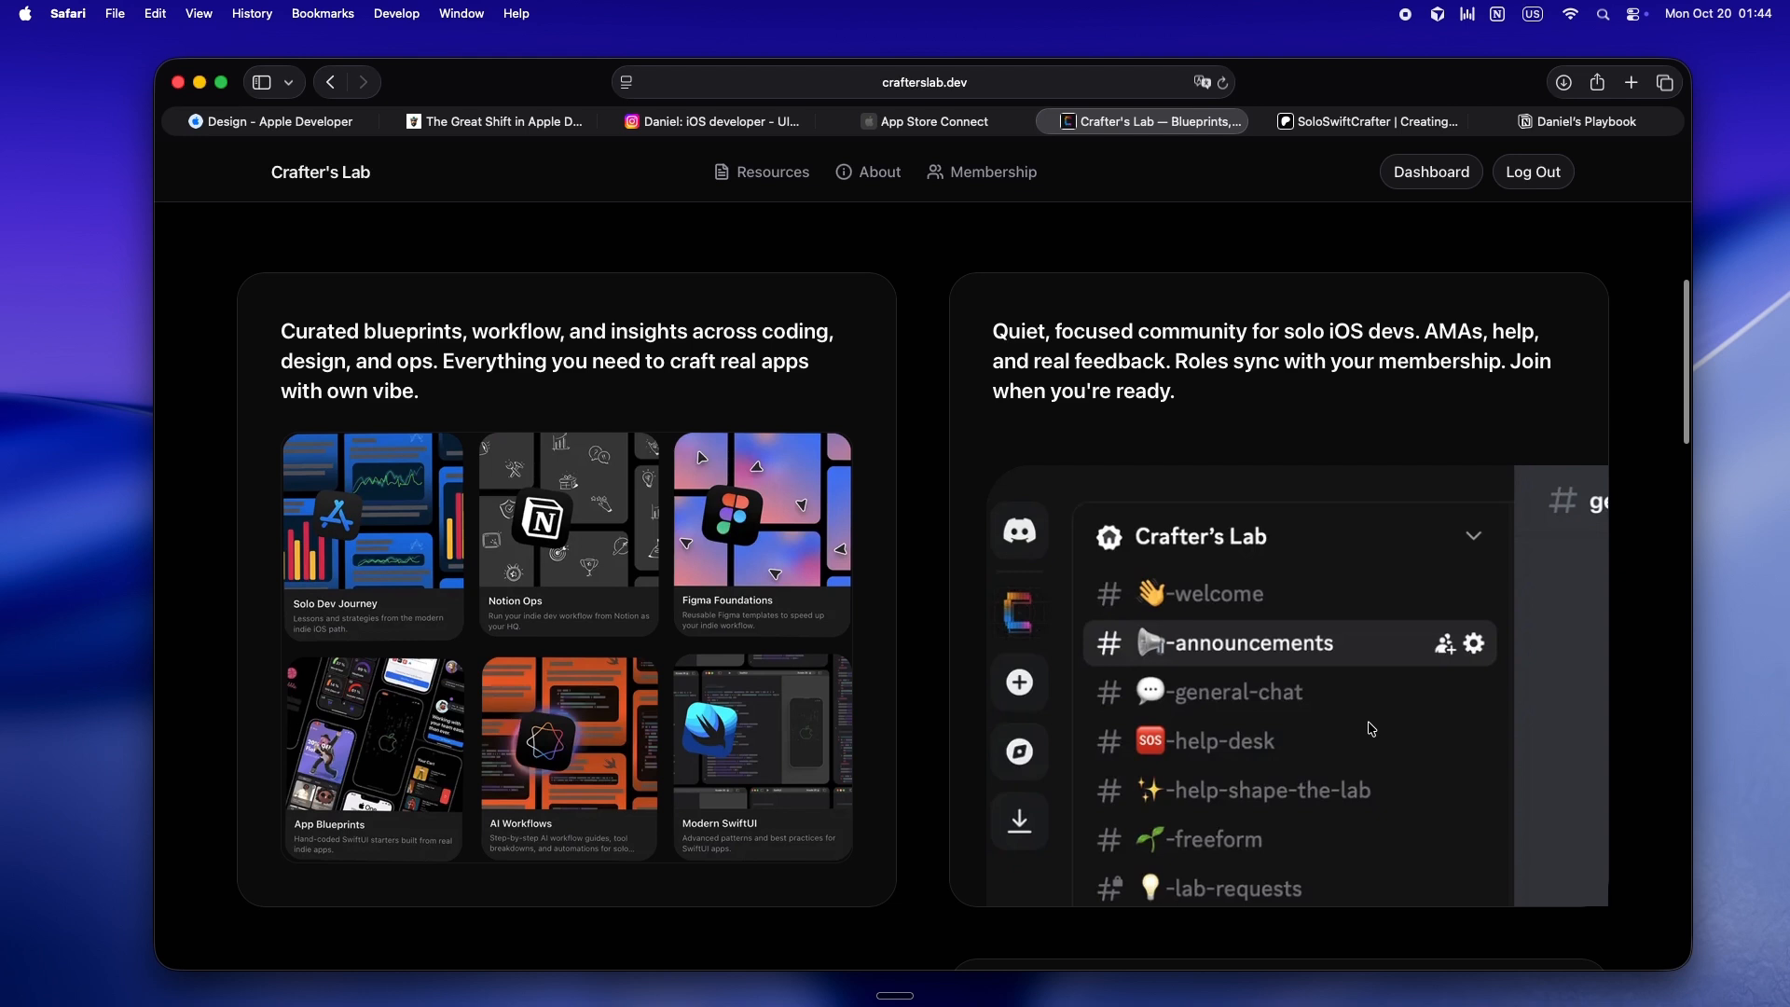
scroll(down, 3)
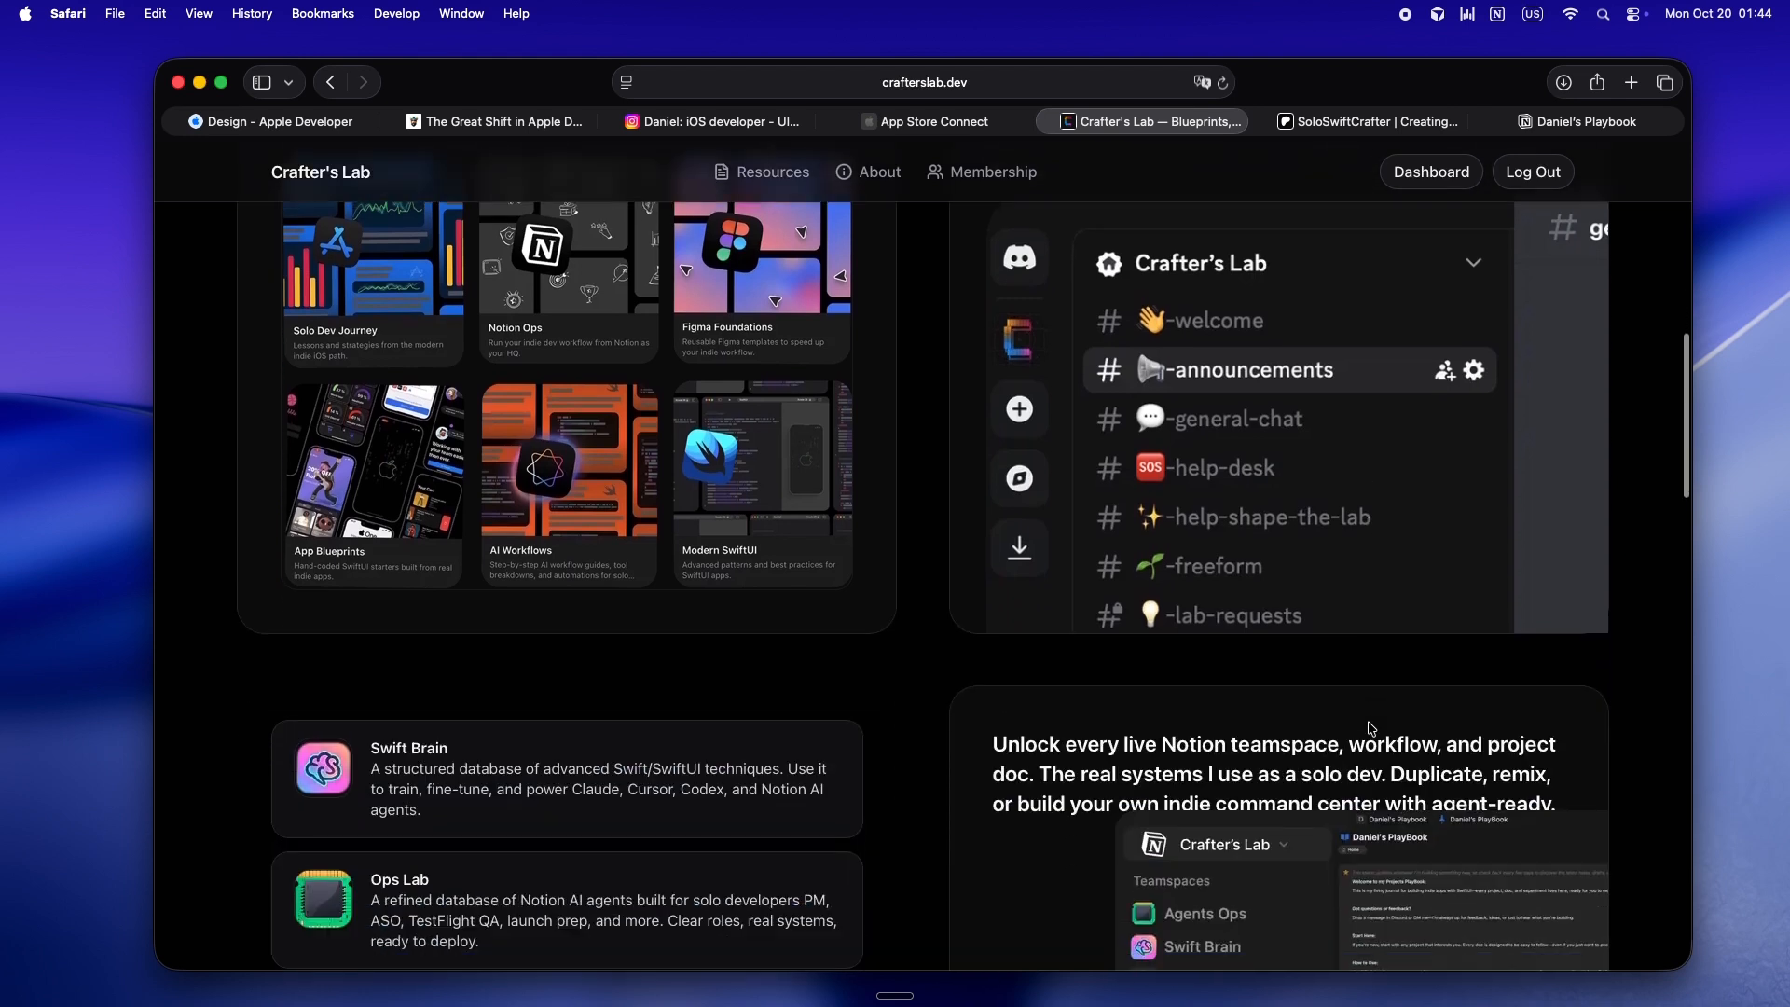
scroll(down, 3)
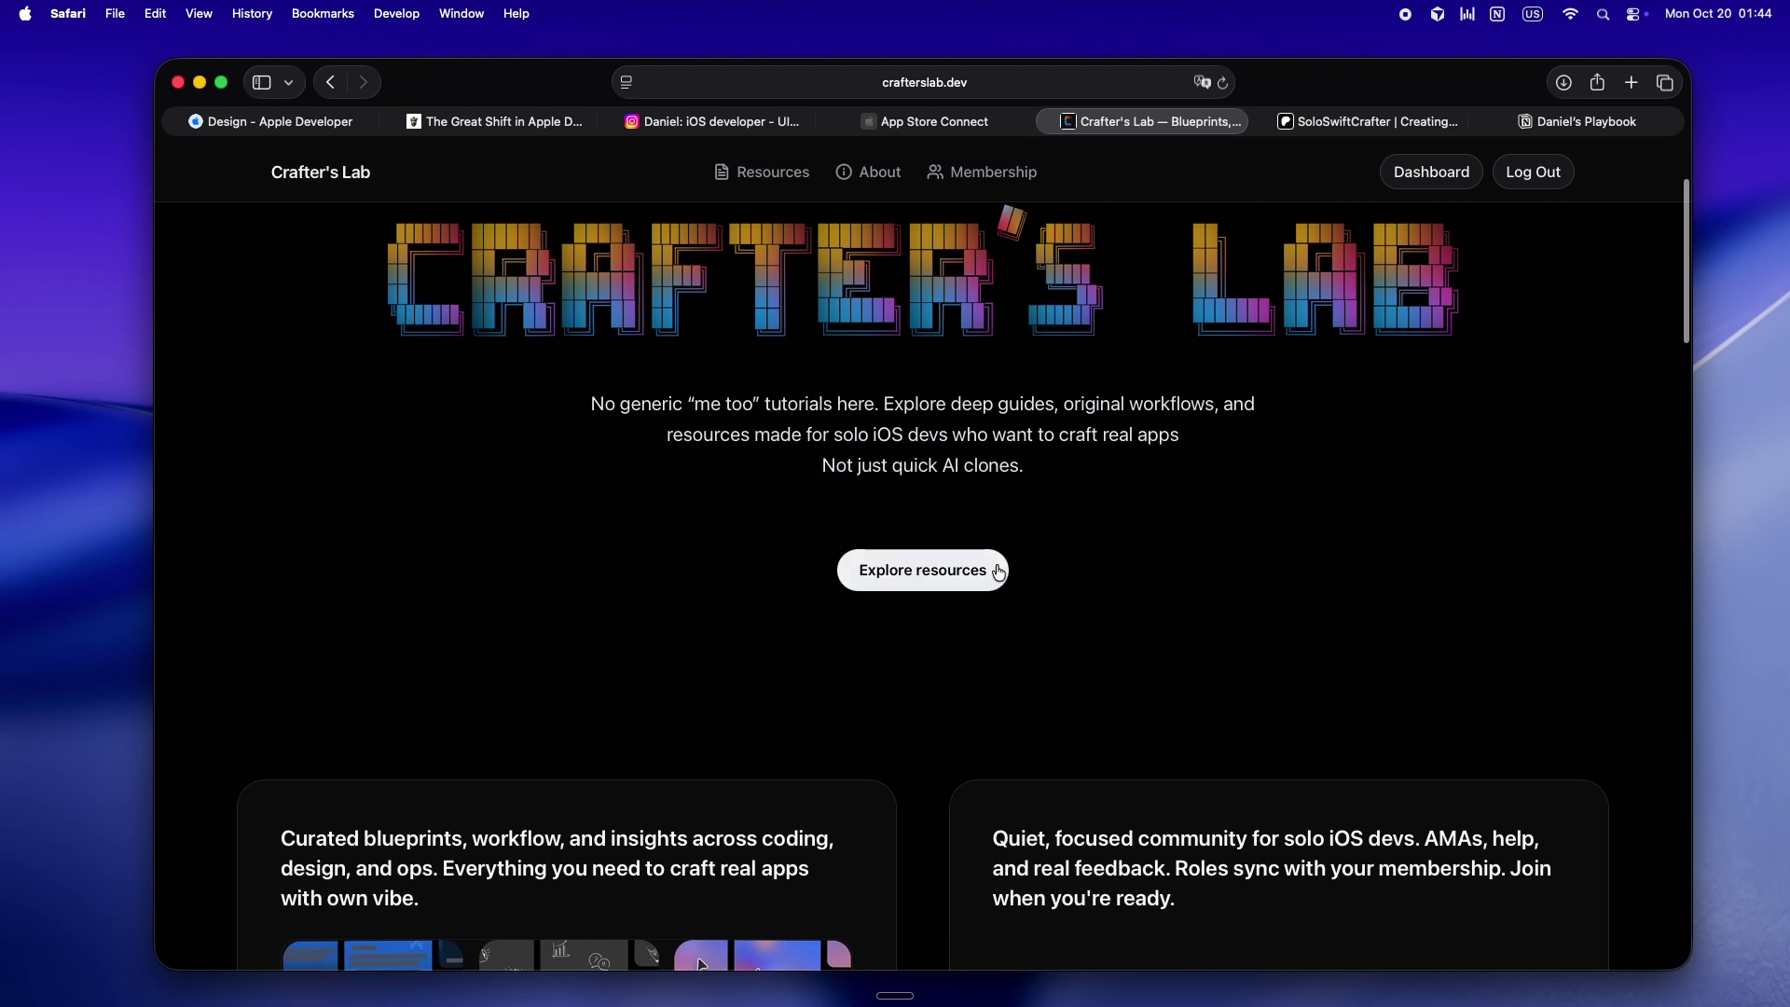
click(922, 569)
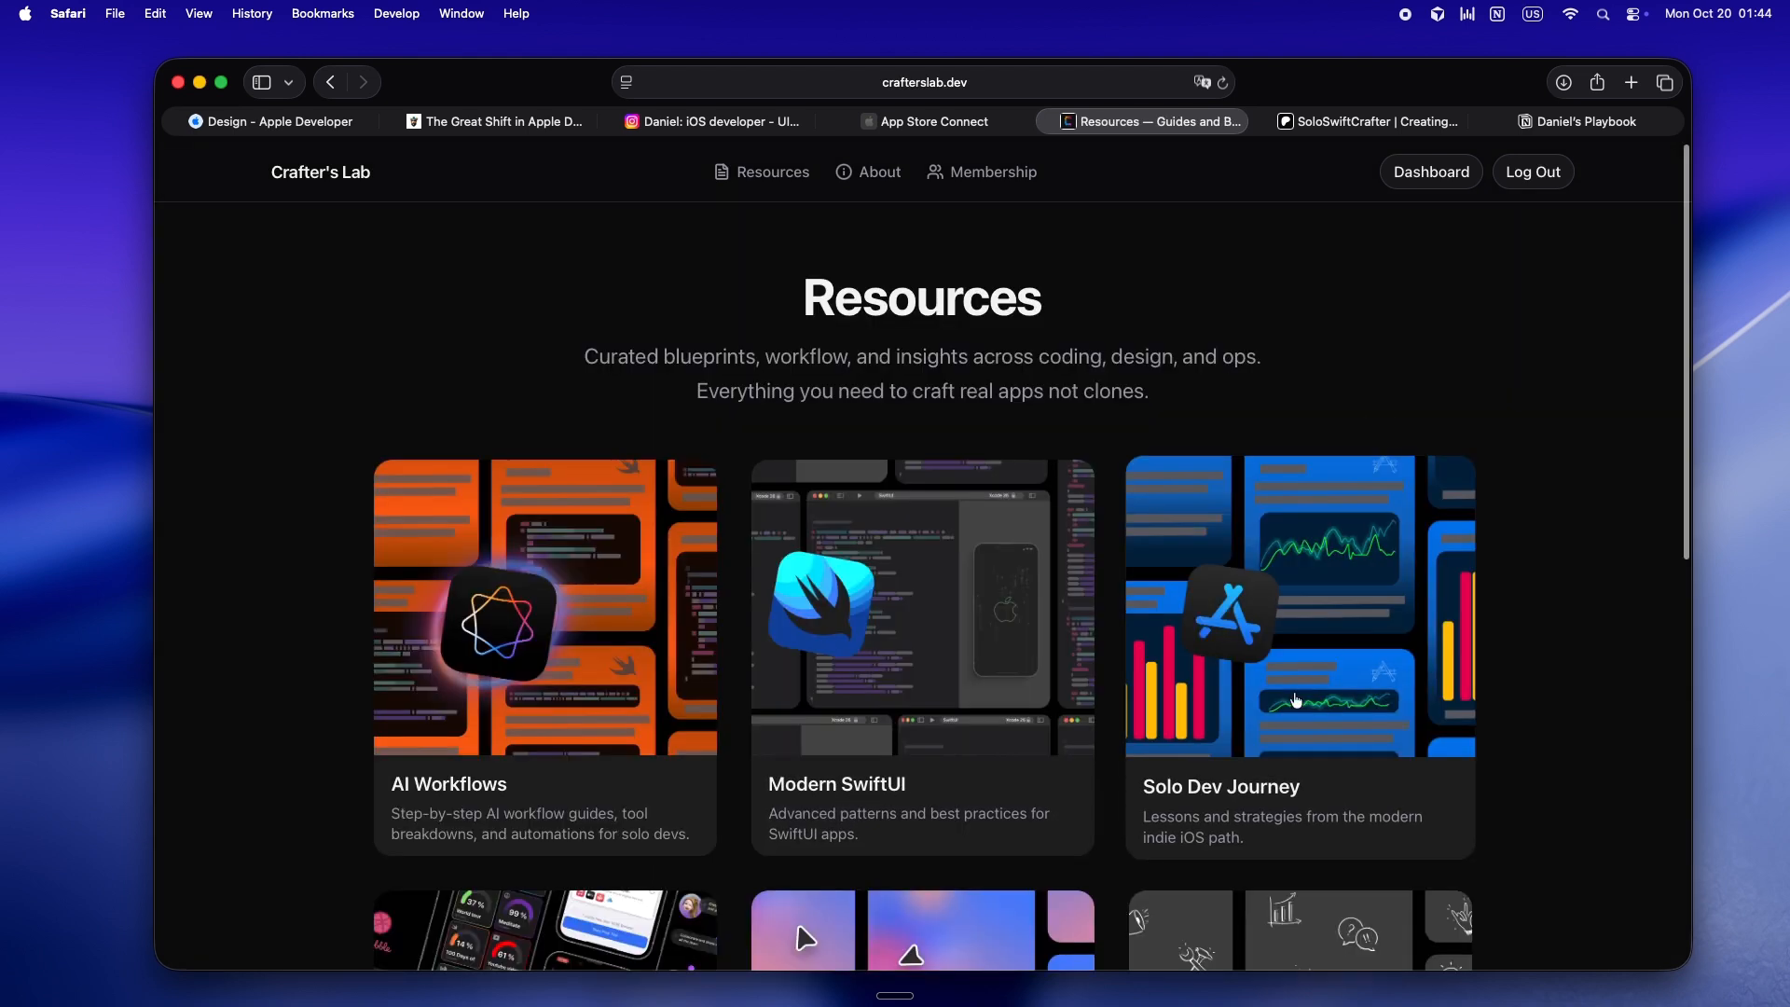
scroll(down, 3)
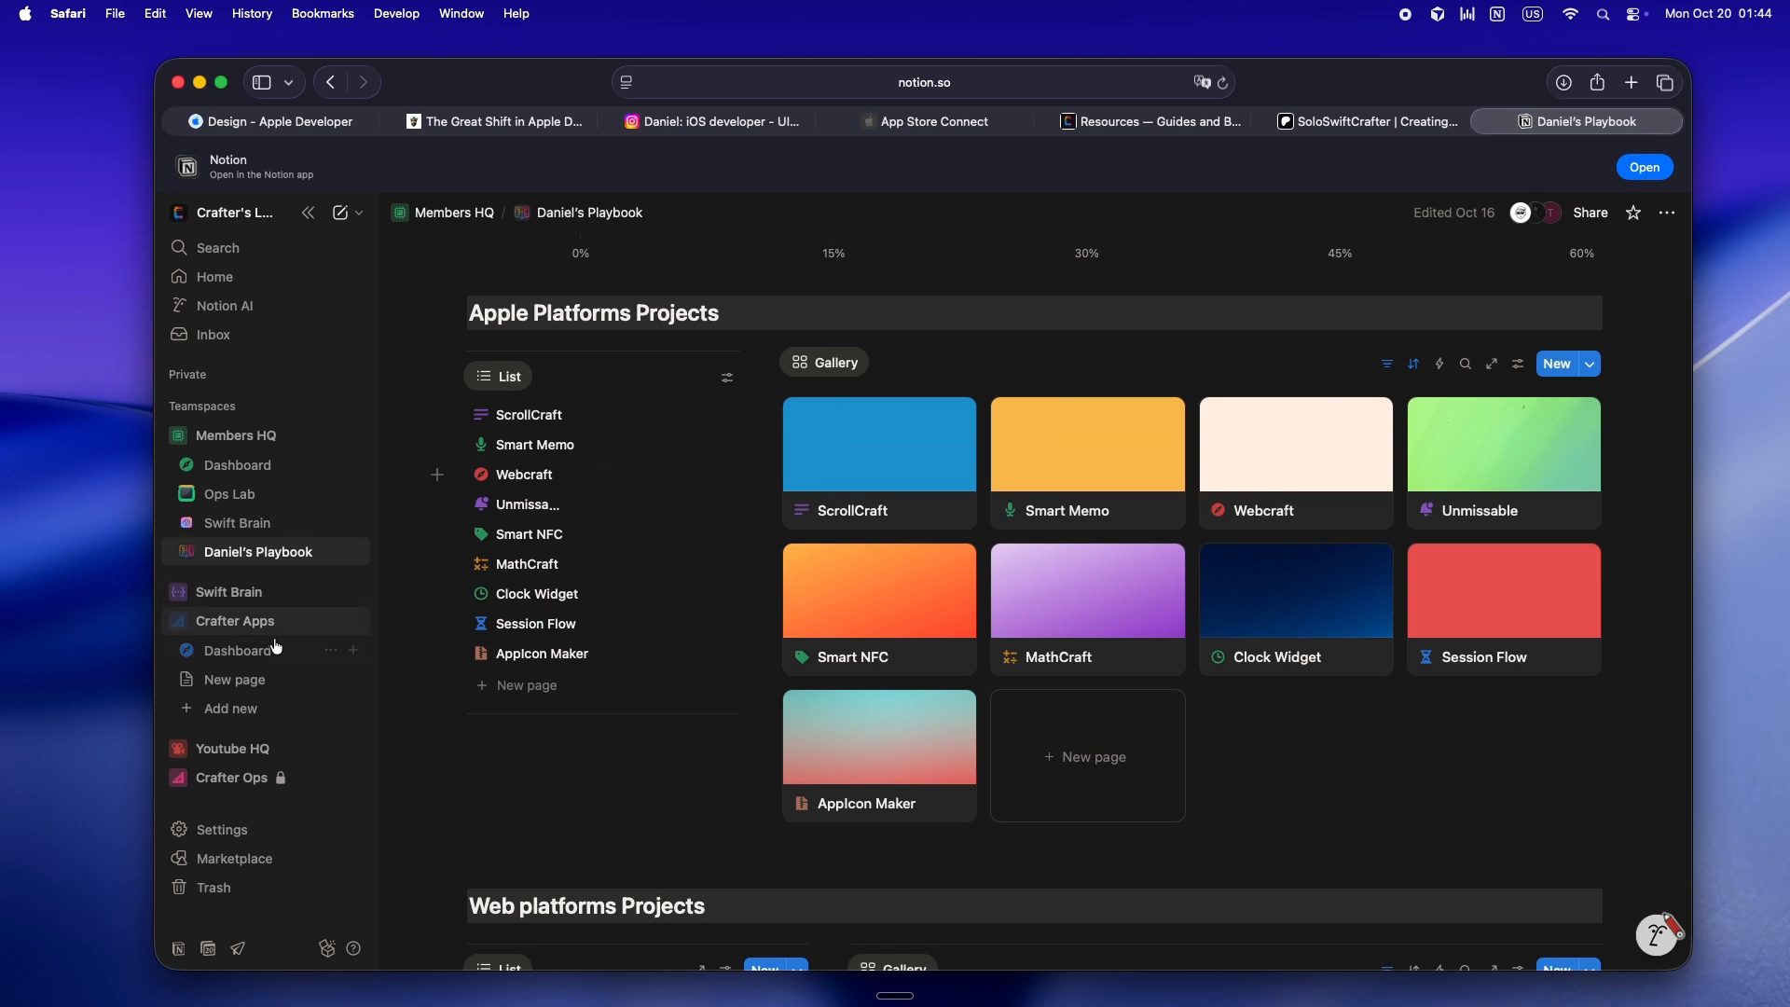
Visit the Dashboard and Playbook pages, then scroll Swift Brain to its MCP article table.
click(237, 650)
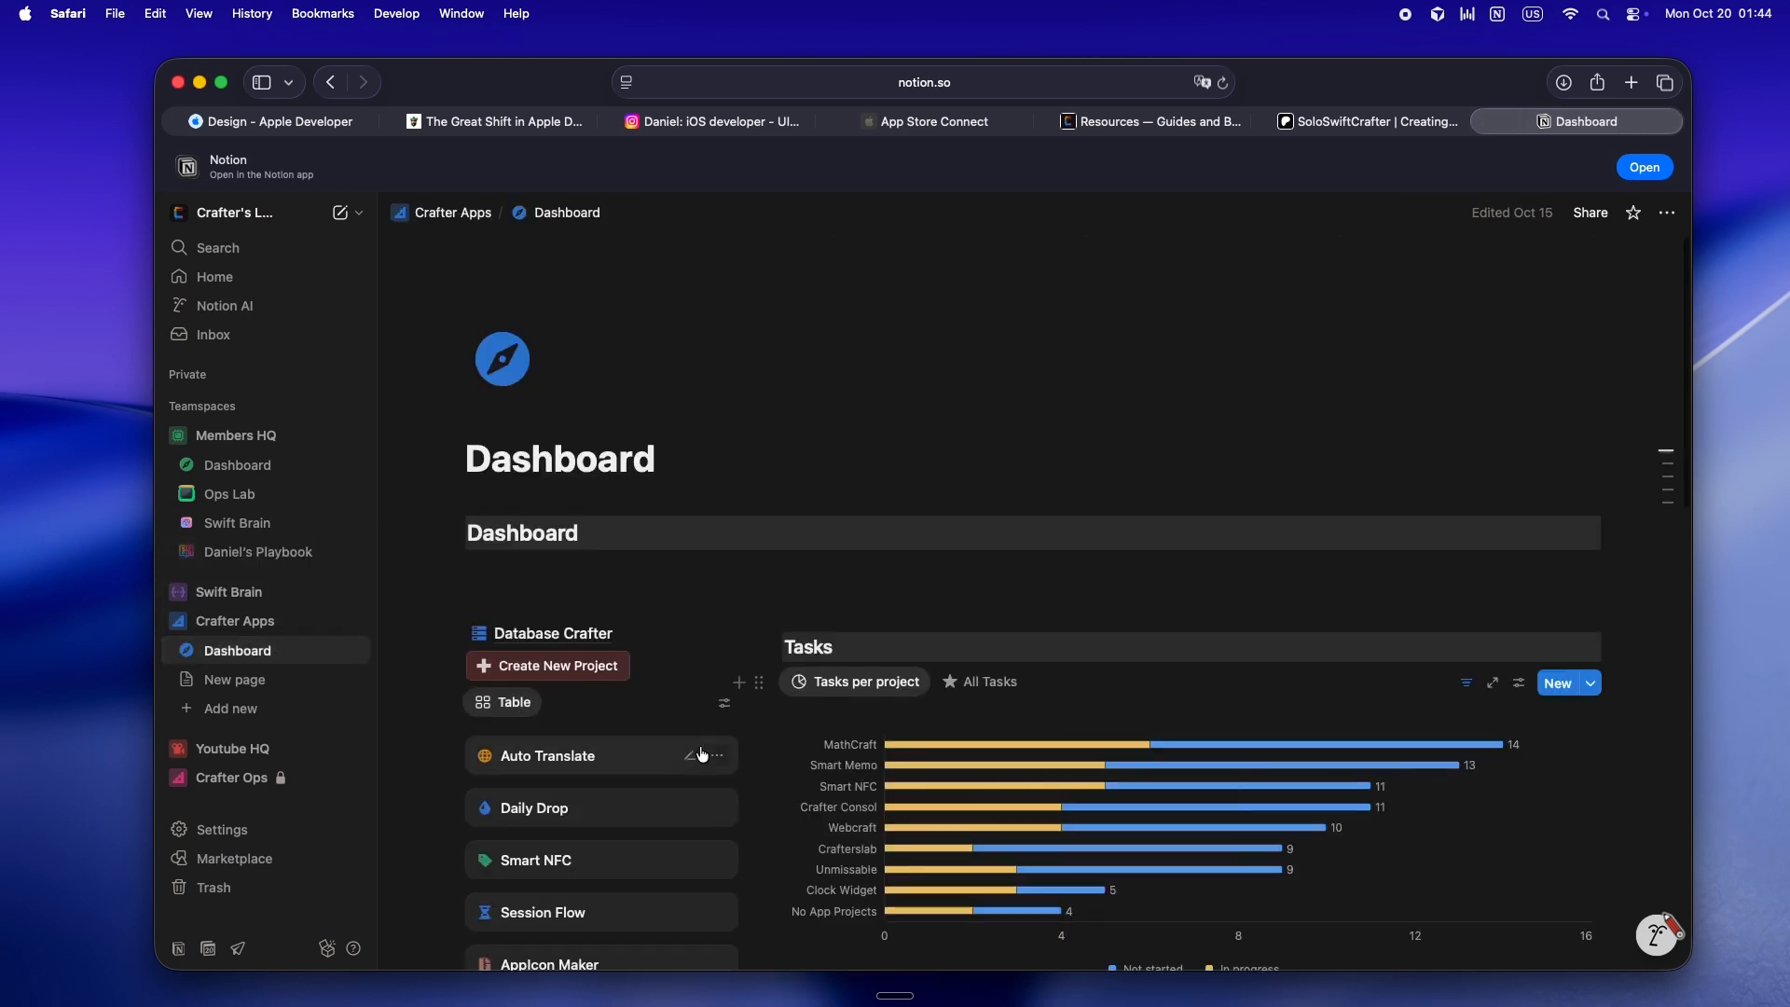
scroll(down, 3)
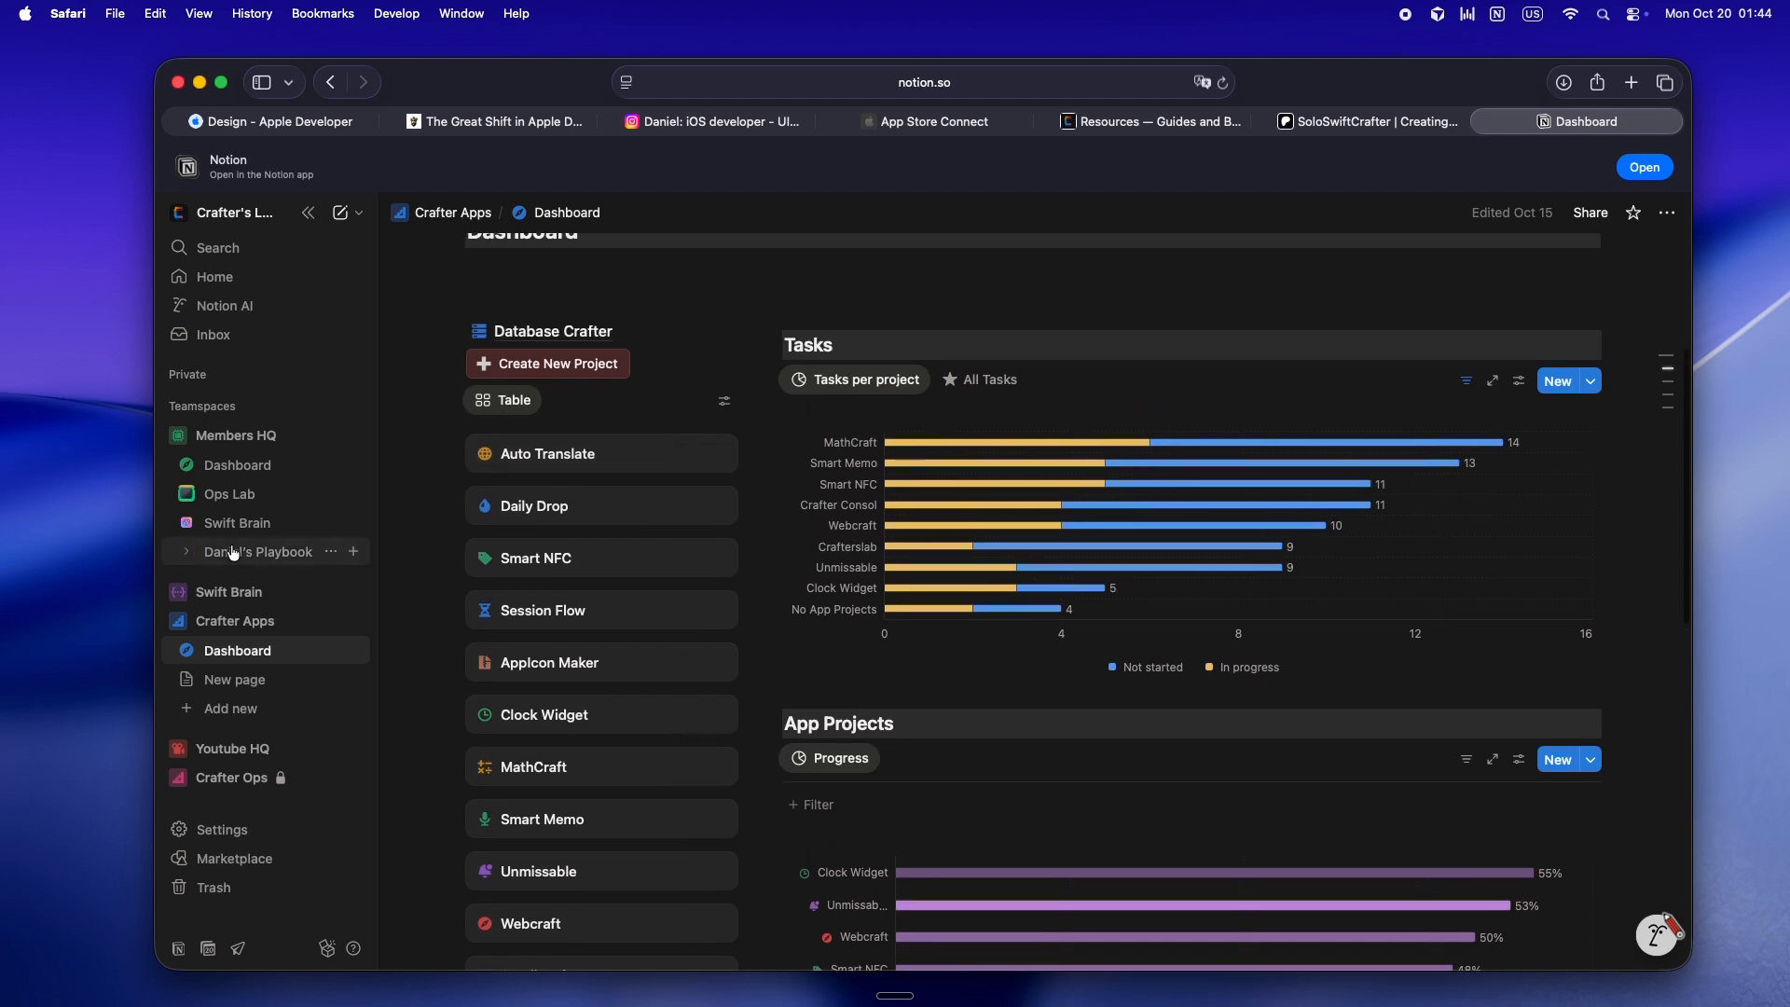
click(258, 552)
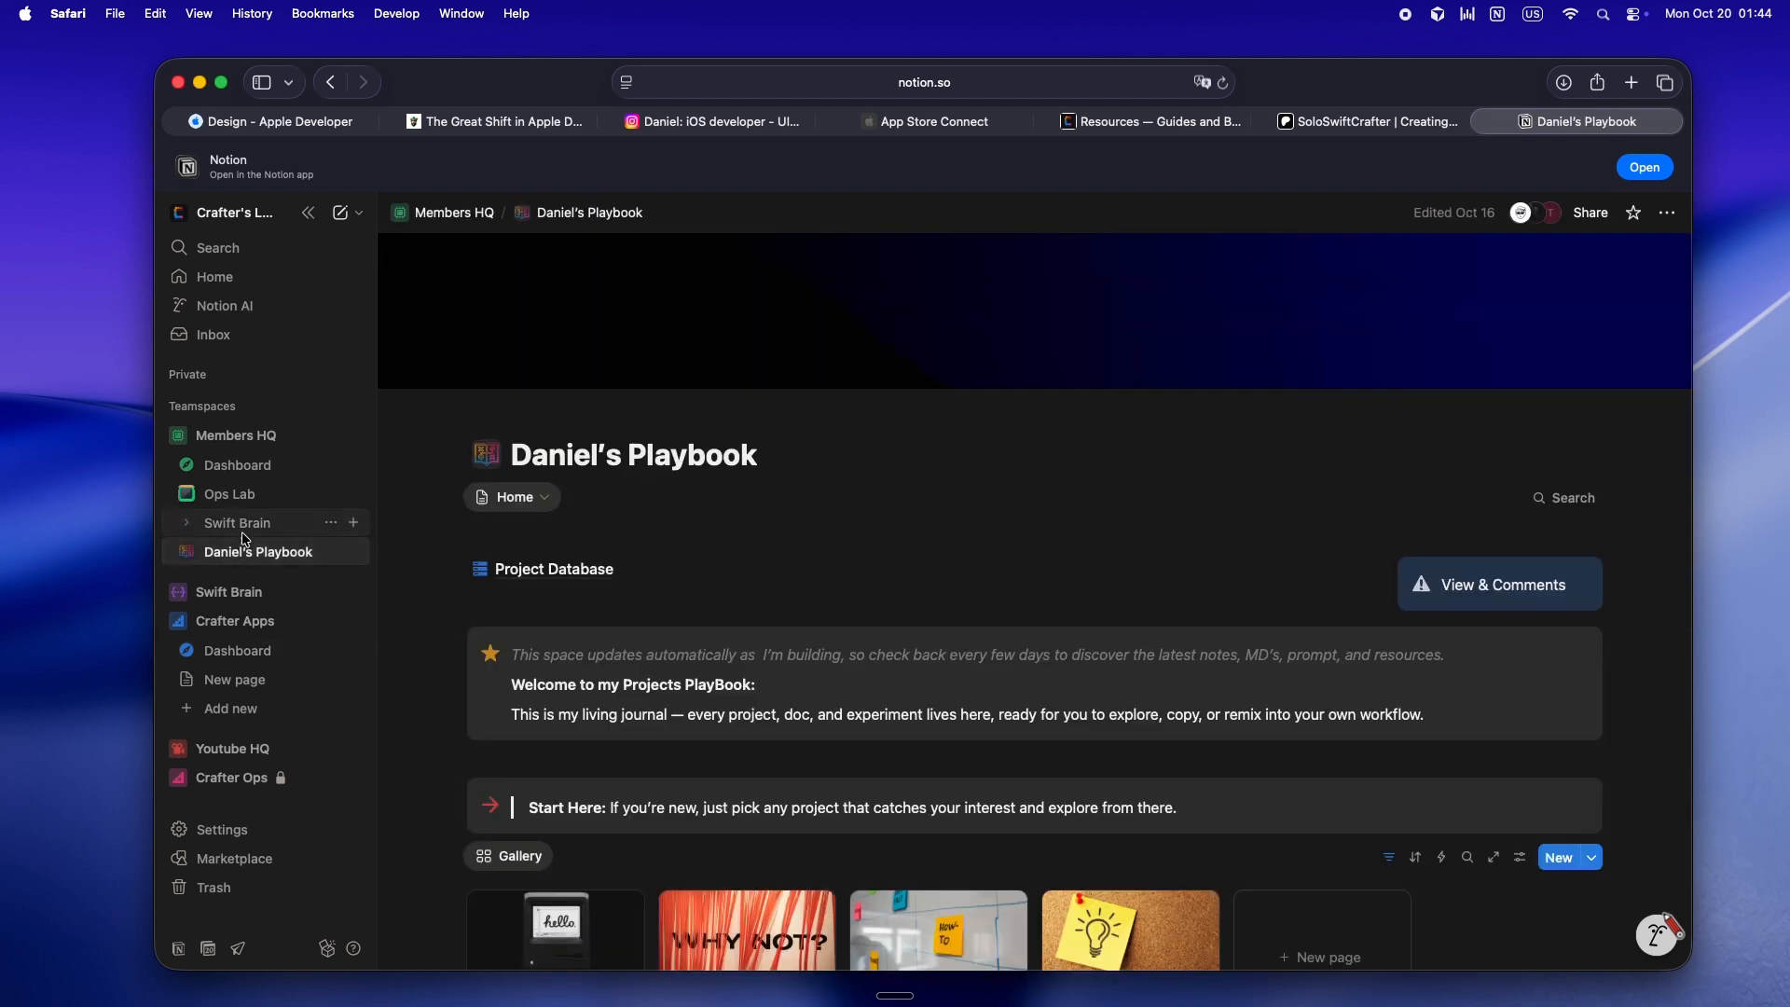
click(237, 522)
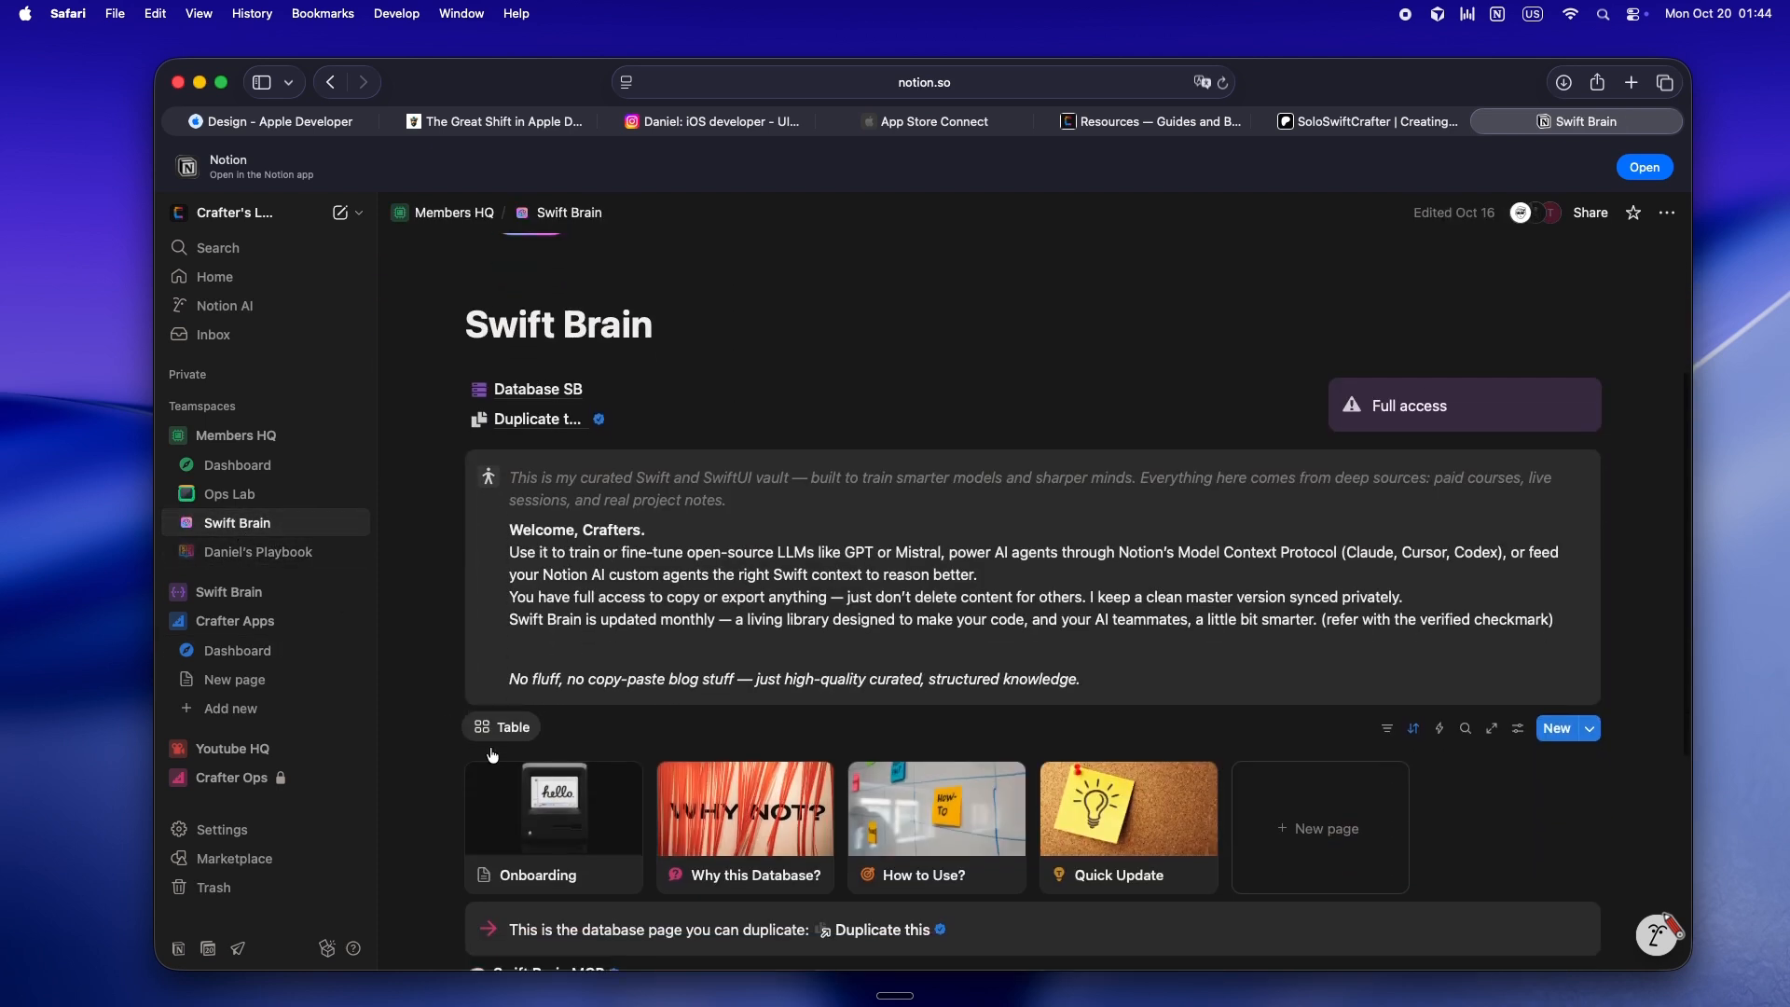
scroll(down, 3)
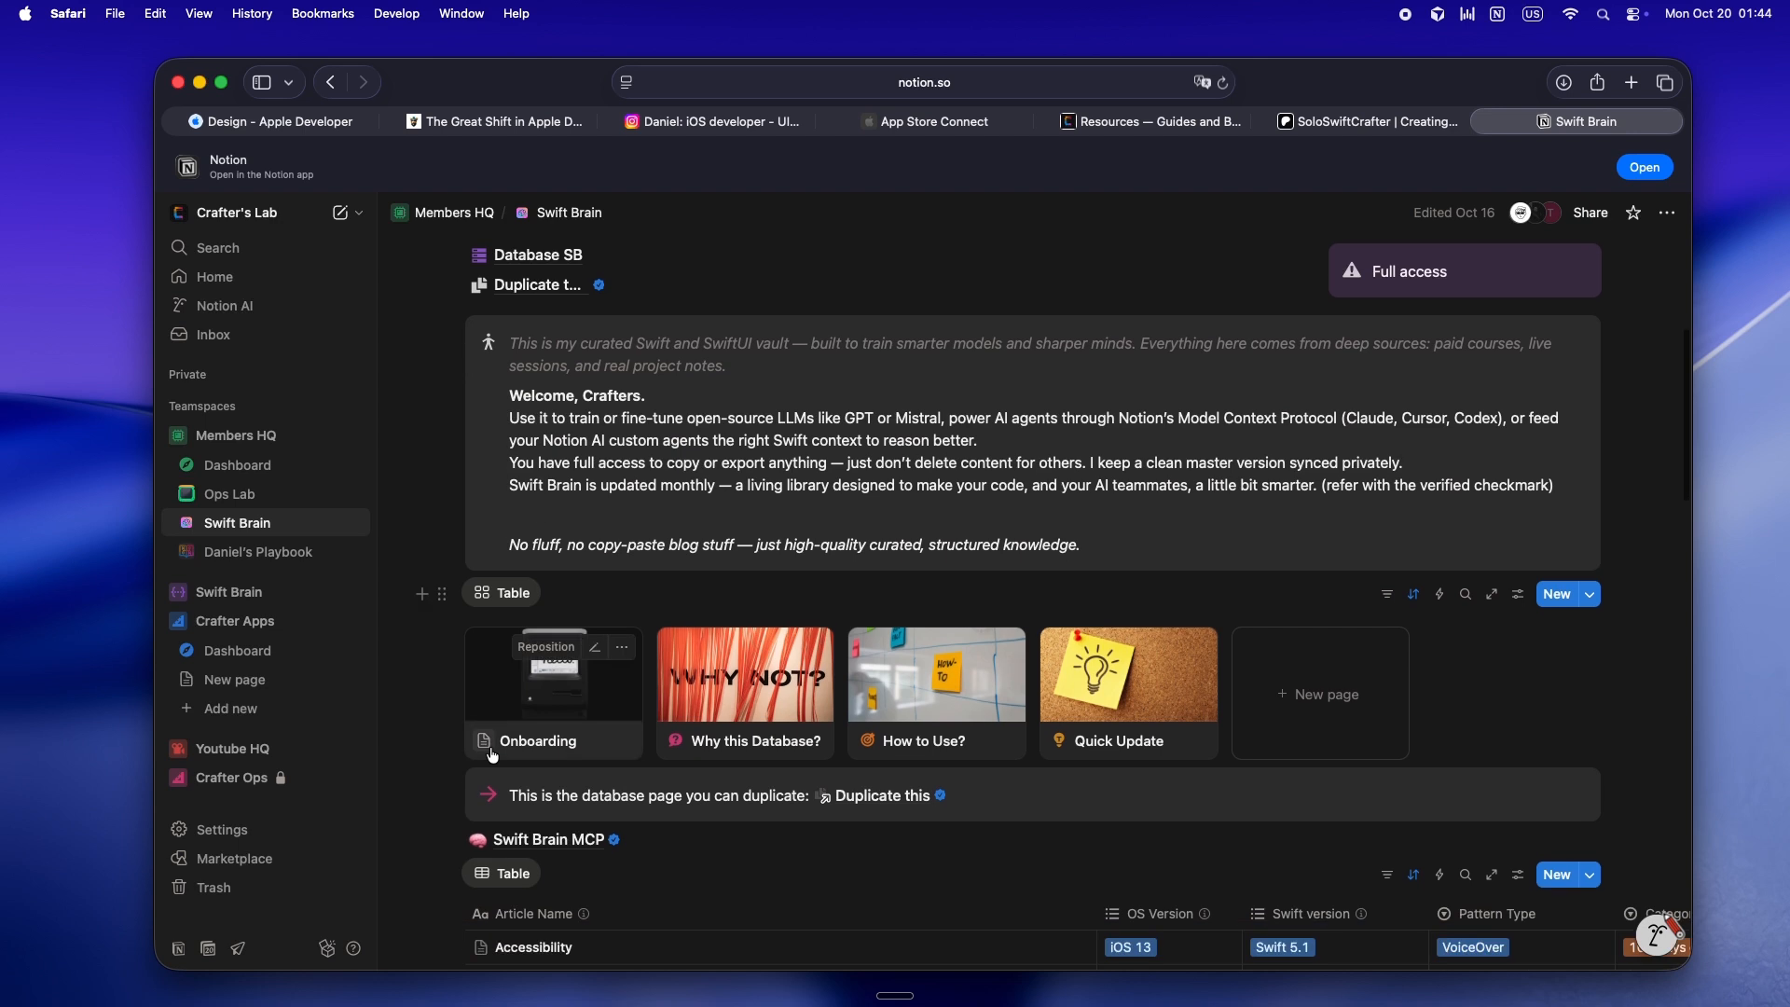
scroll(down, 3)
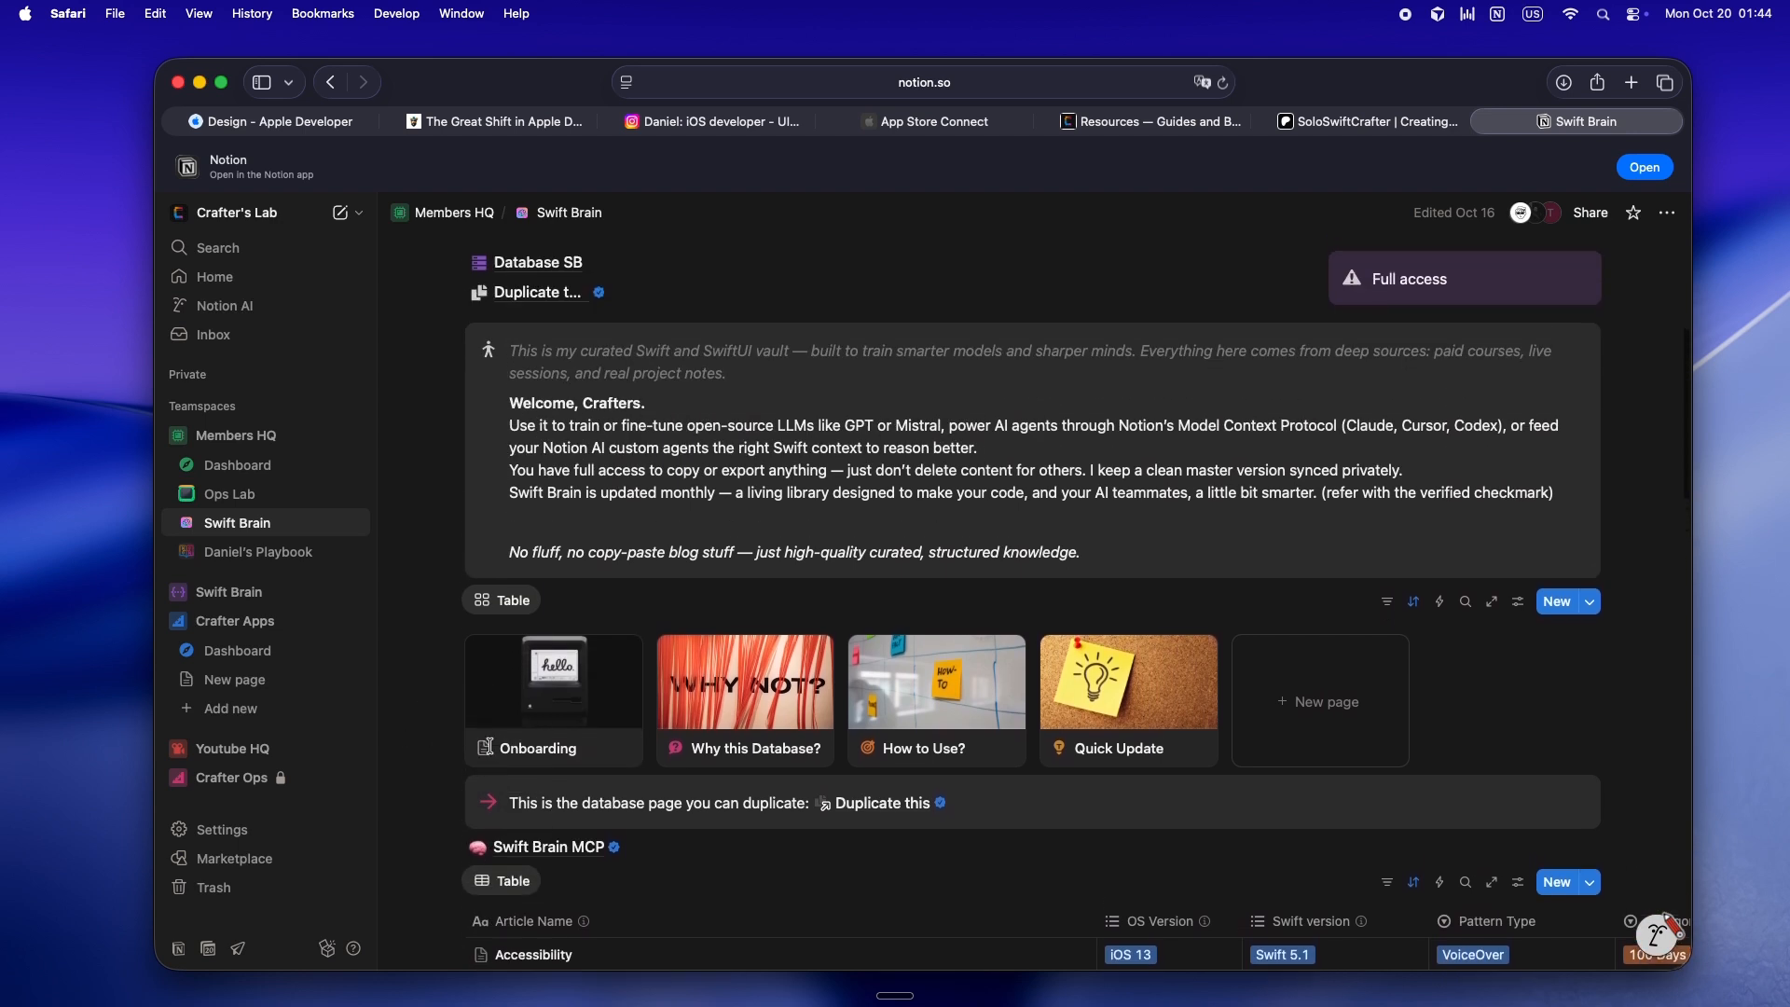
Open Ops Lab and scroll through its Agents Instructions table.
click(229, 494)
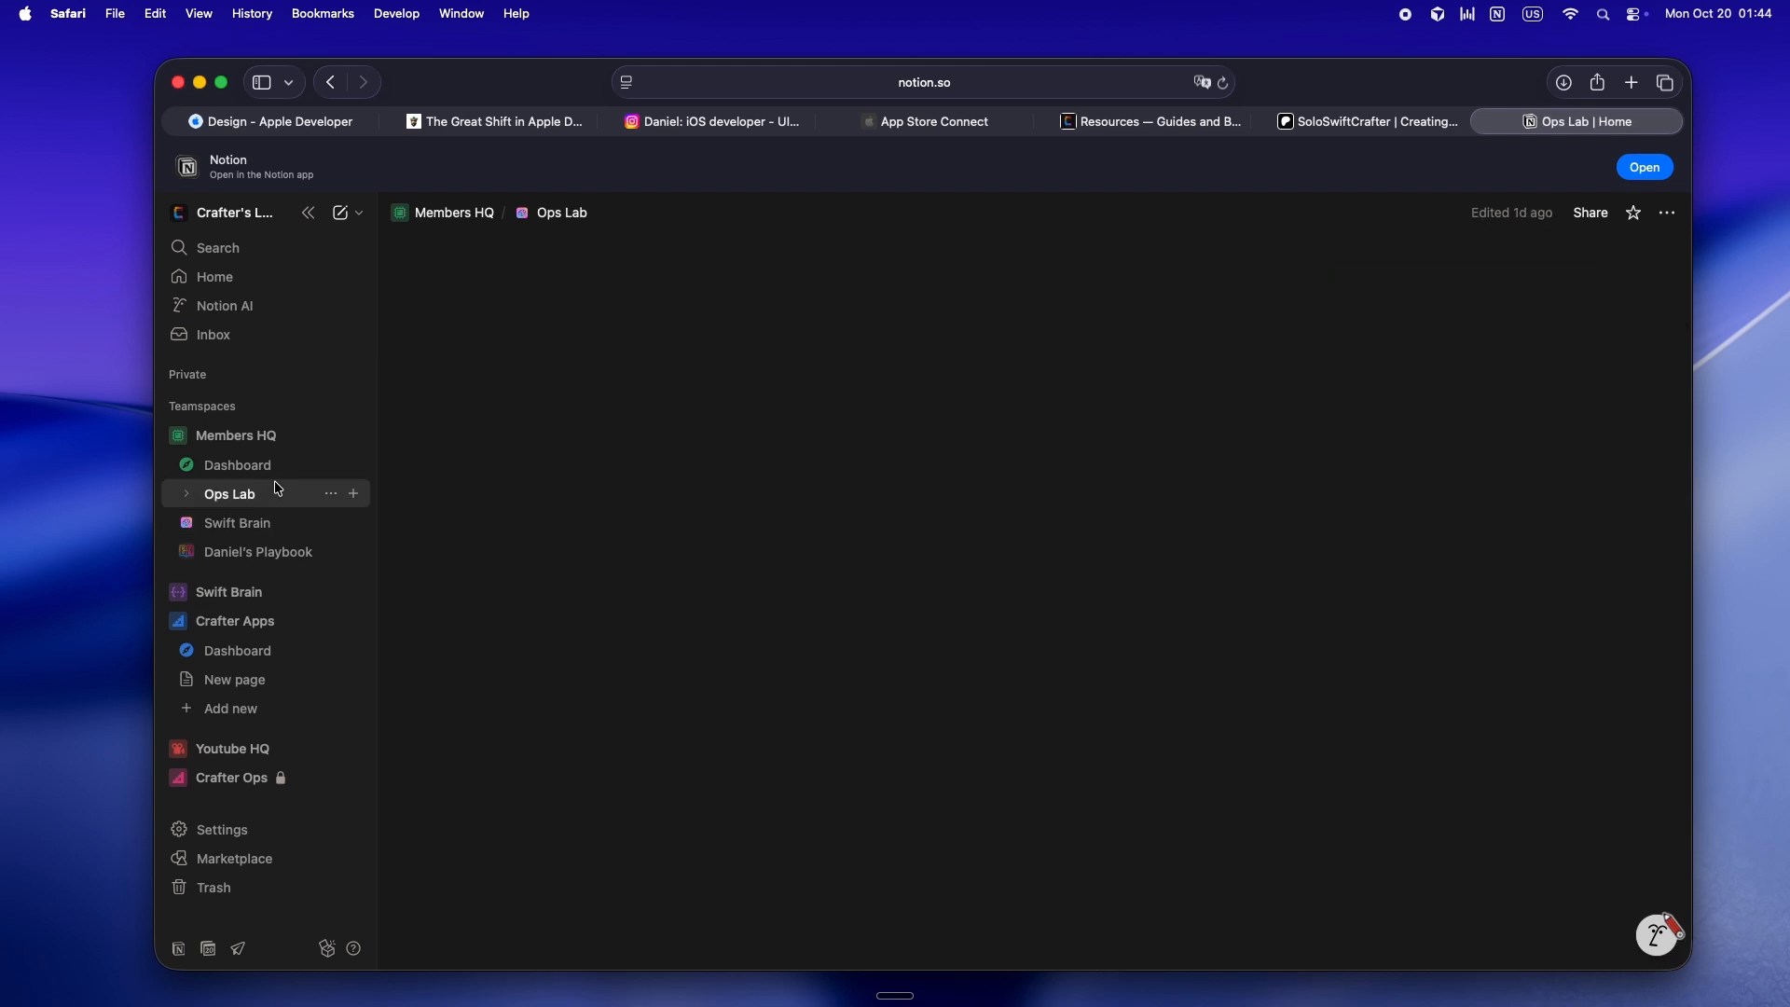
click(228, 493)
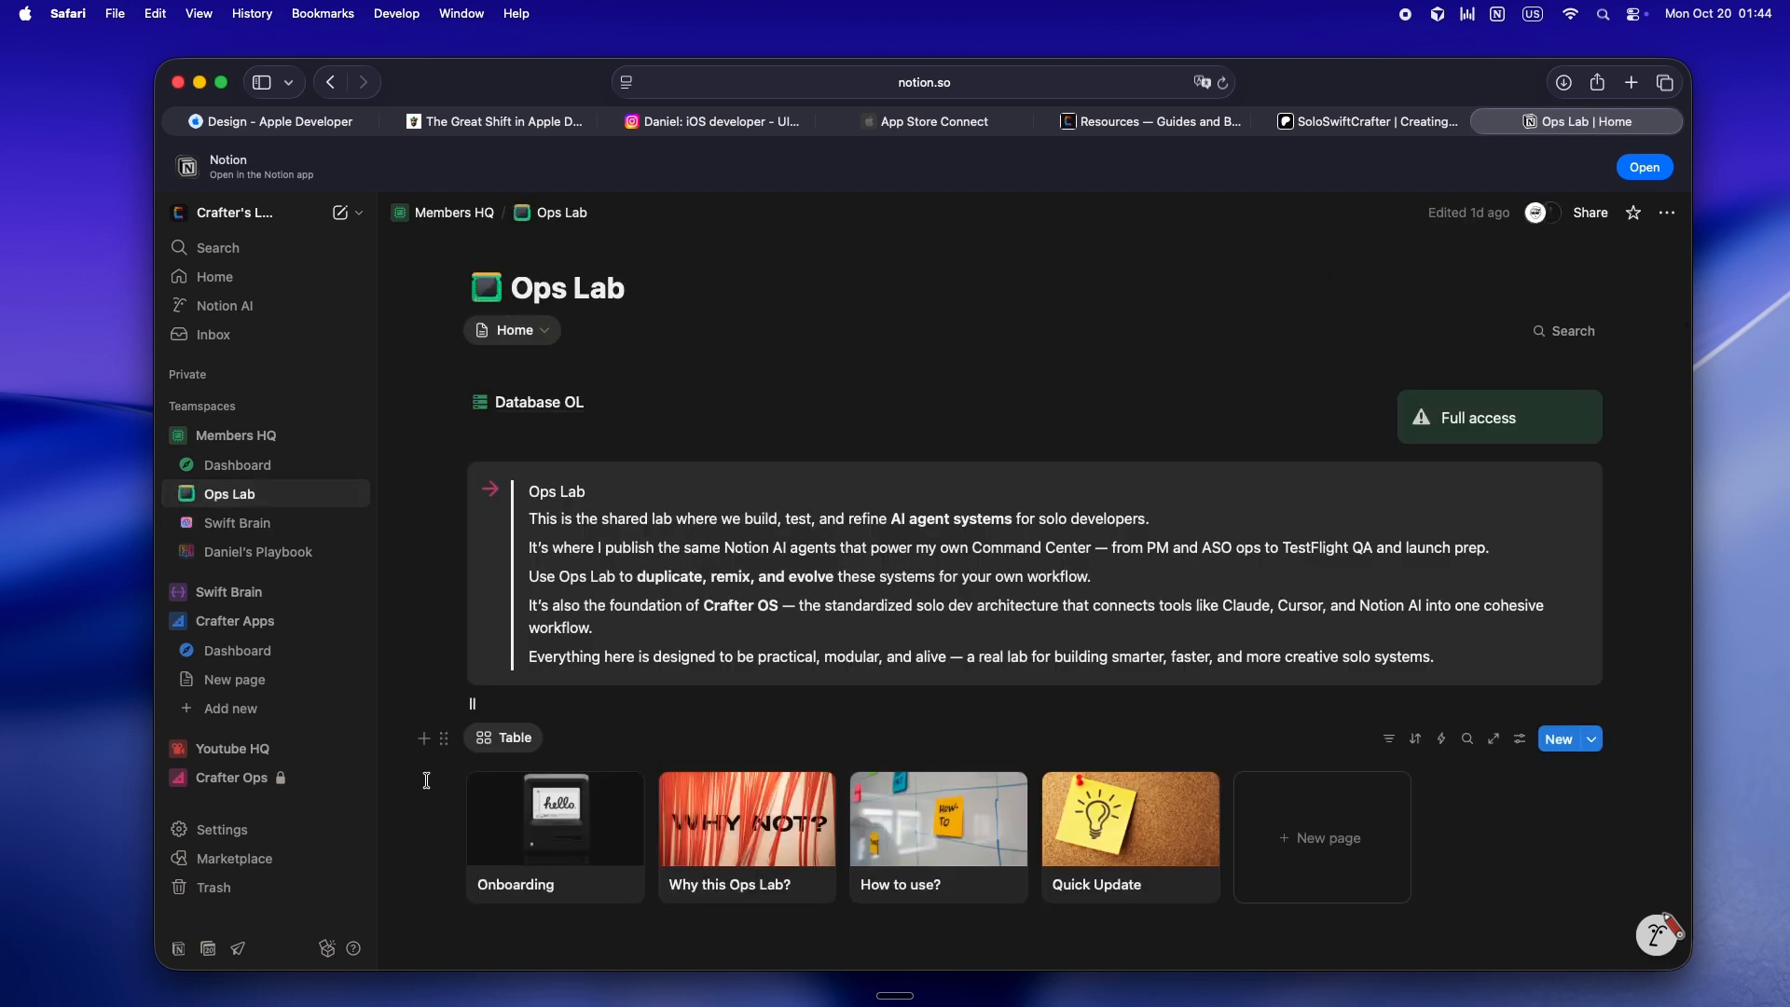
scroll(down, 3)
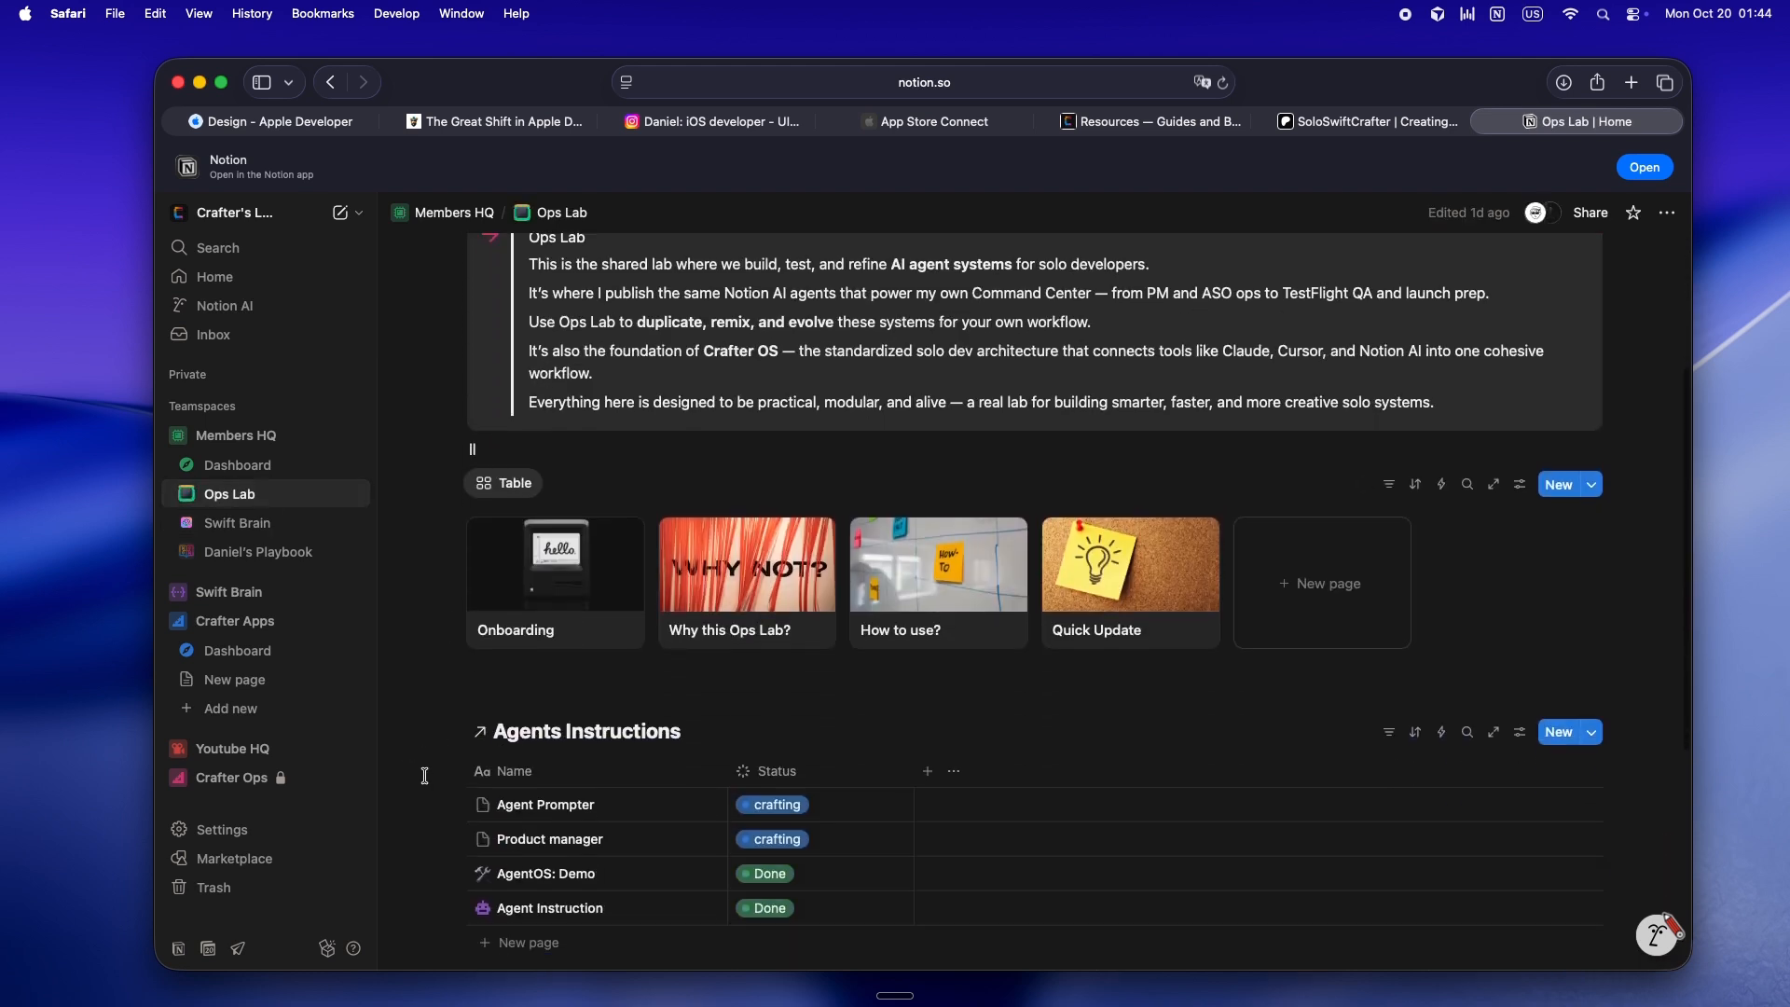
scroll(down, 3)
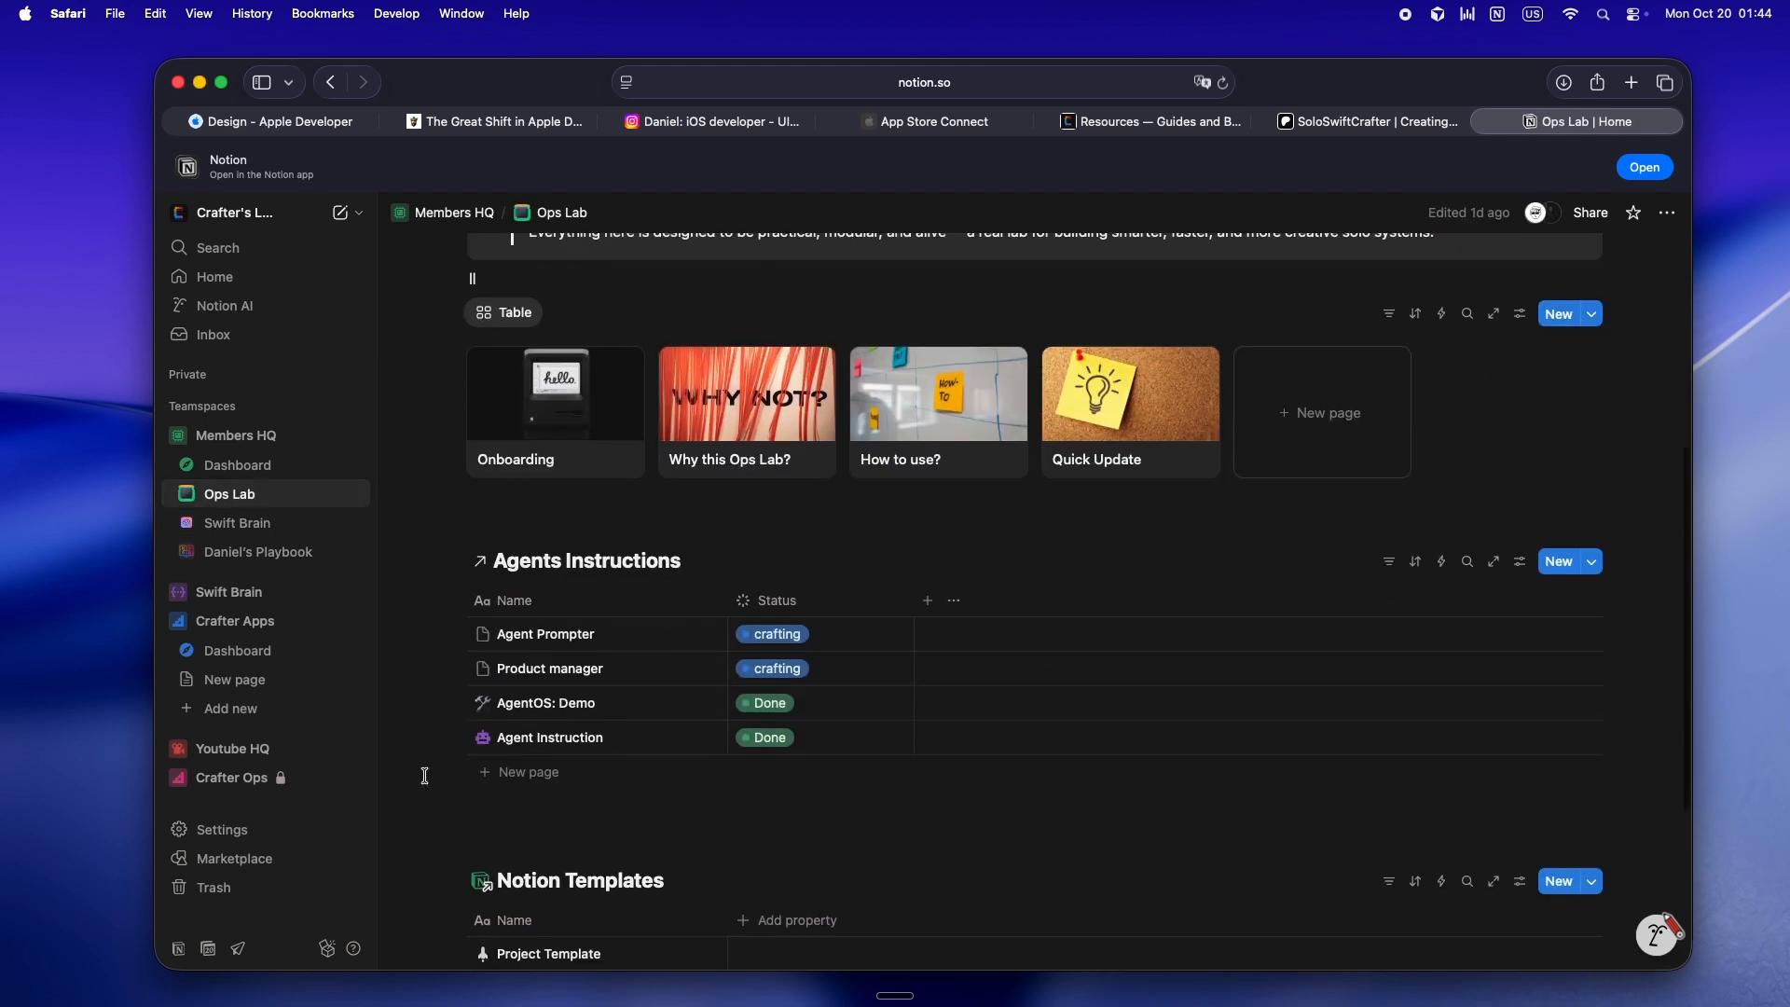
scroll(down, 3)
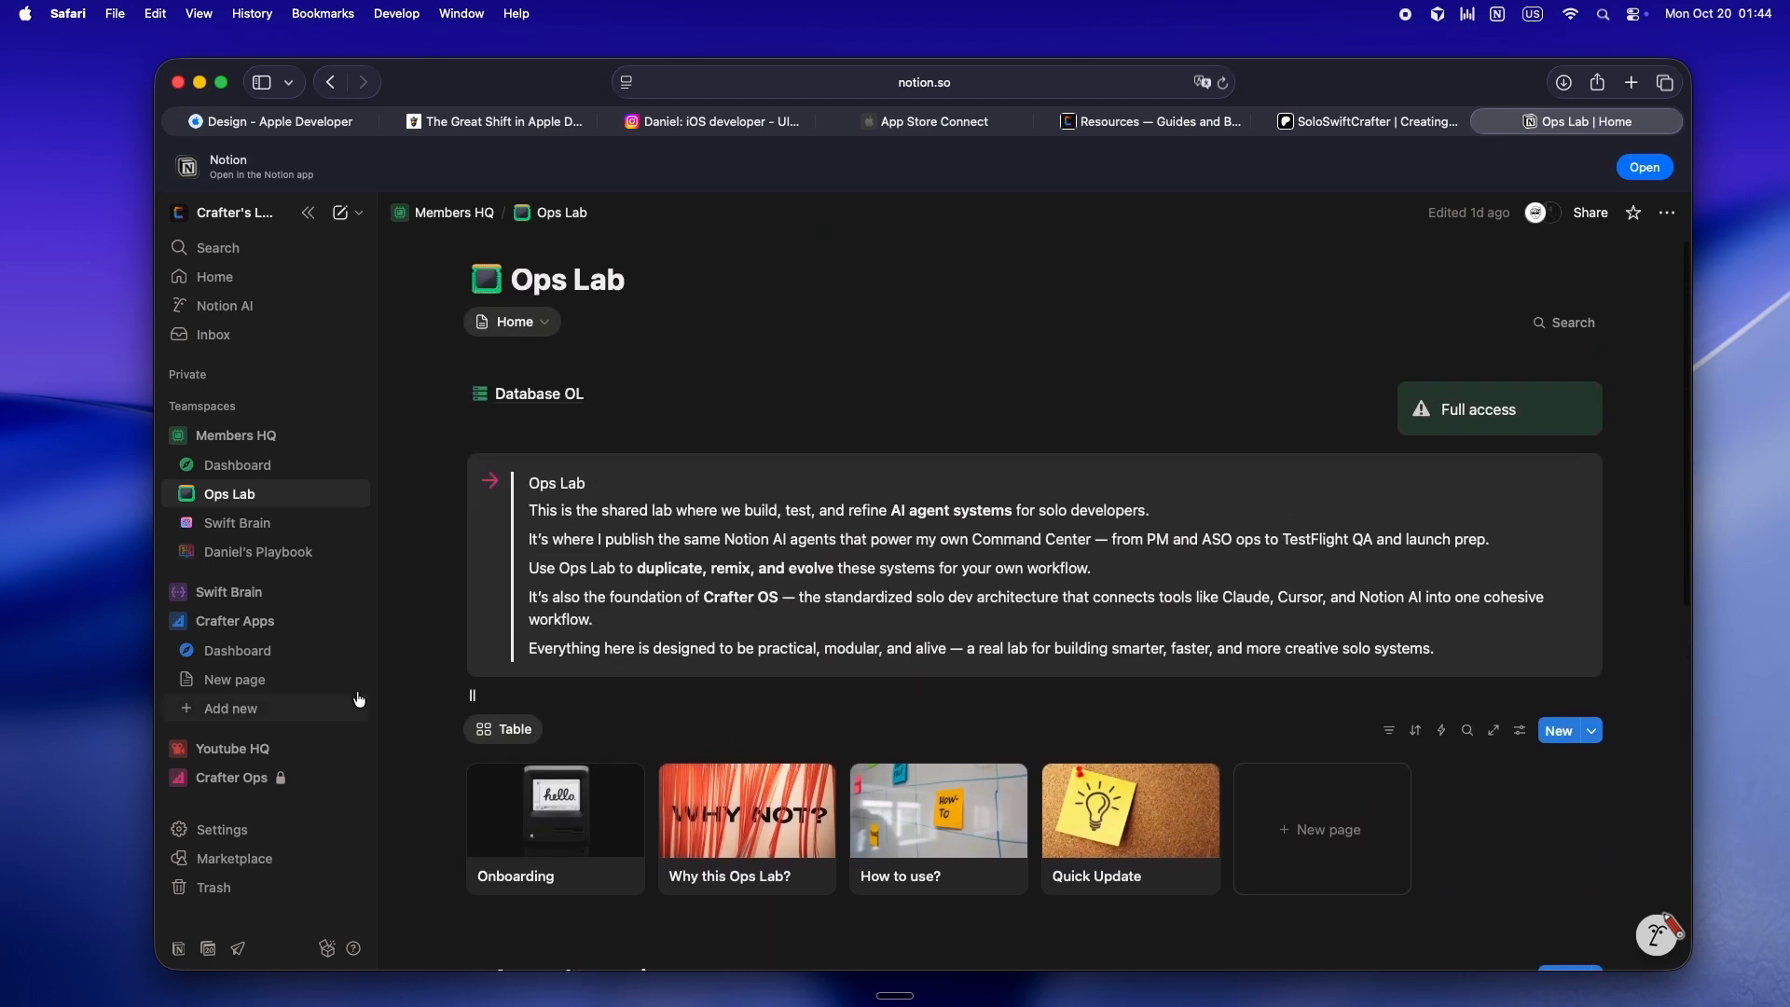
Return to Daniel's Playbook and scroll down toward the Progress chart.
click(258, 552)
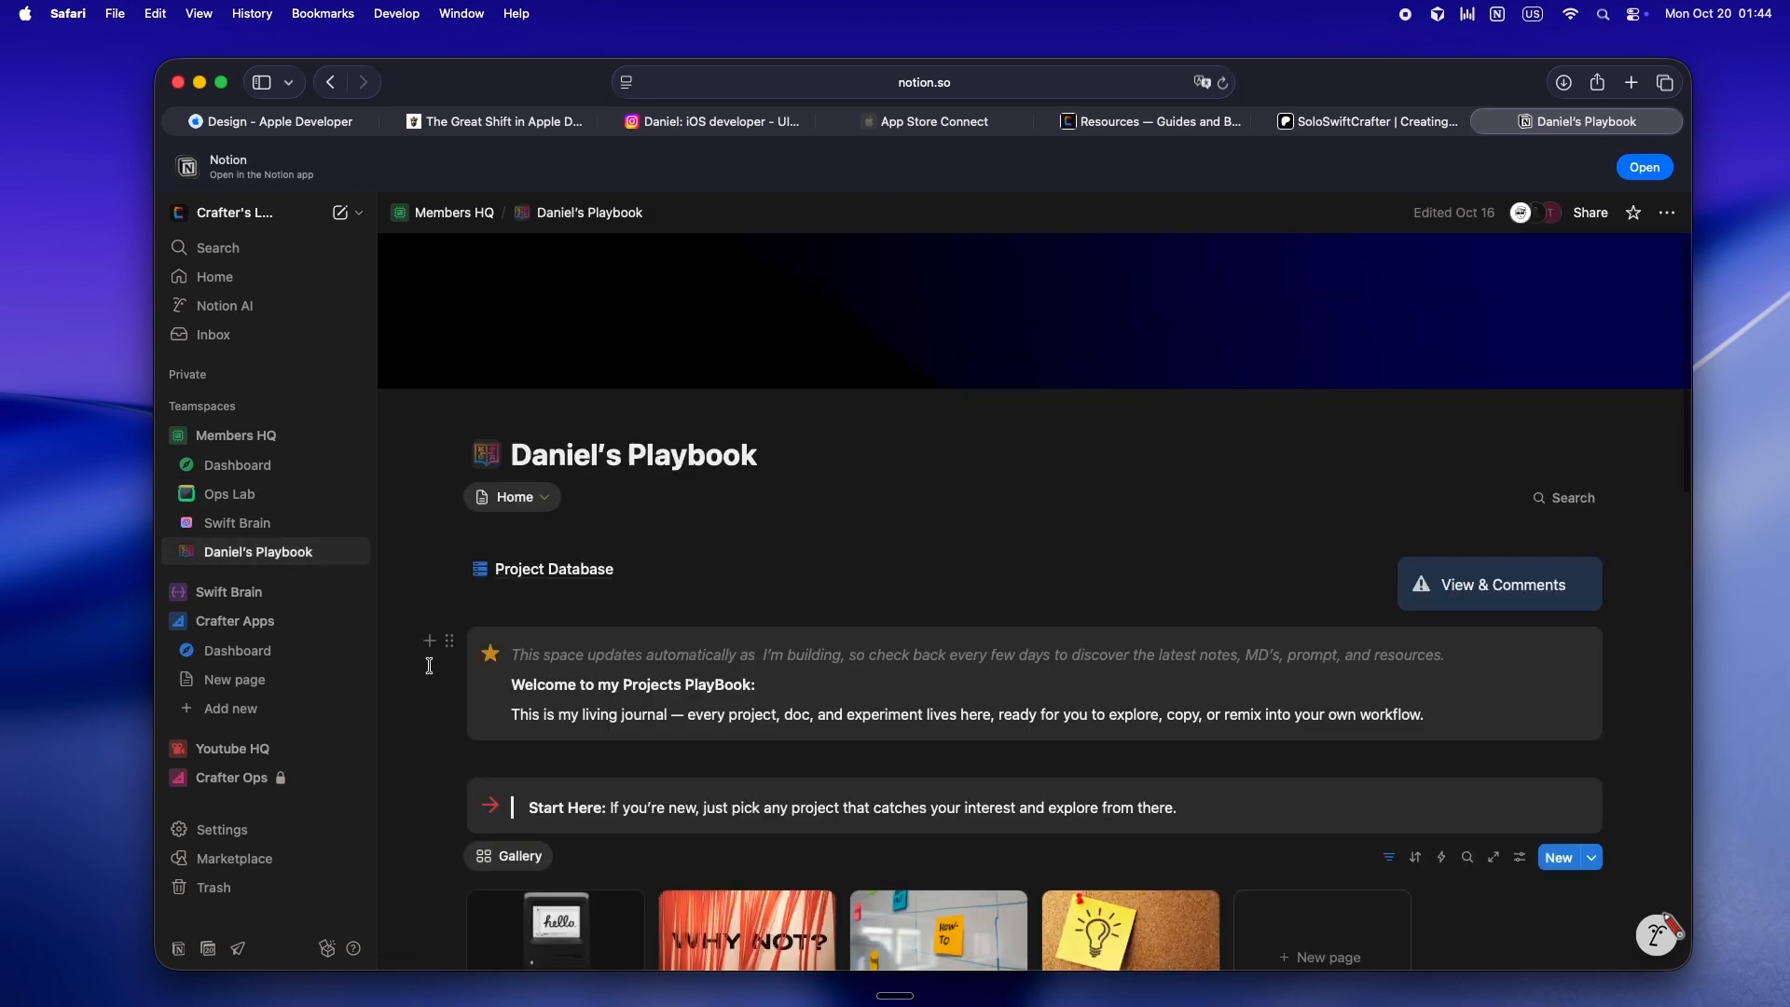
scroll(down, 3)
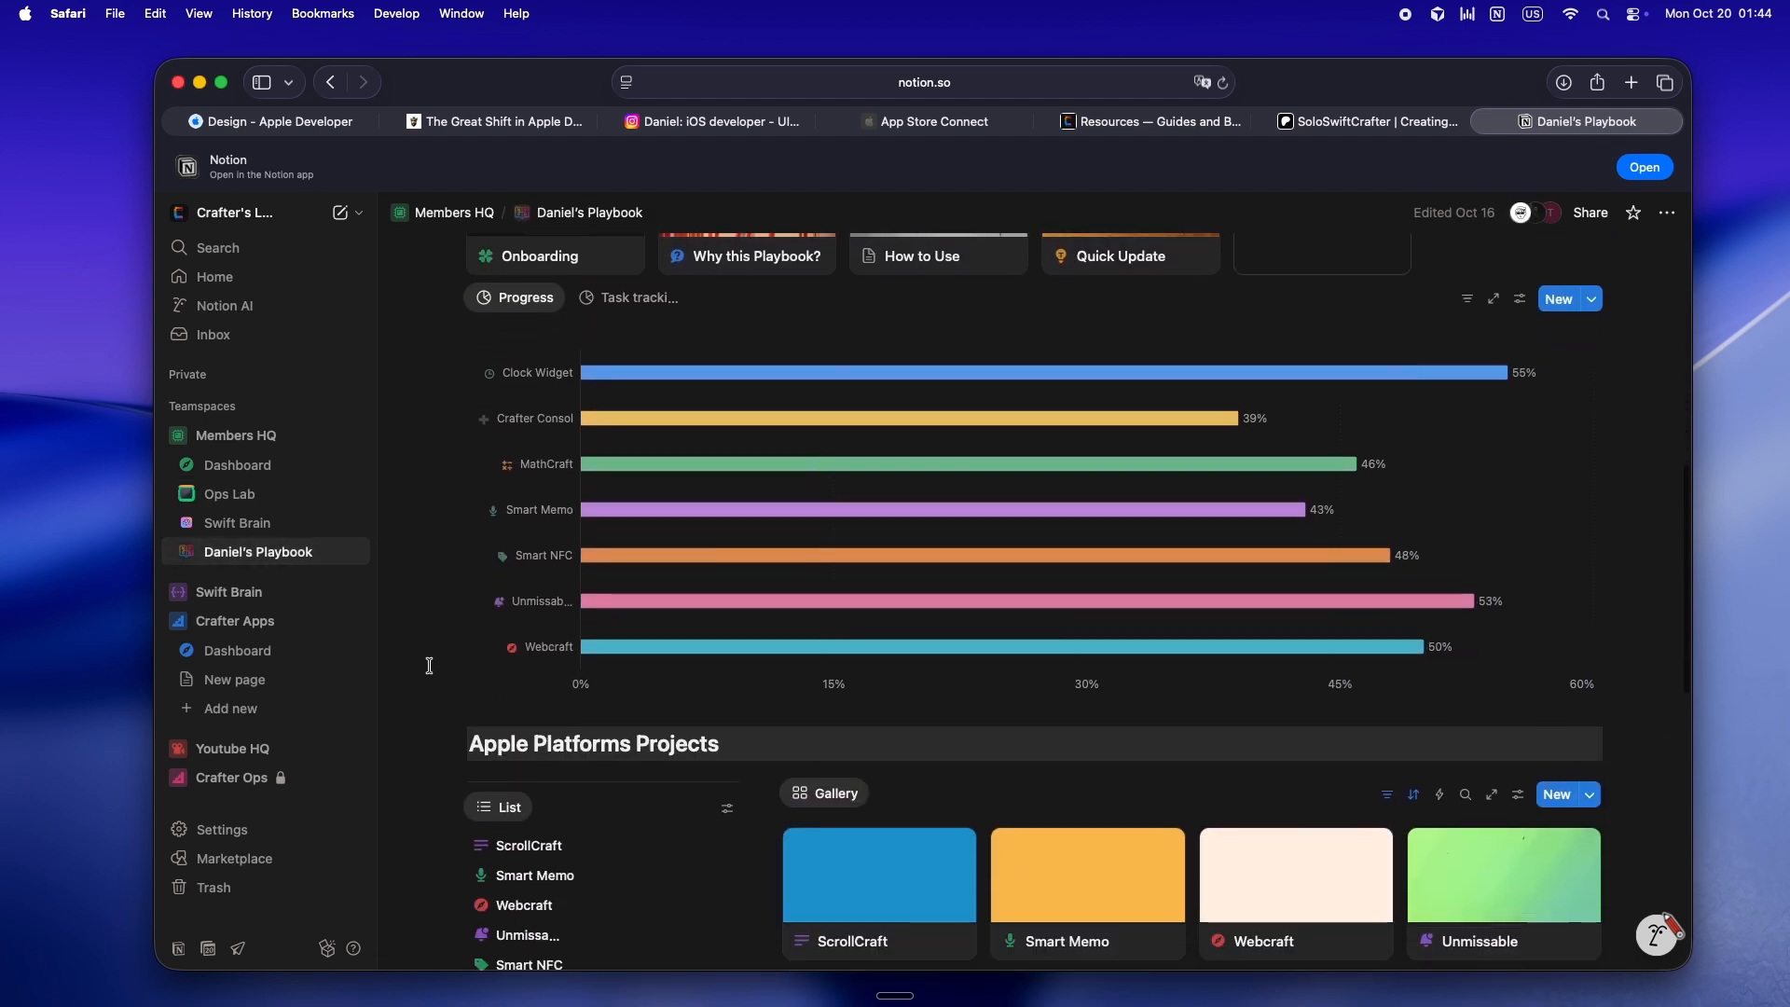
scroll(down, 3)
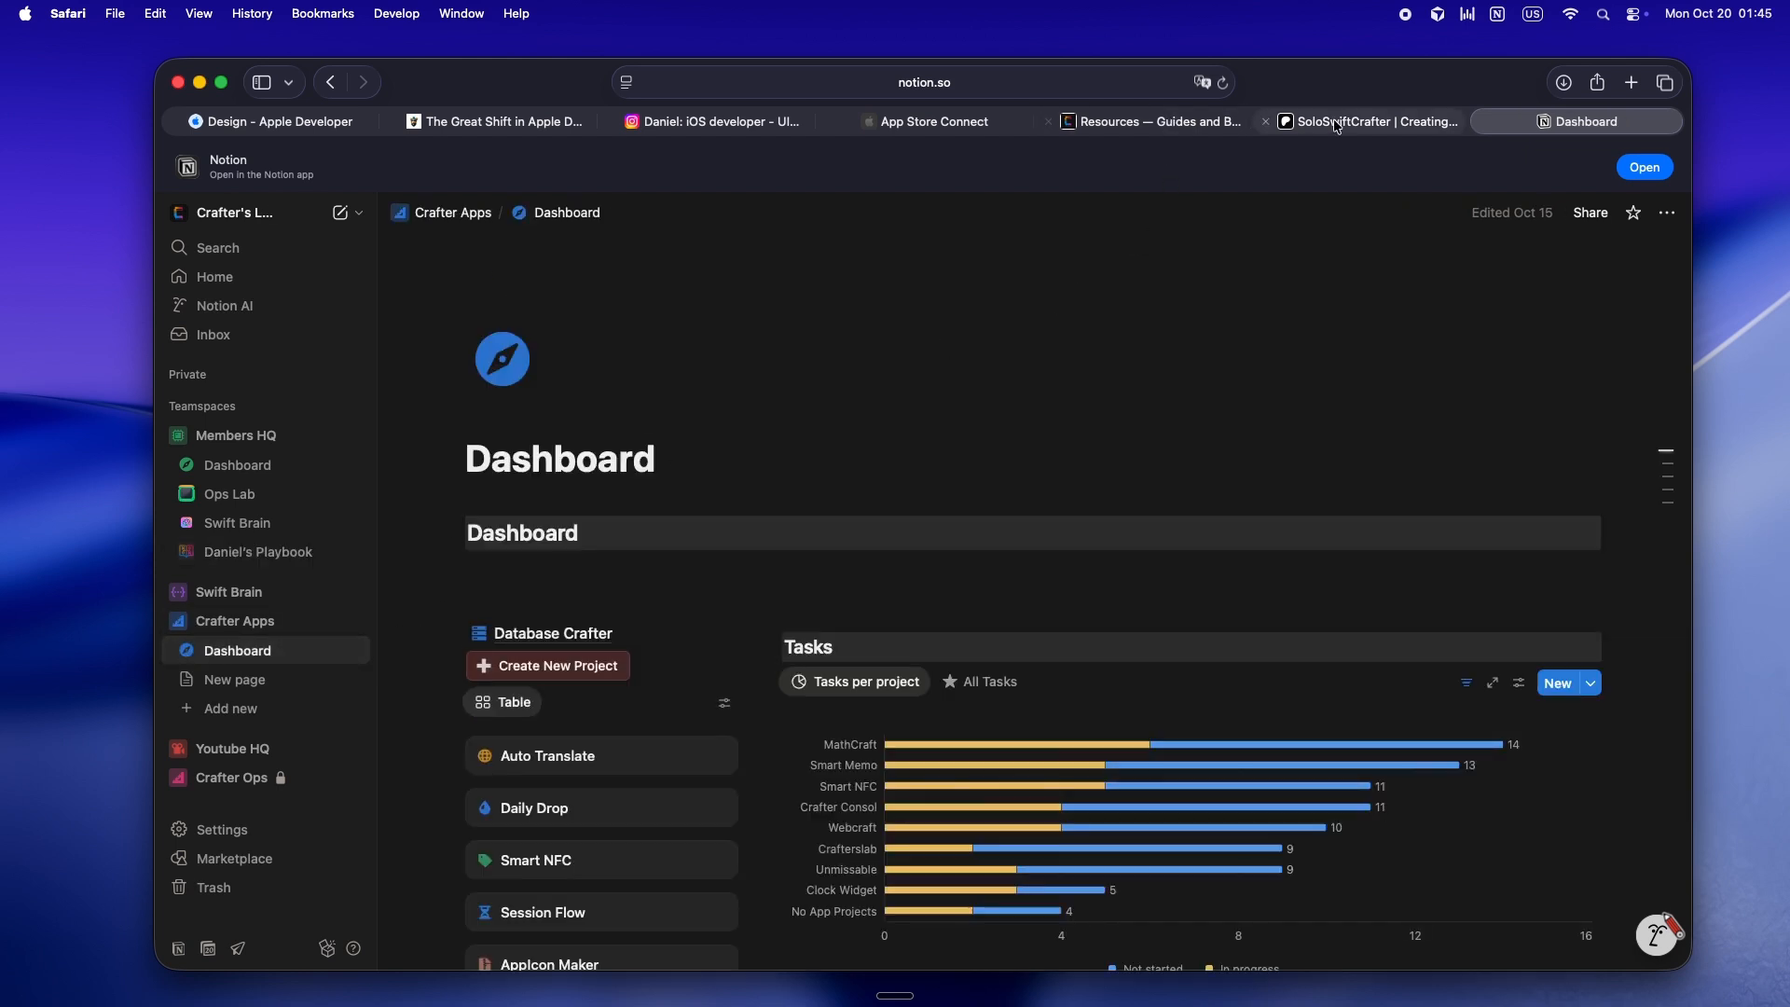
Check the SoloSwiftCrafter Patreon page and Crafter's Lab, ending on the Captain SwiftUI article.
click(1376, 121)
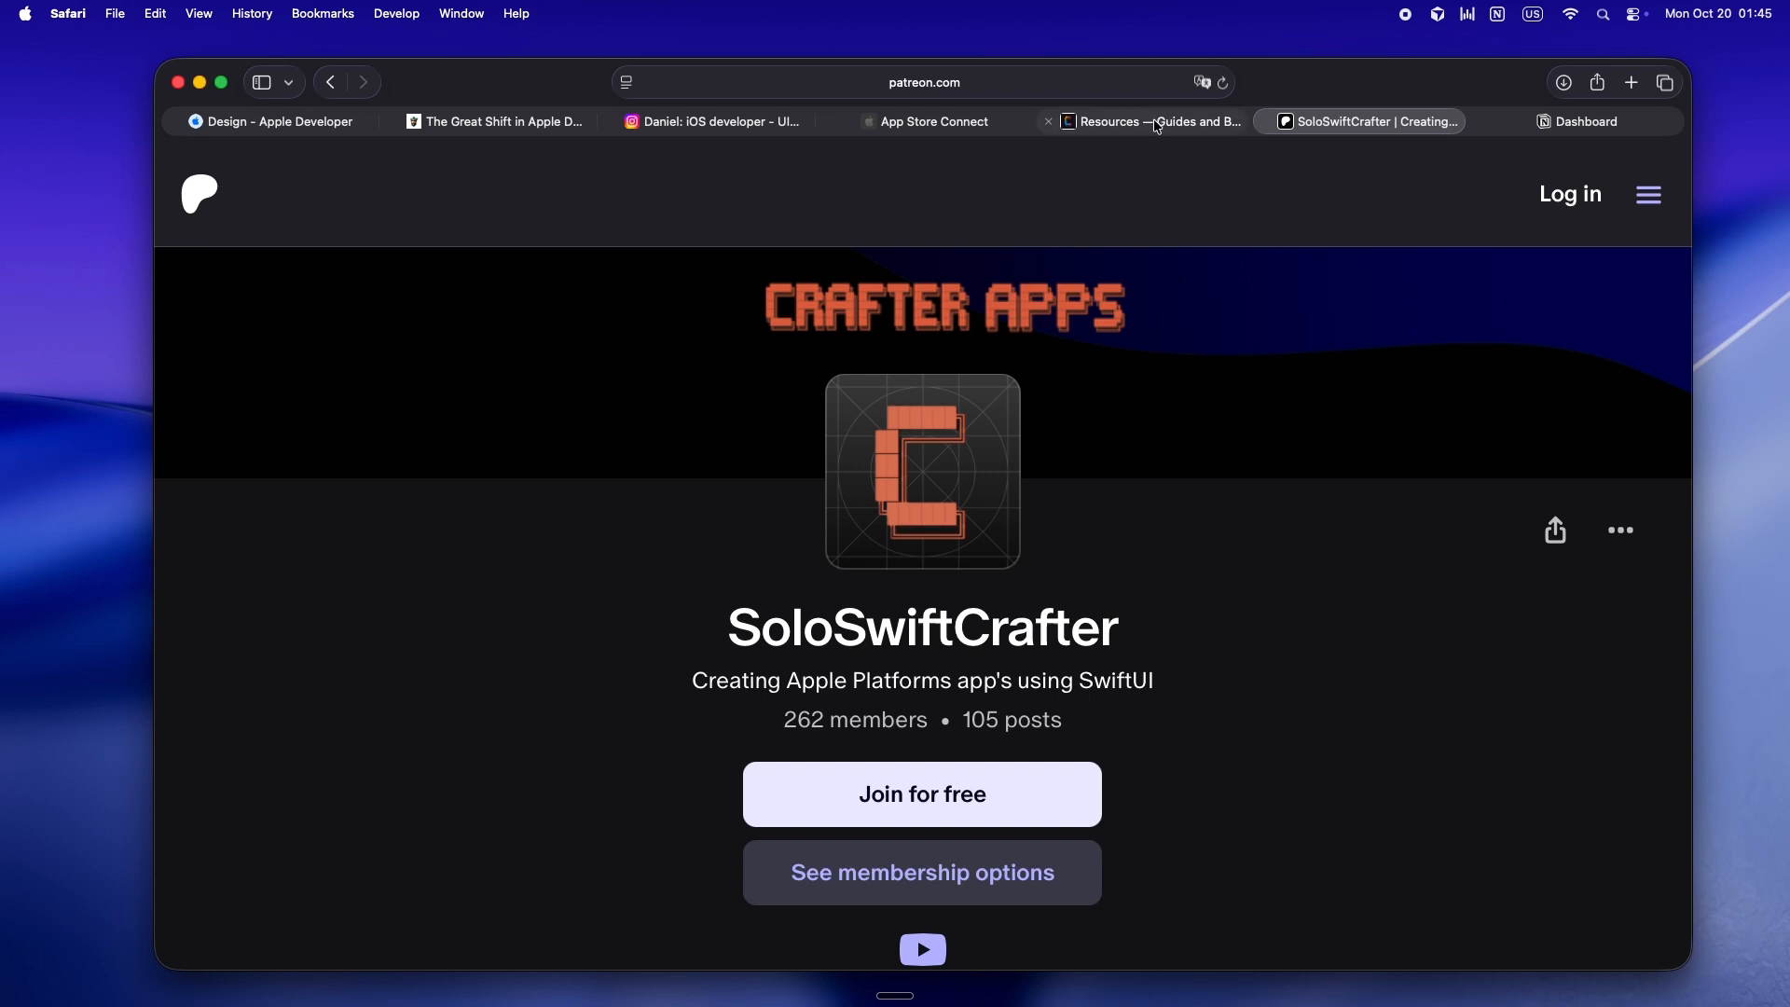
click(1156, 122)
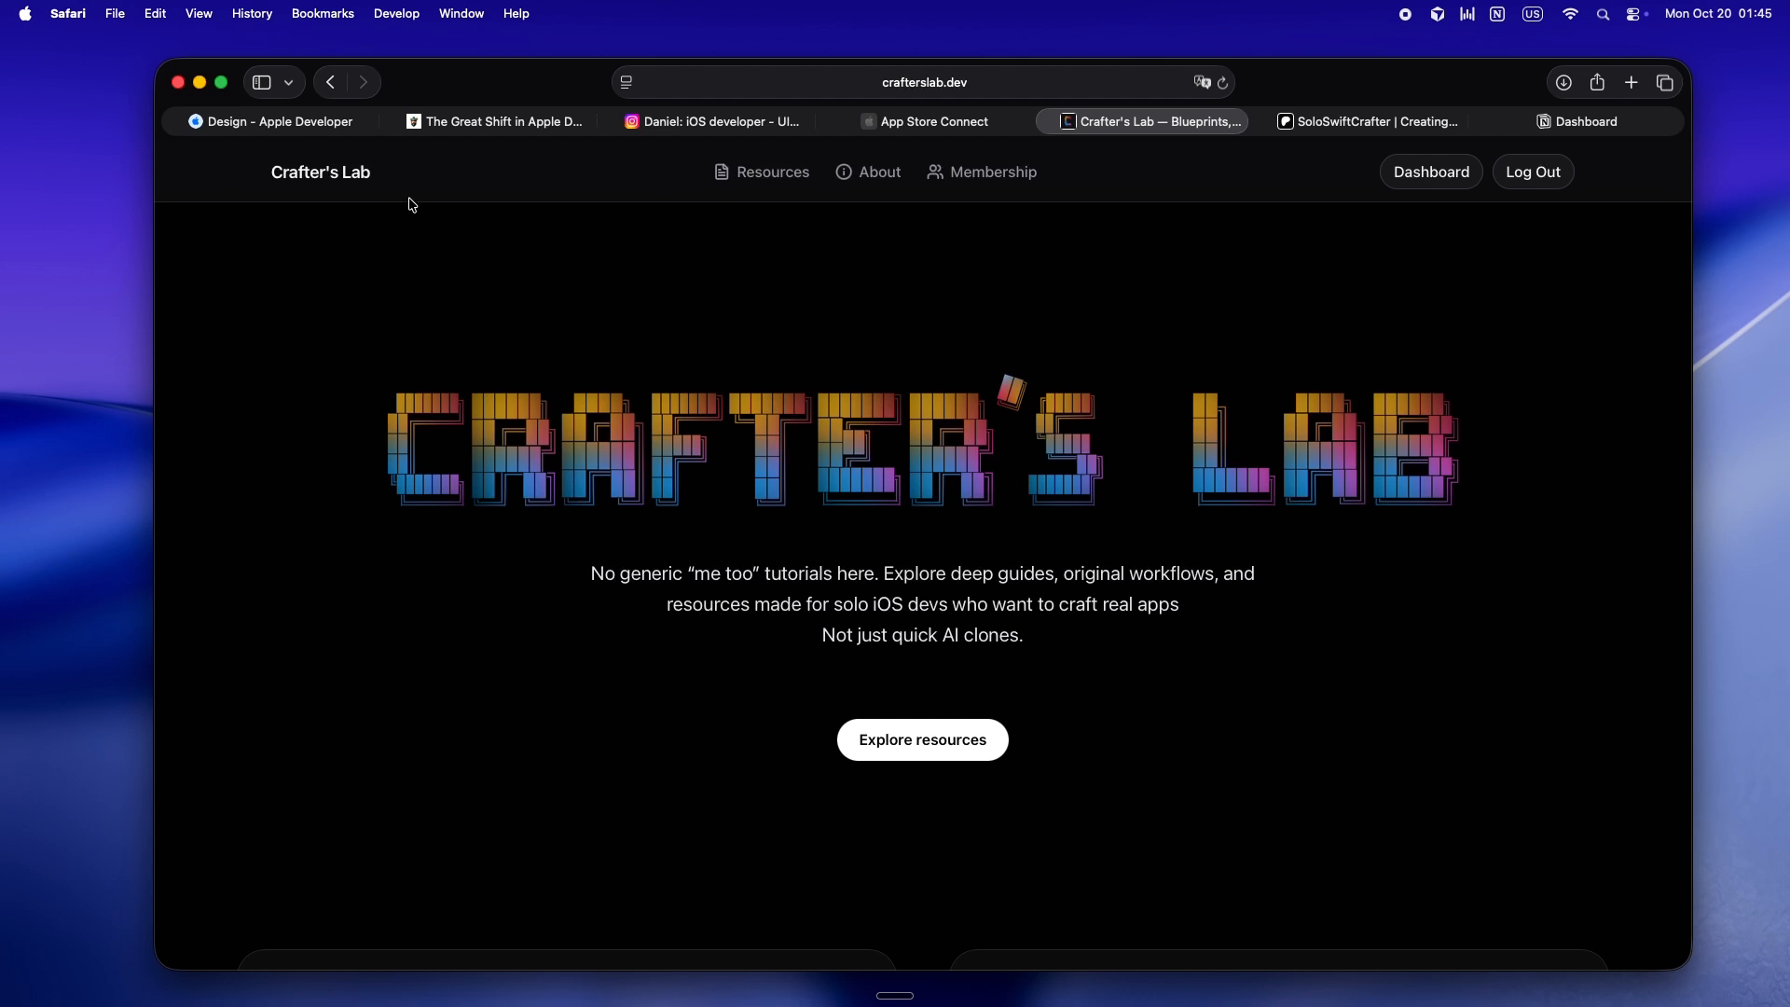
click(502, 121)
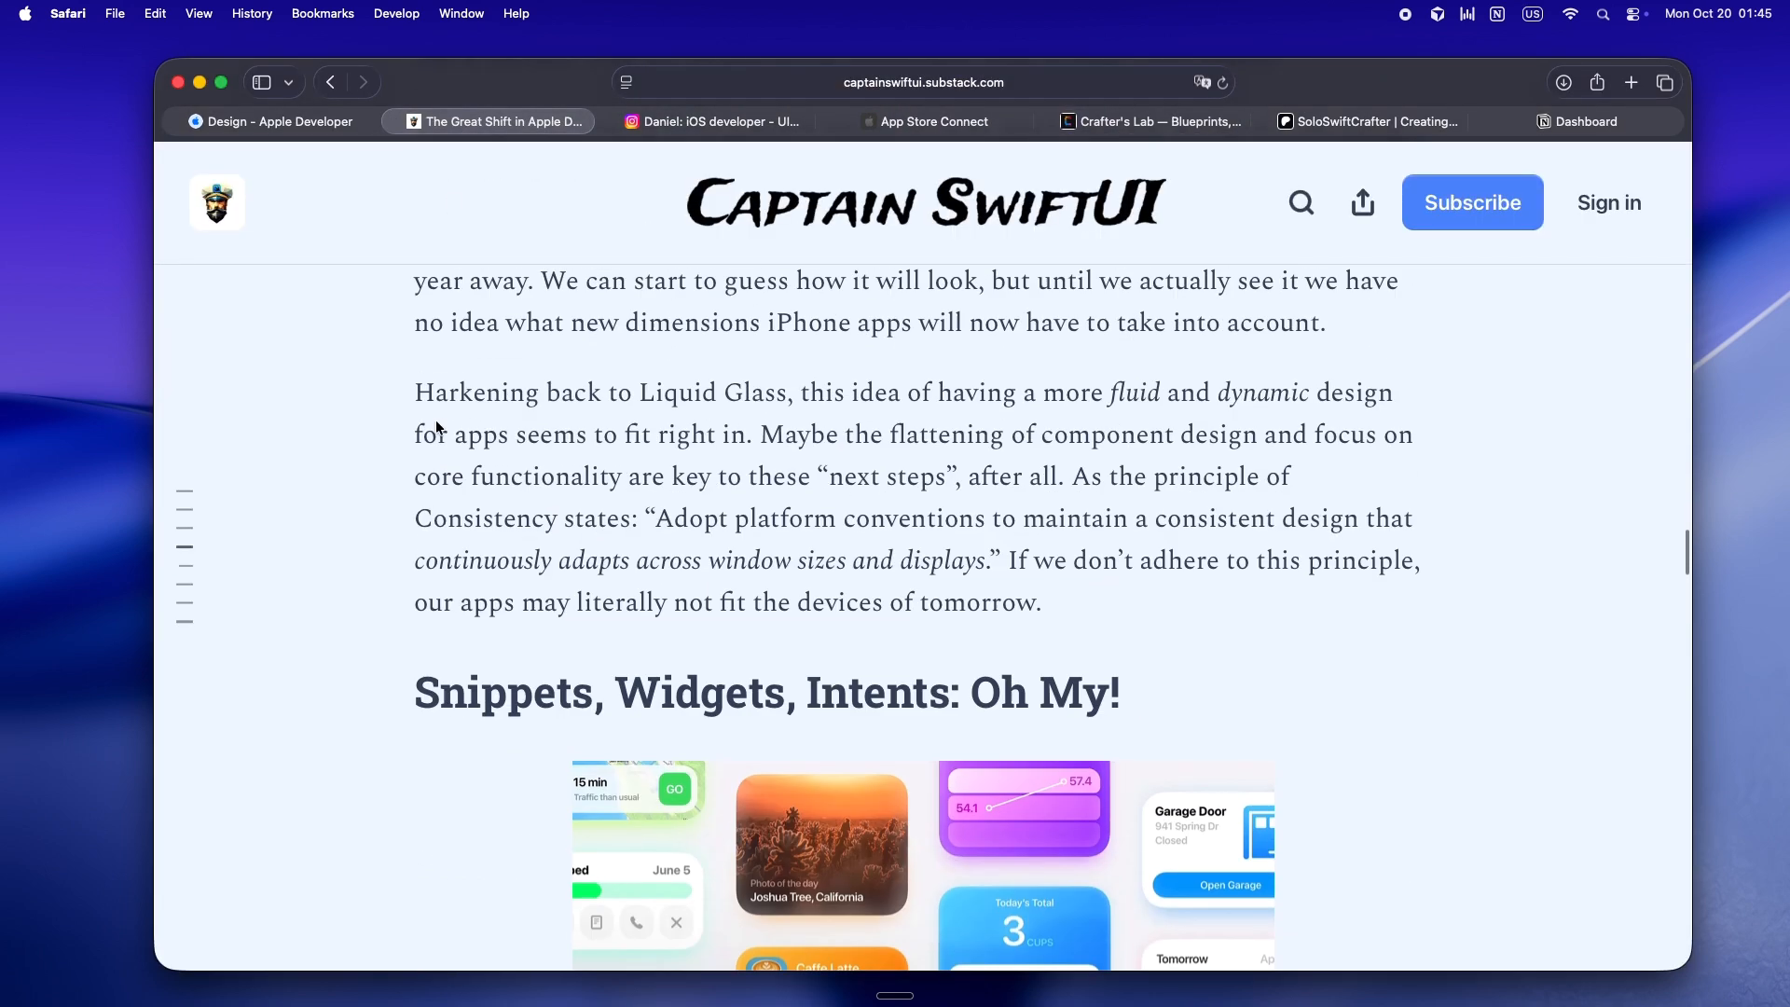
Read from the Swift 6 concurrency intro down to 'Liquid Glass Enables Fluid Designs'.
scroll(up, 3)
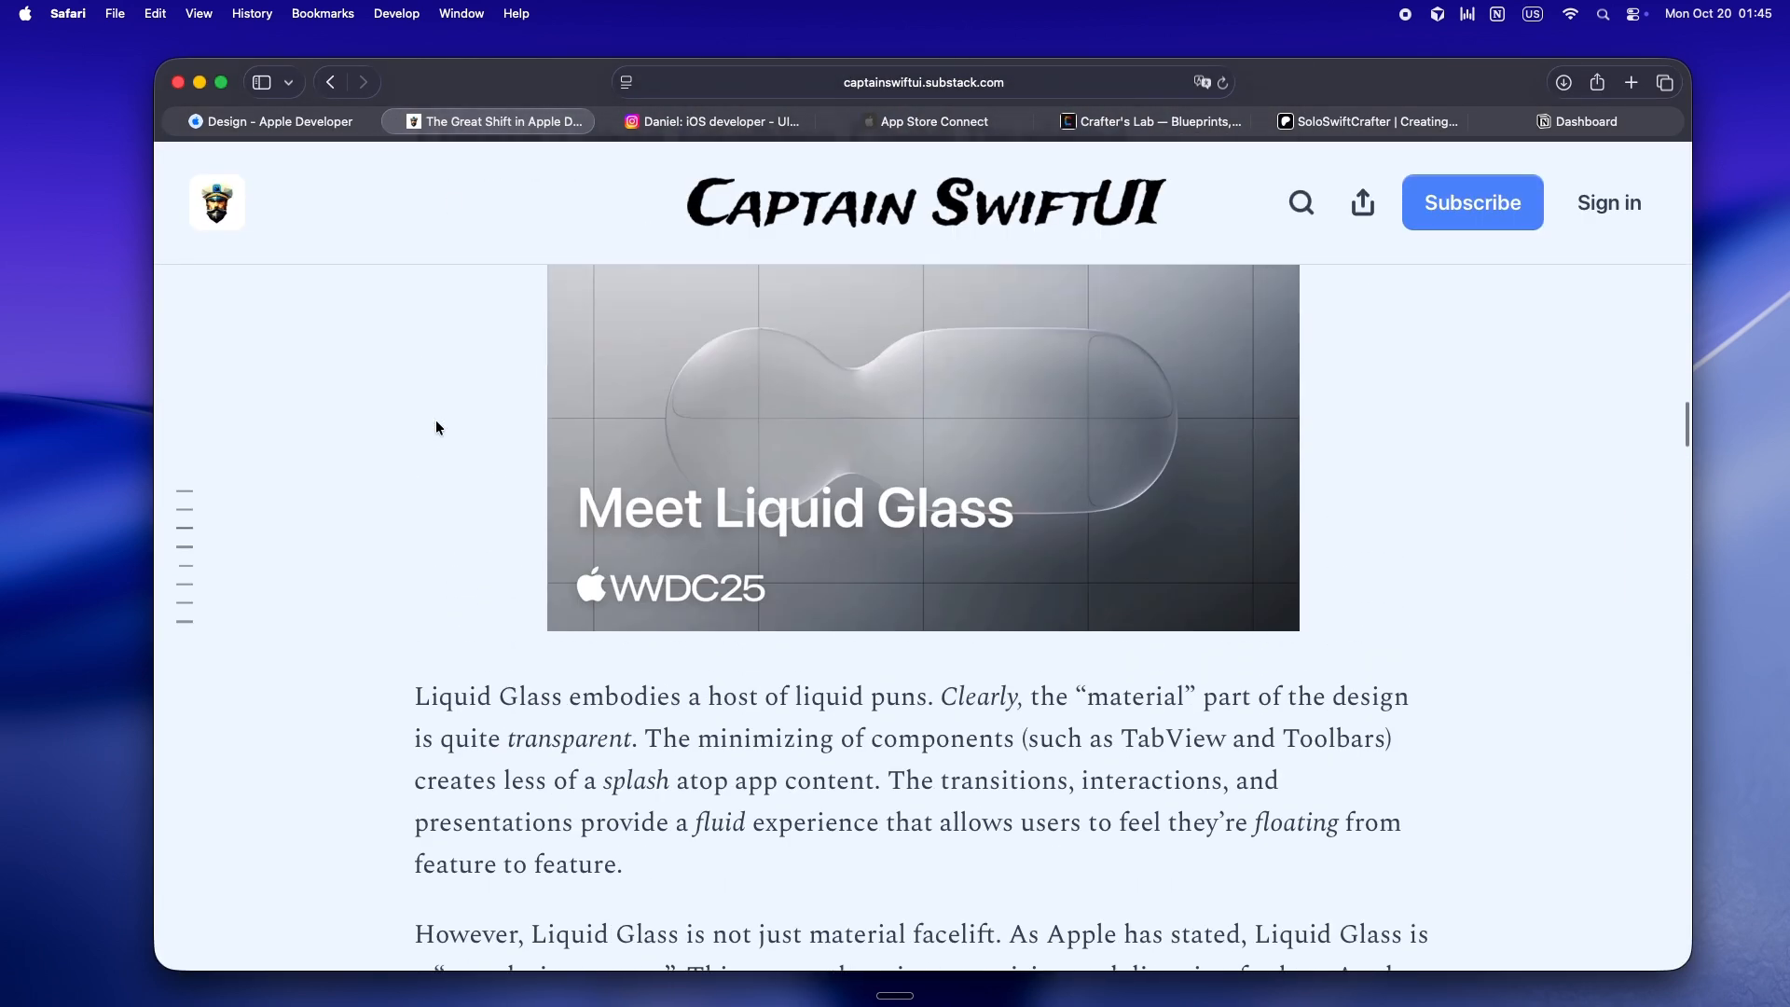
scroll(down, 3)
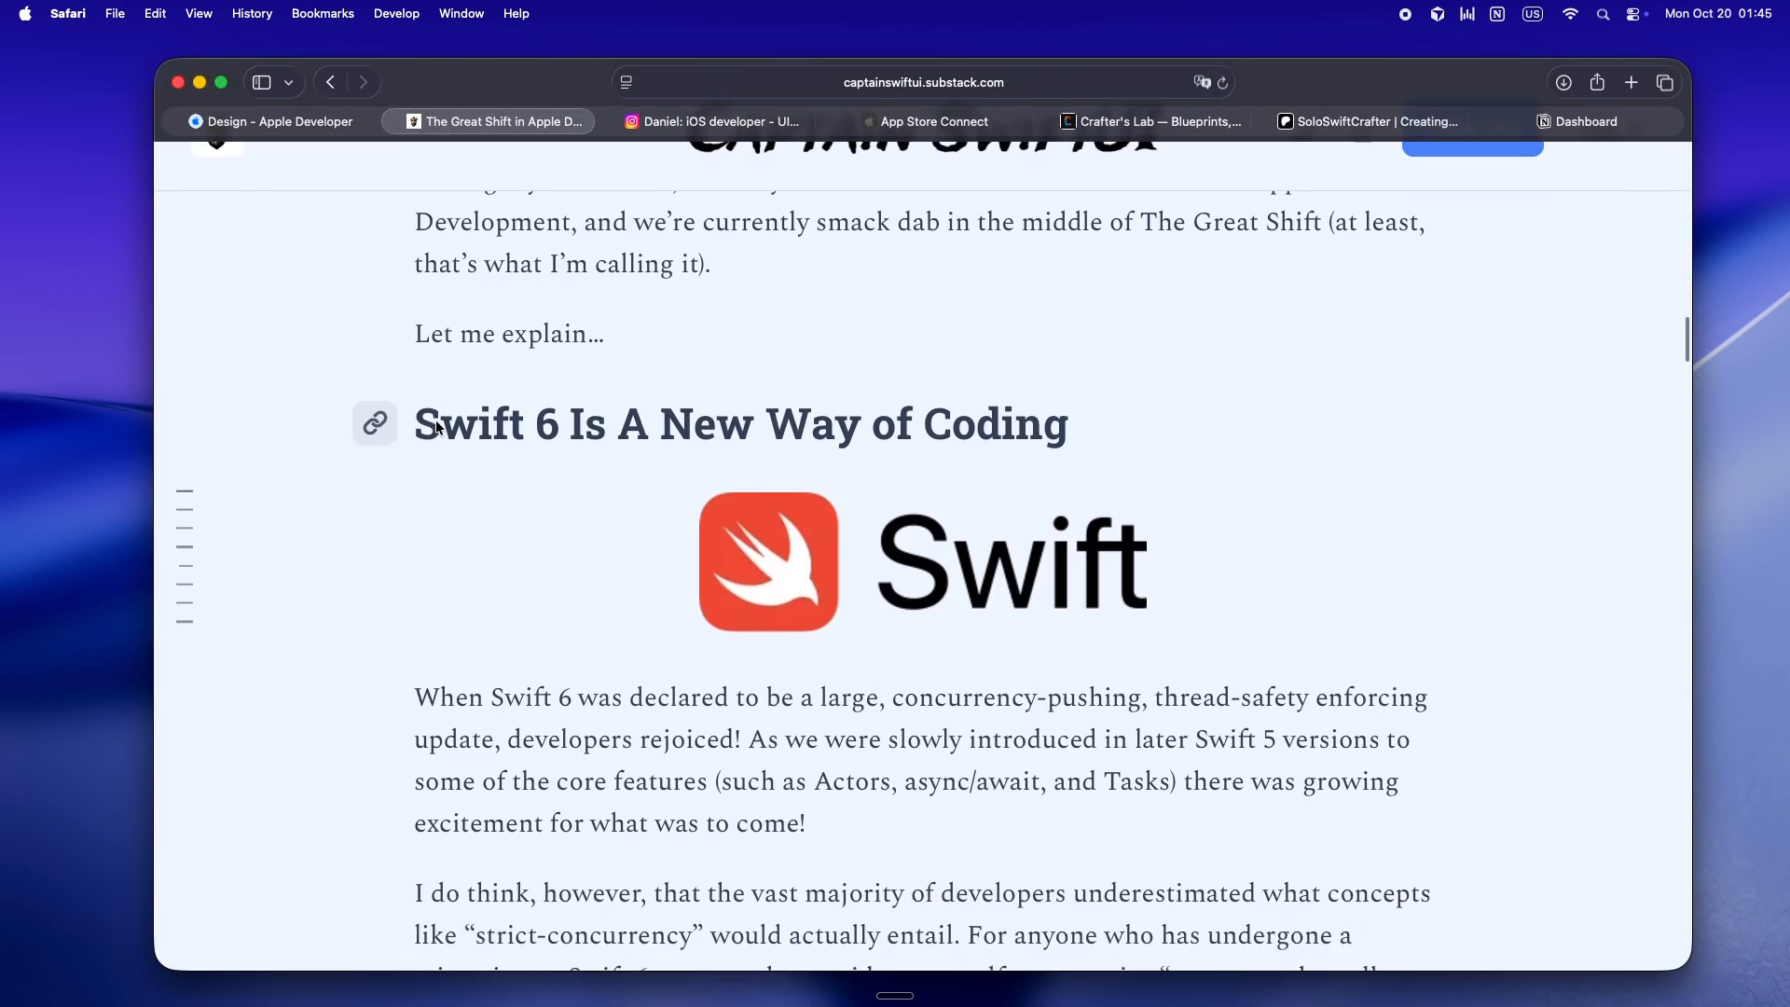
scroll(down, 3)
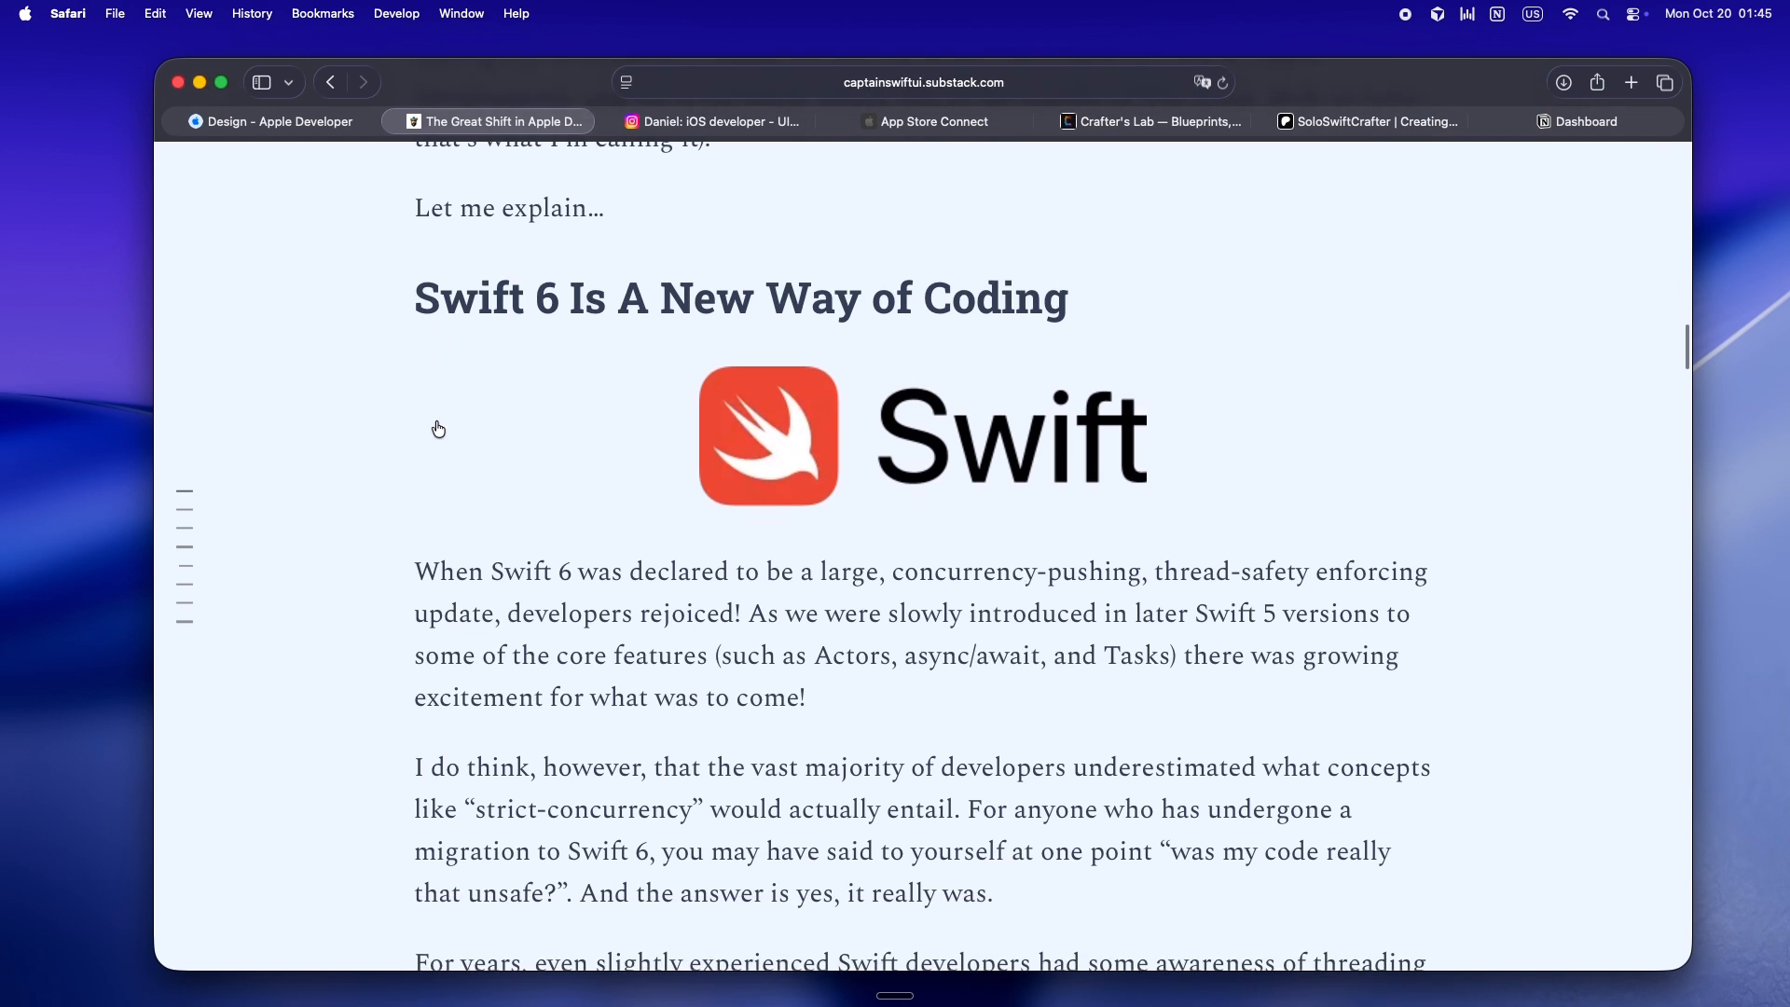
scroll(down, 3)
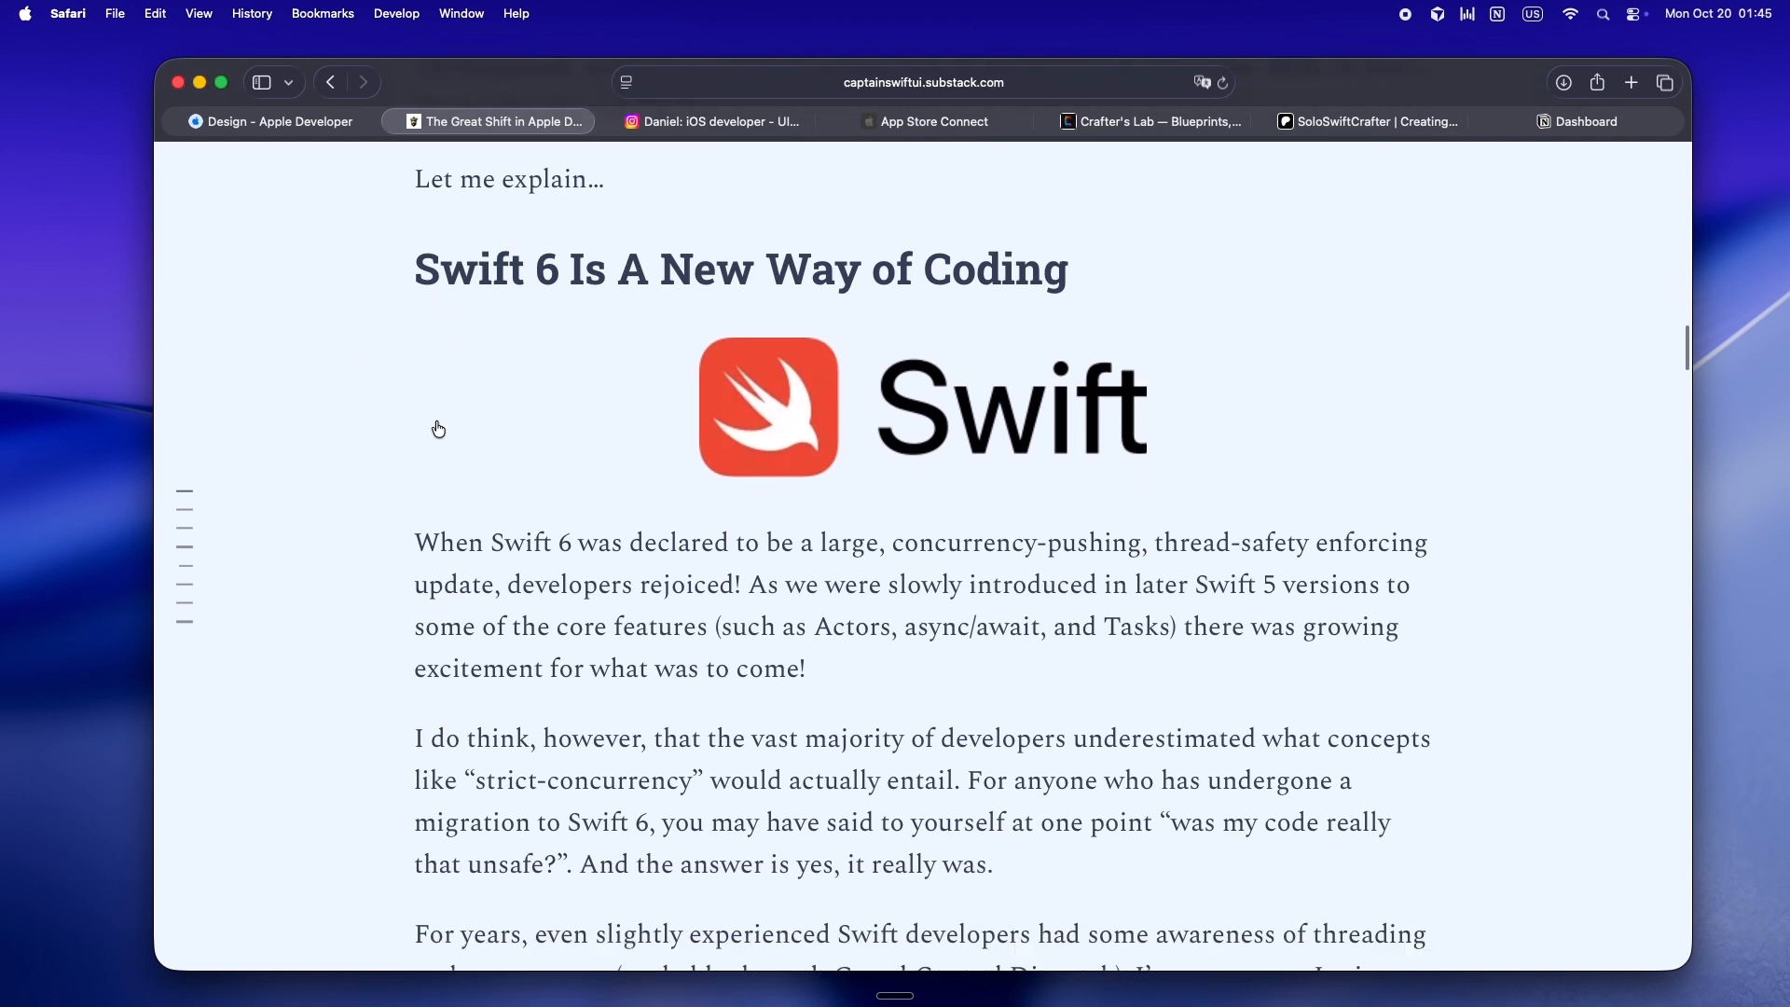
scroll(down, 3)
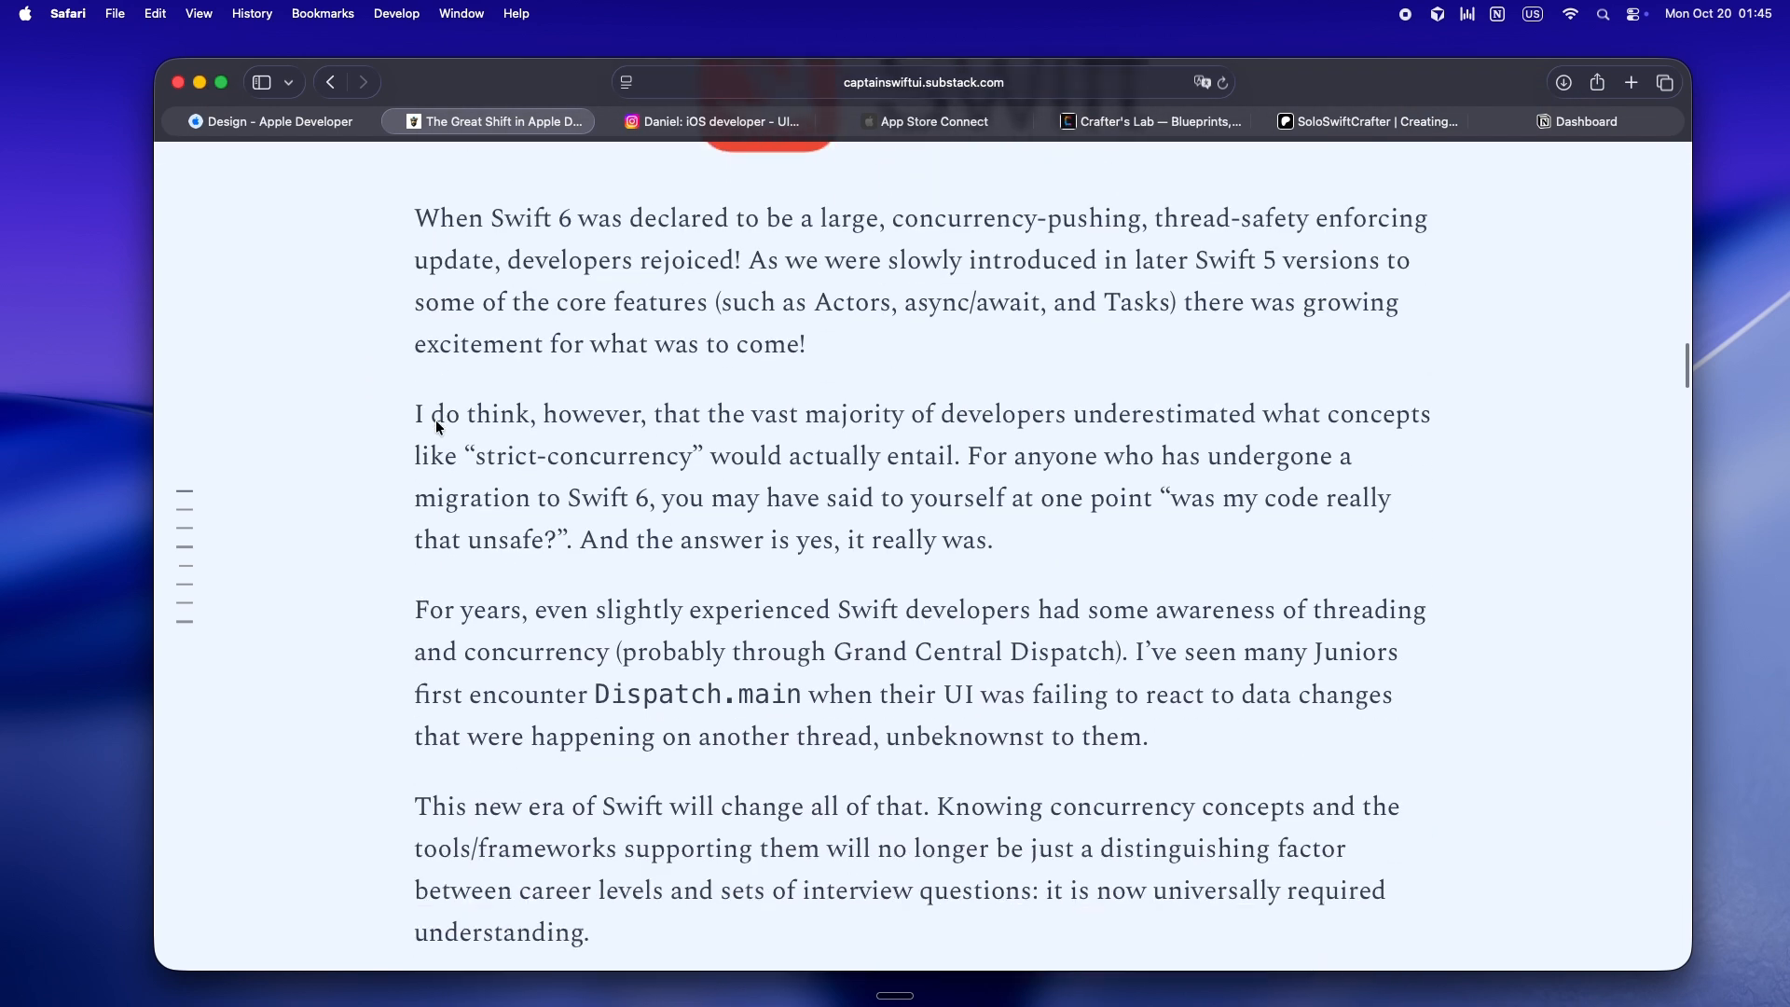
mouse_move(1014, 566)
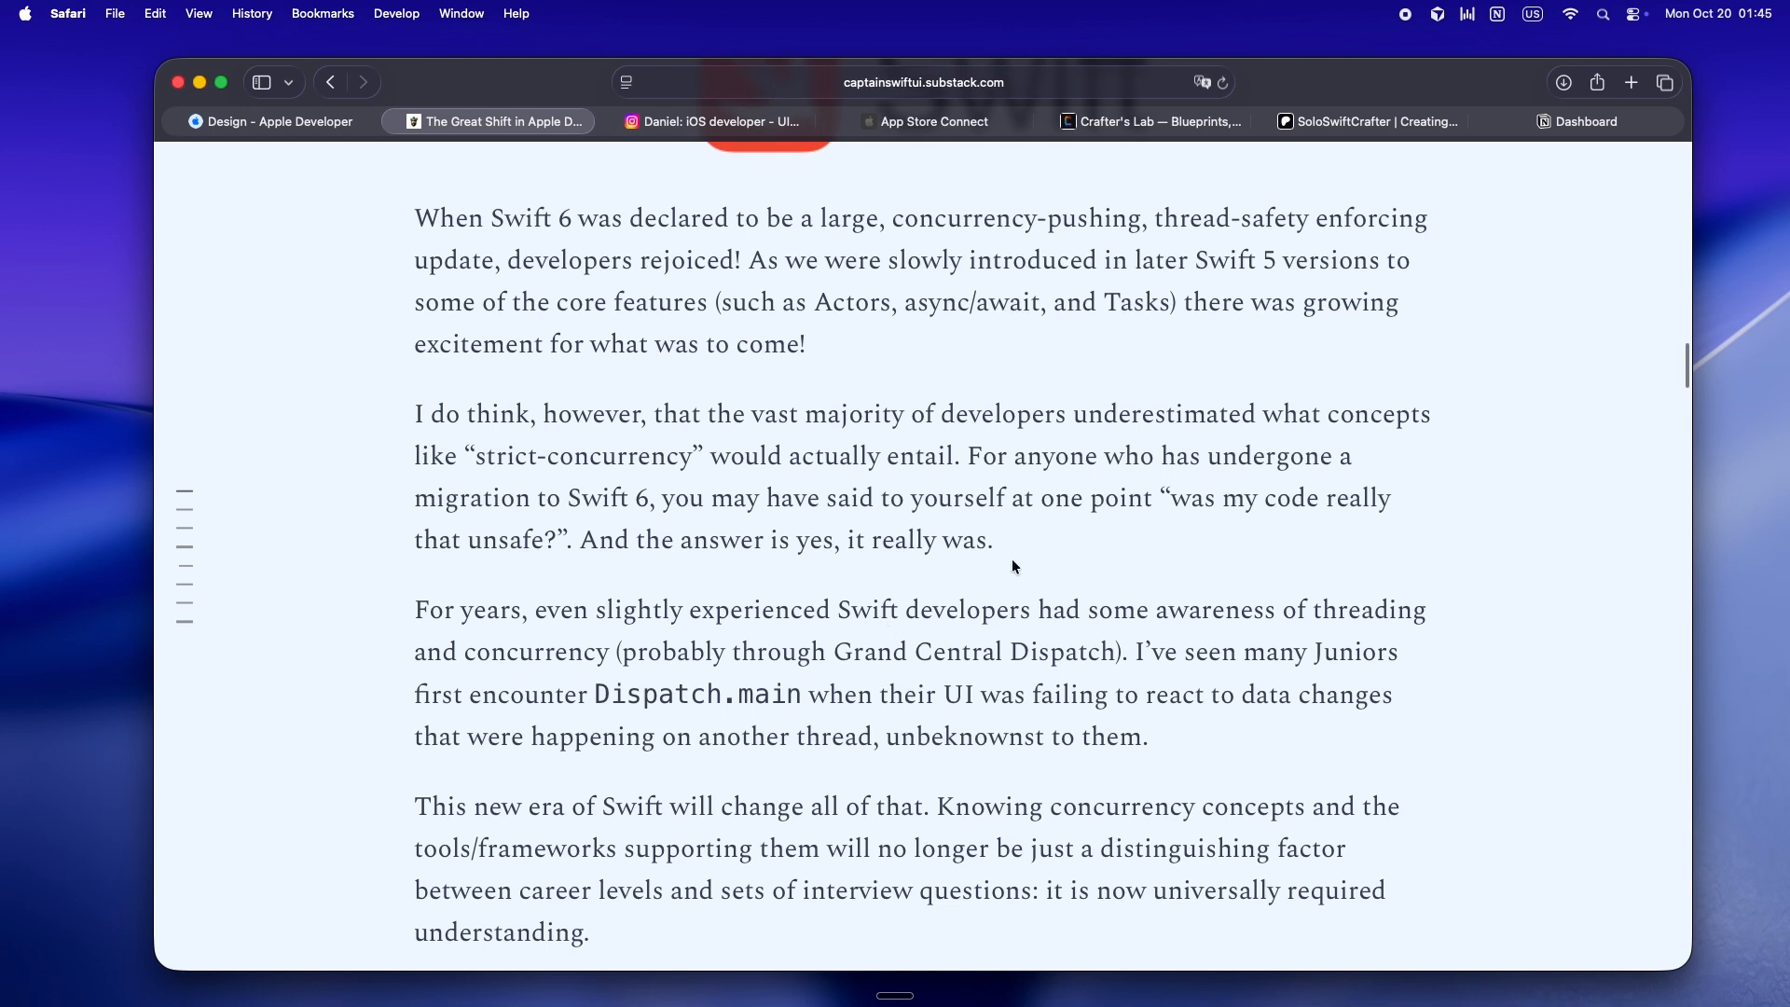
mouse_move(380, 556)
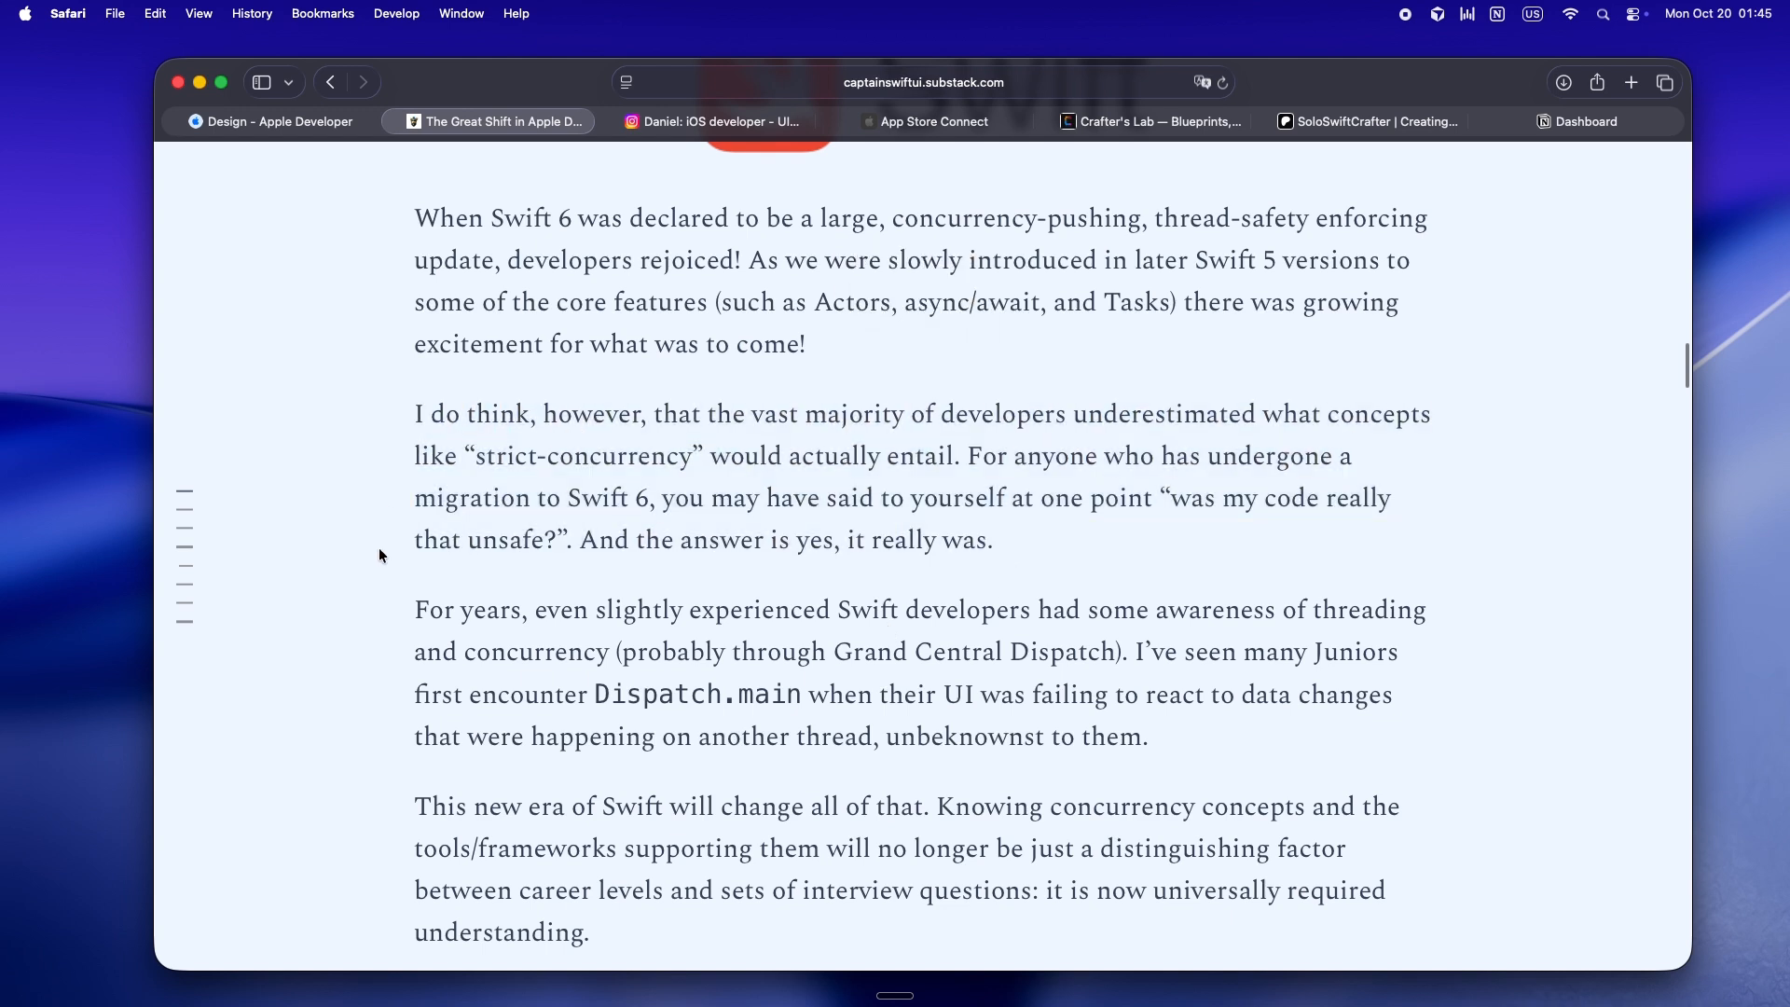
mouse_move(360, 713)
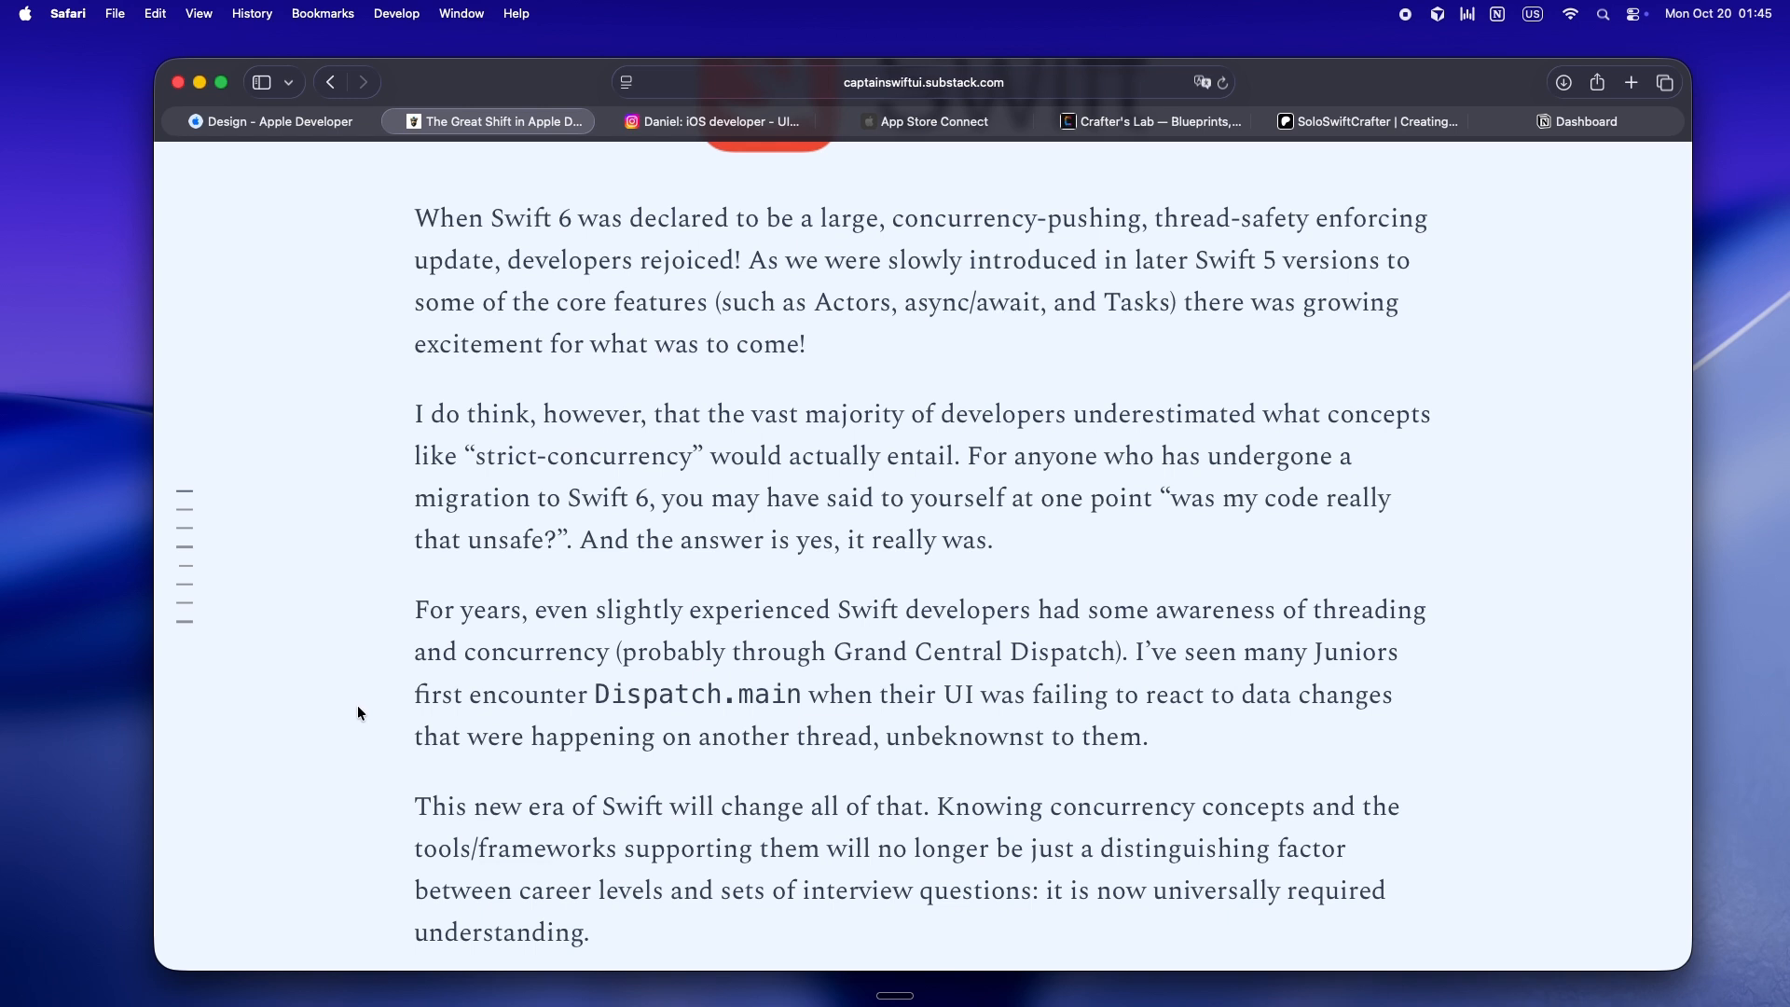
scroll(down, 3)
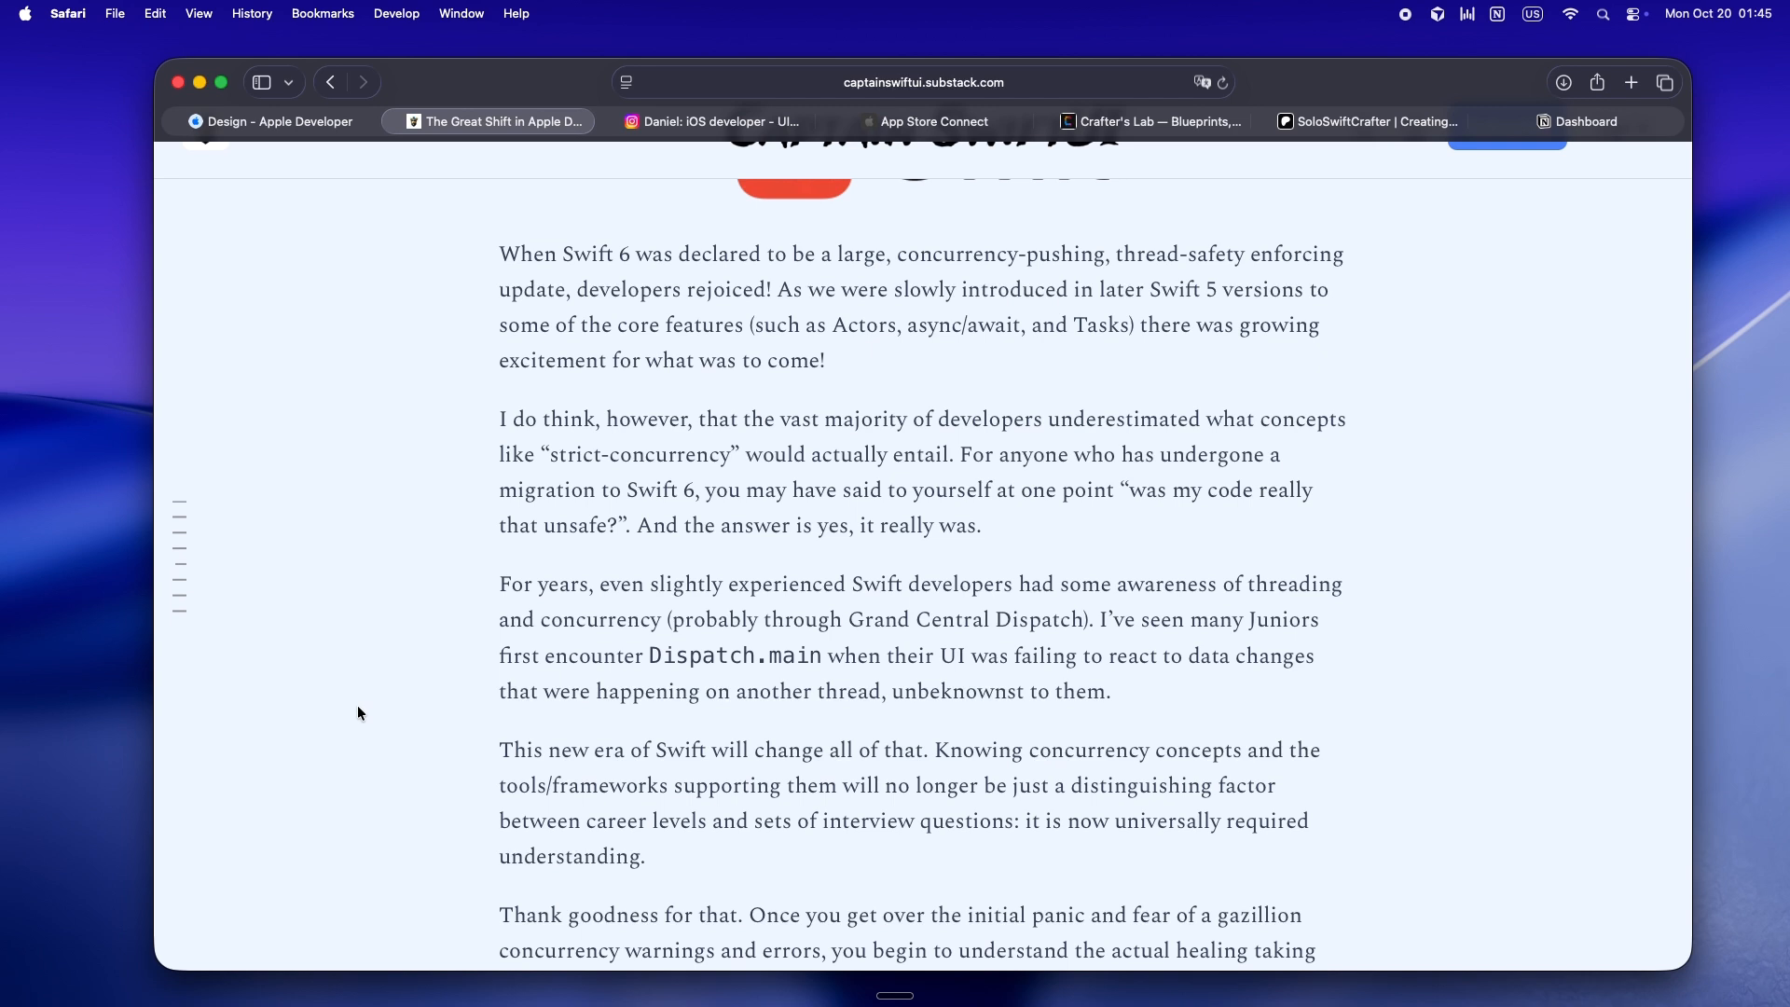
scroll(down, 3)
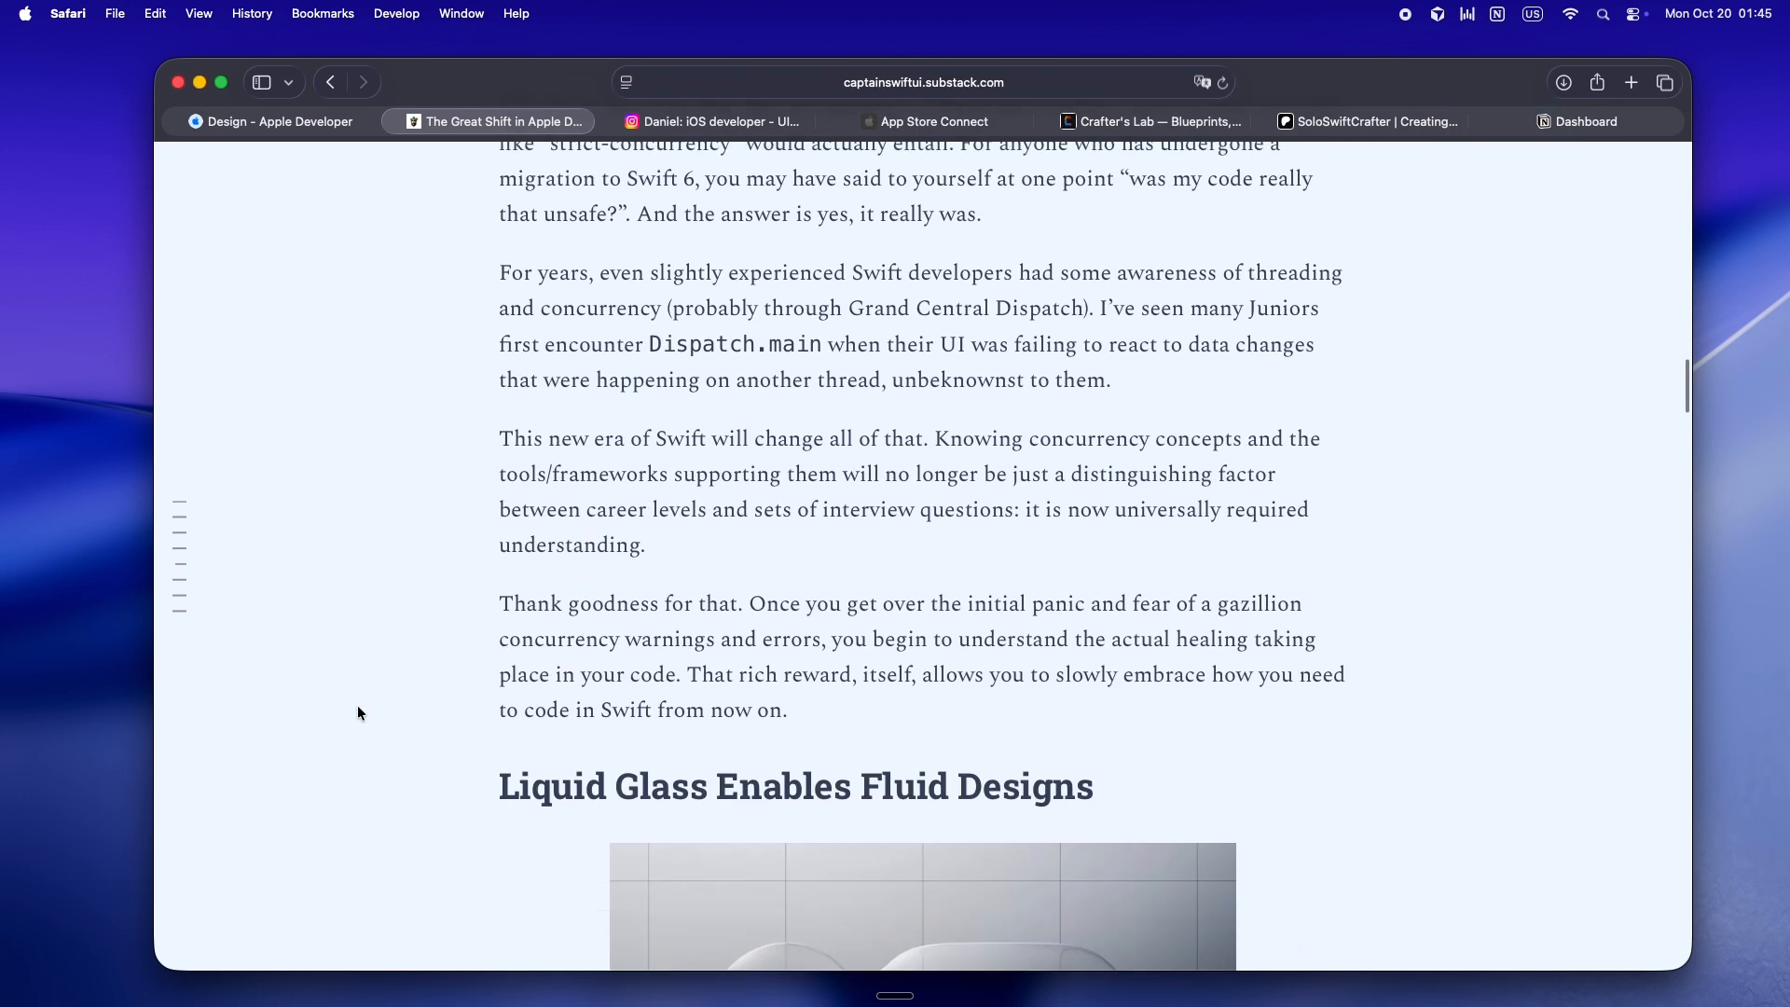
scroll(down, 3)
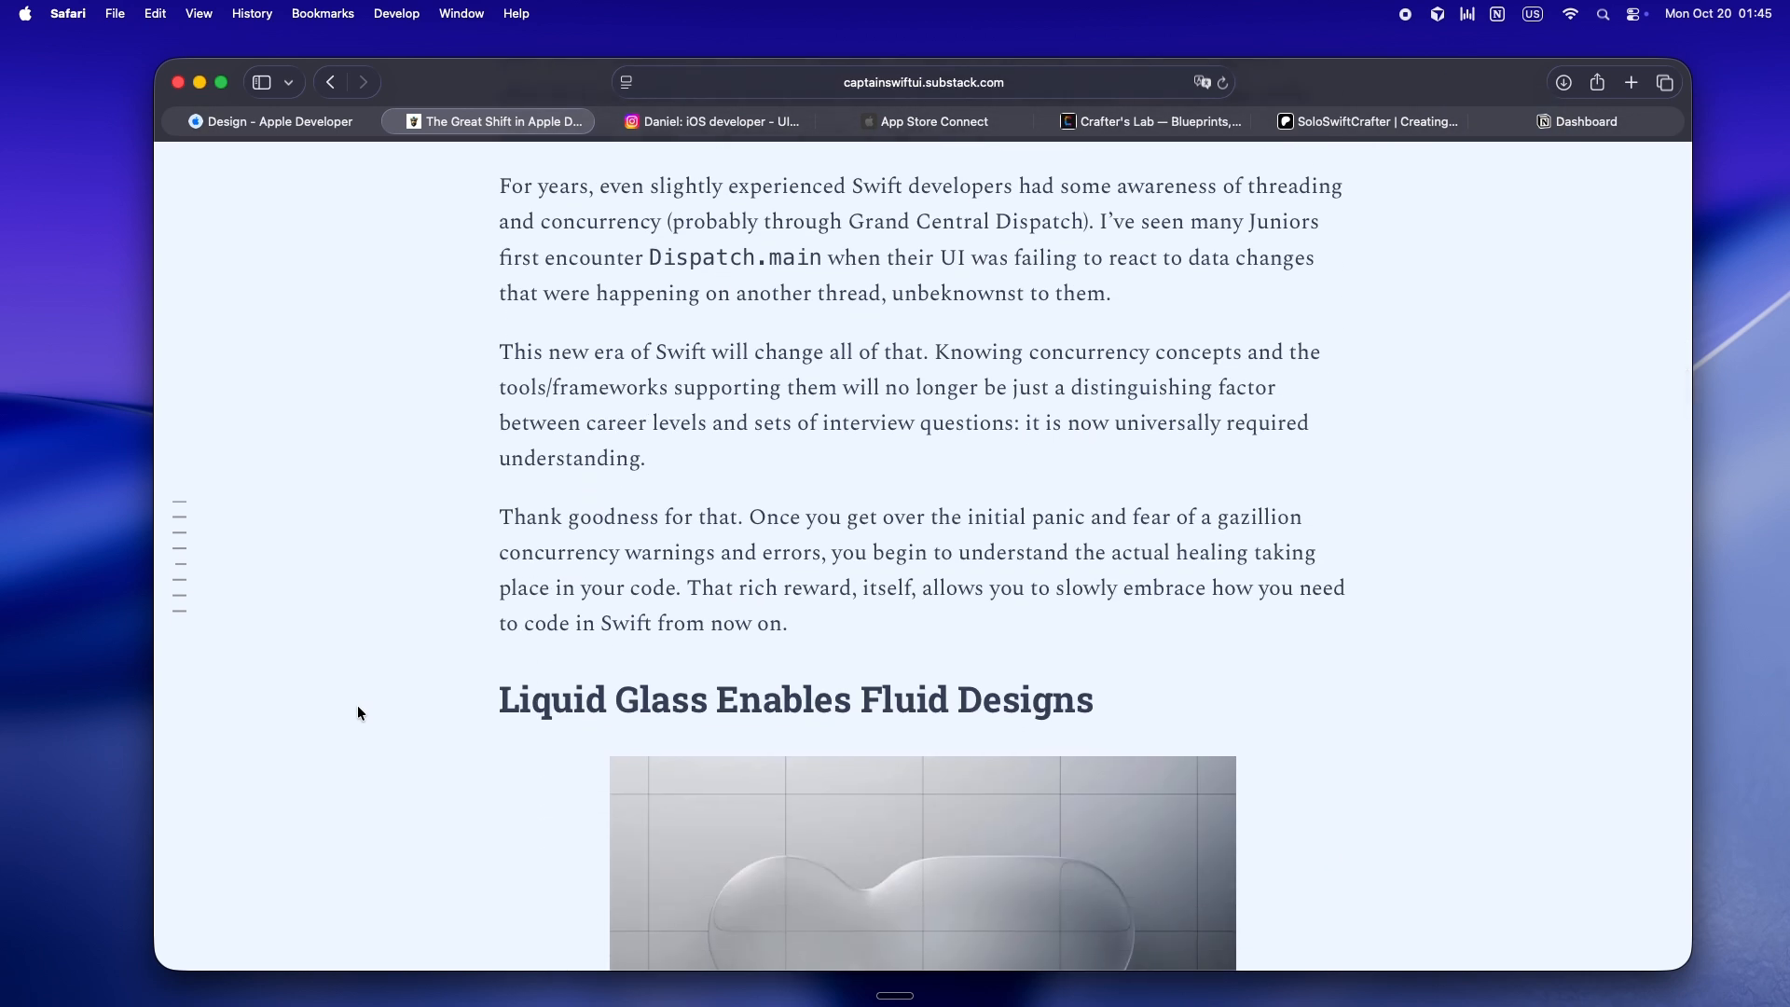
scroll(down, 3)
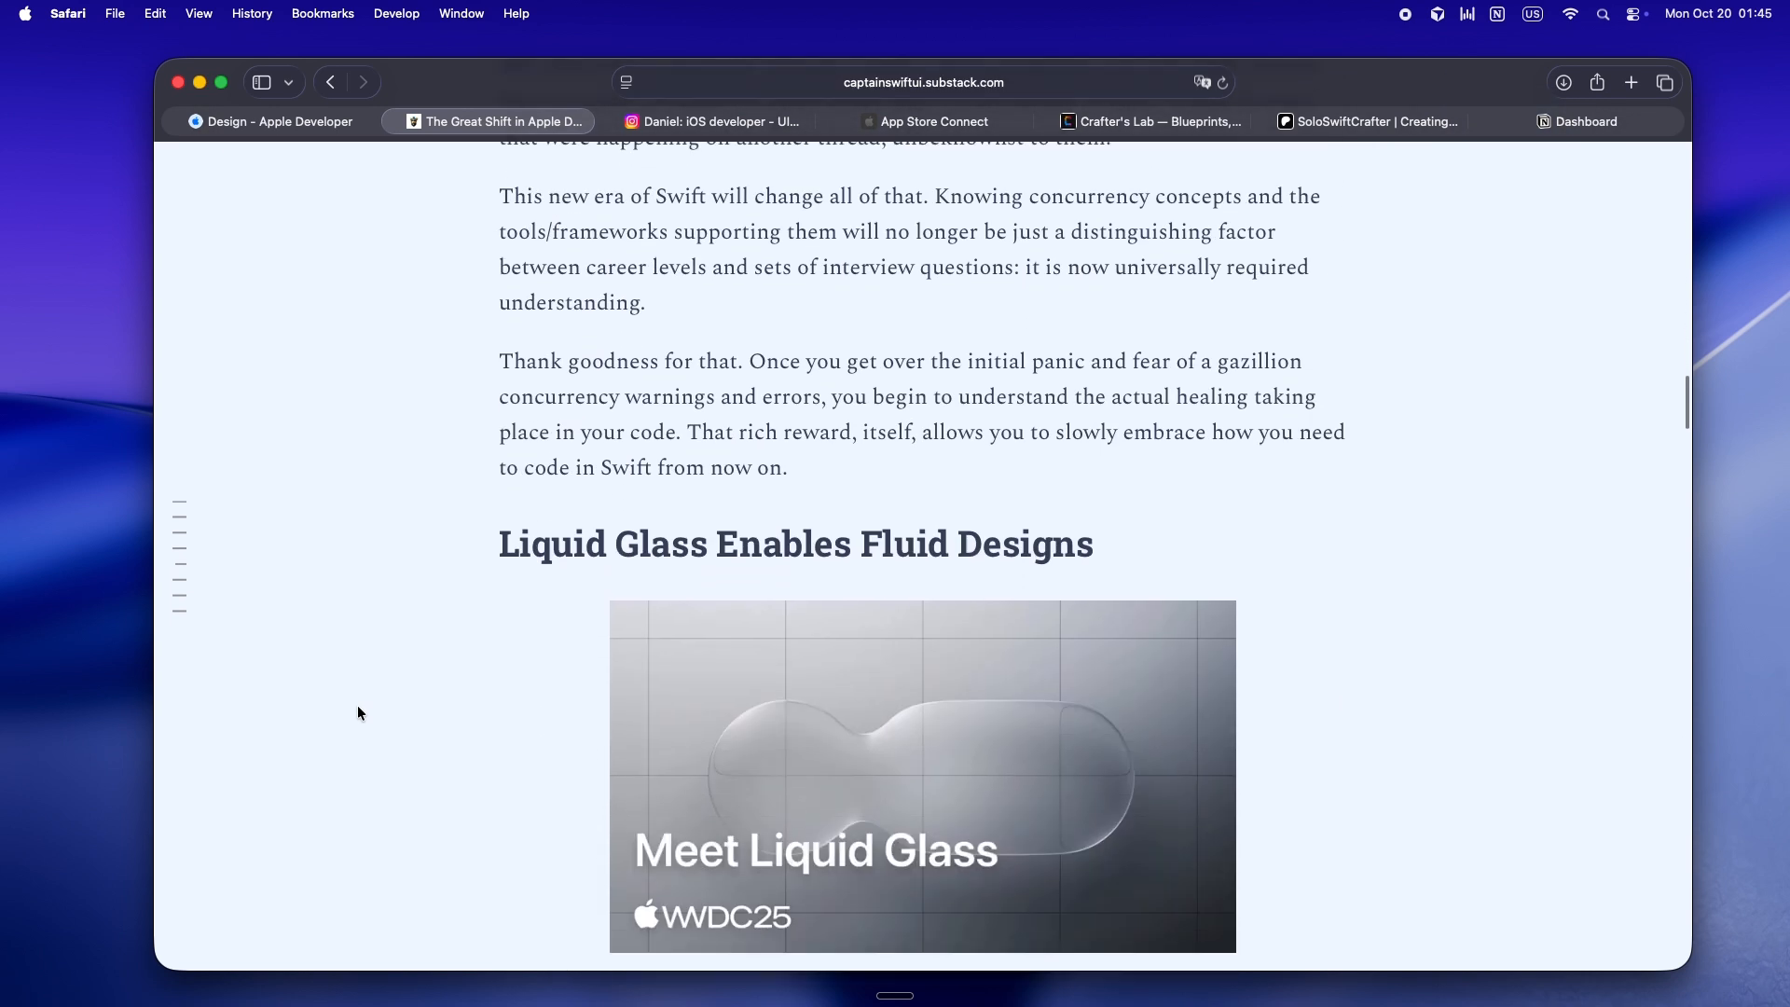
scroll(down, 3)
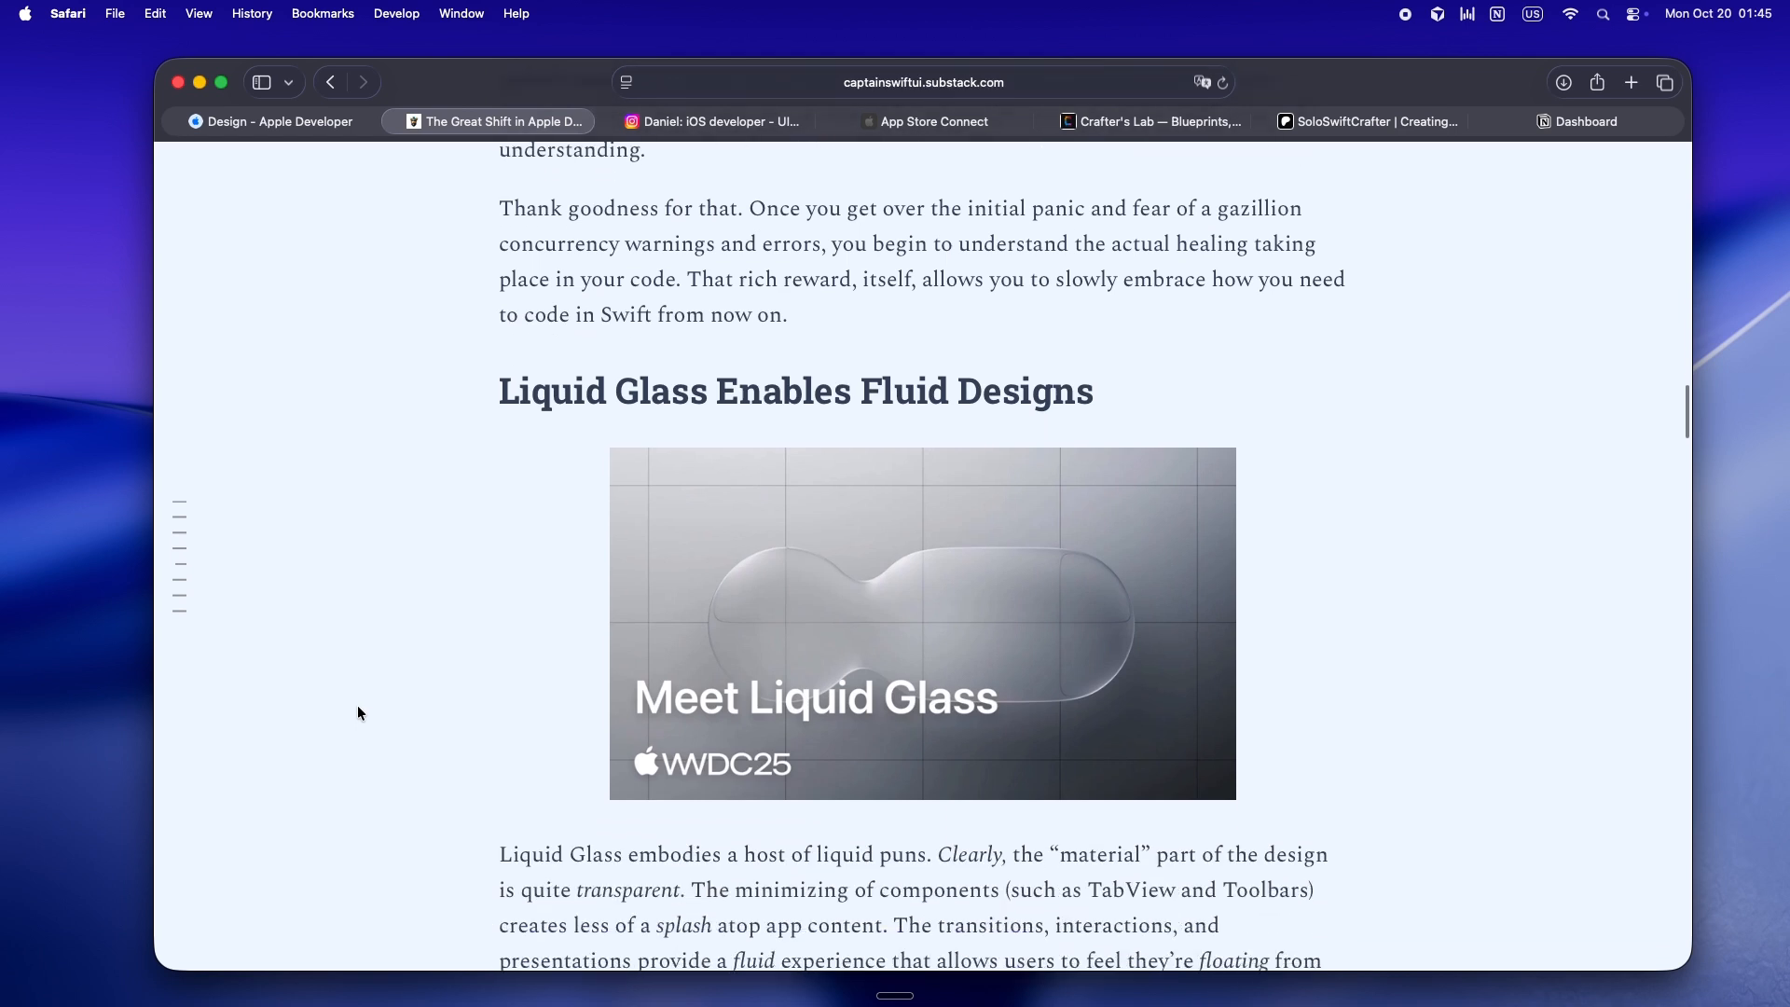
scroll(down, 3)
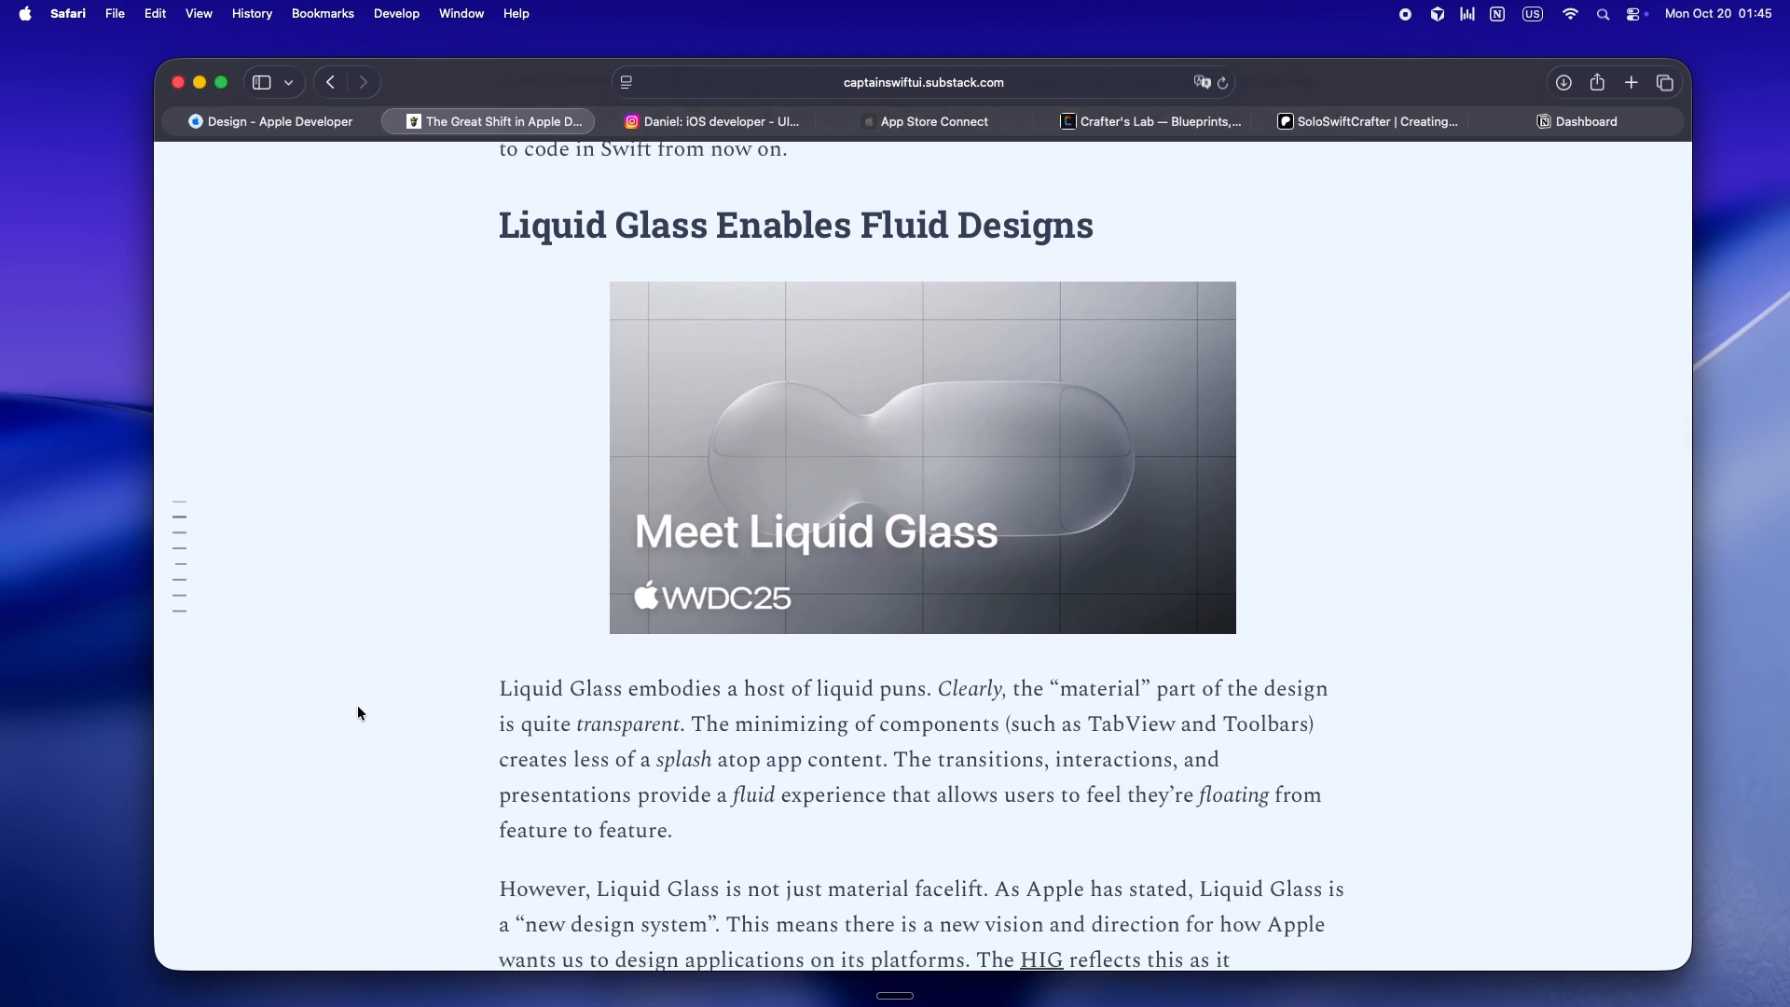
scroll(down, 3)
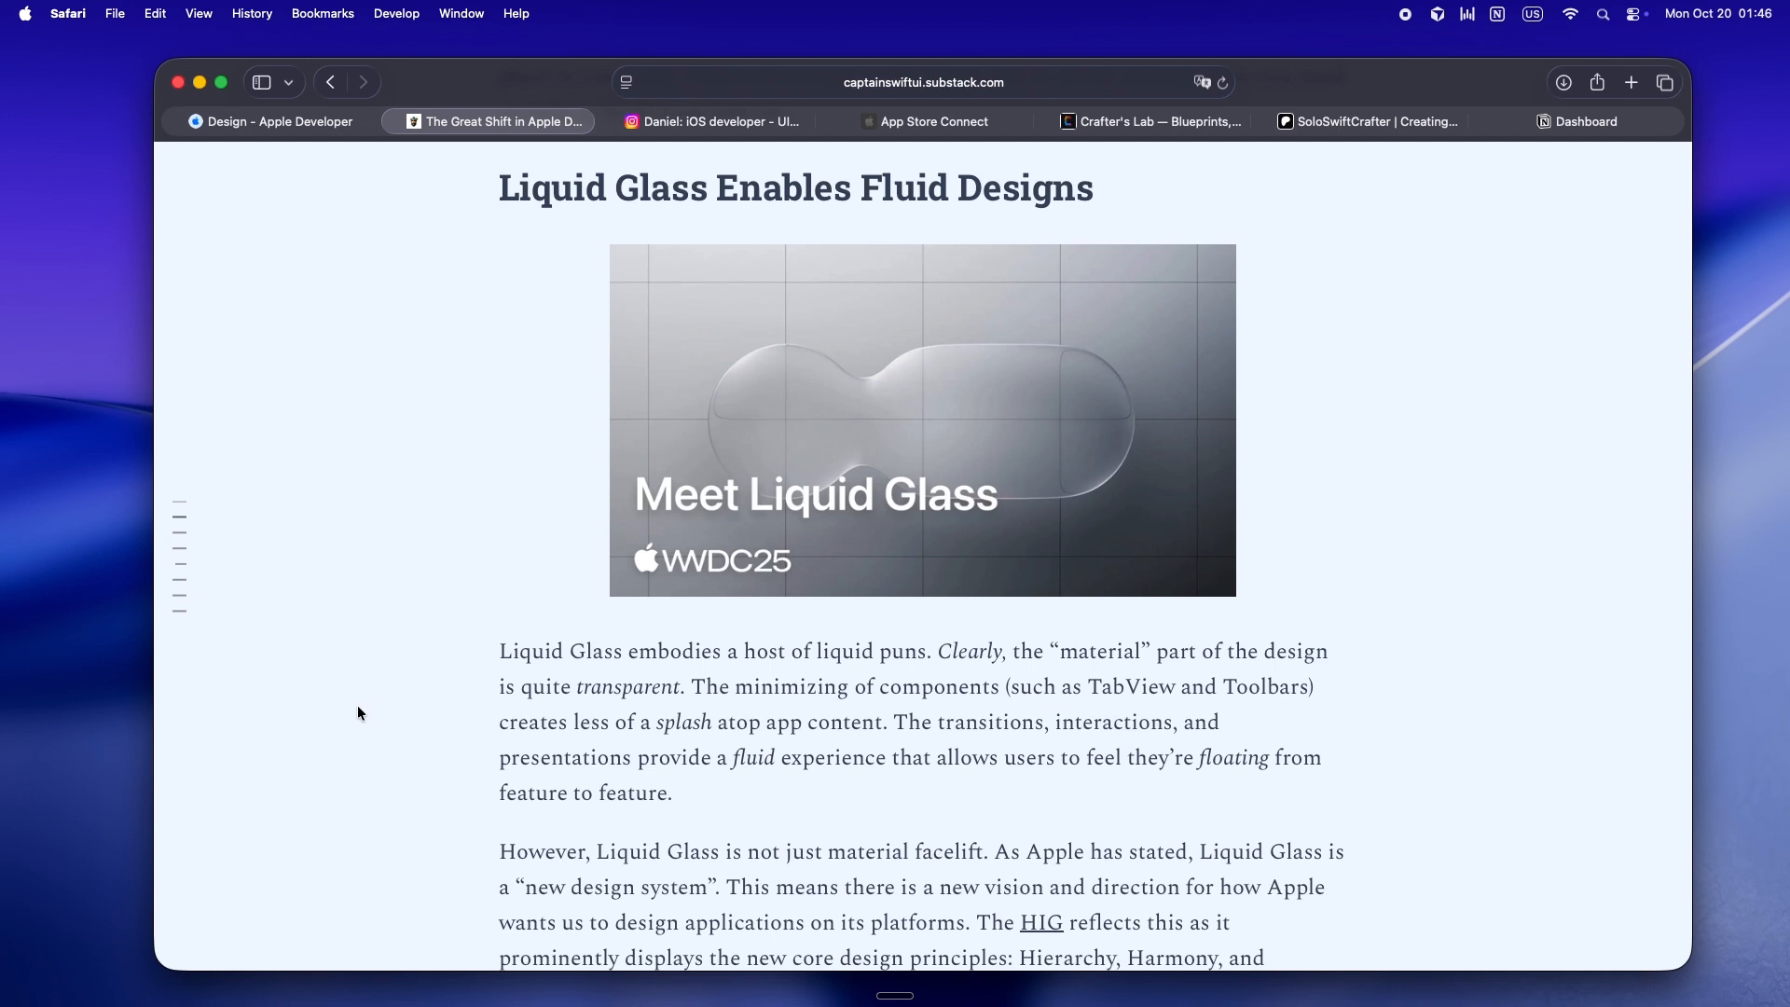
Read through 'Windowing and Foldables Shatter Size Class Conventions', ending back at the Swift 6 intro.
scroll(down, 3)
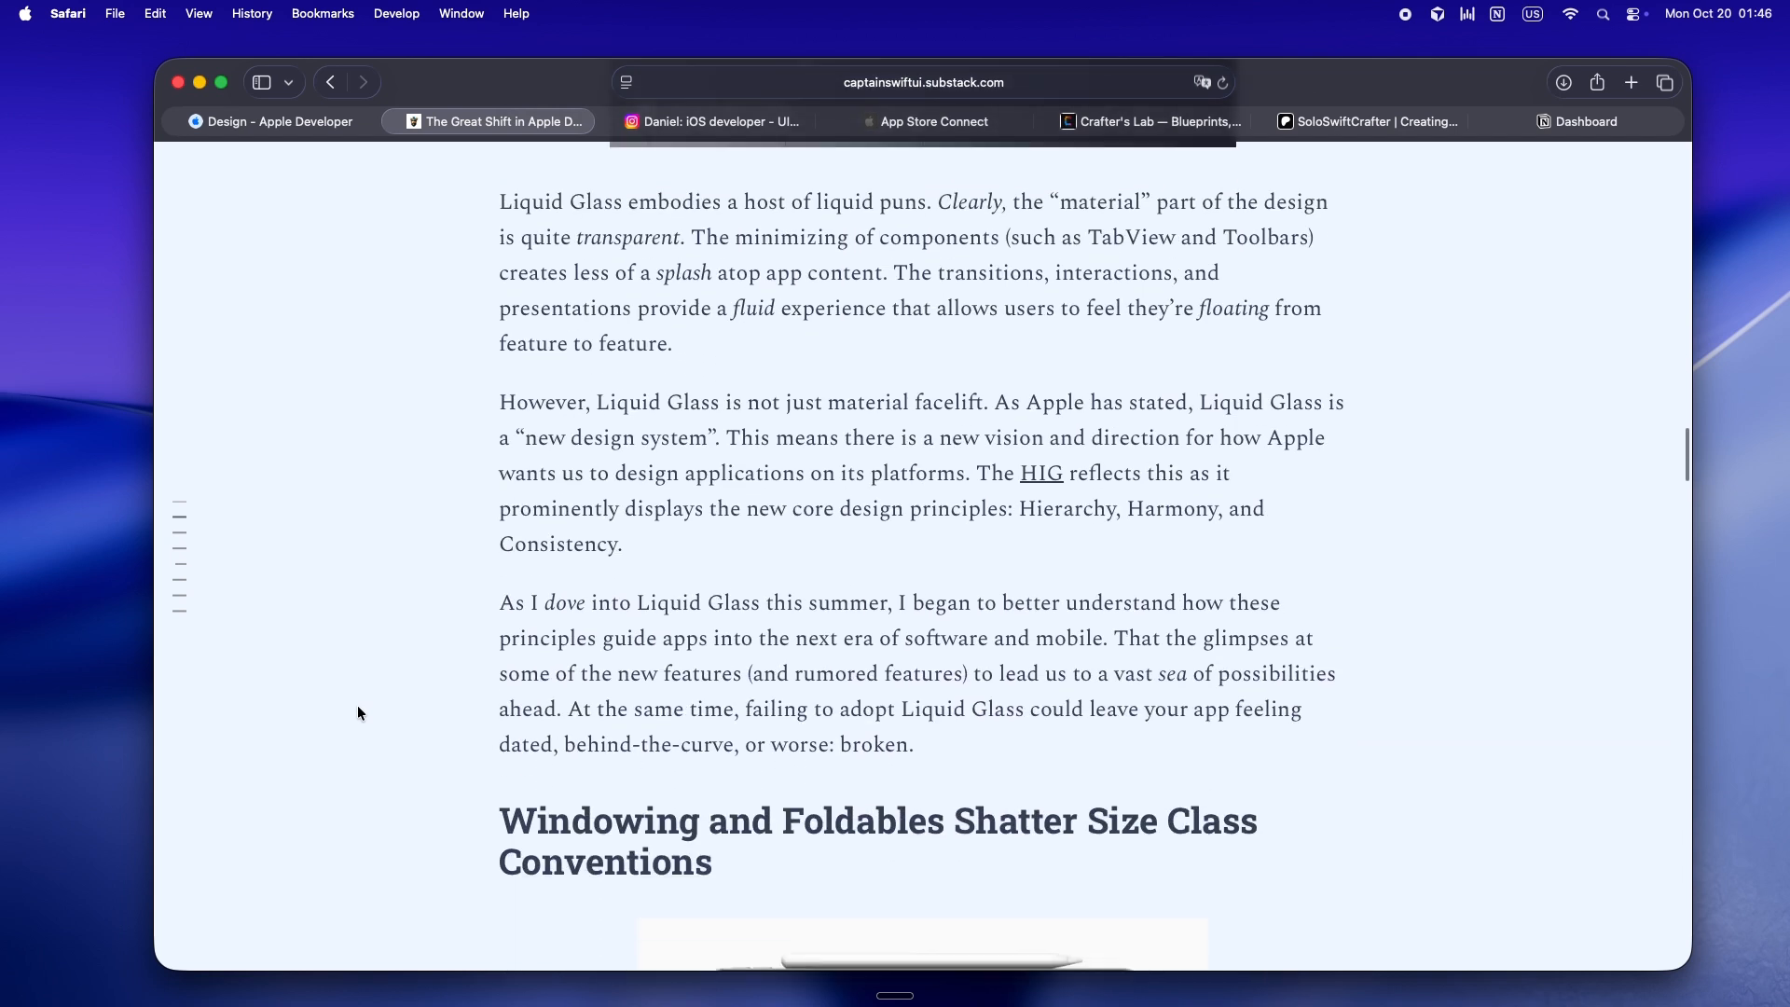
scroll(down, 3)
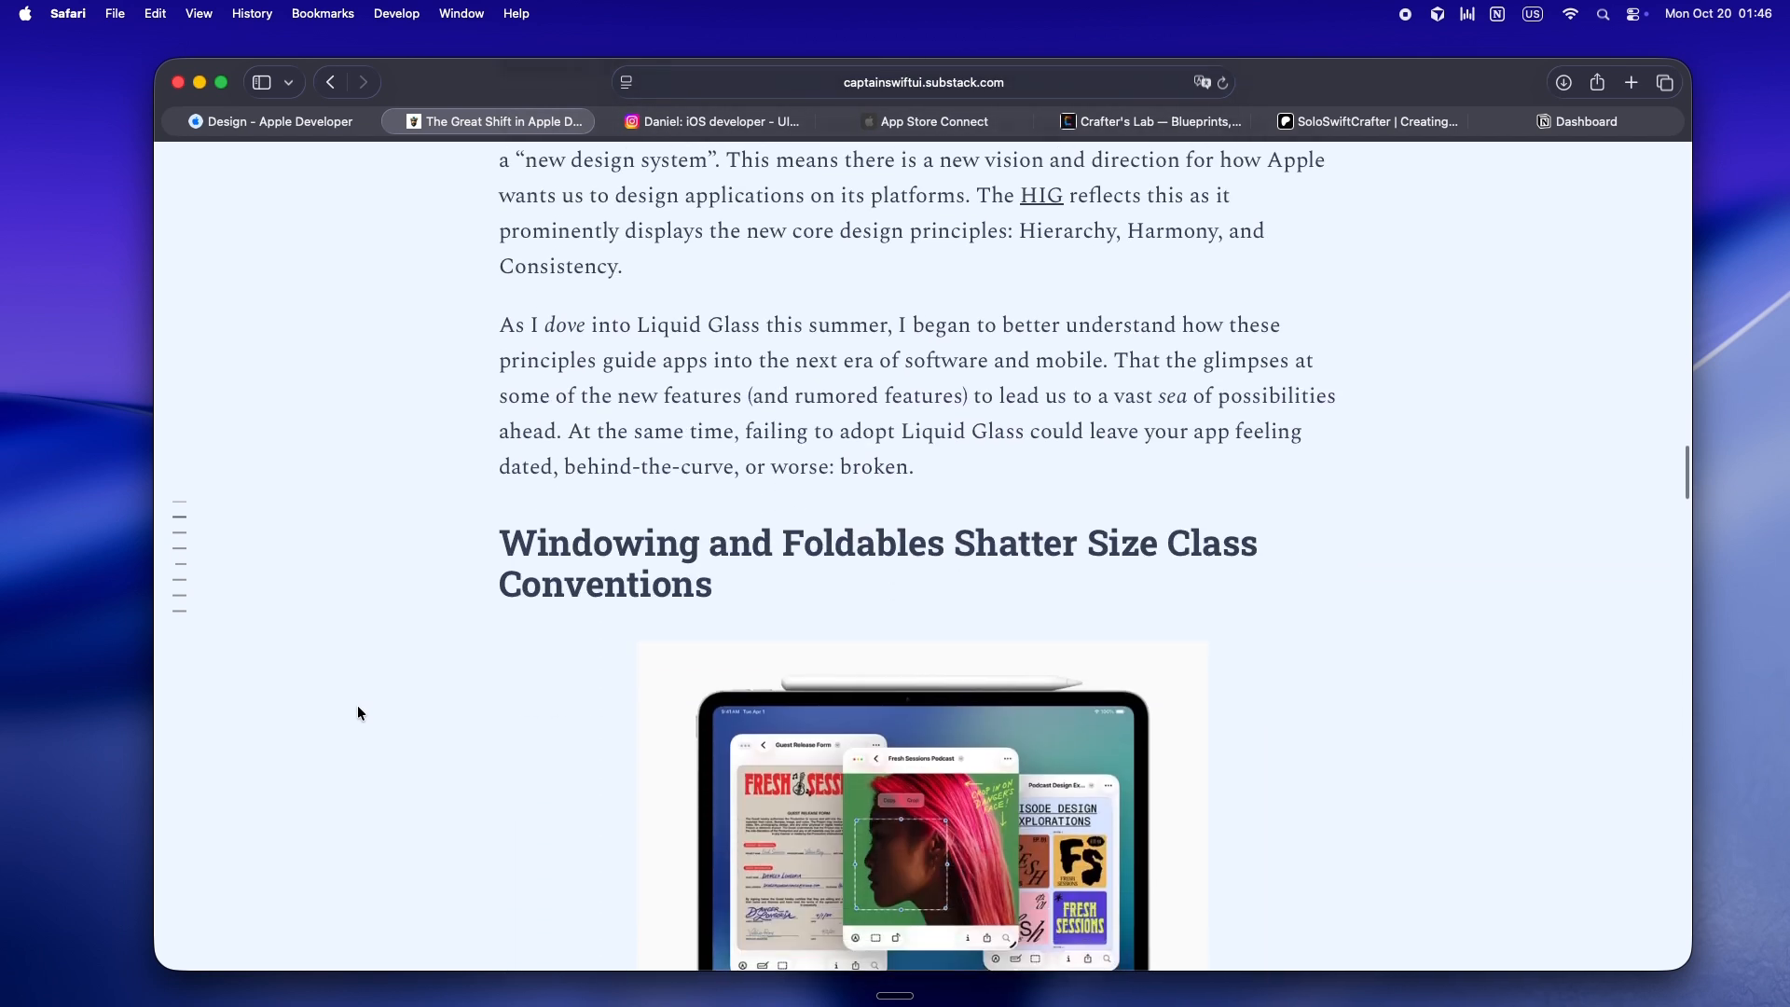
scroll(down, 3)
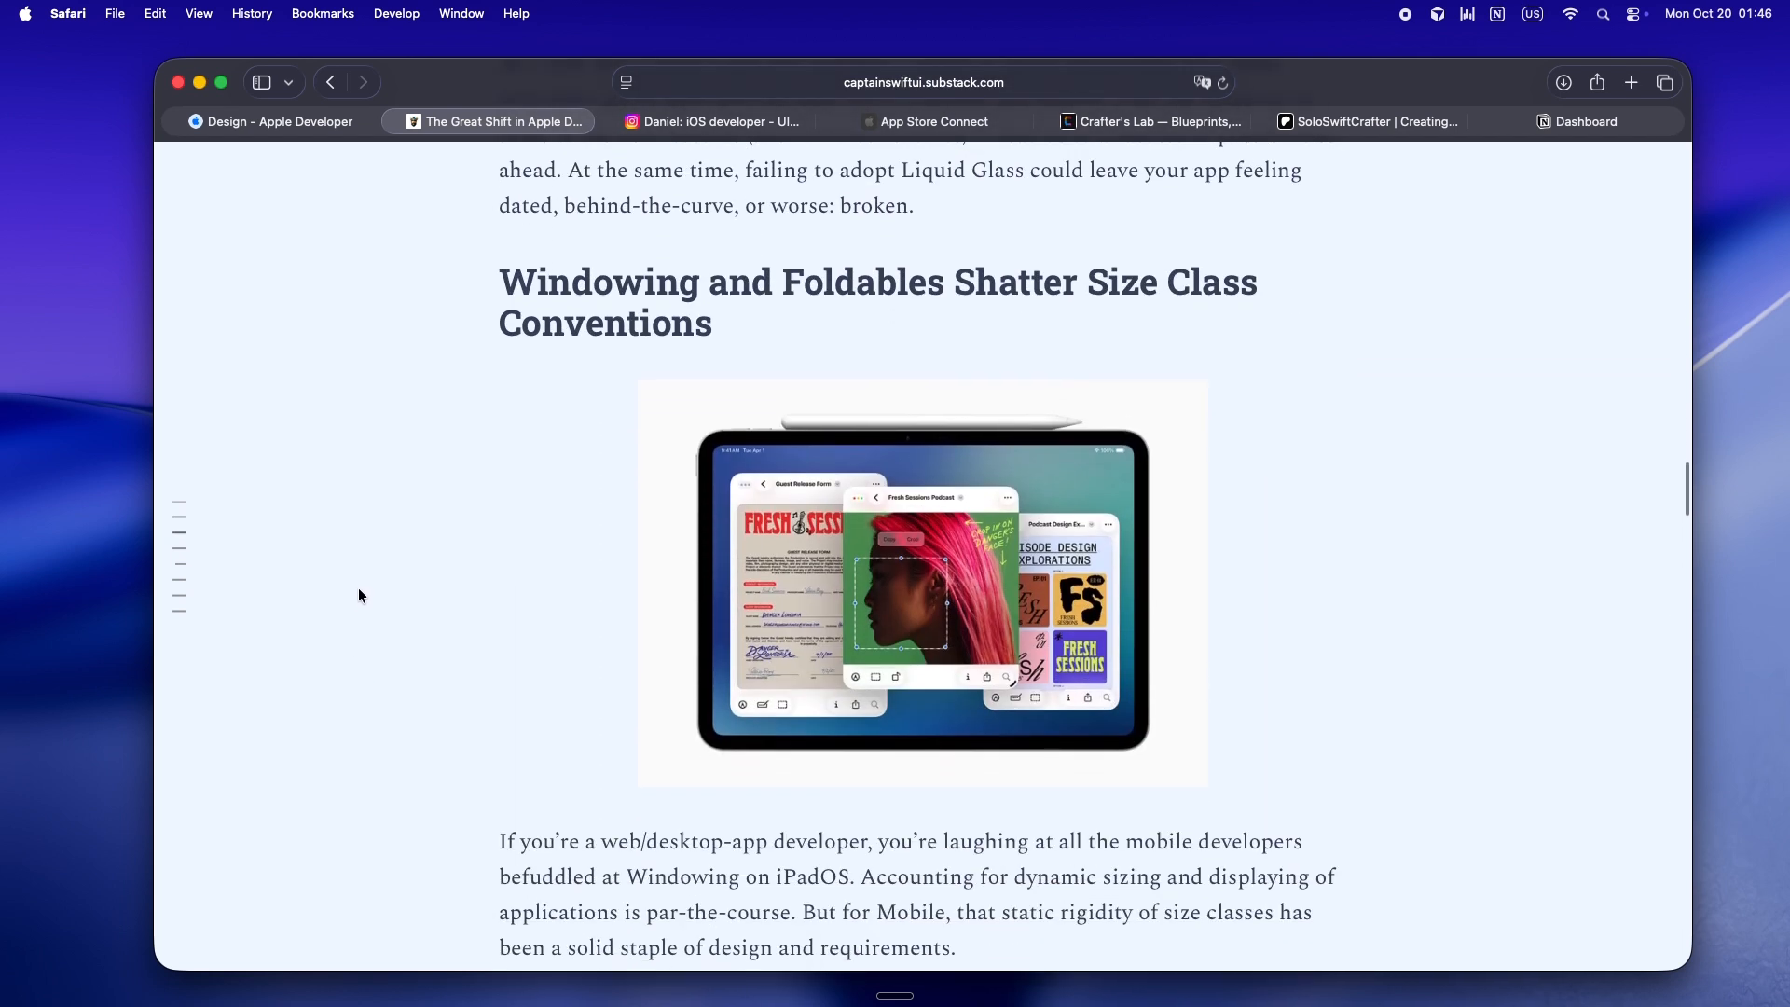
scroll(down, 3)
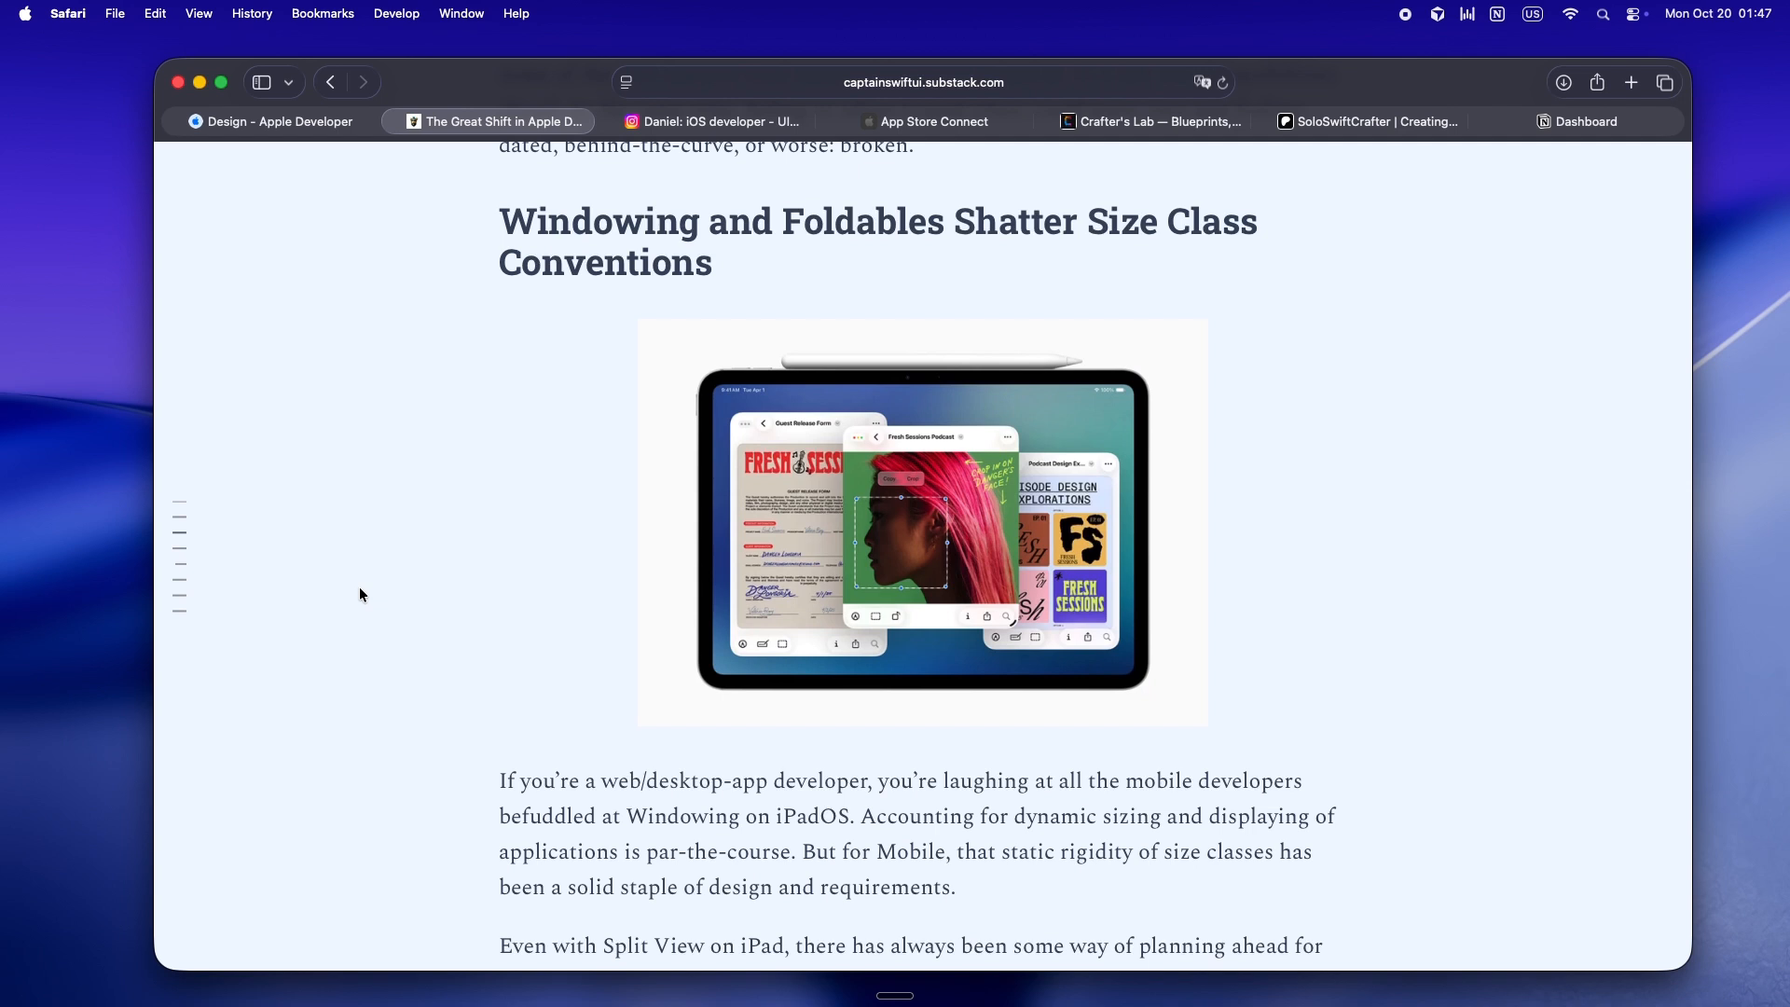
scroll(down, 3)
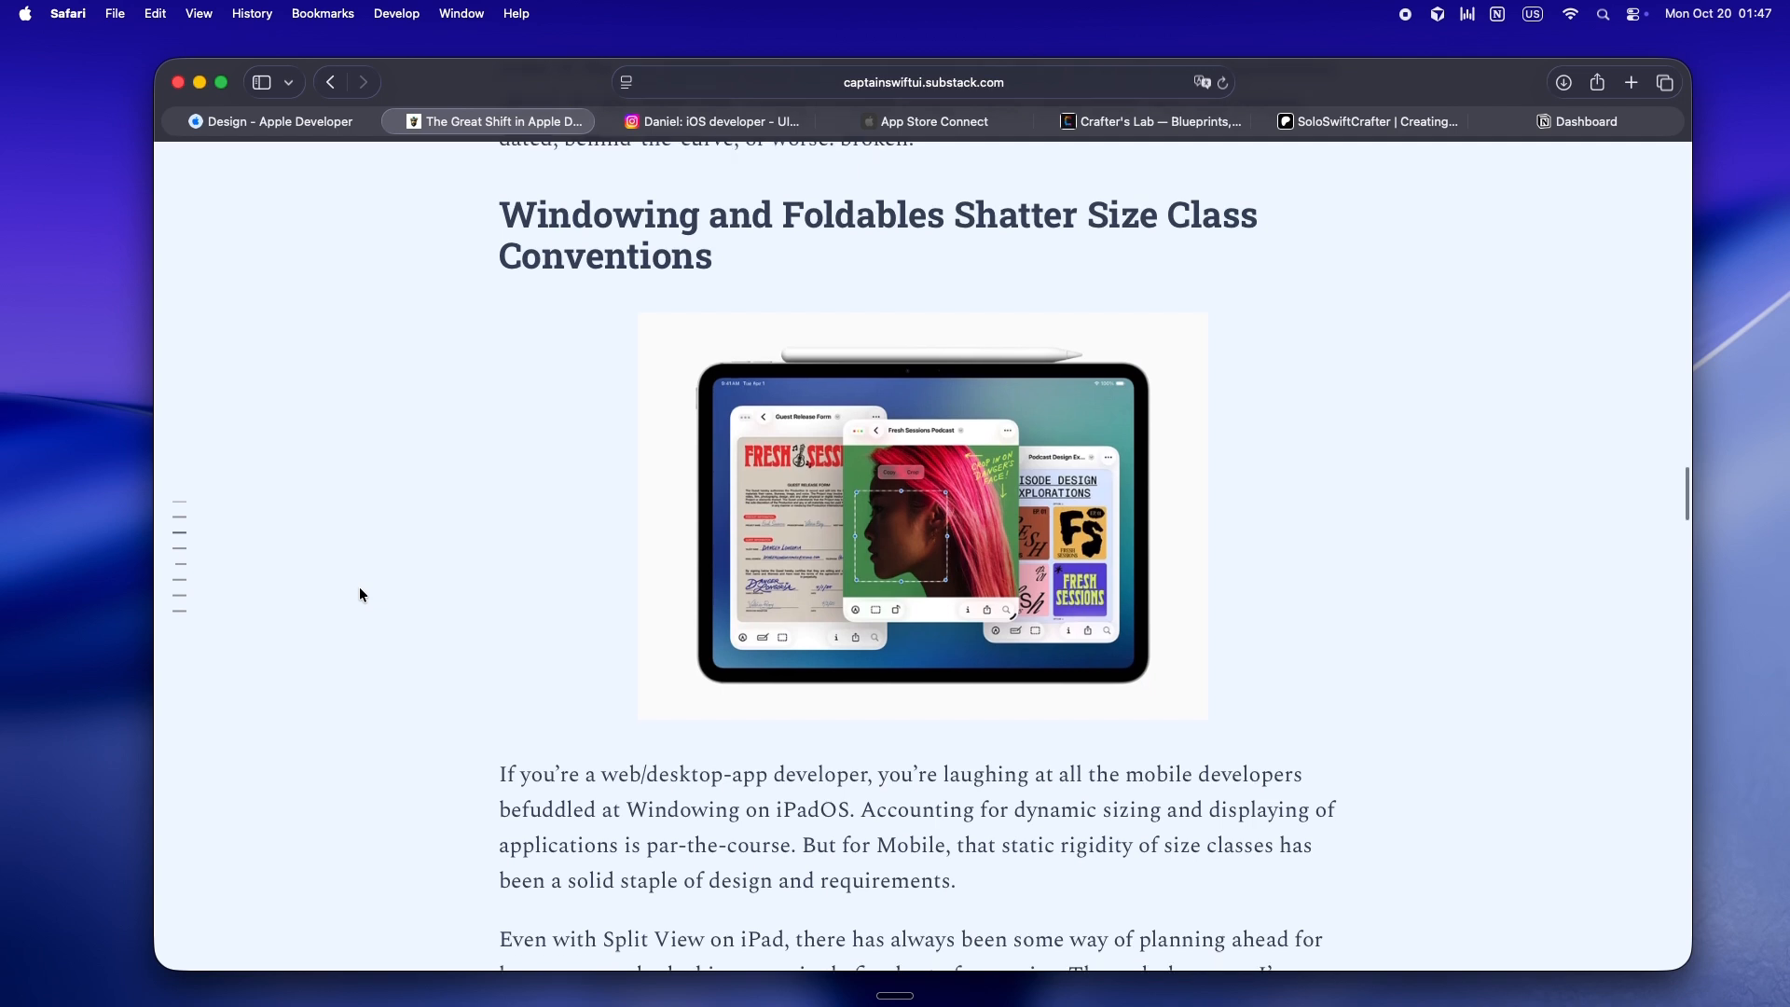
scroll(down, 3)
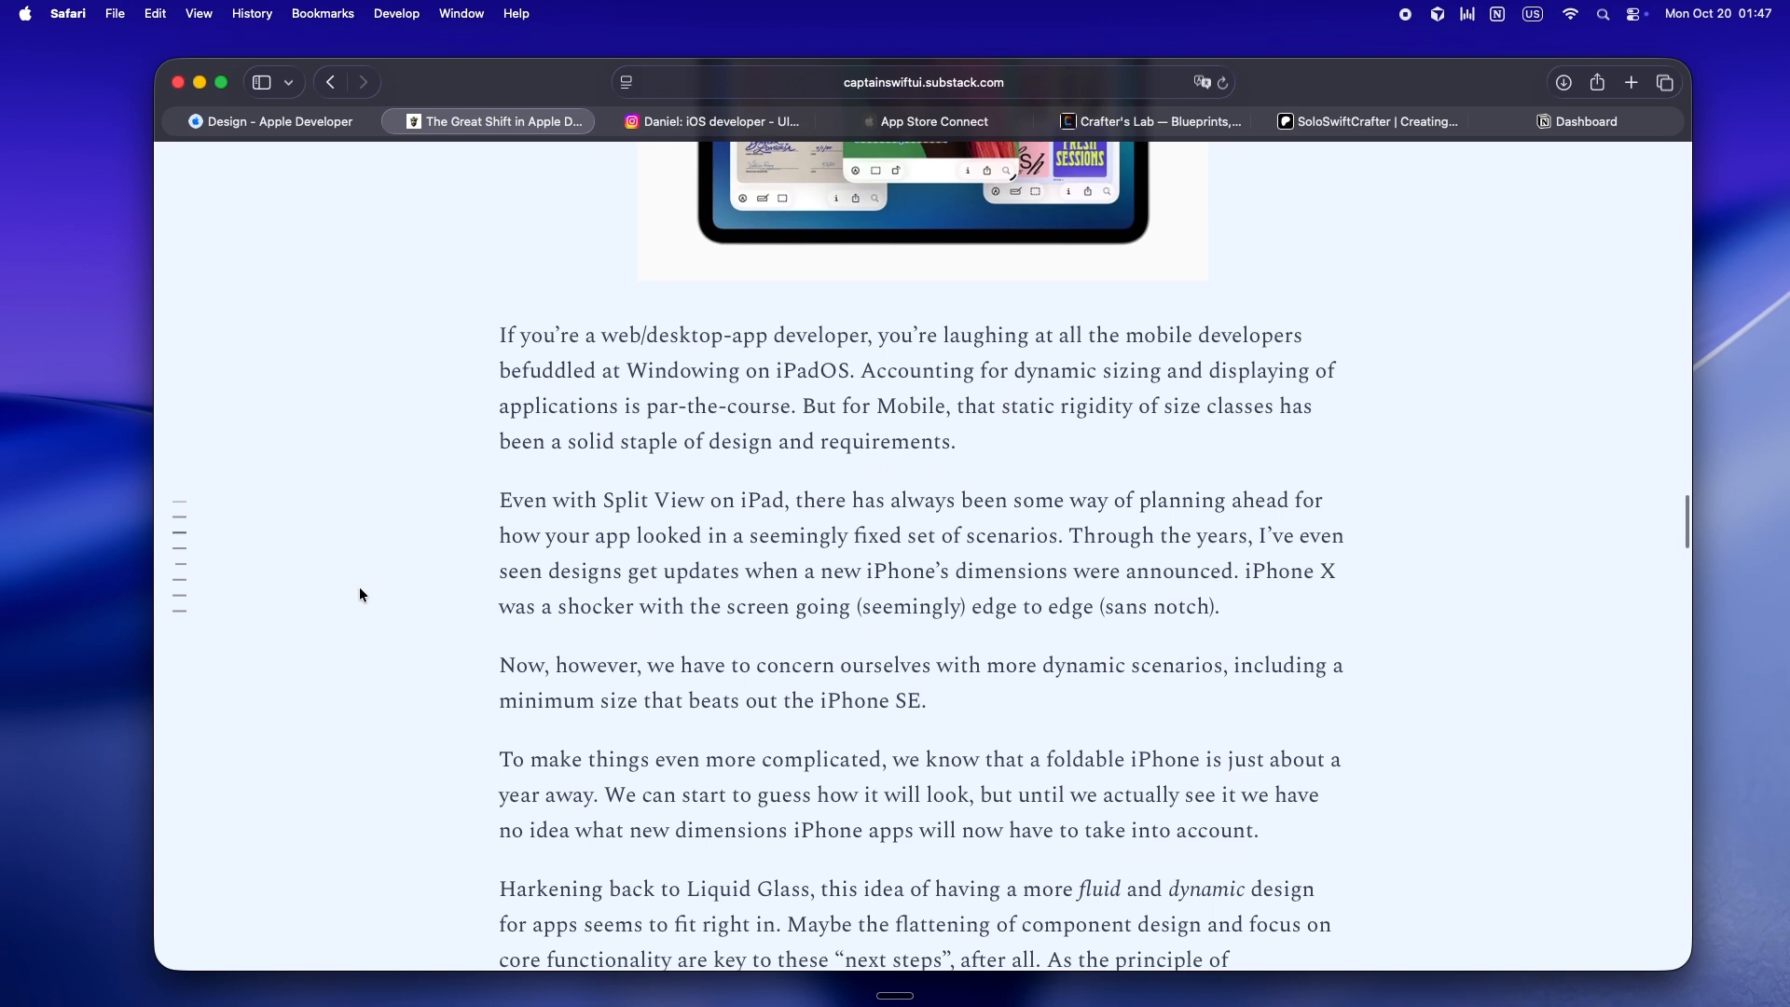
scroll(down, 3)
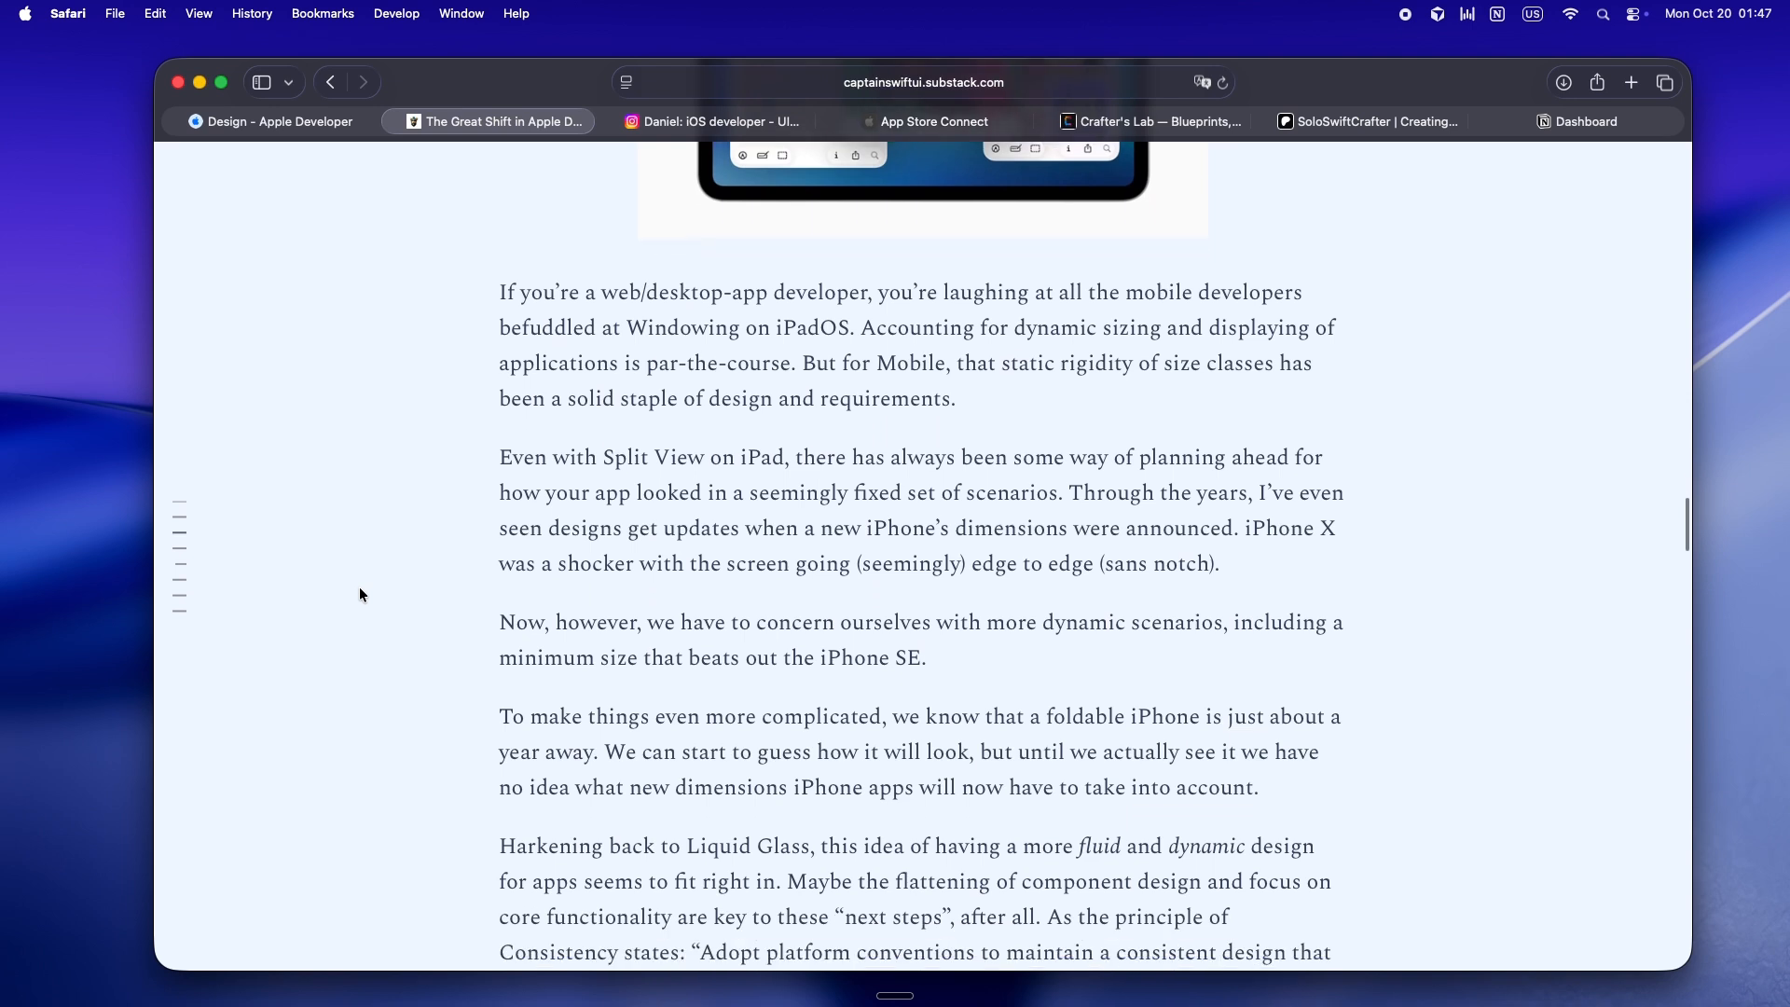
scroll(down, 3)
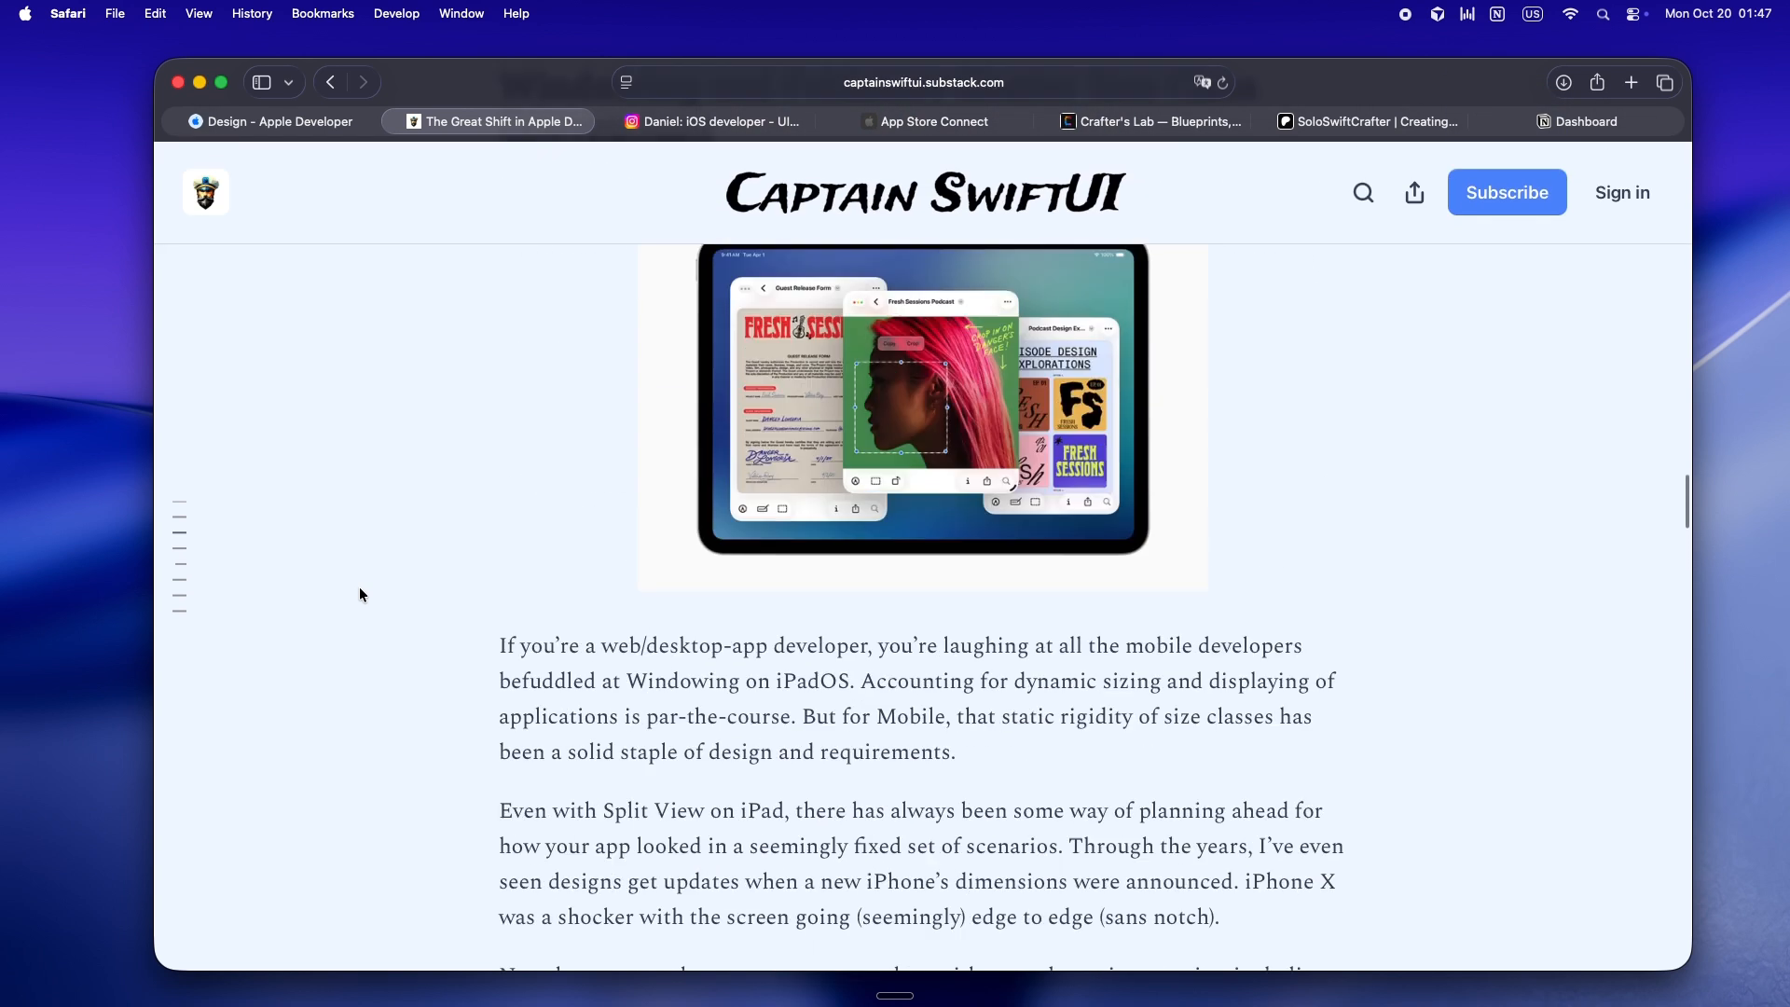
scroll(down, 3)
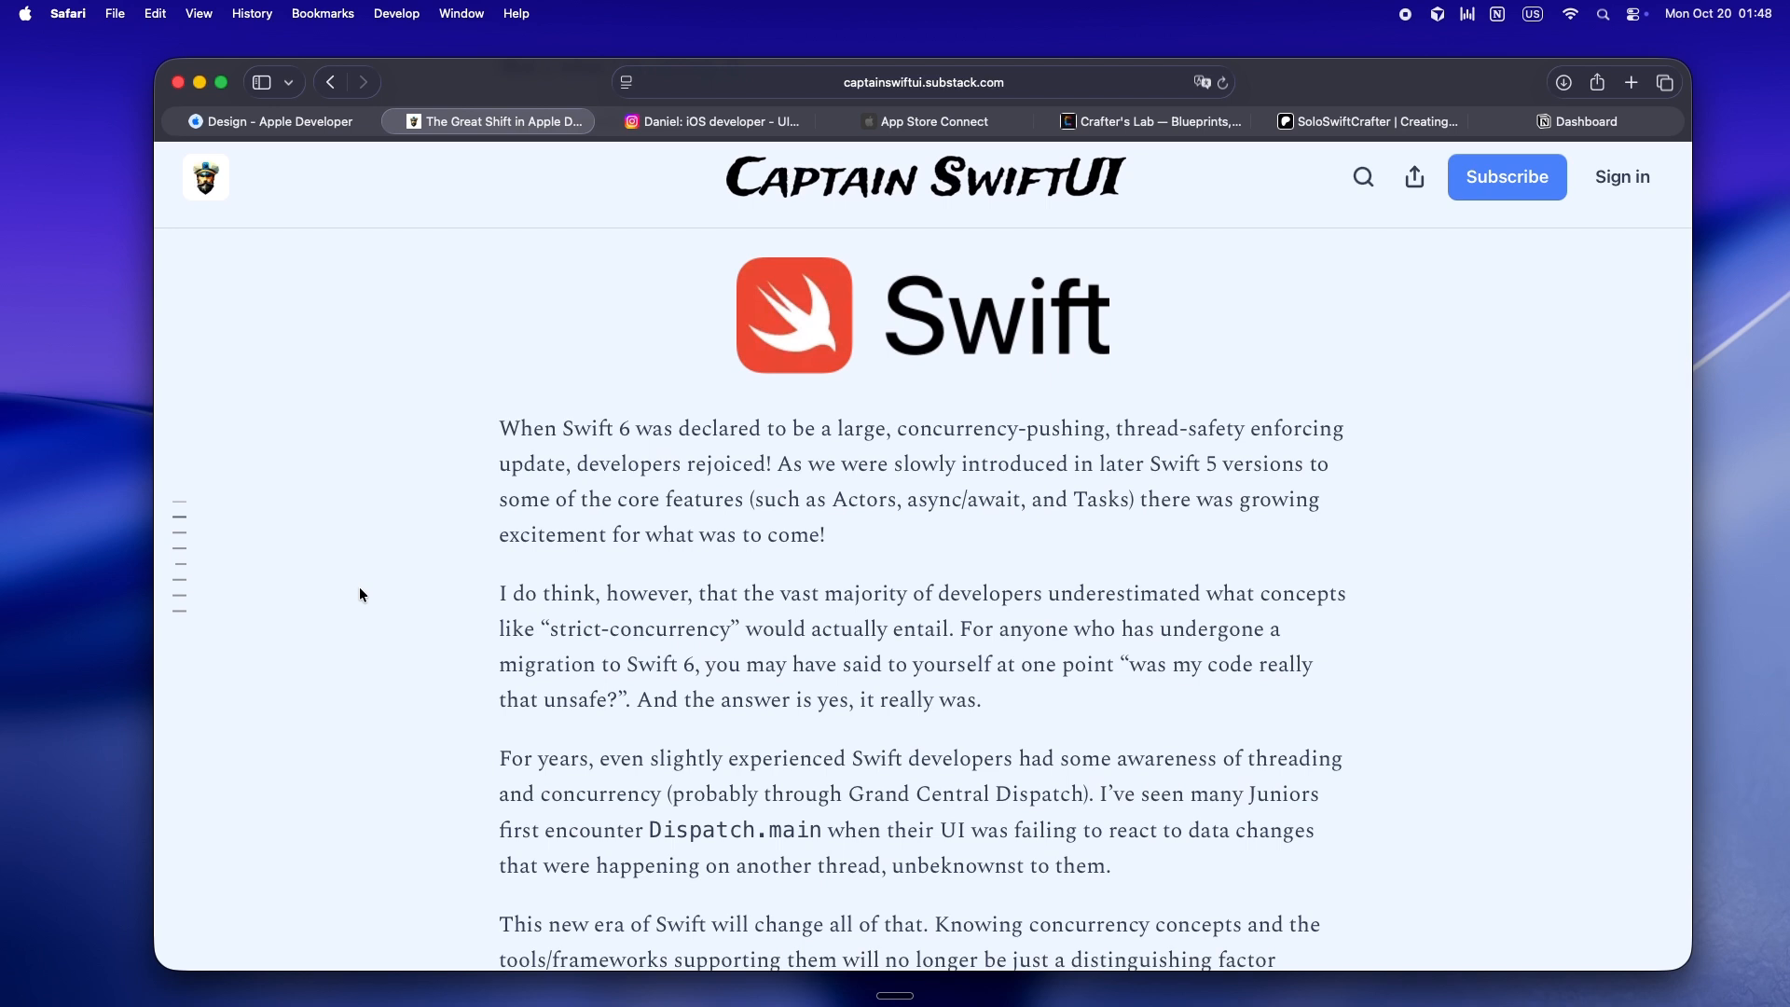
Scroll past 'Snippets, Widgets, Intents' and 'An App-less What-If…' to 'This Thing Called AI'.
scroll(down, 3)
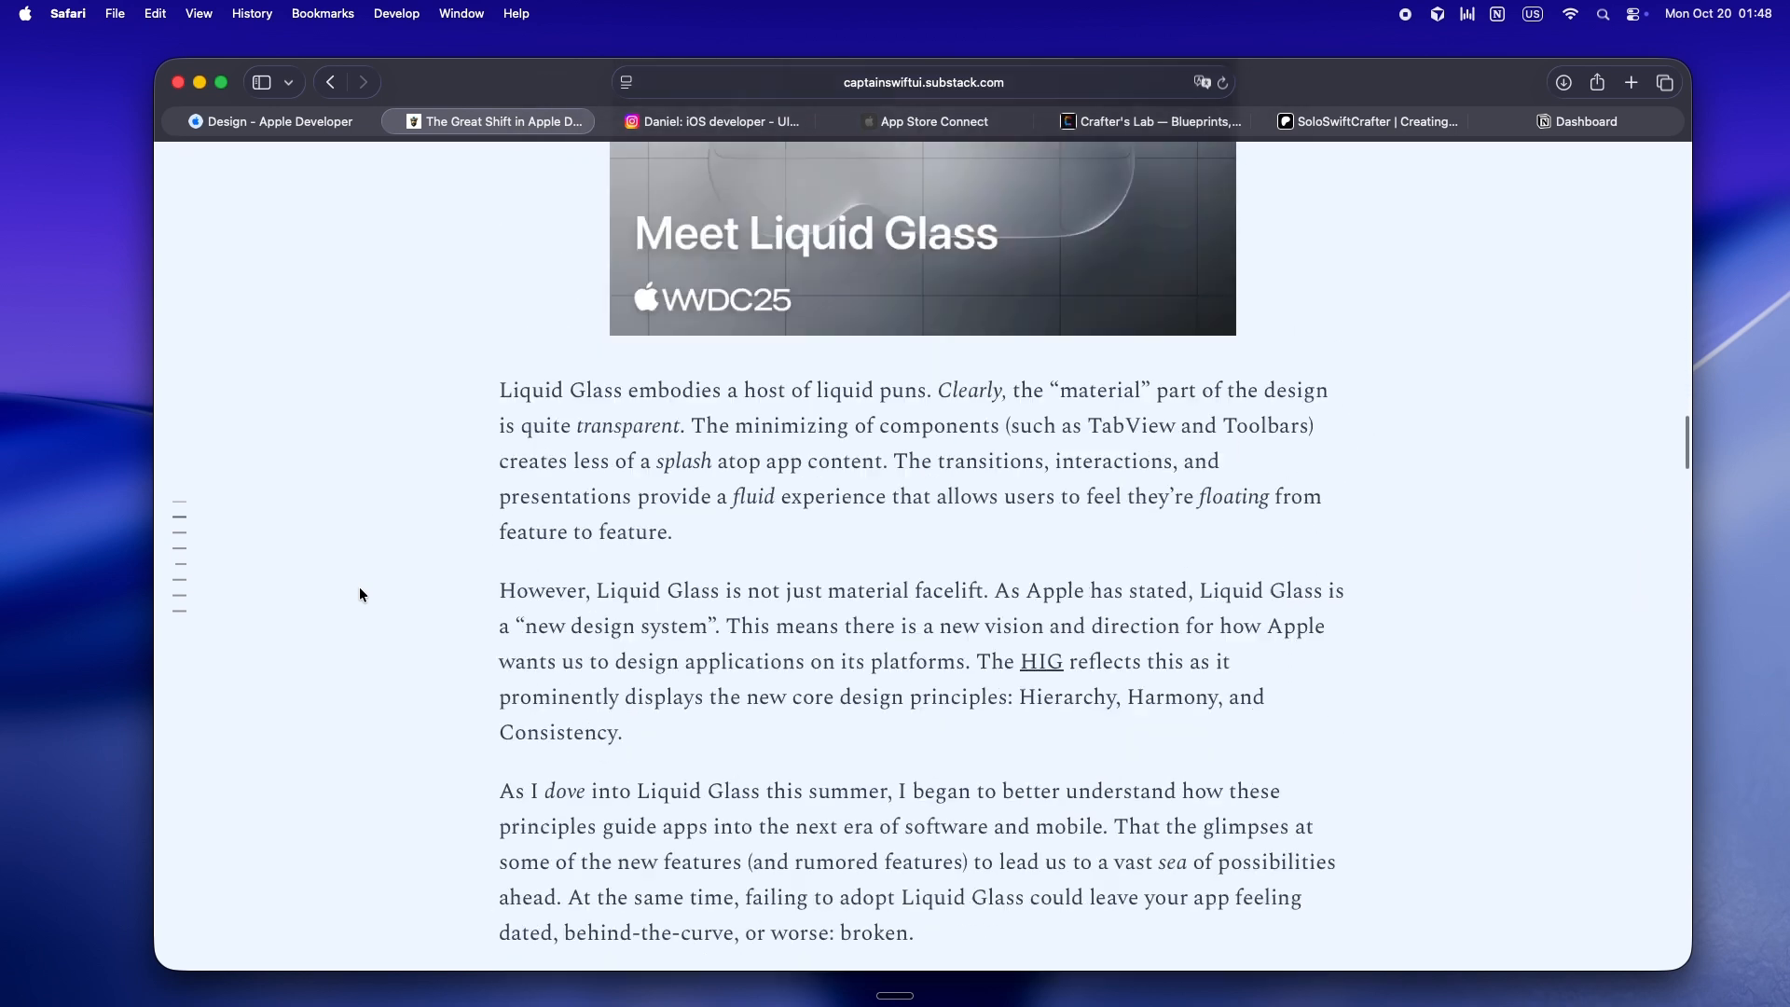
scroll(down, 3)
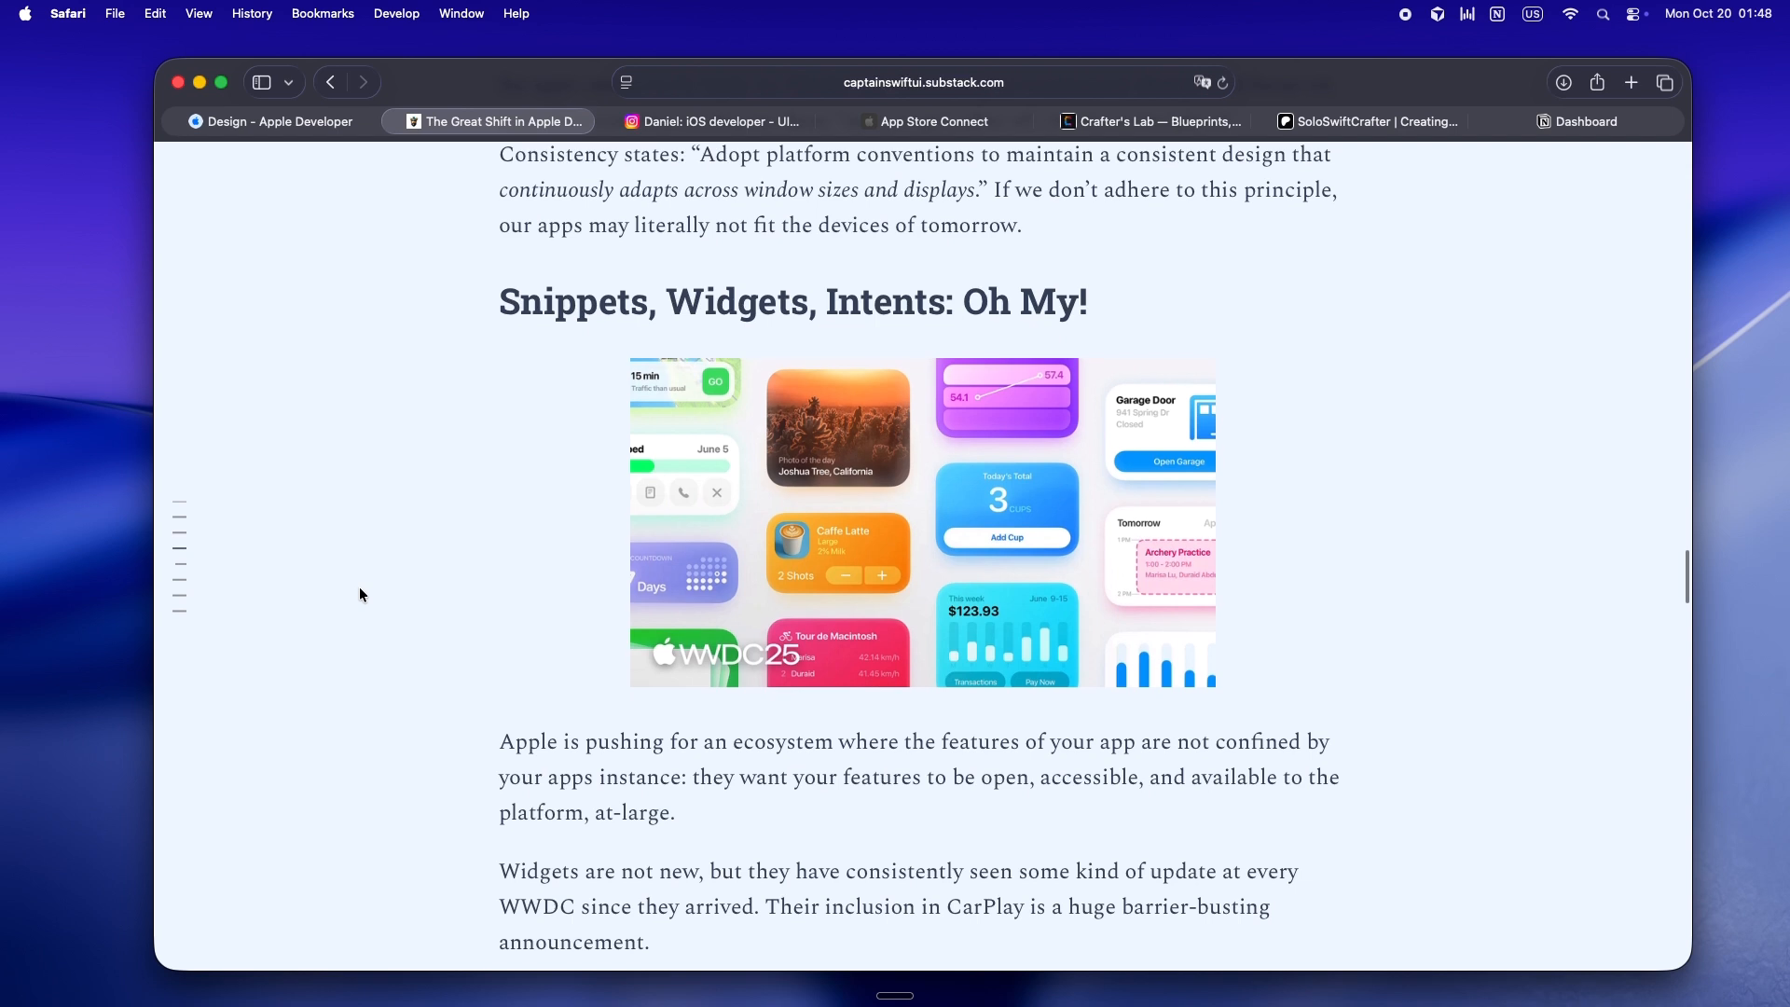
scroll(down, 3)
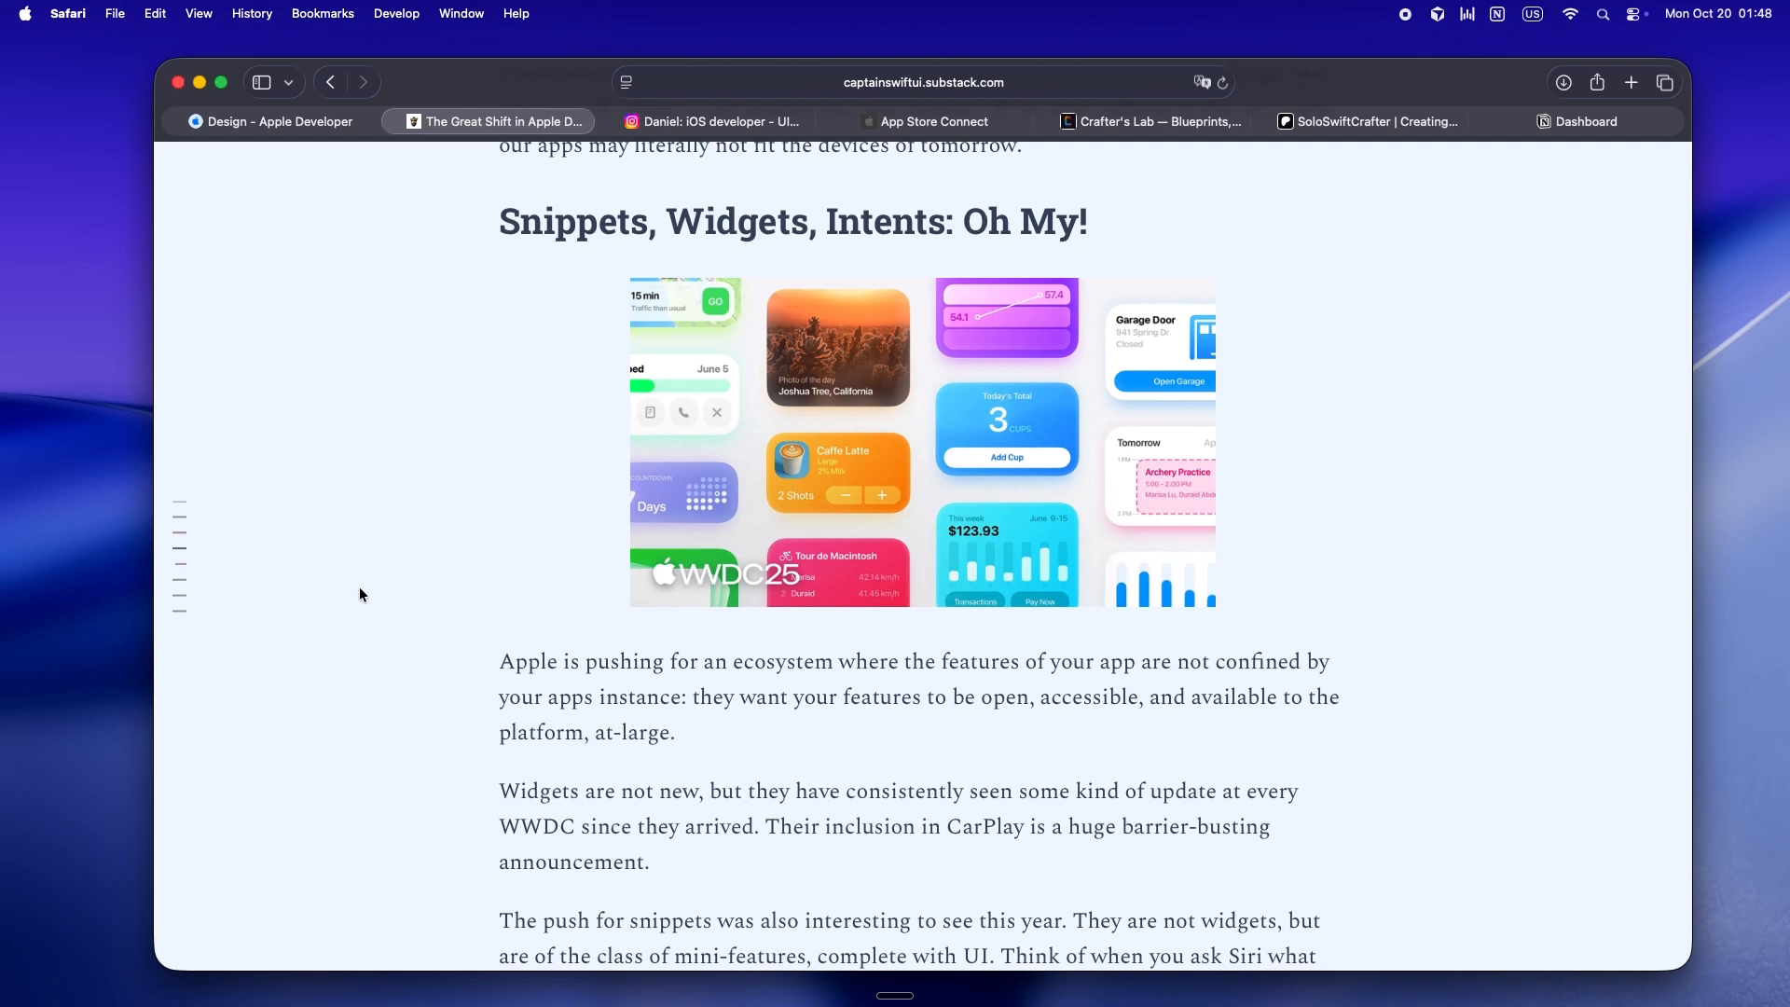
scroll(down, 3)
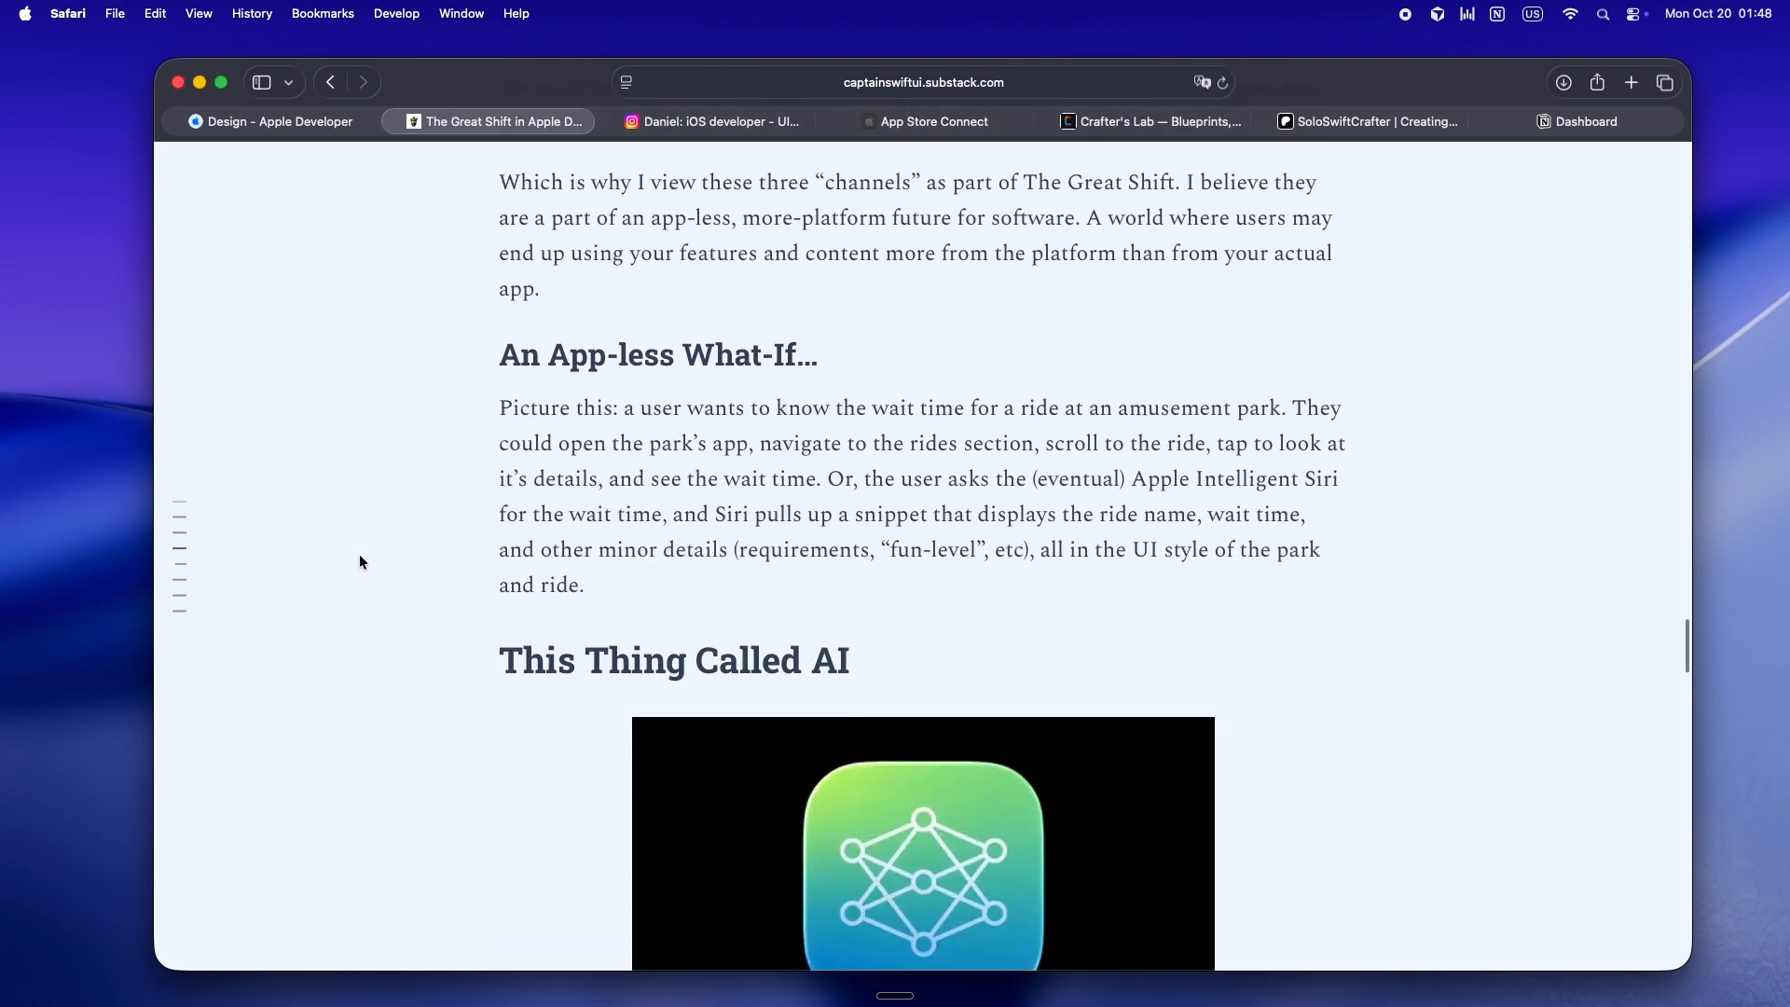
Read past 'This Thing Called AI' and 'A Worthy Measure of The Great Shift' to 'Rolling With The Tide'.
scroll(down, 3)
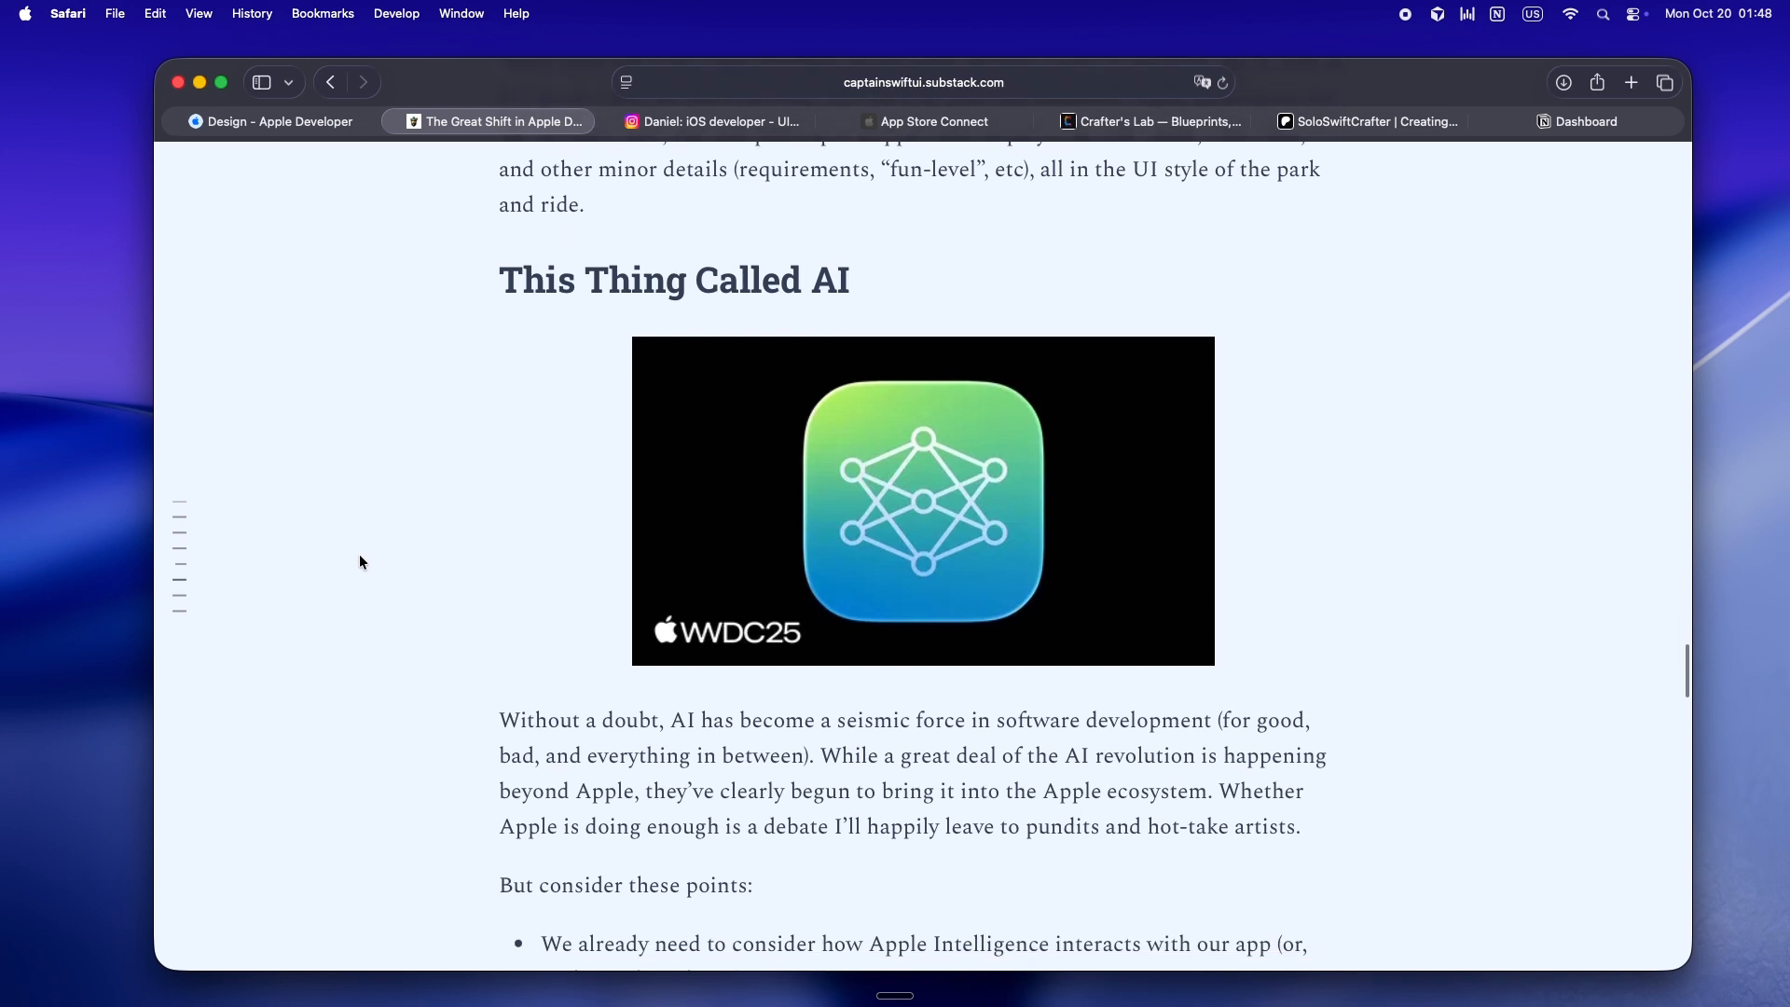
scroll(down, 3)
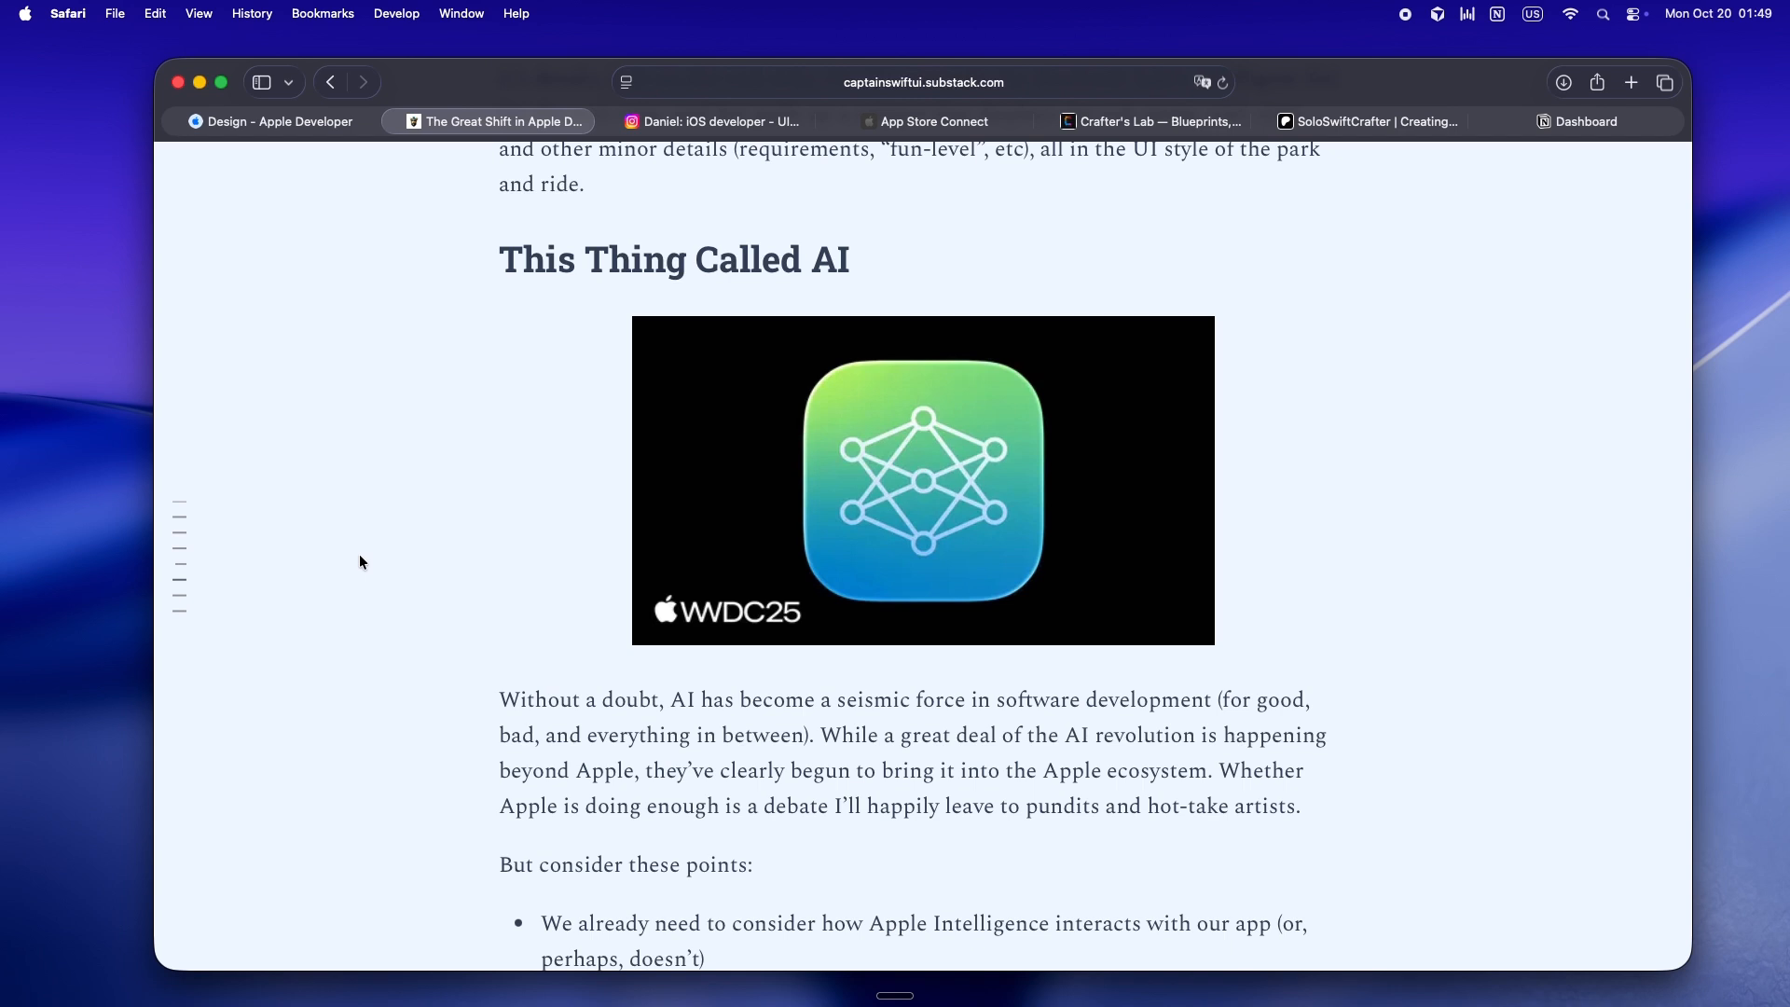
scroll(down, 3)
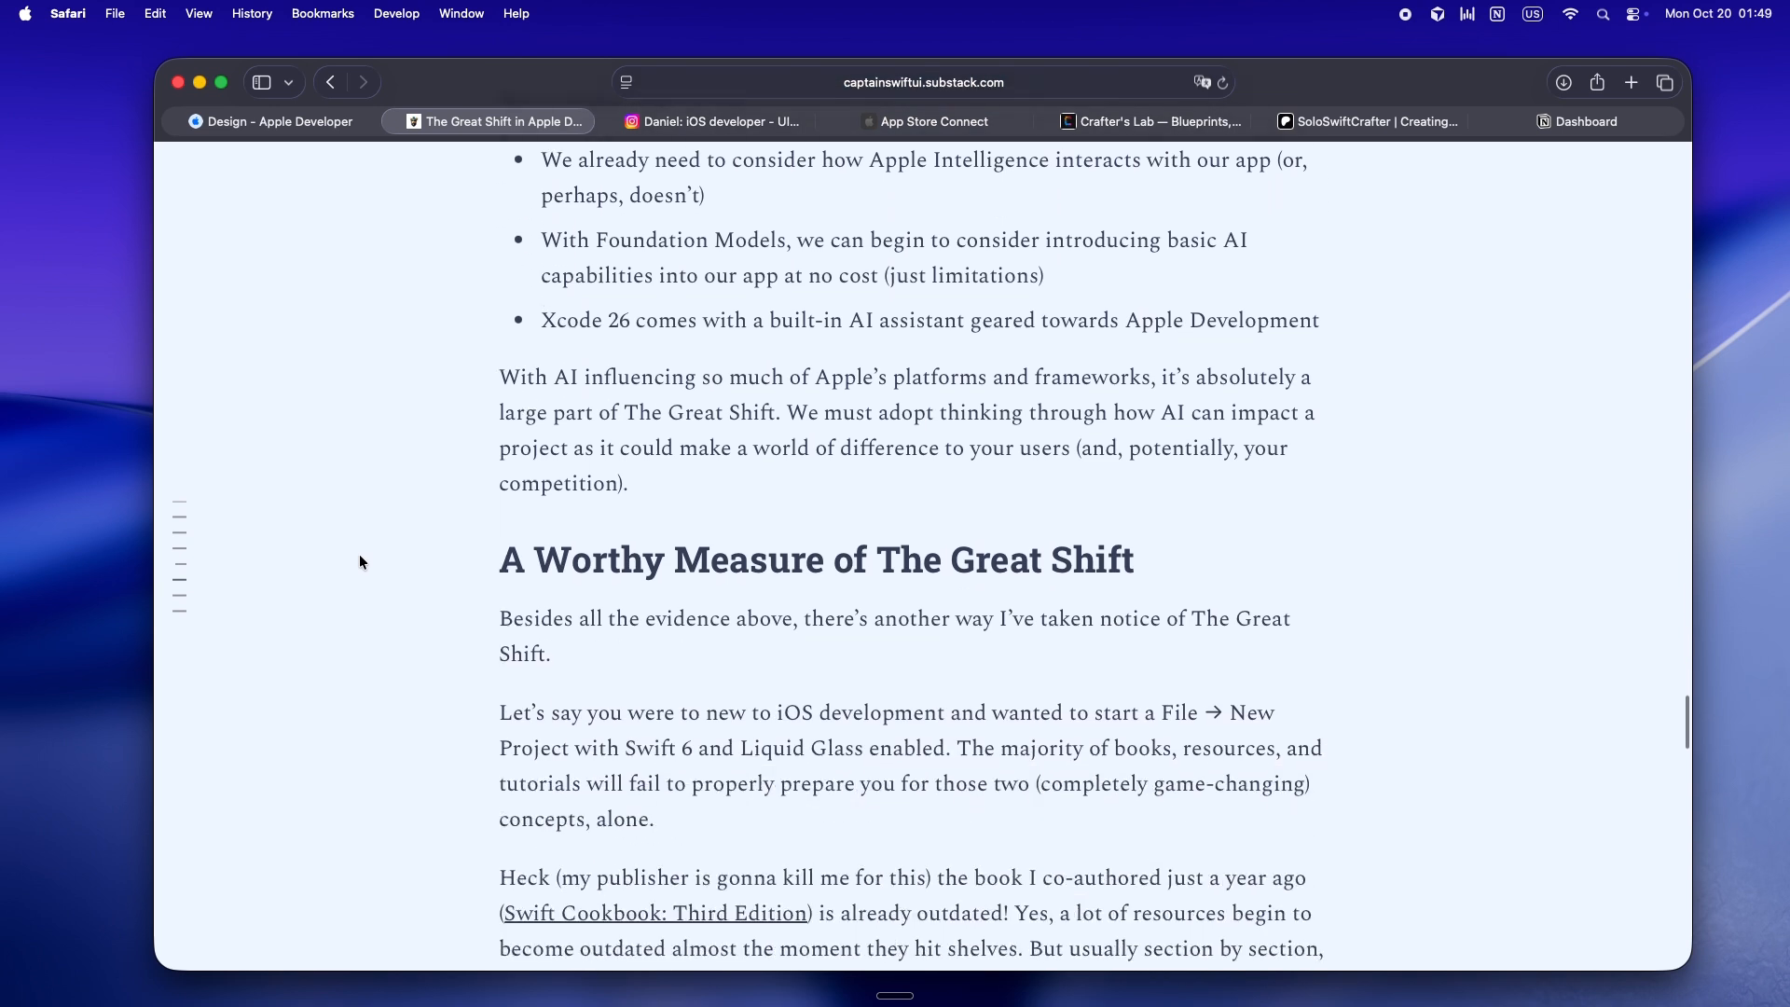
scroll(down, 3)
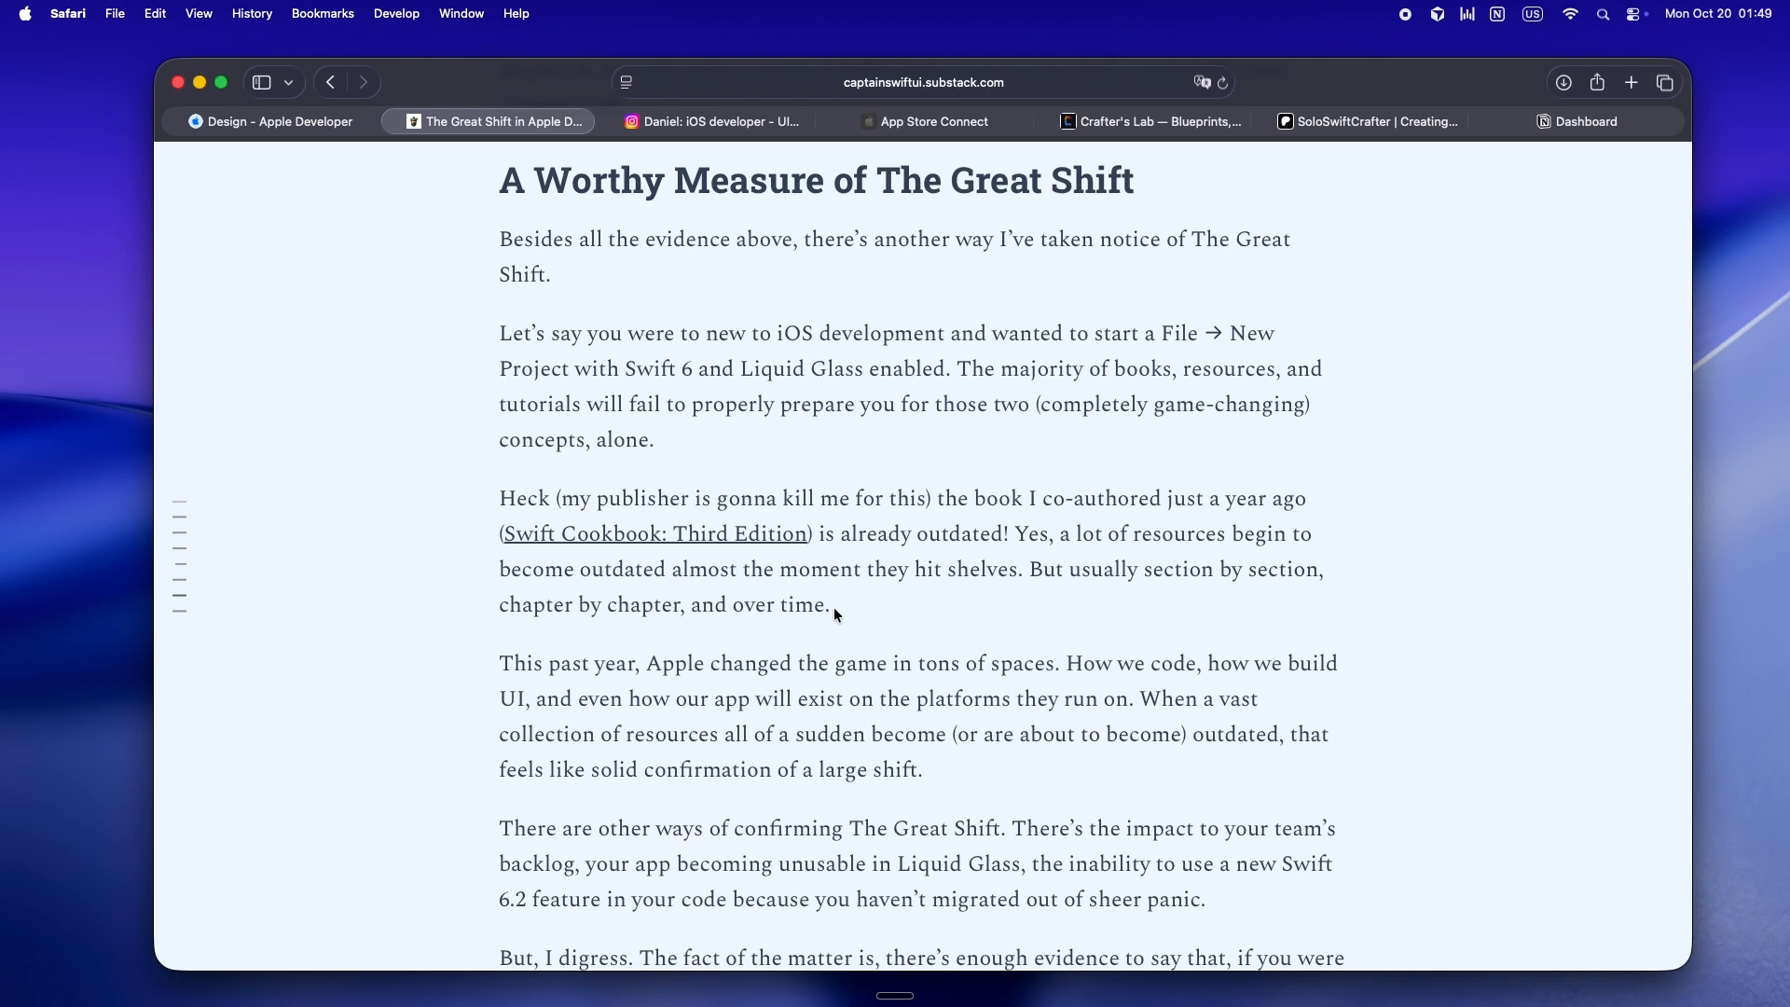
scroll(down, 3)
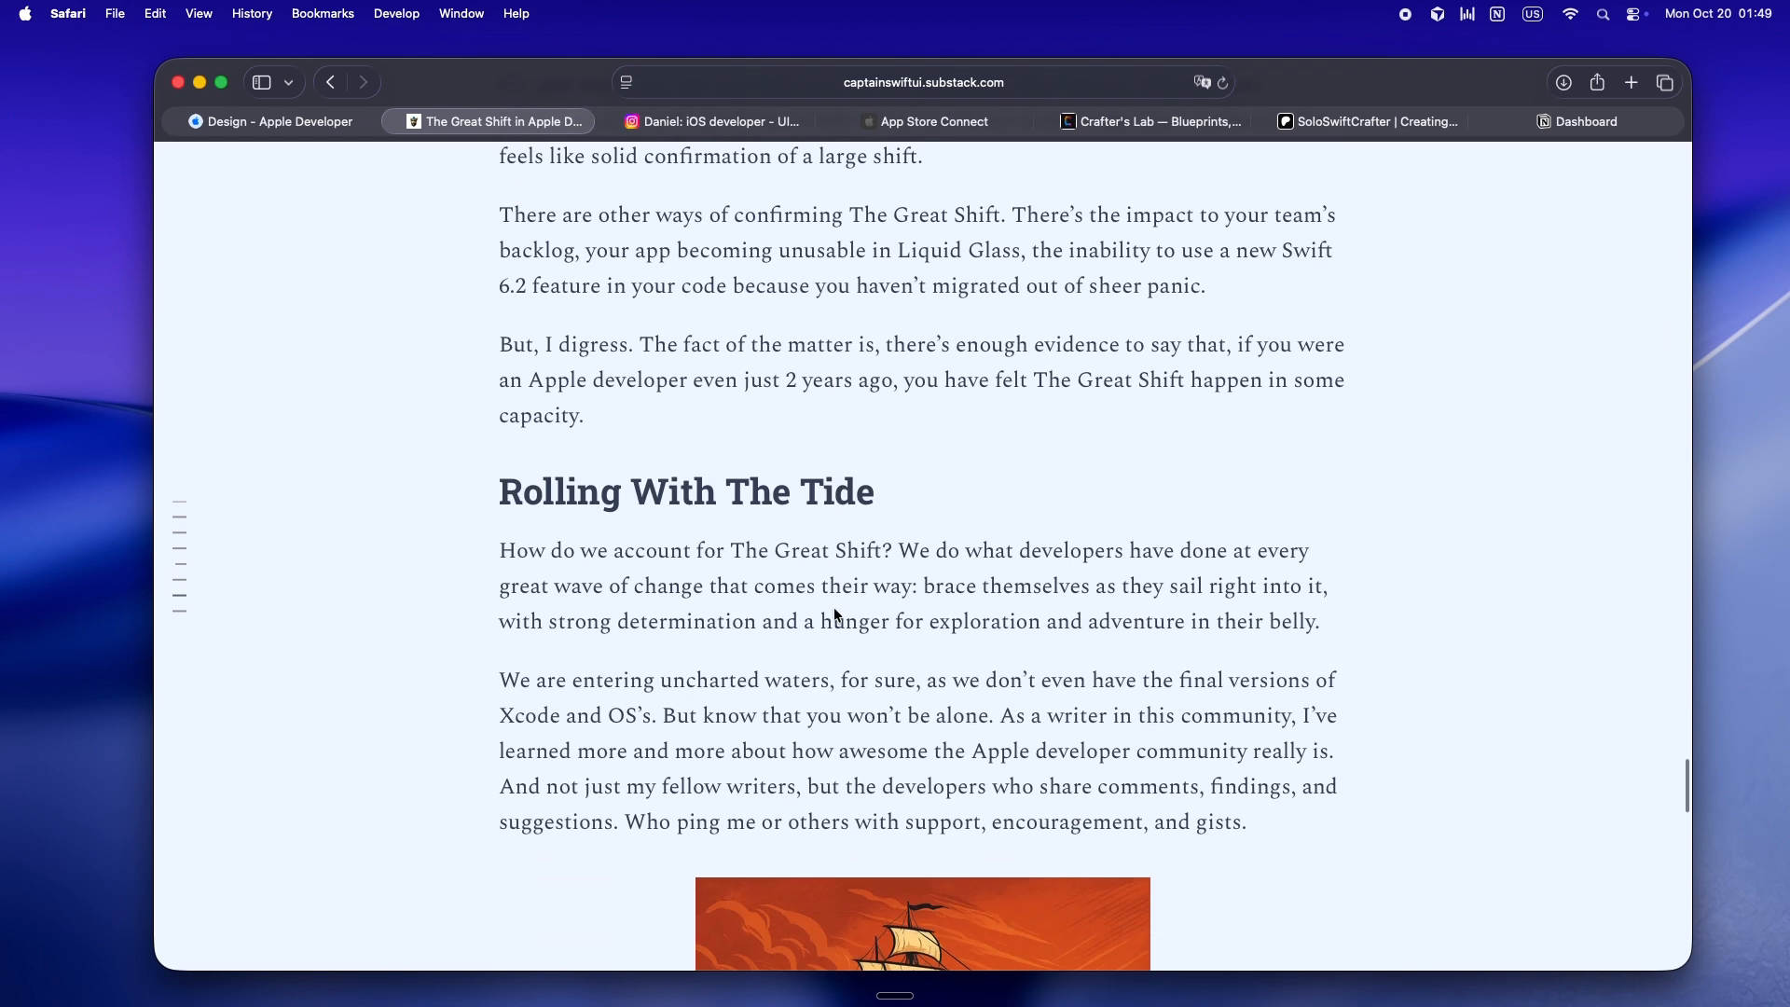
Read past the subscribe box to the post's Discussion section and related posts list.
scroll(down, 3)
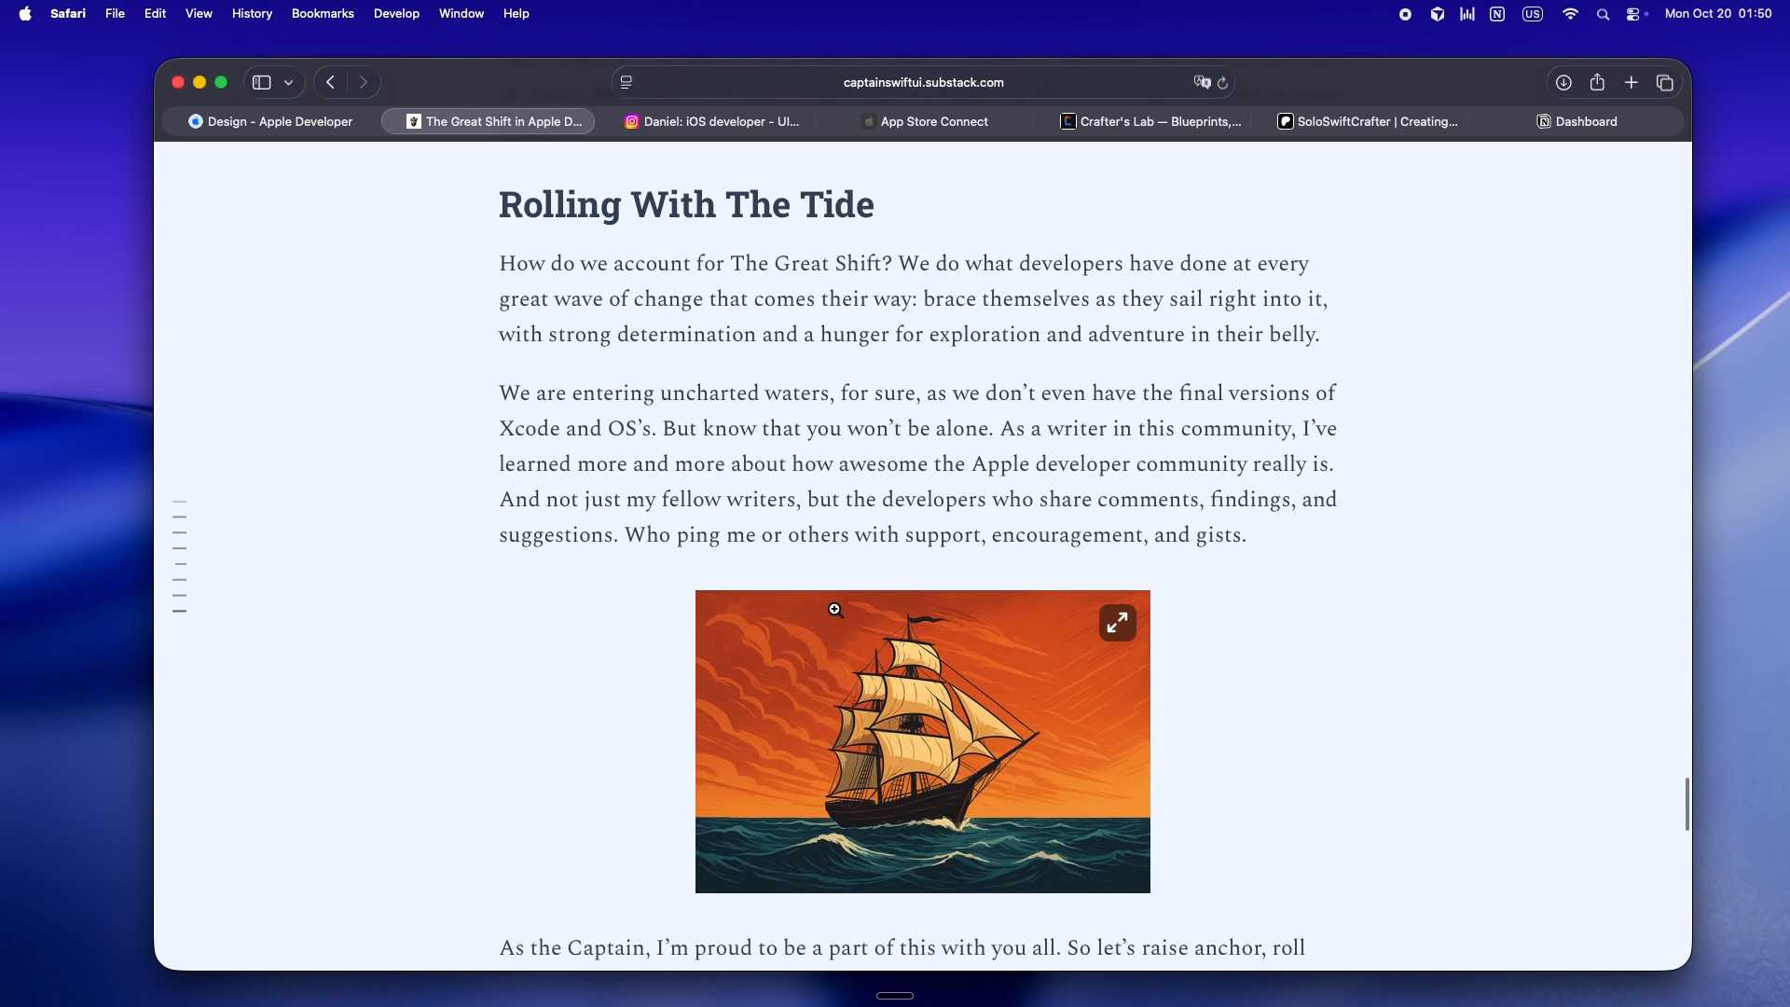
mouse_move(588, 770)
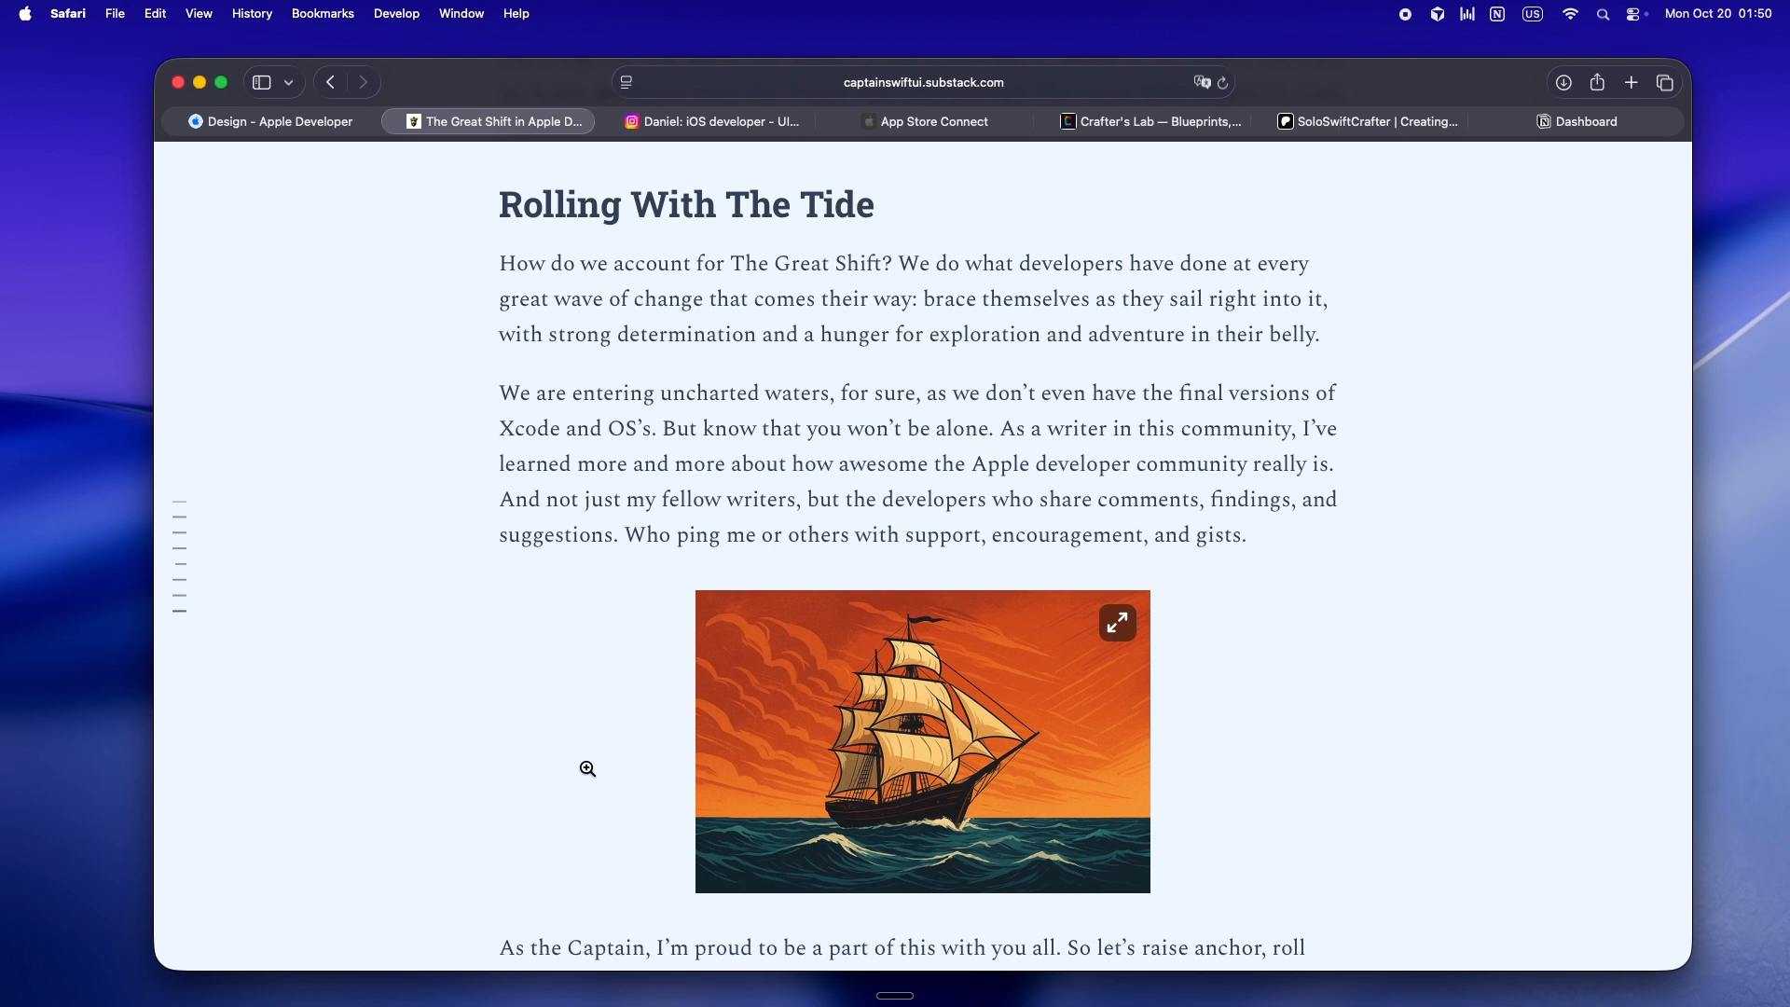
scroll(down, 3)
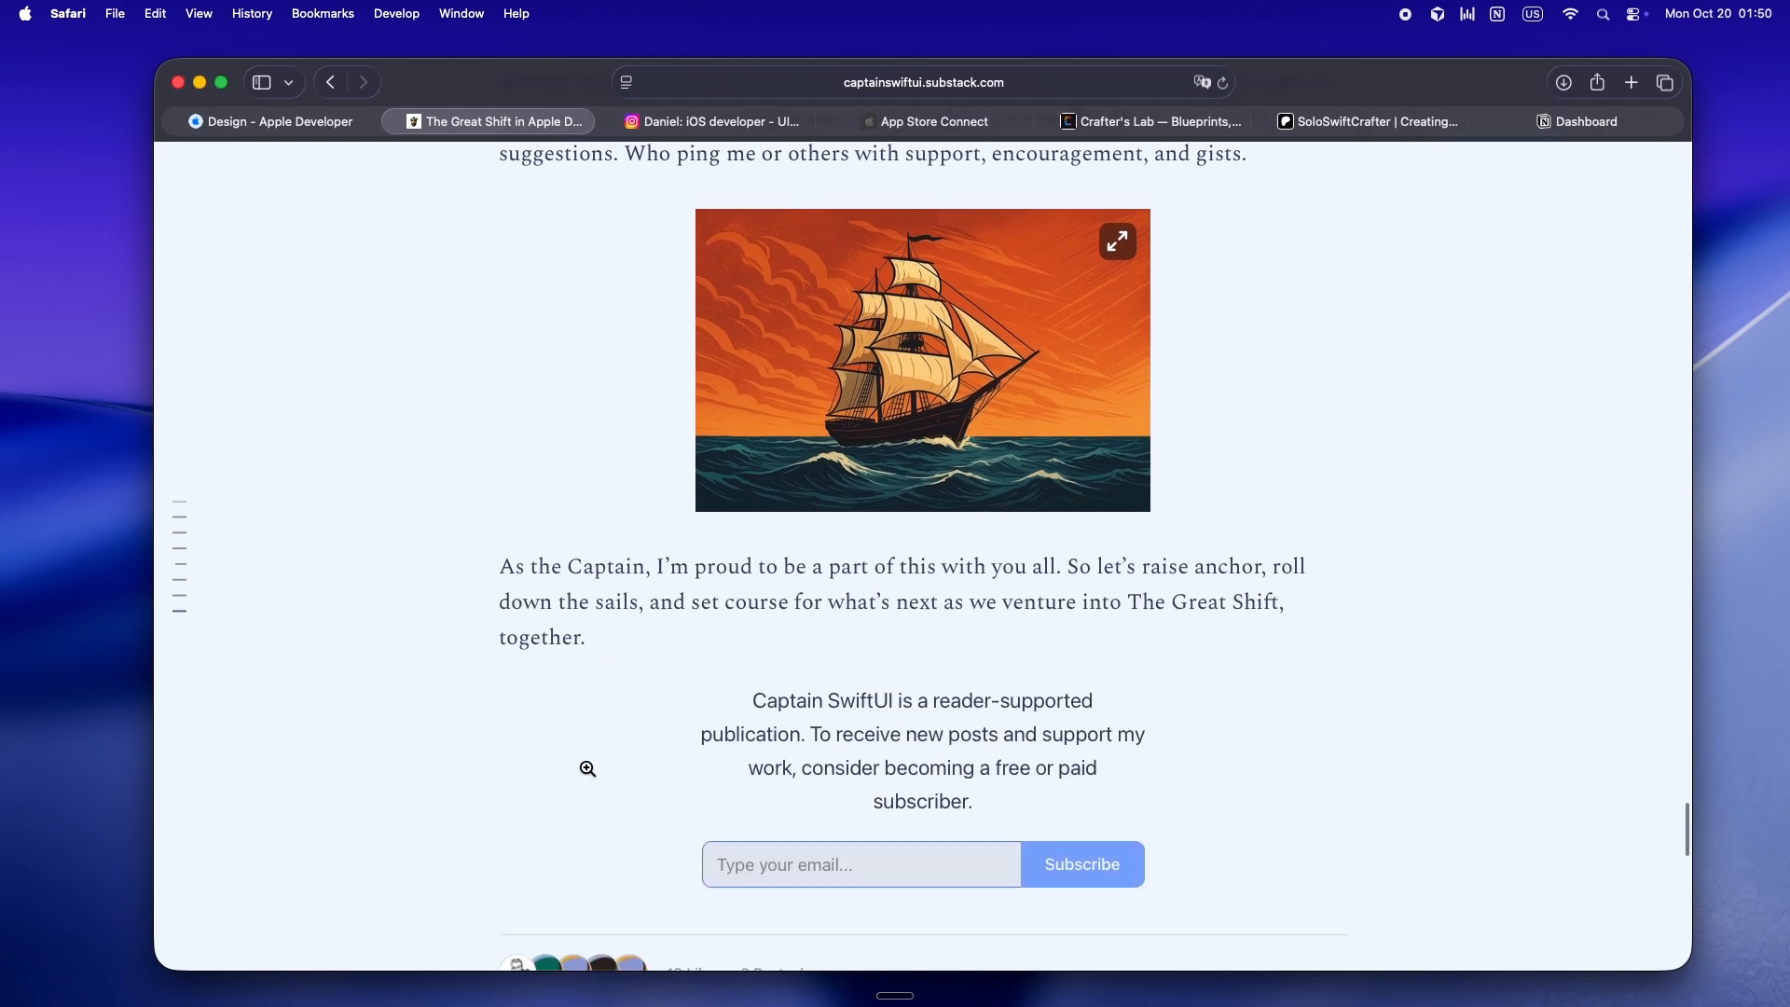
scroll(down, 3)
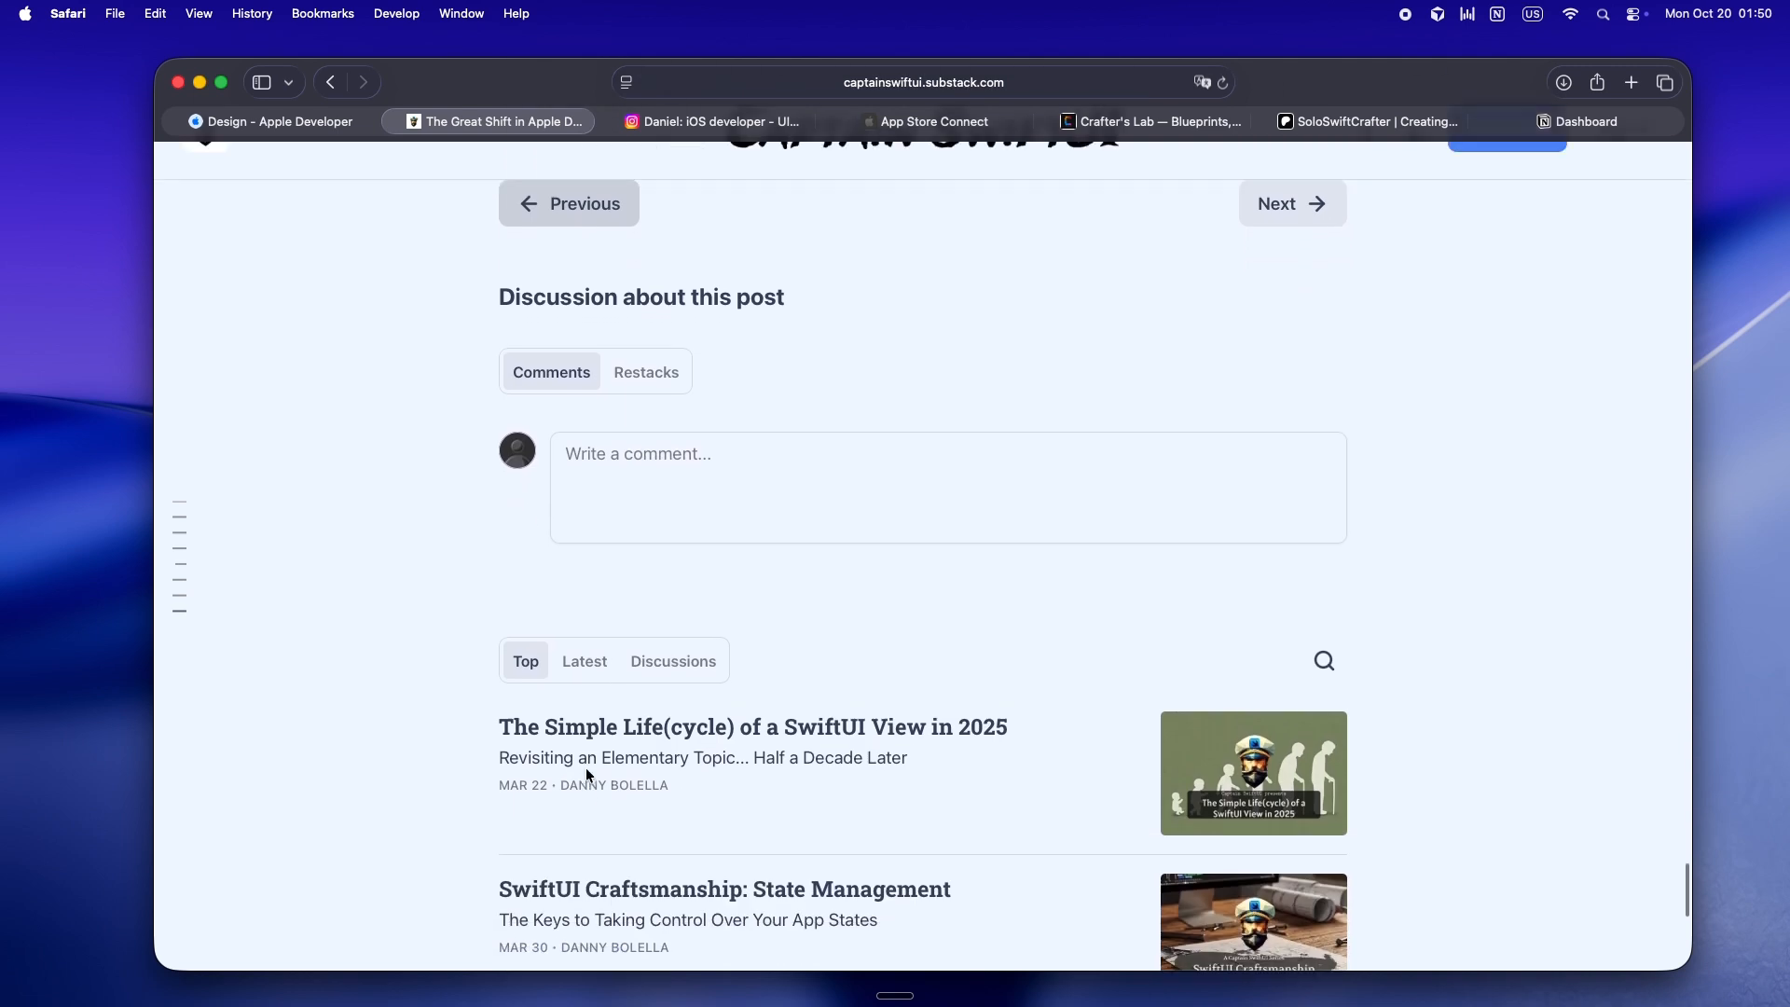
Move back up the article to the 'Liquid Glass Enables Fluid Designs' heading and image.
scroll(up, 3)
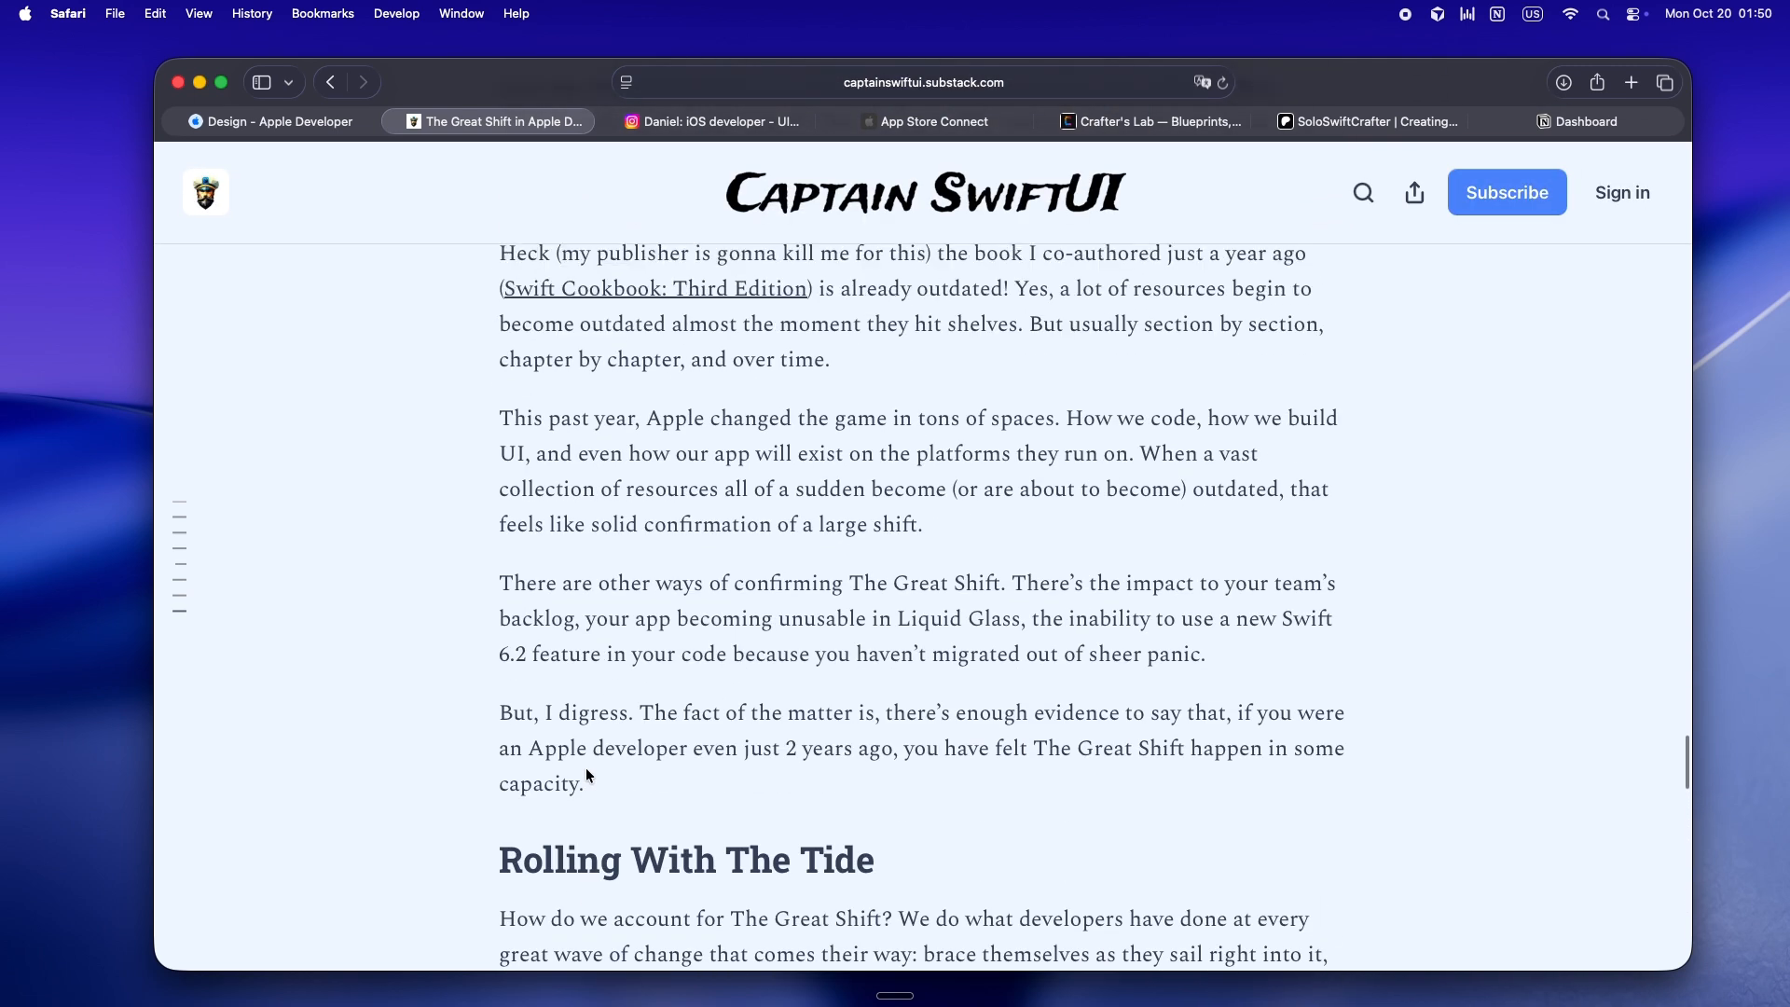
scroll(down, 3)
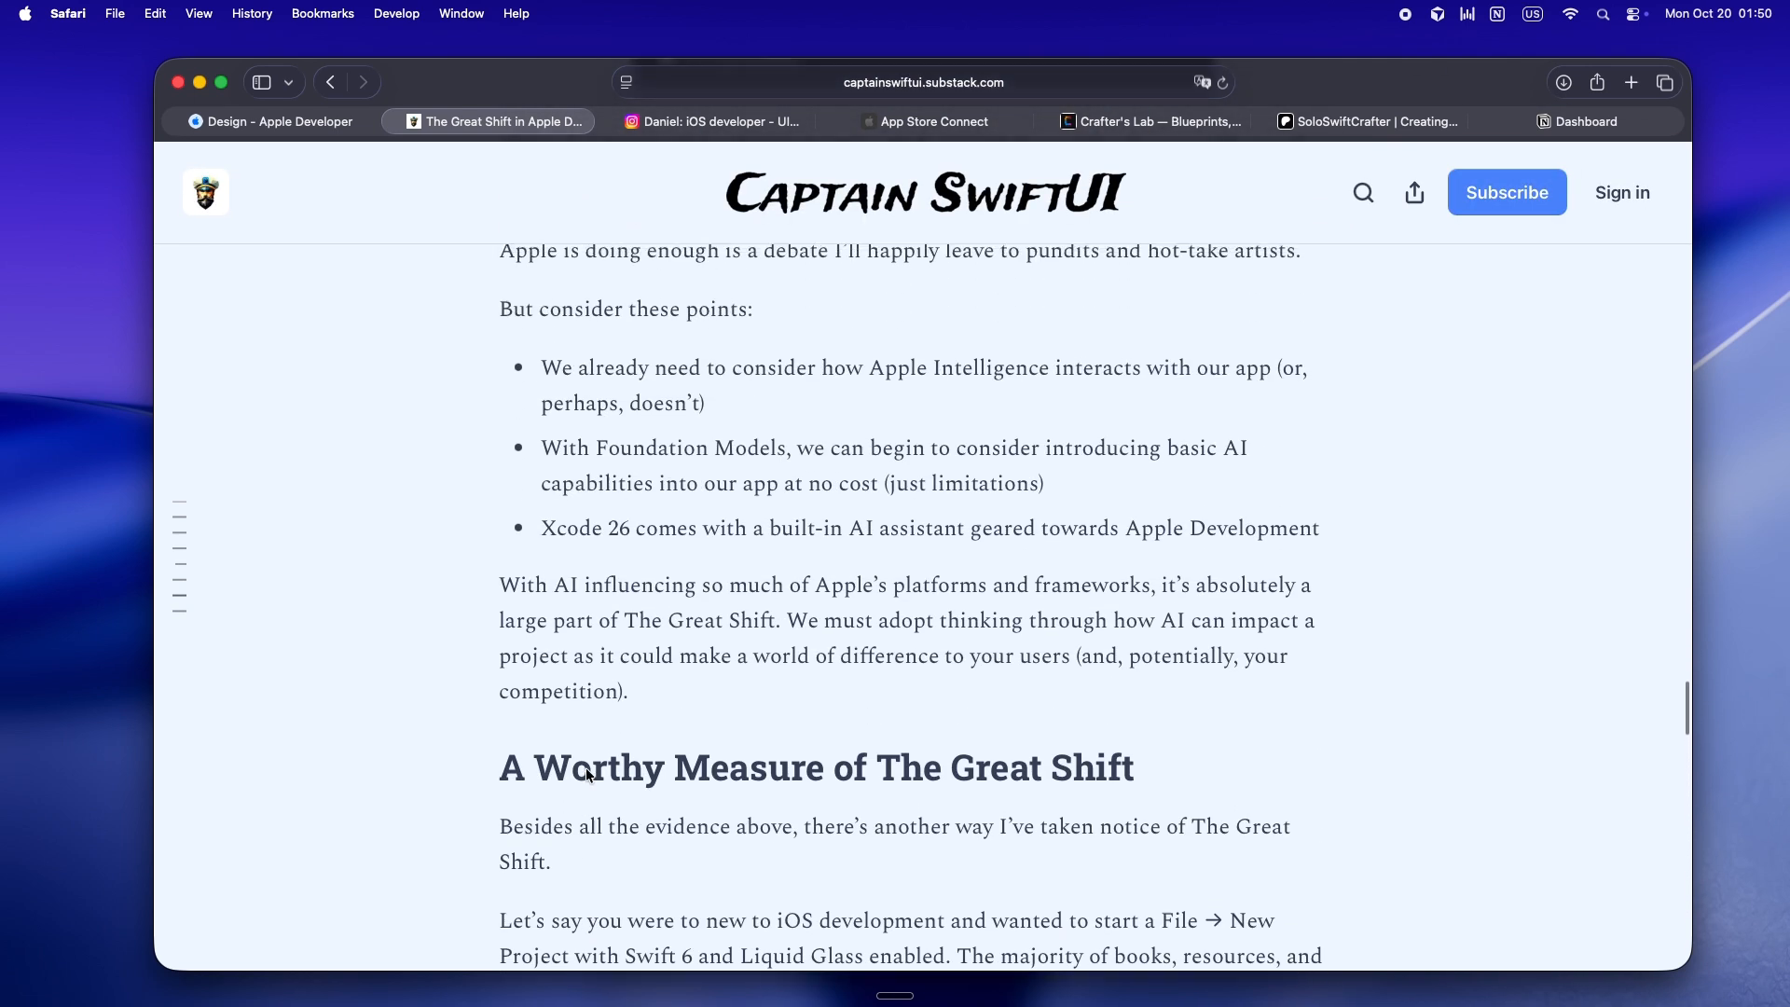
scroll(down, 3)
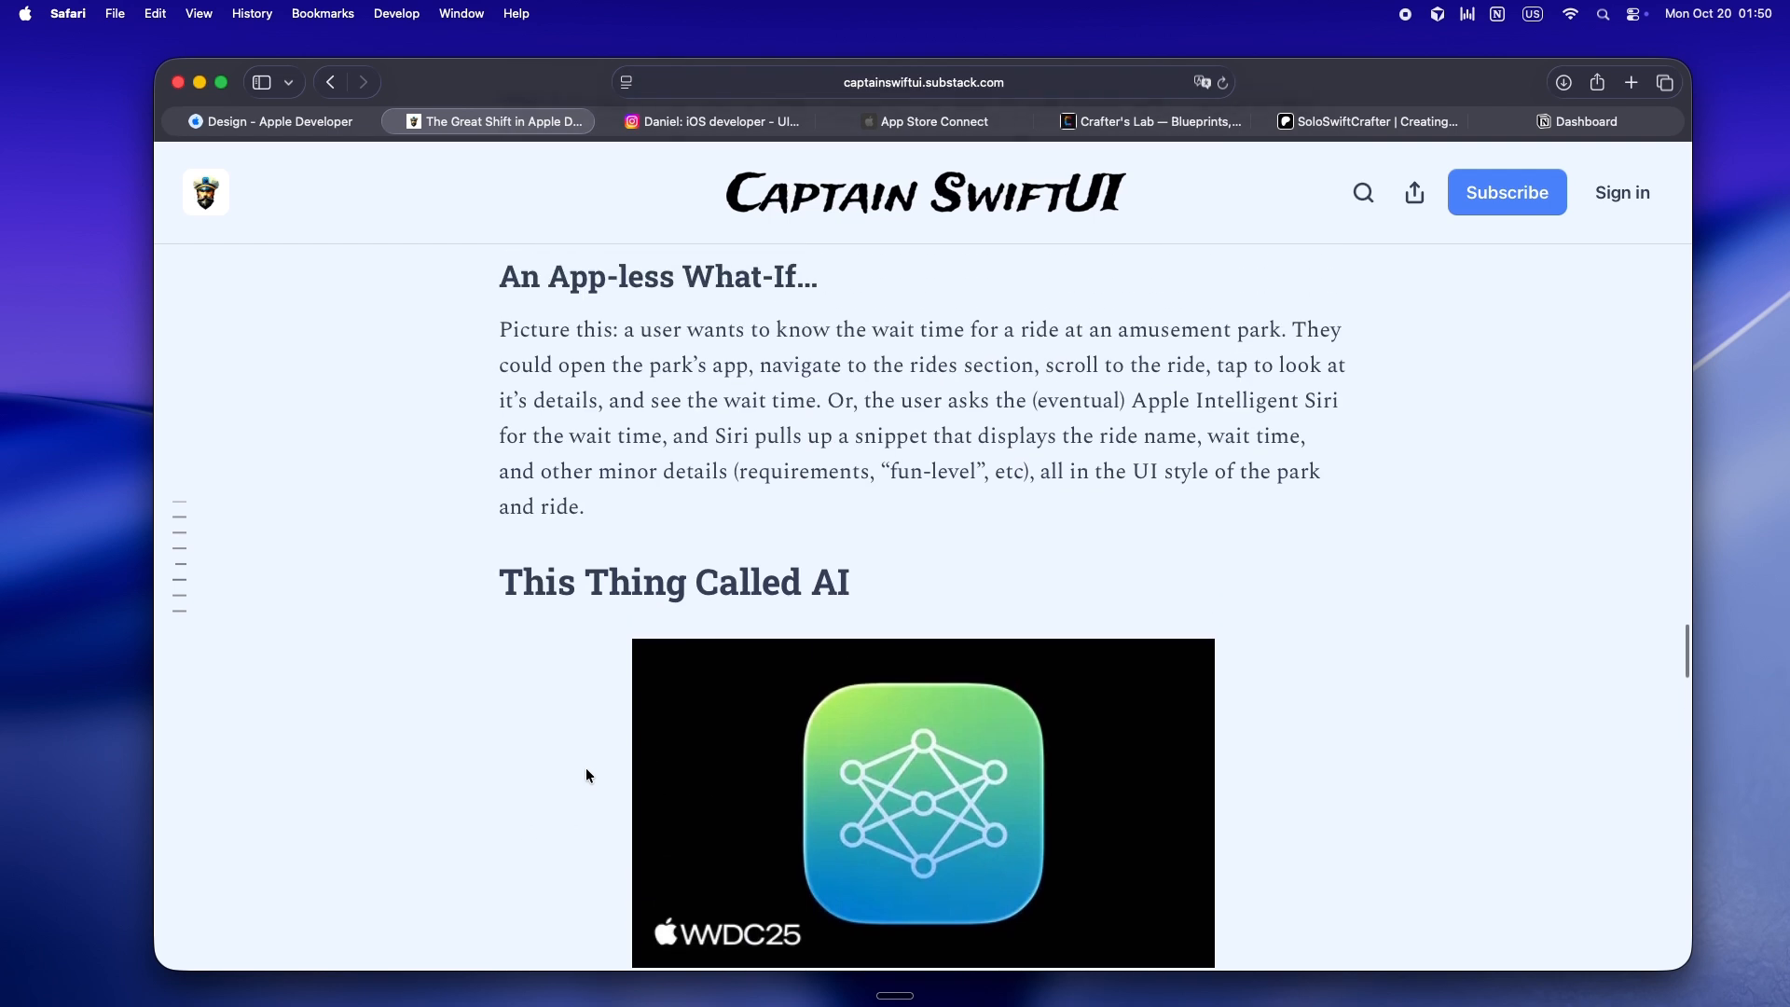
scroll(down, 3)
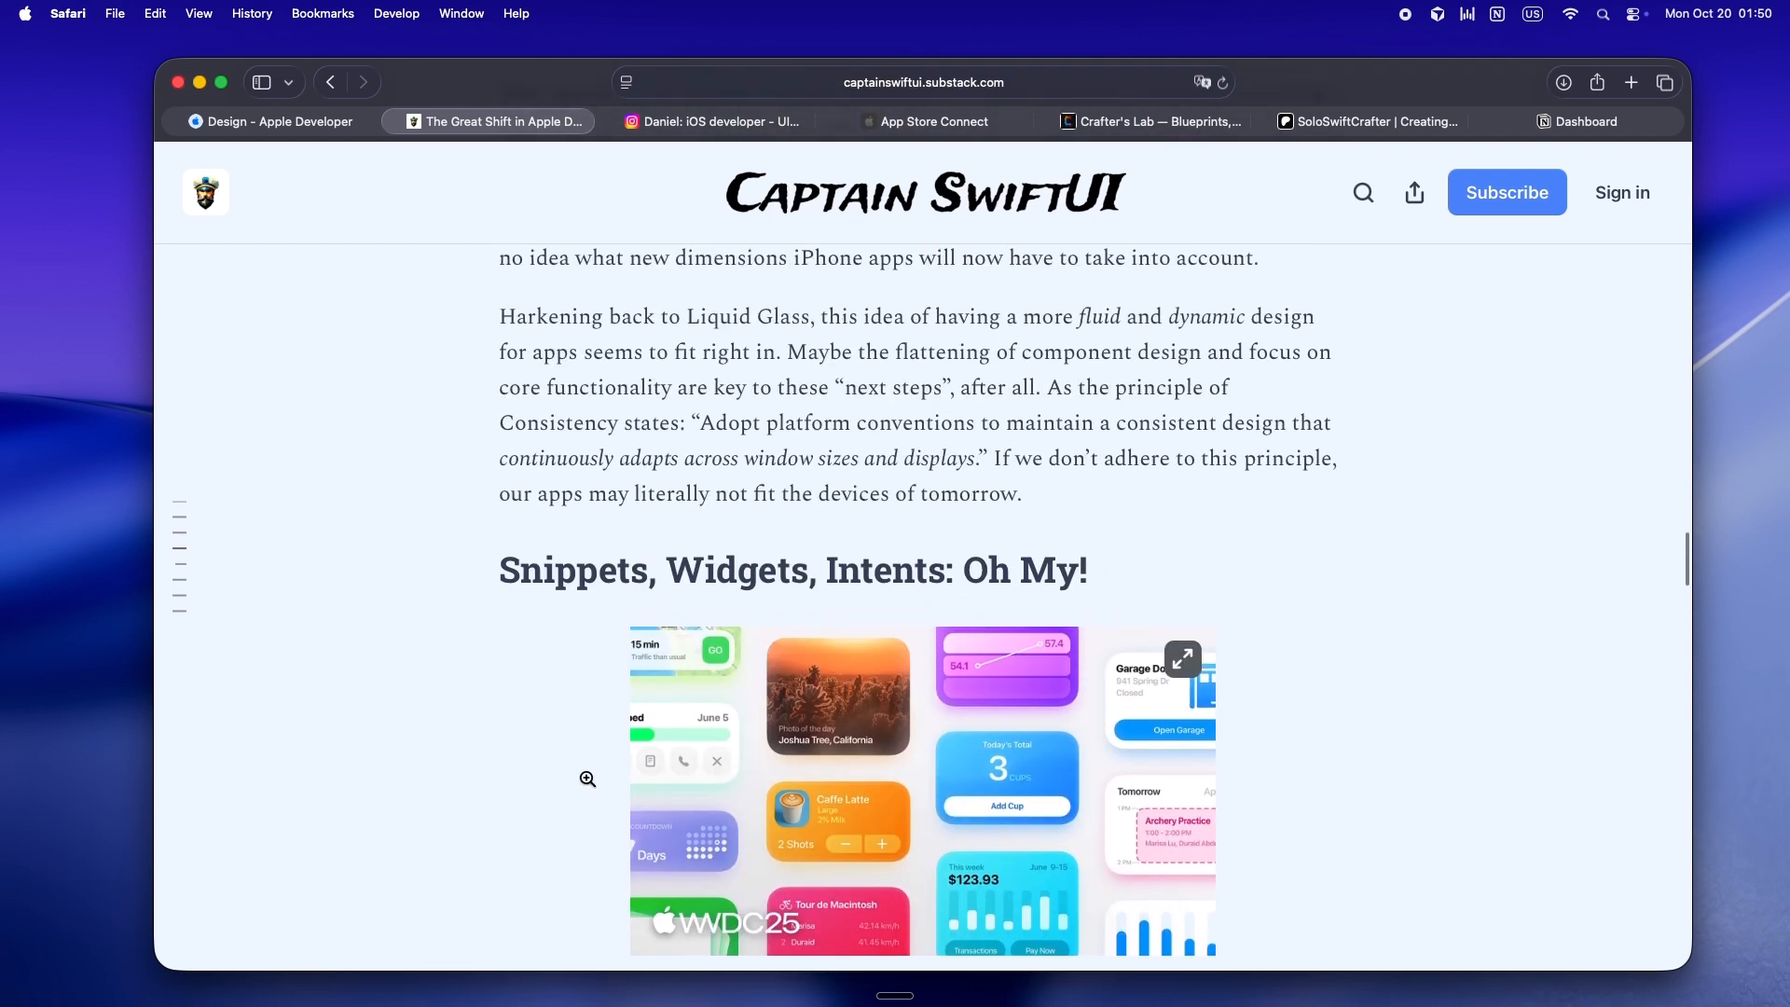
scroll(down, 3)
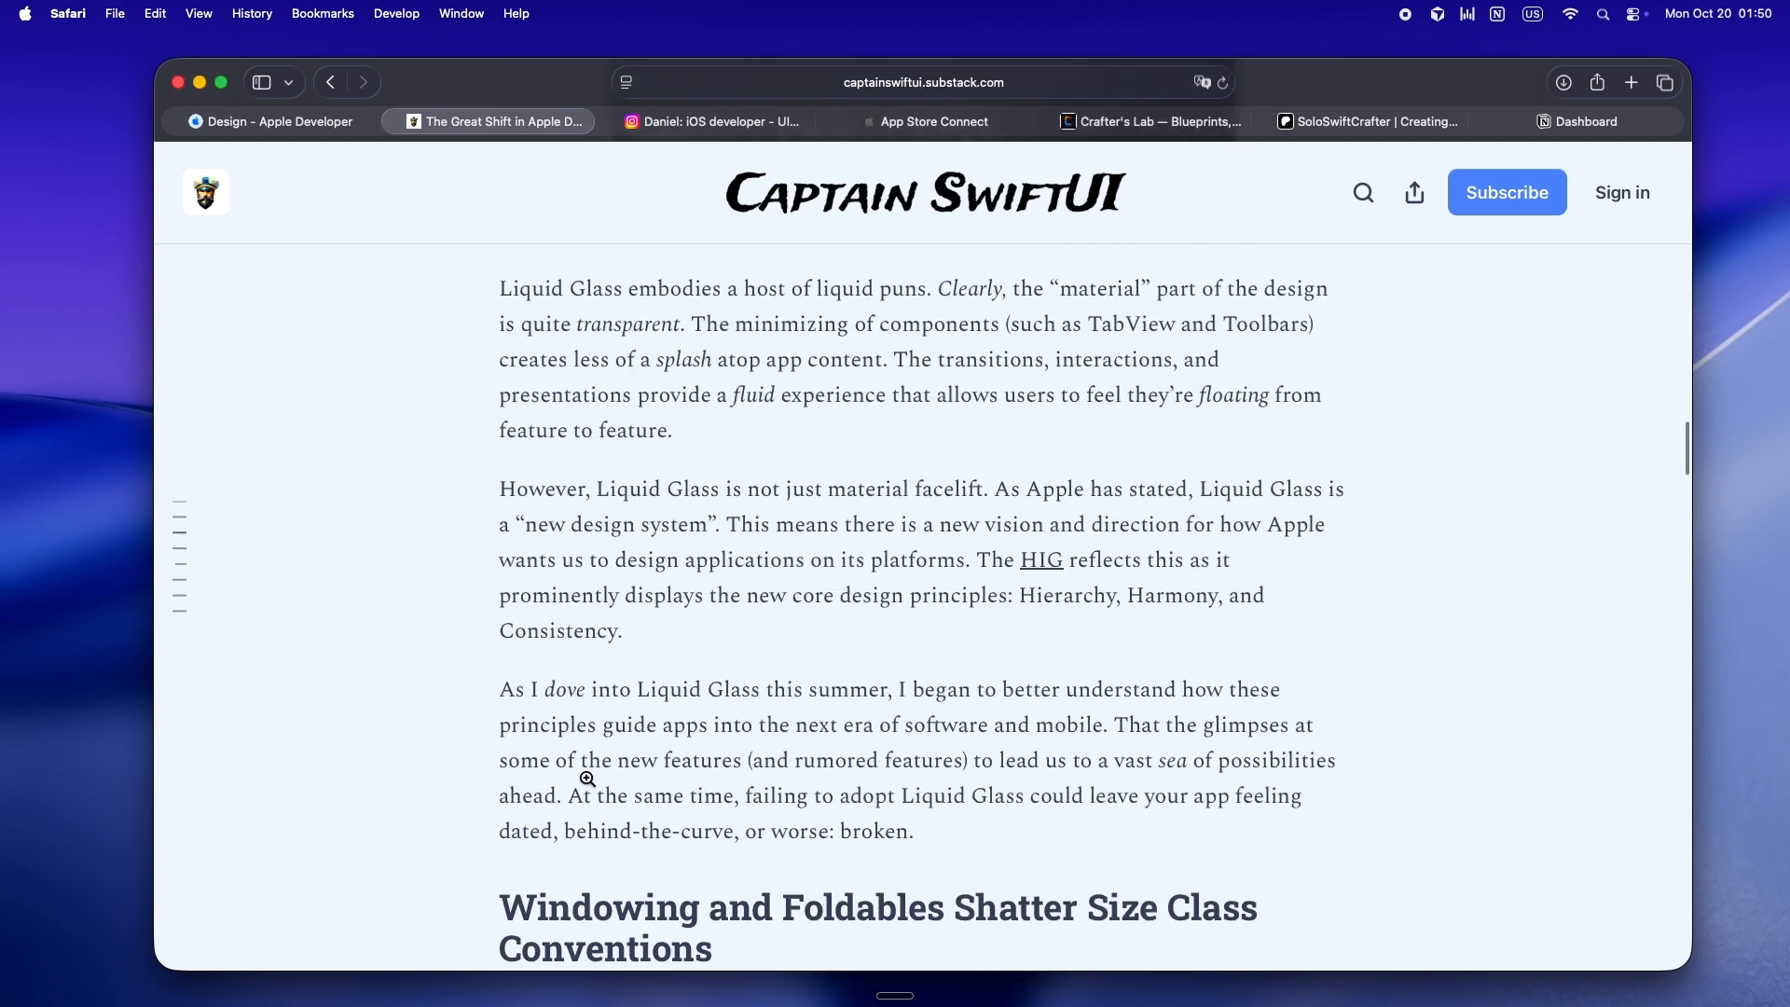
scroll(up, 3)
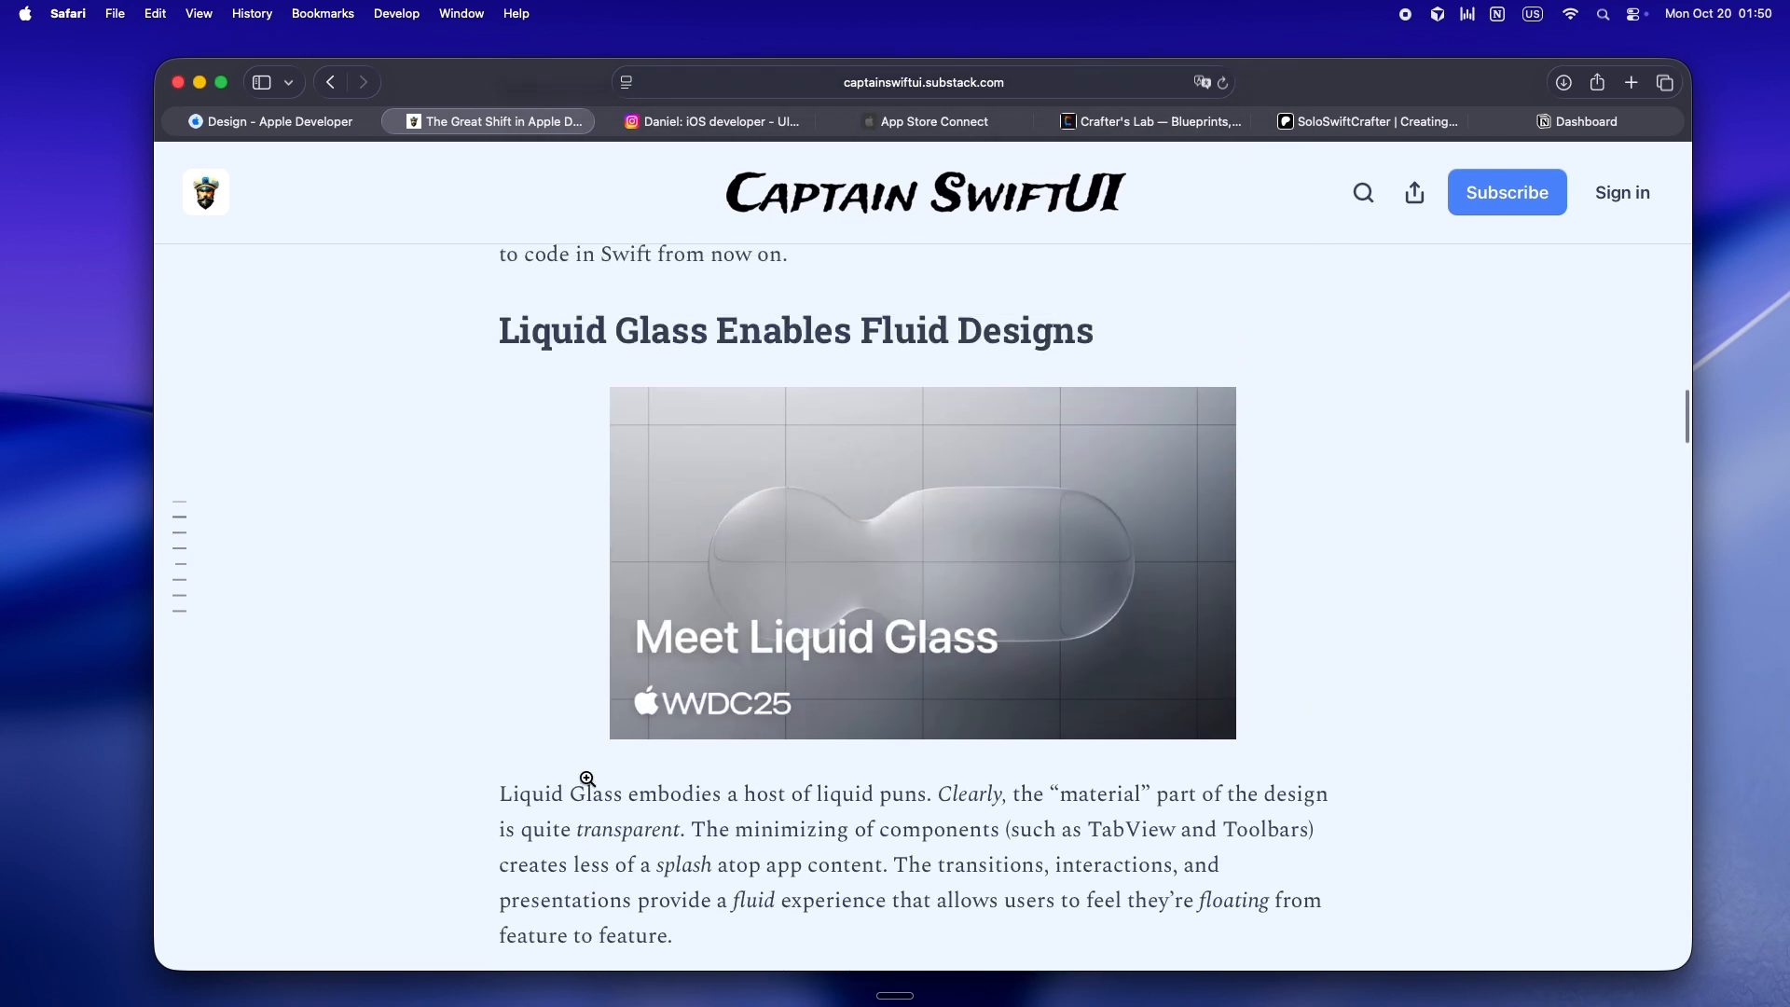
mouse_move(586, 785)
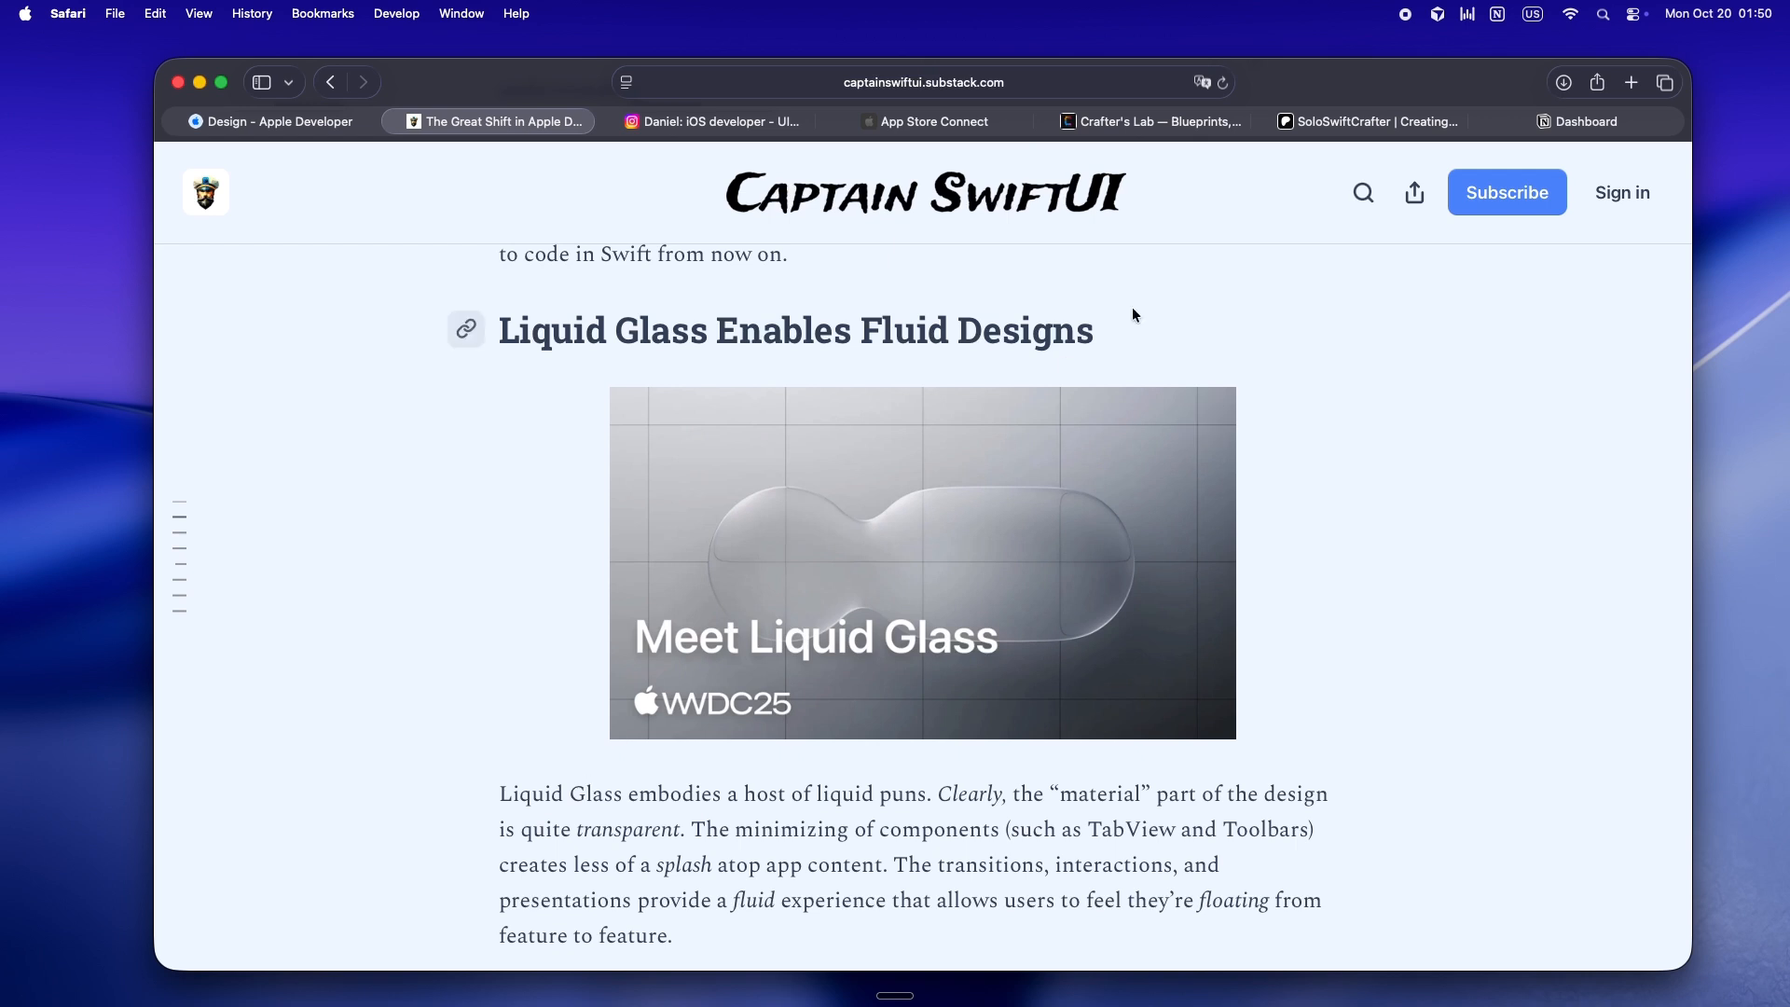
Switch to the Notion Dashboard and open Project Database under Daniel's Playbook.
click(1587, 121)
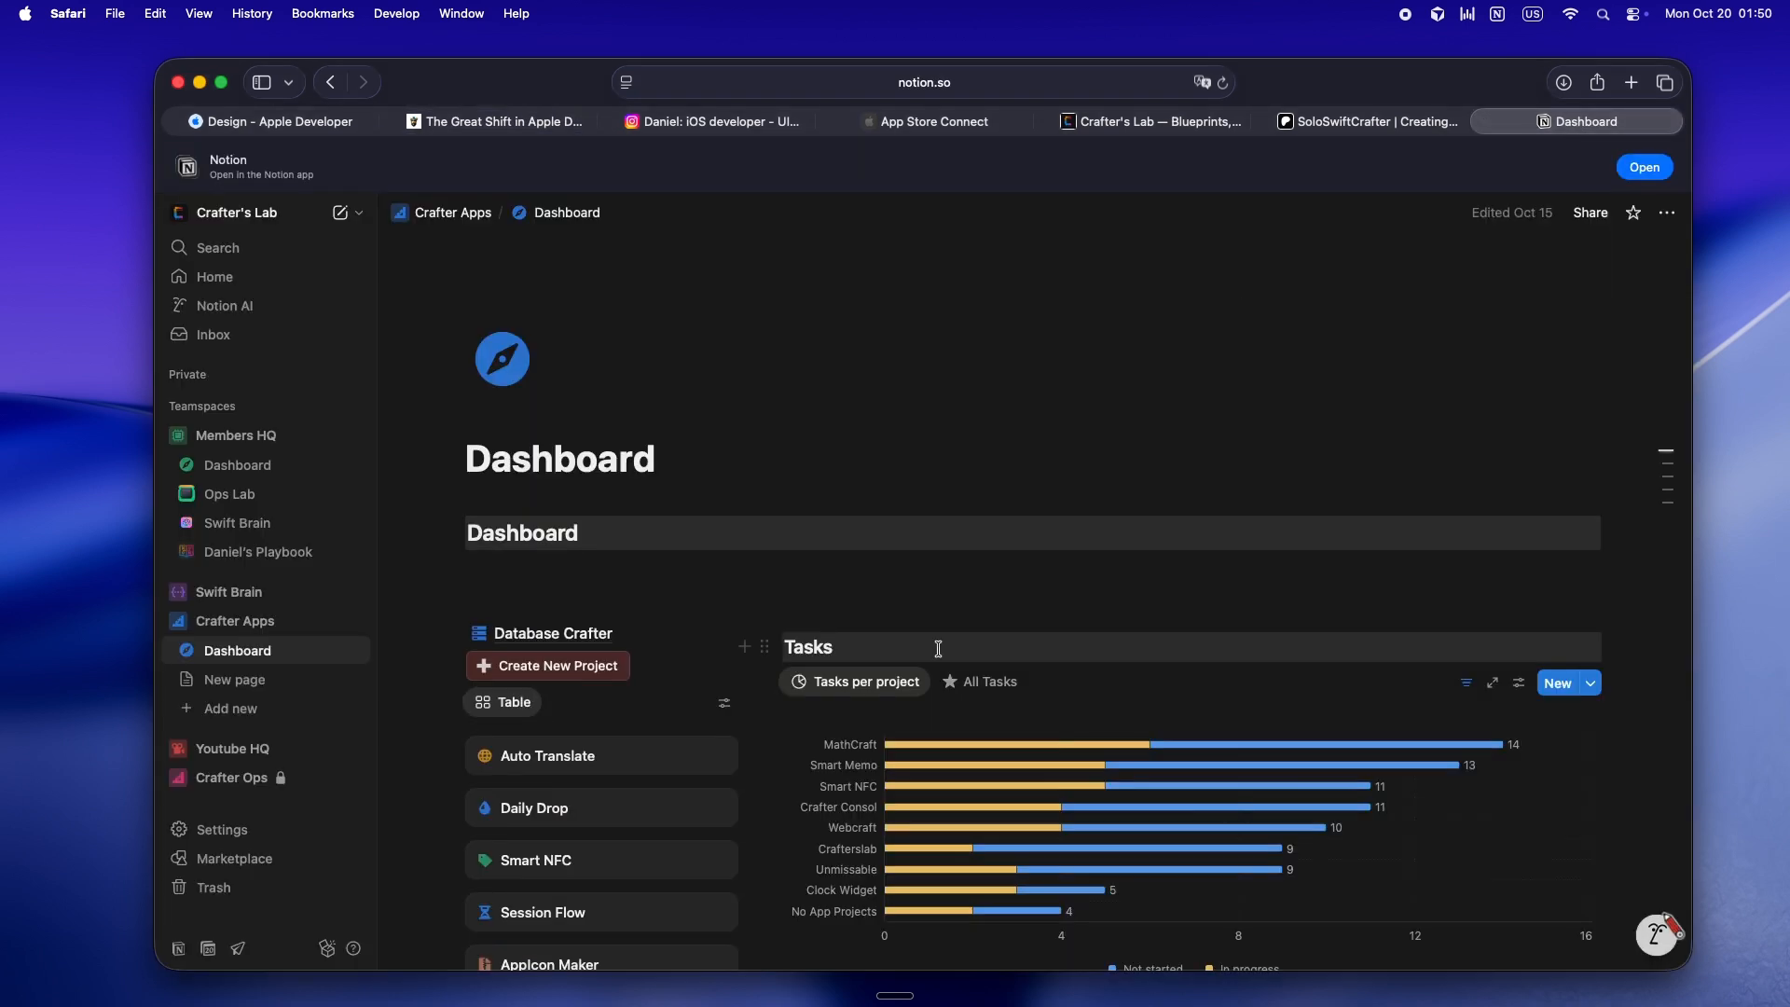
scroll(down, 3)
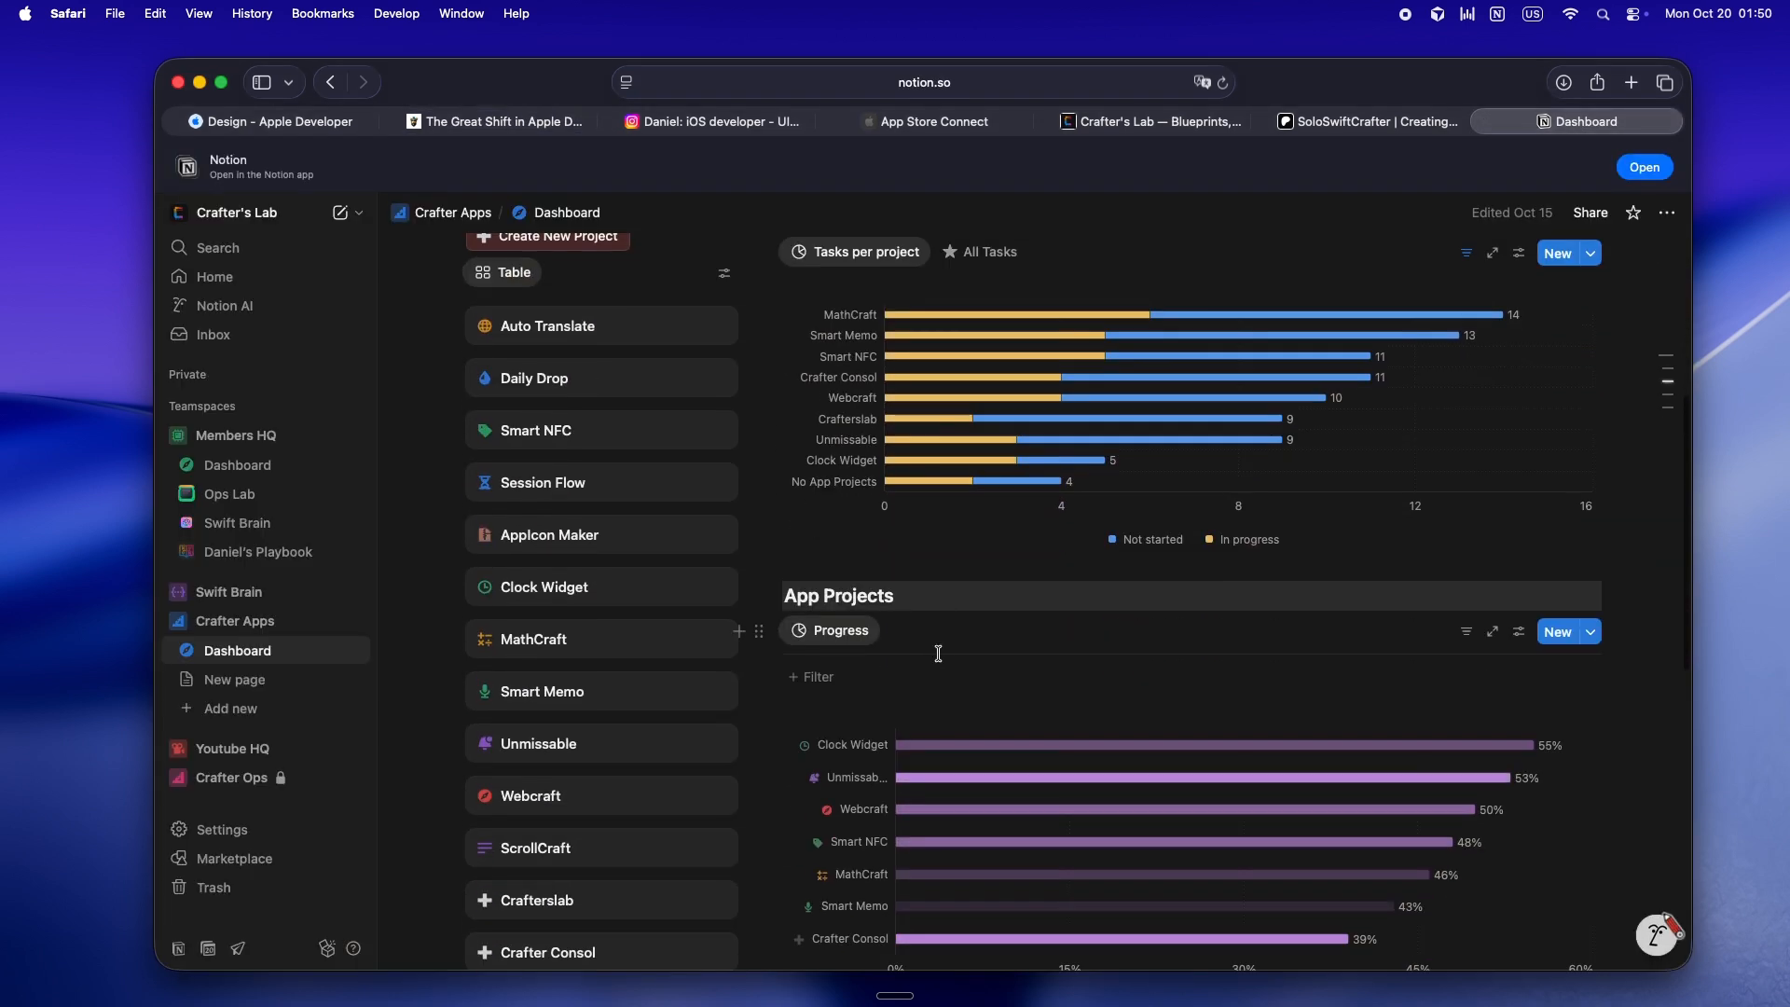
scroll(down, 3)
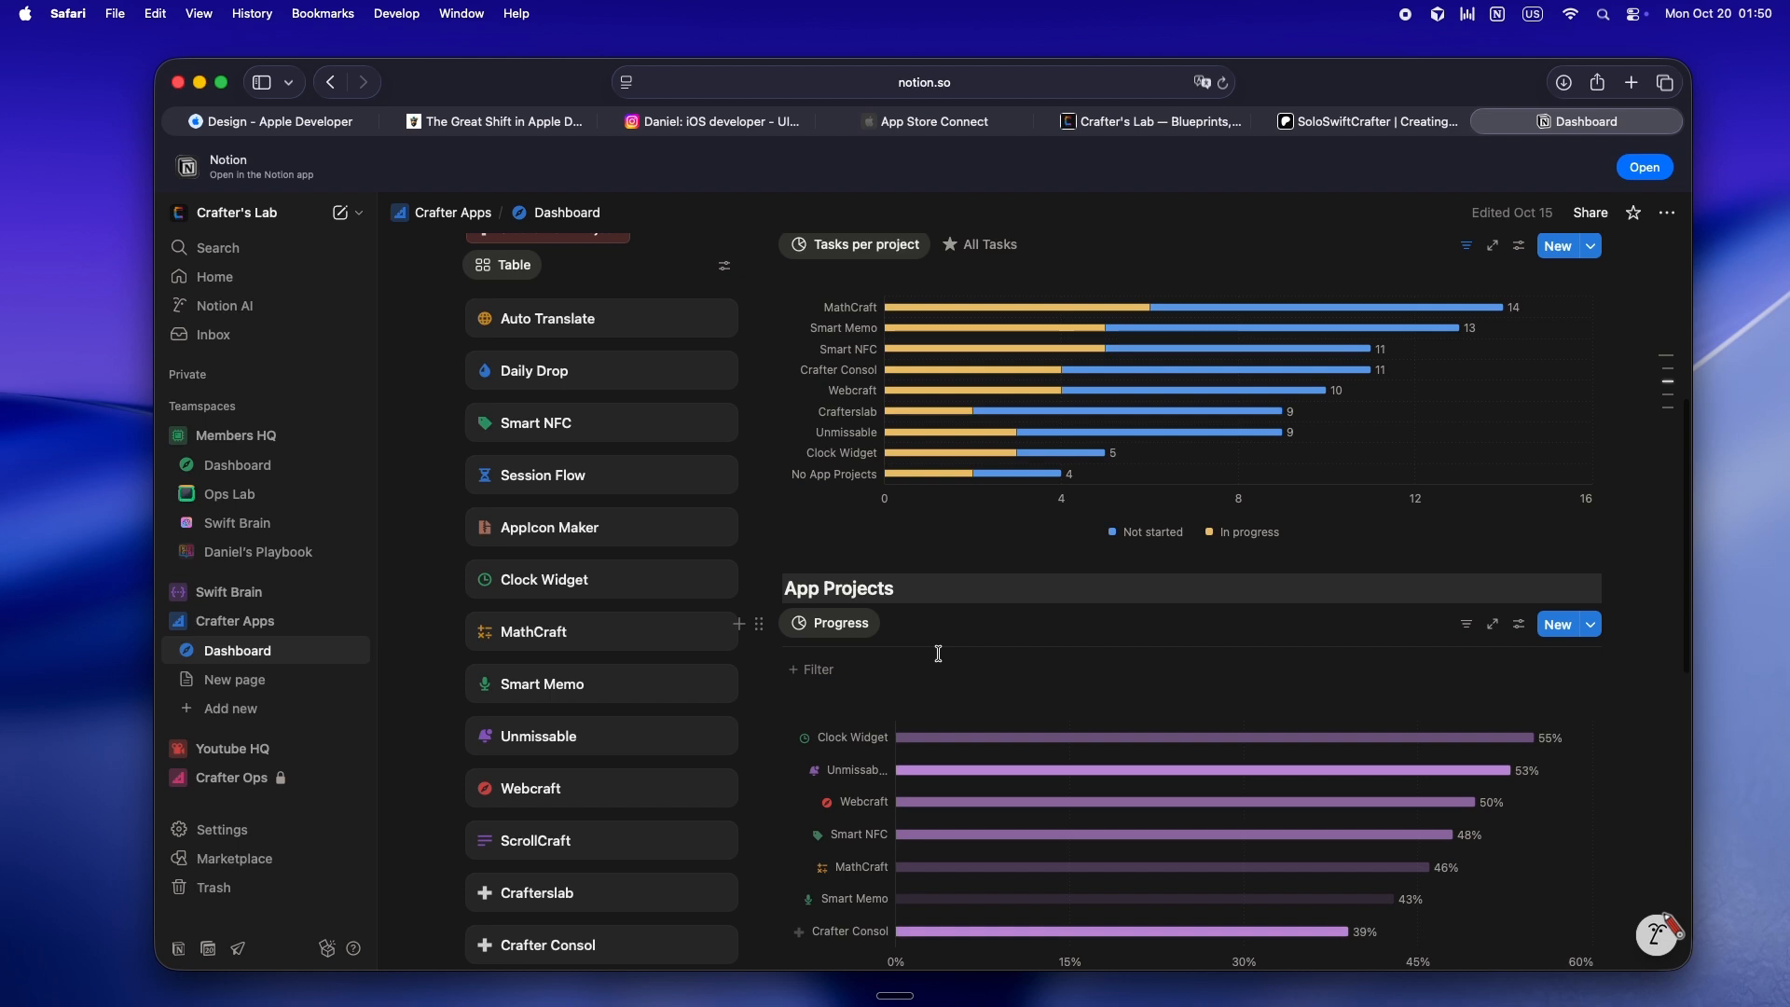
mouse_move(316, 494)
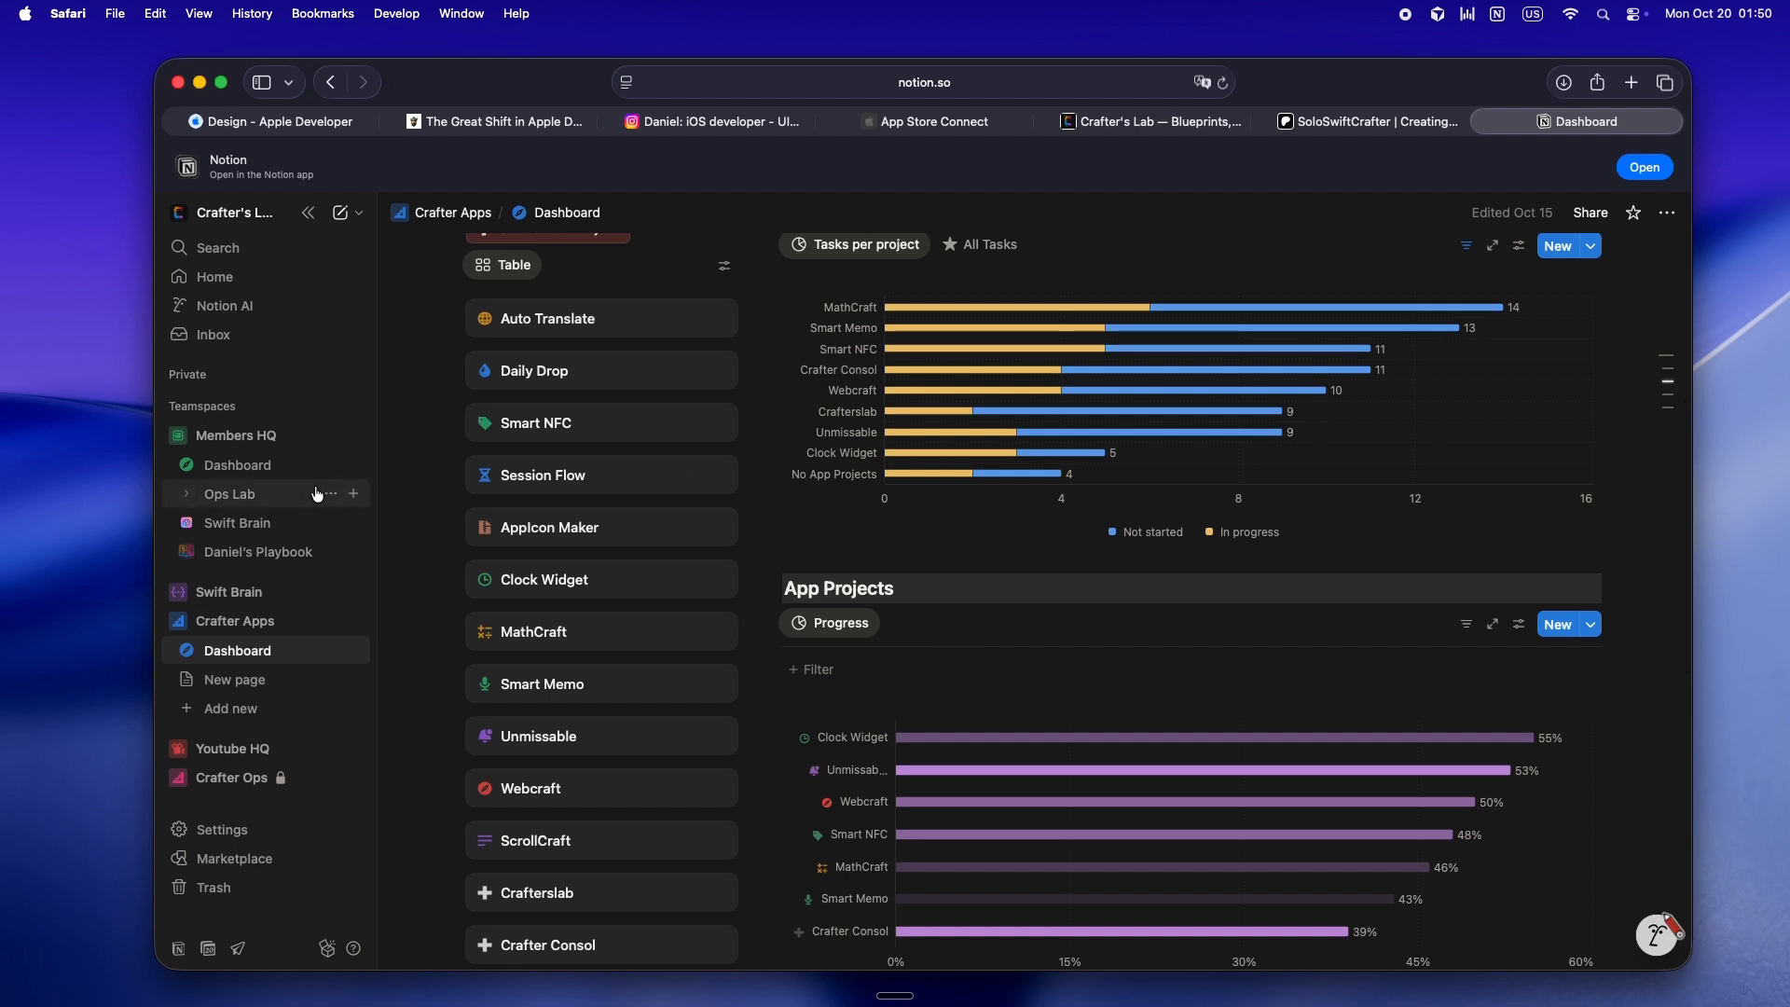
click(186, 494)
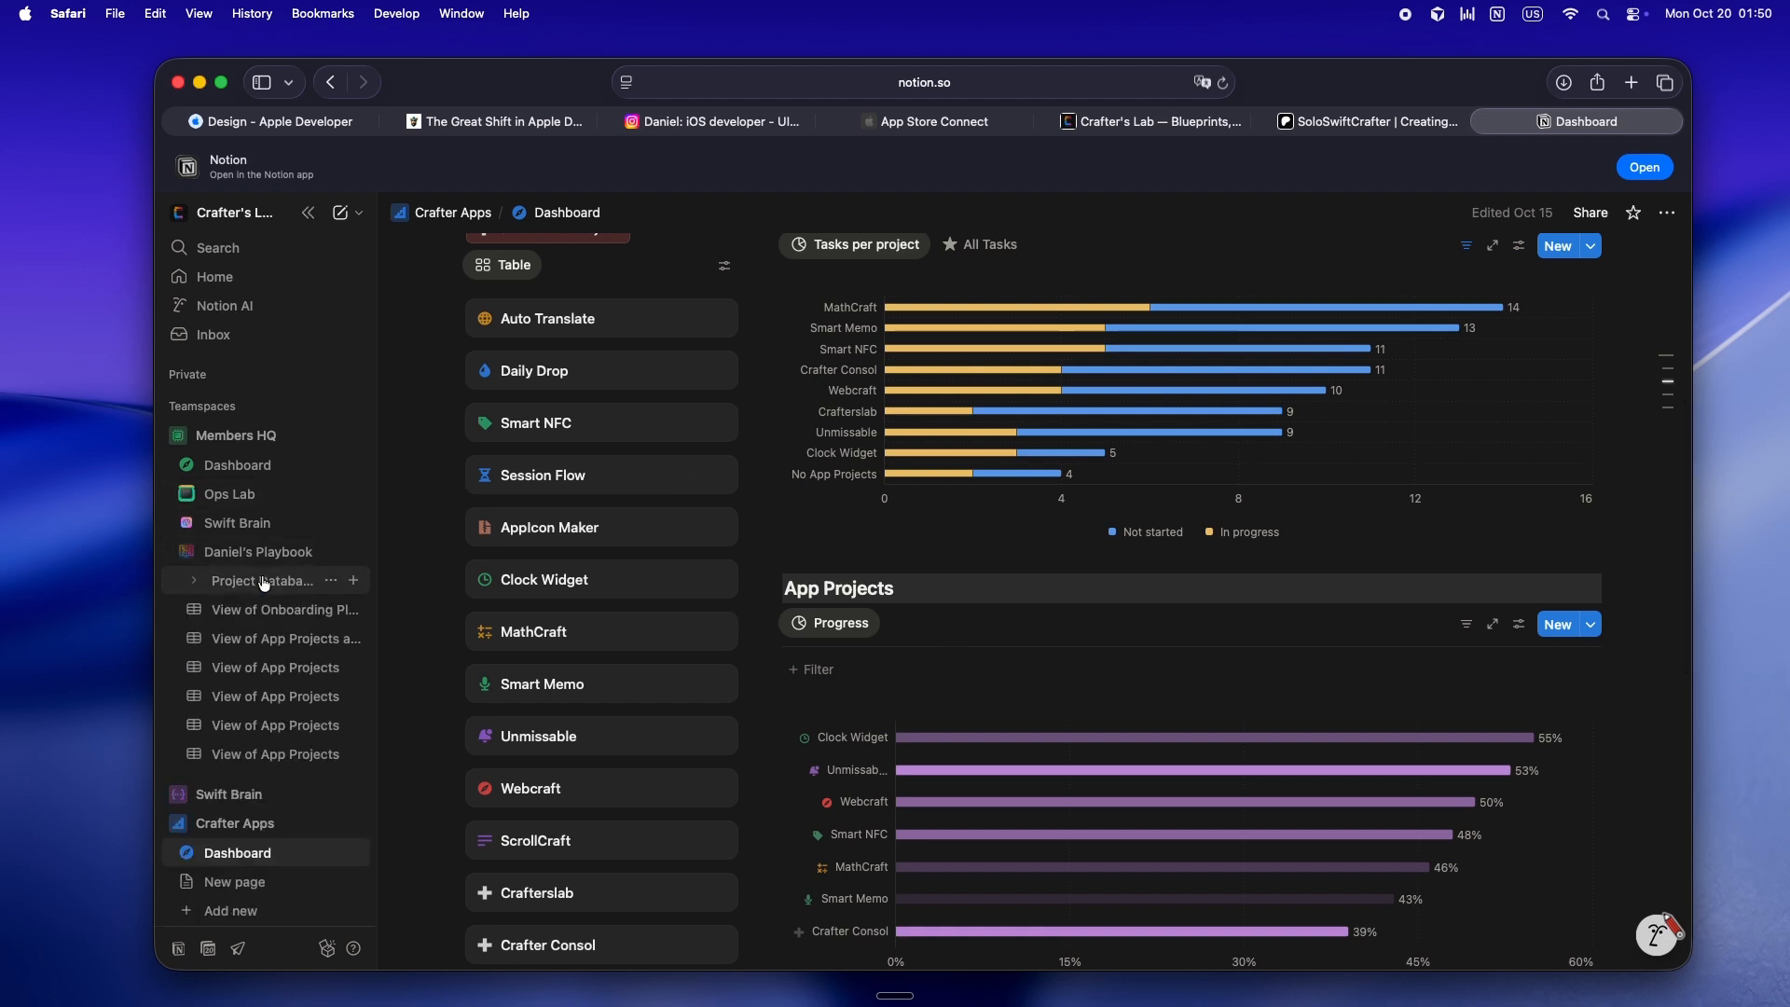
click(262, 580)
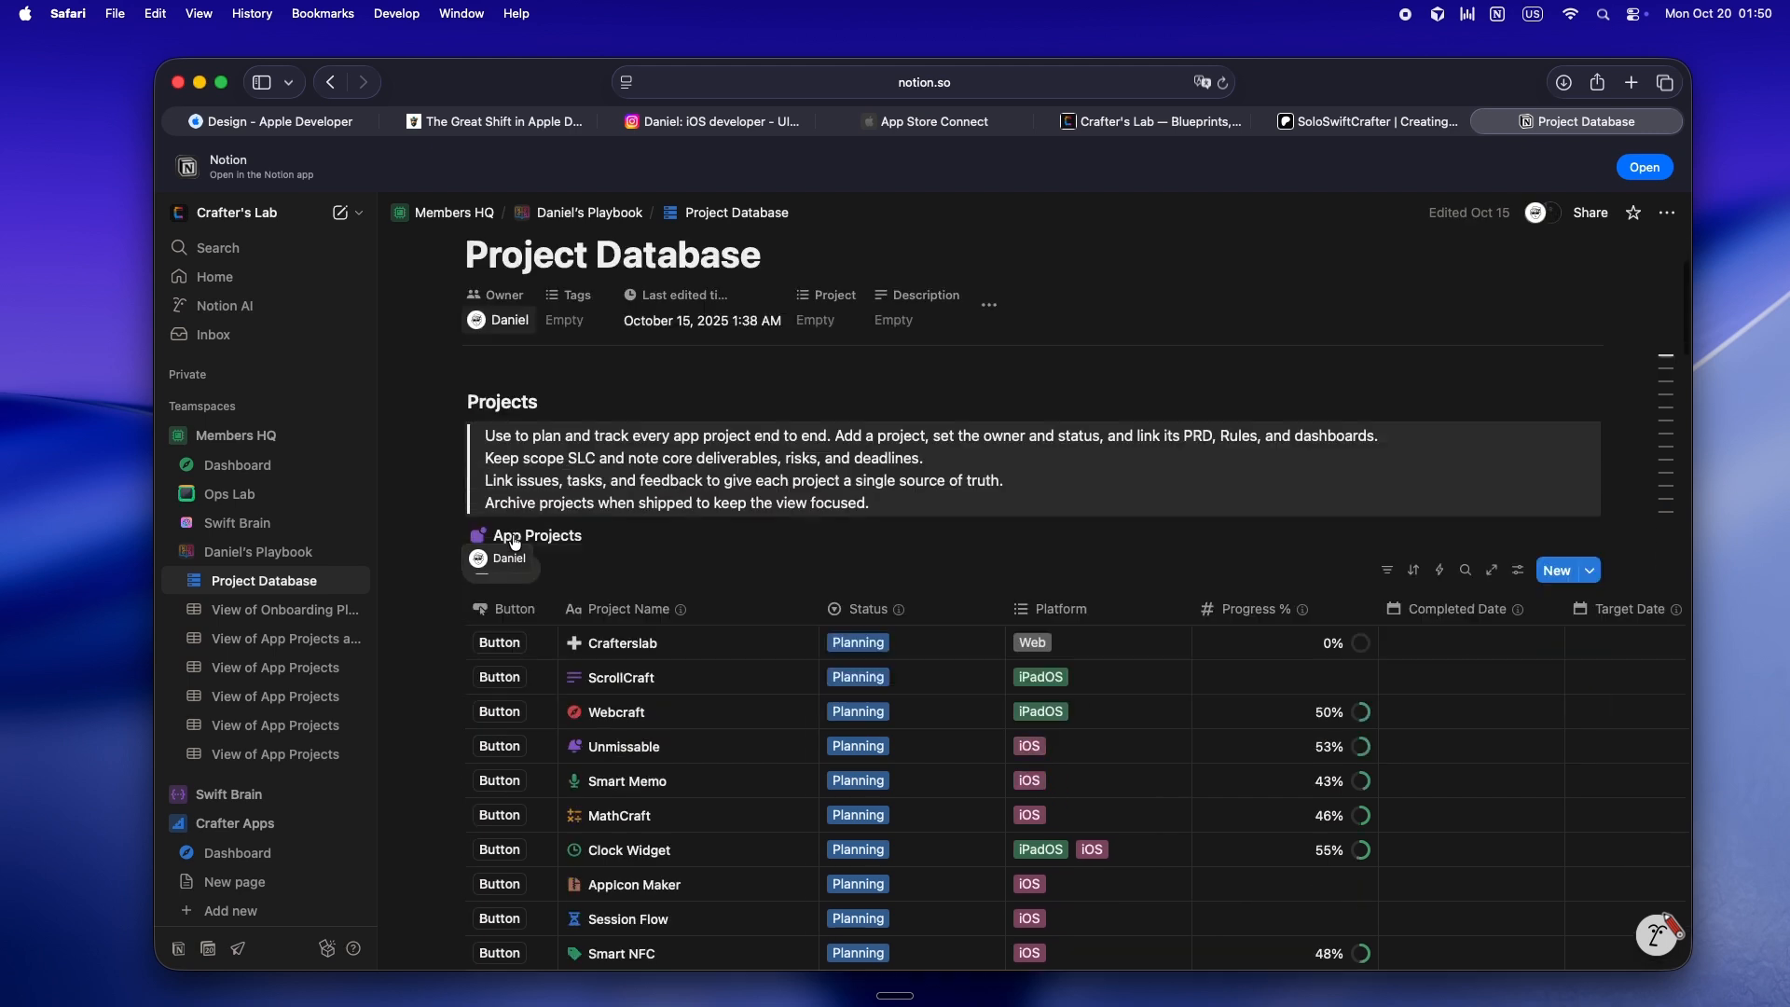
Browse Project Database past Issue Tracking, Session Notes and Task Tracker, then view the Crafter Apps Dashboard.
scroll(down, 3)
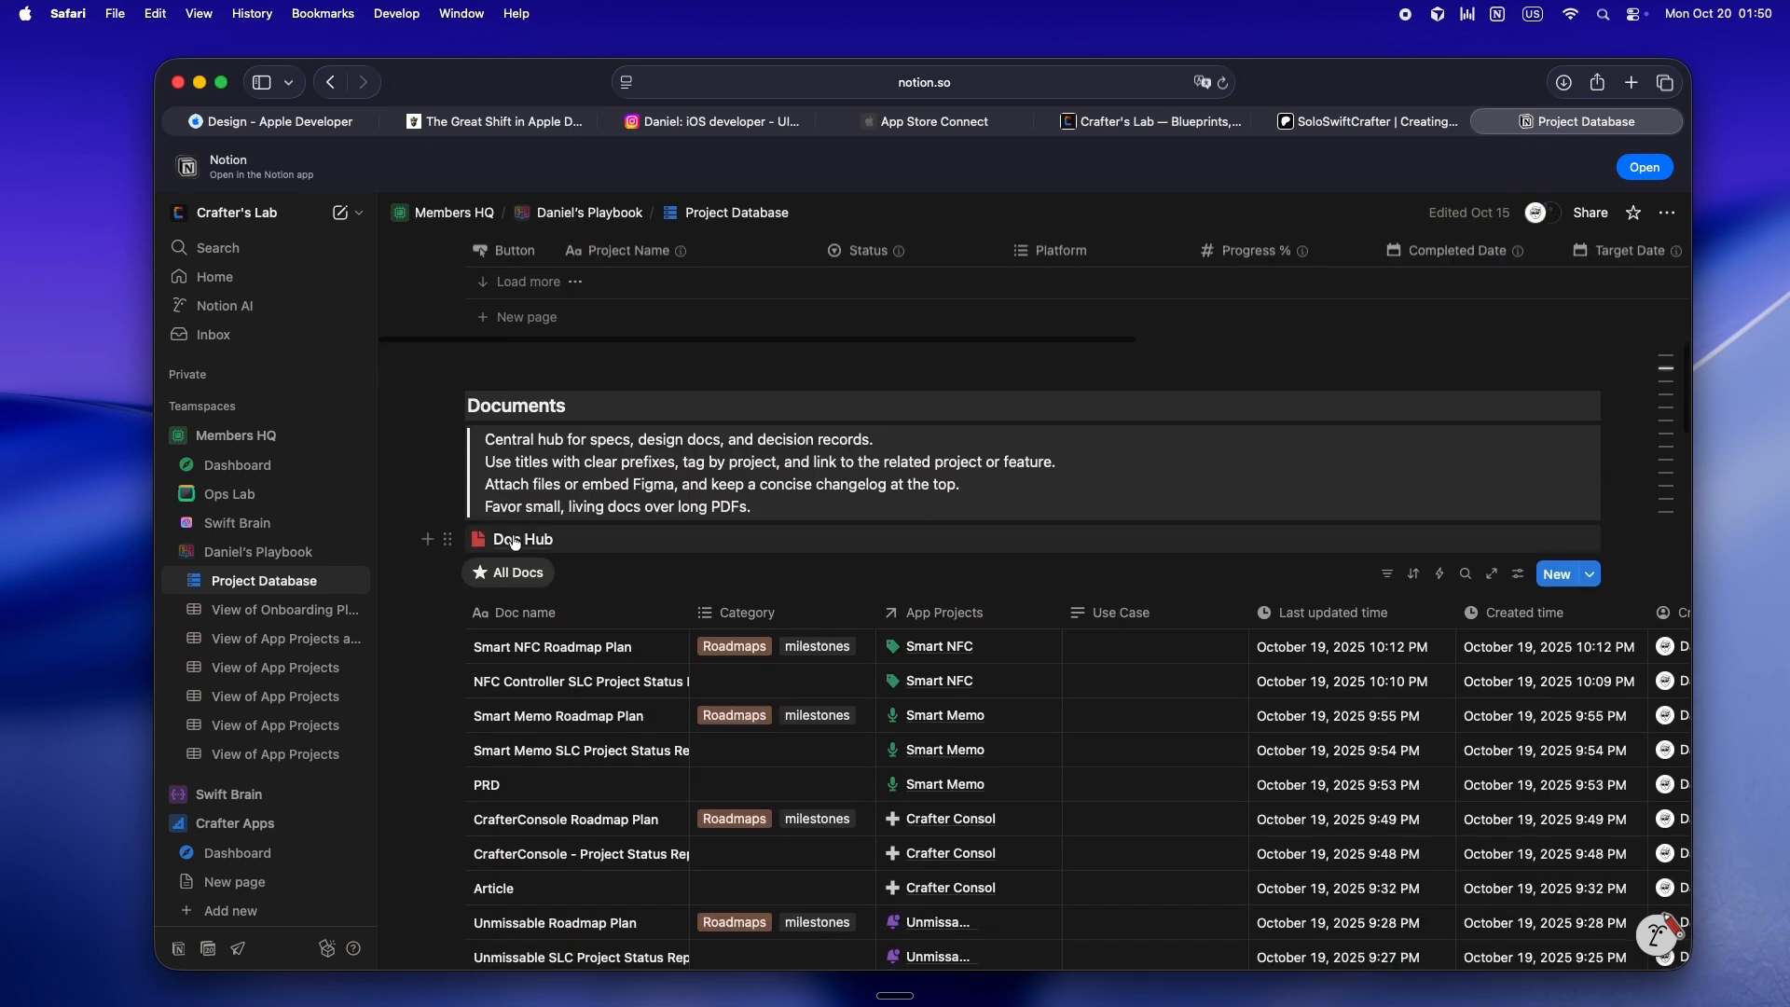
scroll(down, 3)
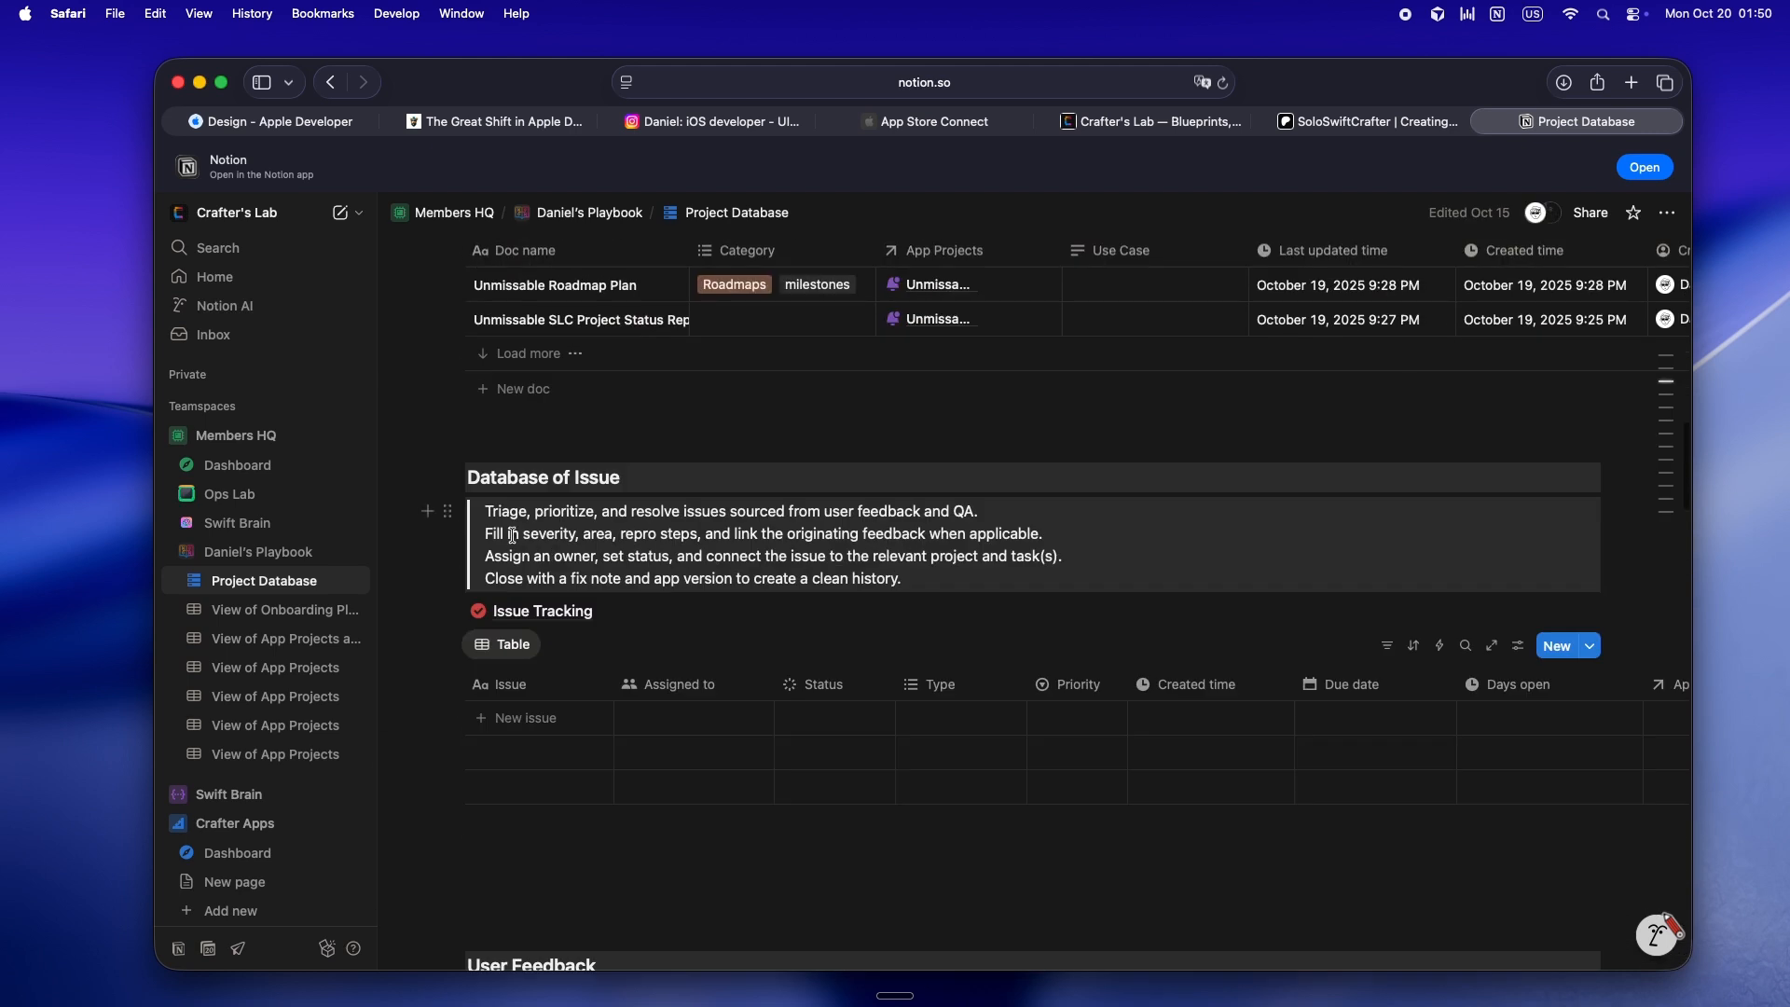
scroll(down, 3)
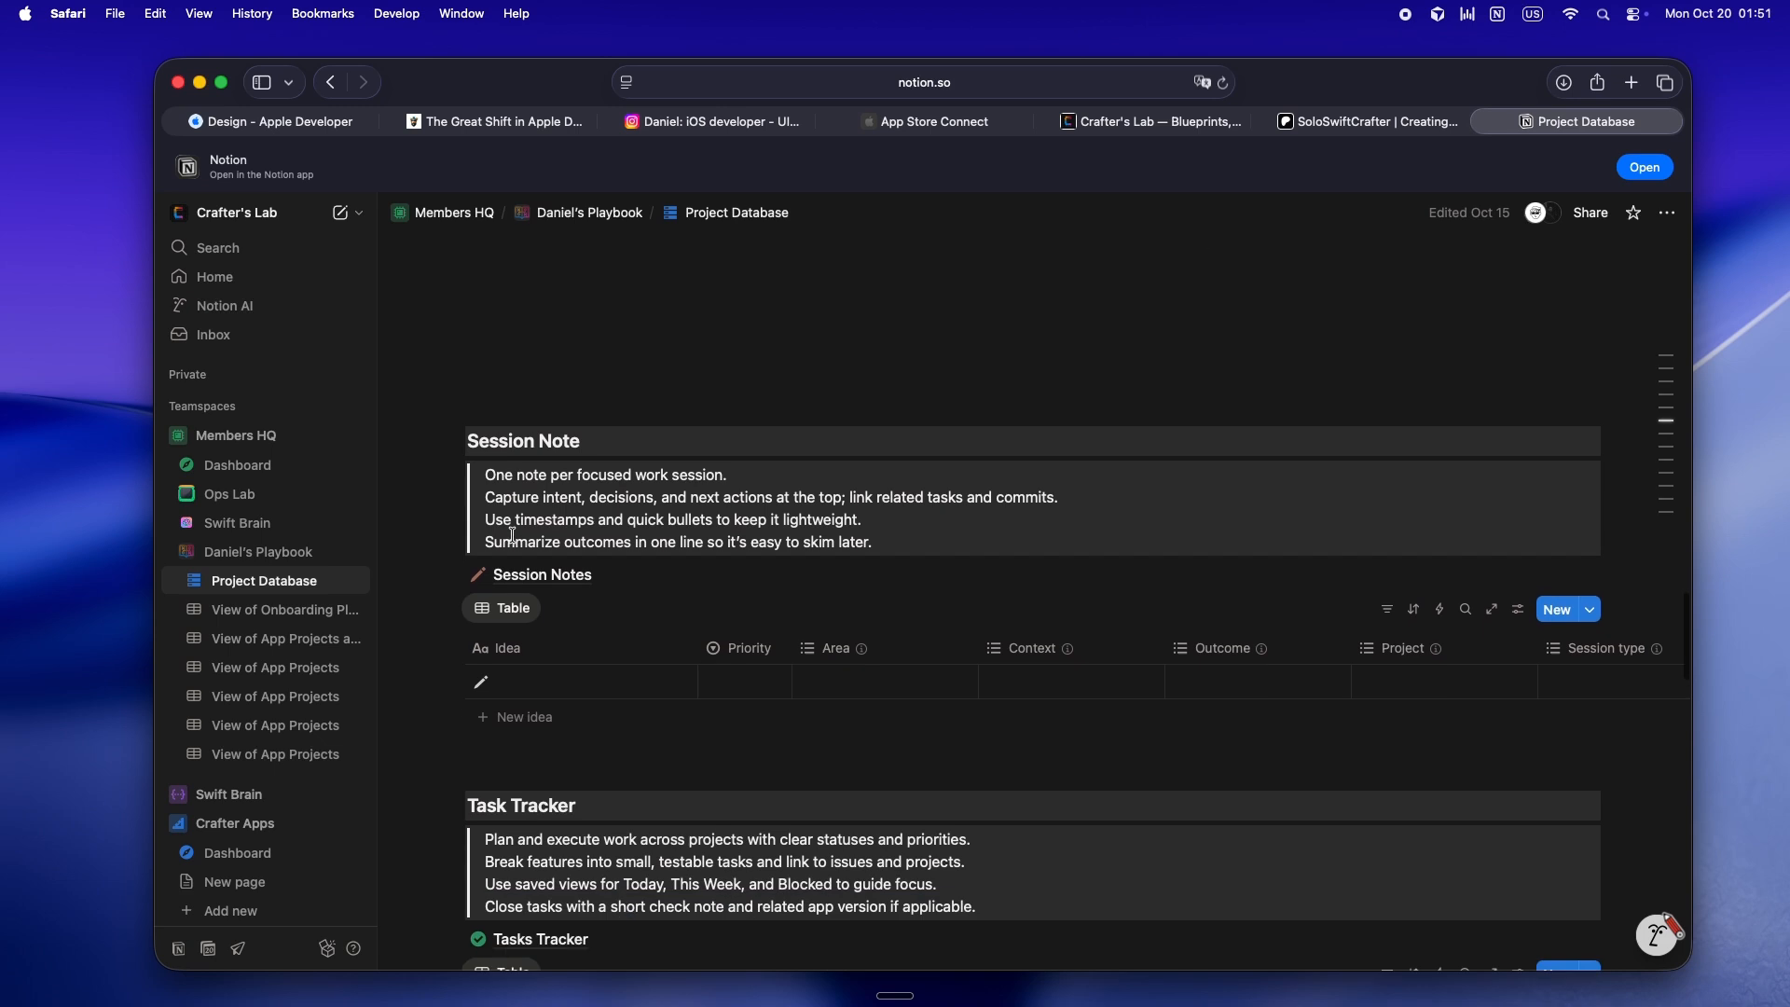
scroll(down, 3)
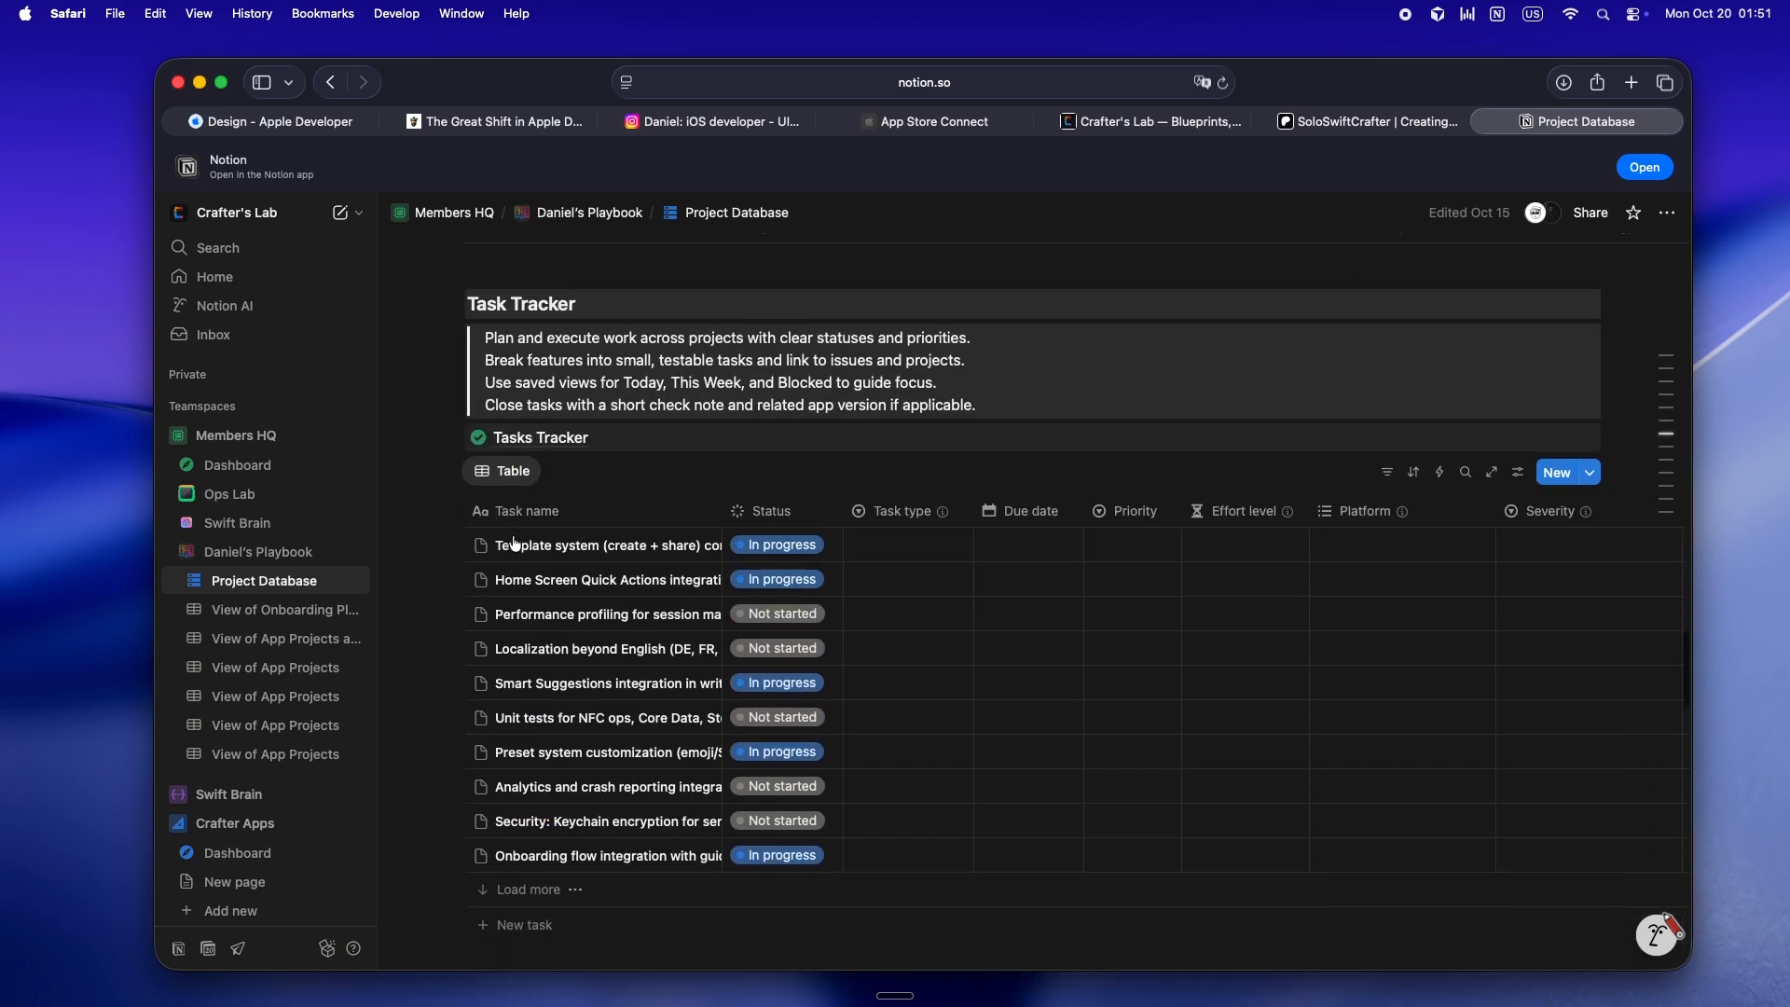
scroll(down, 3)
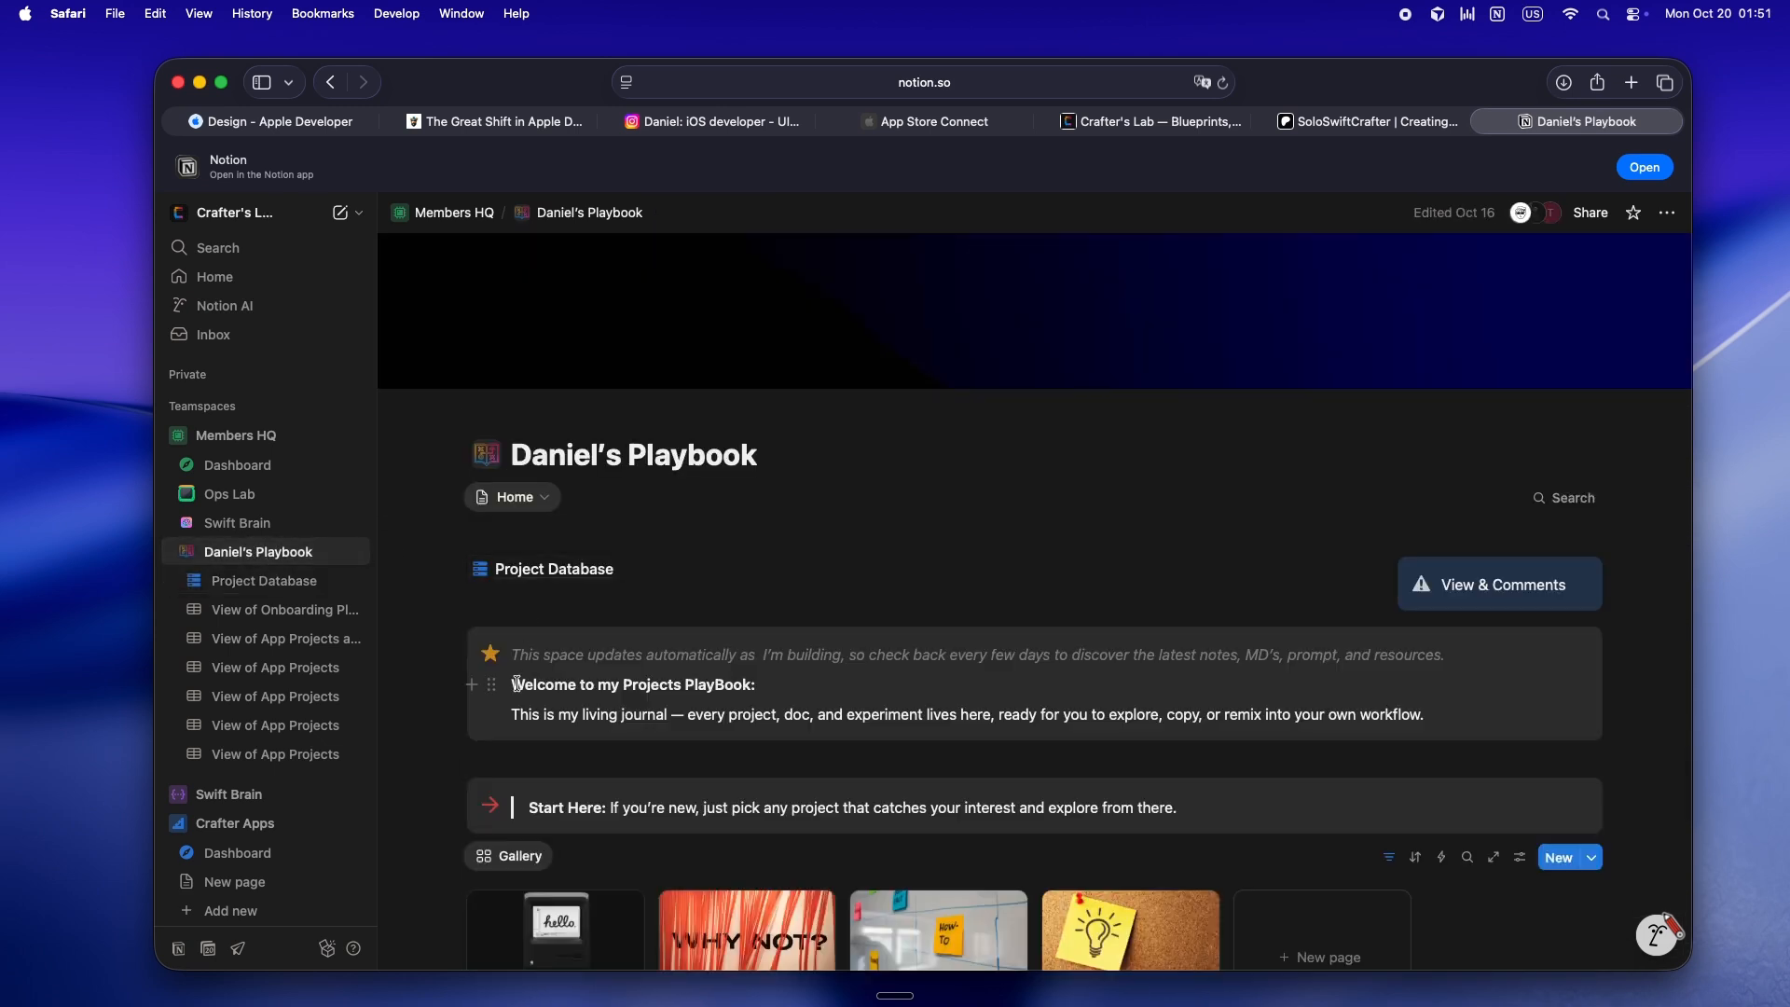
scroll(down, 3)
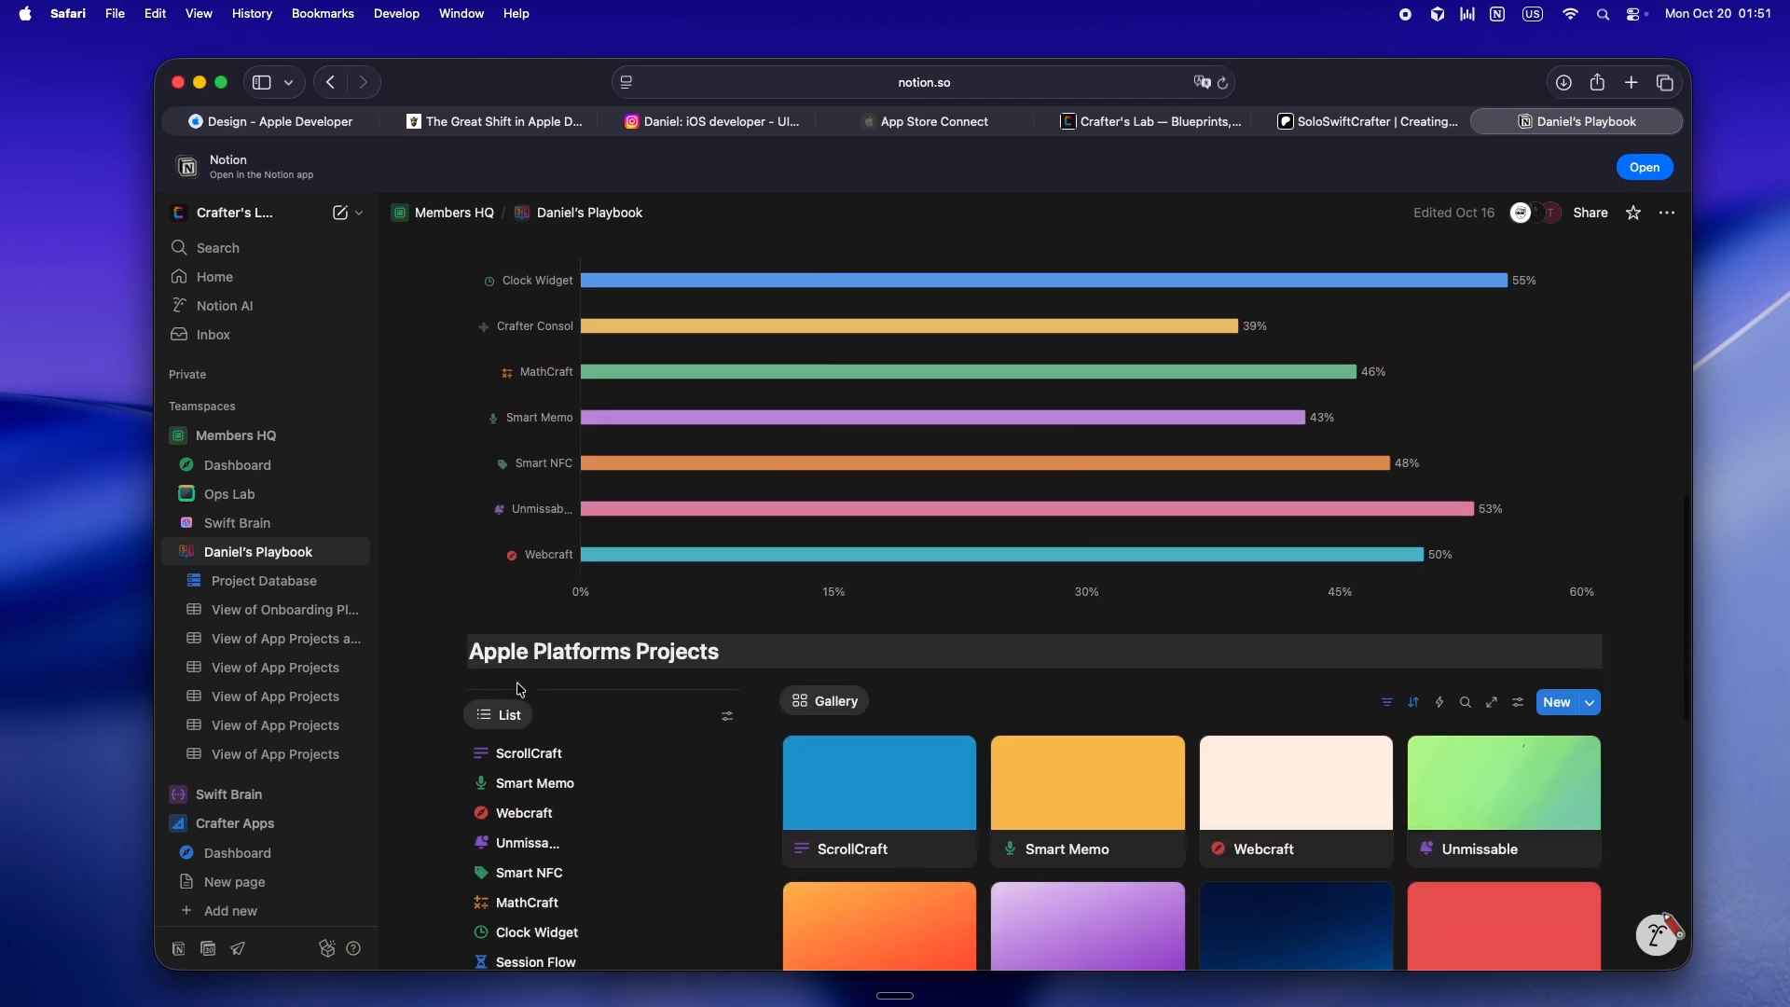
scroll(down, 3)
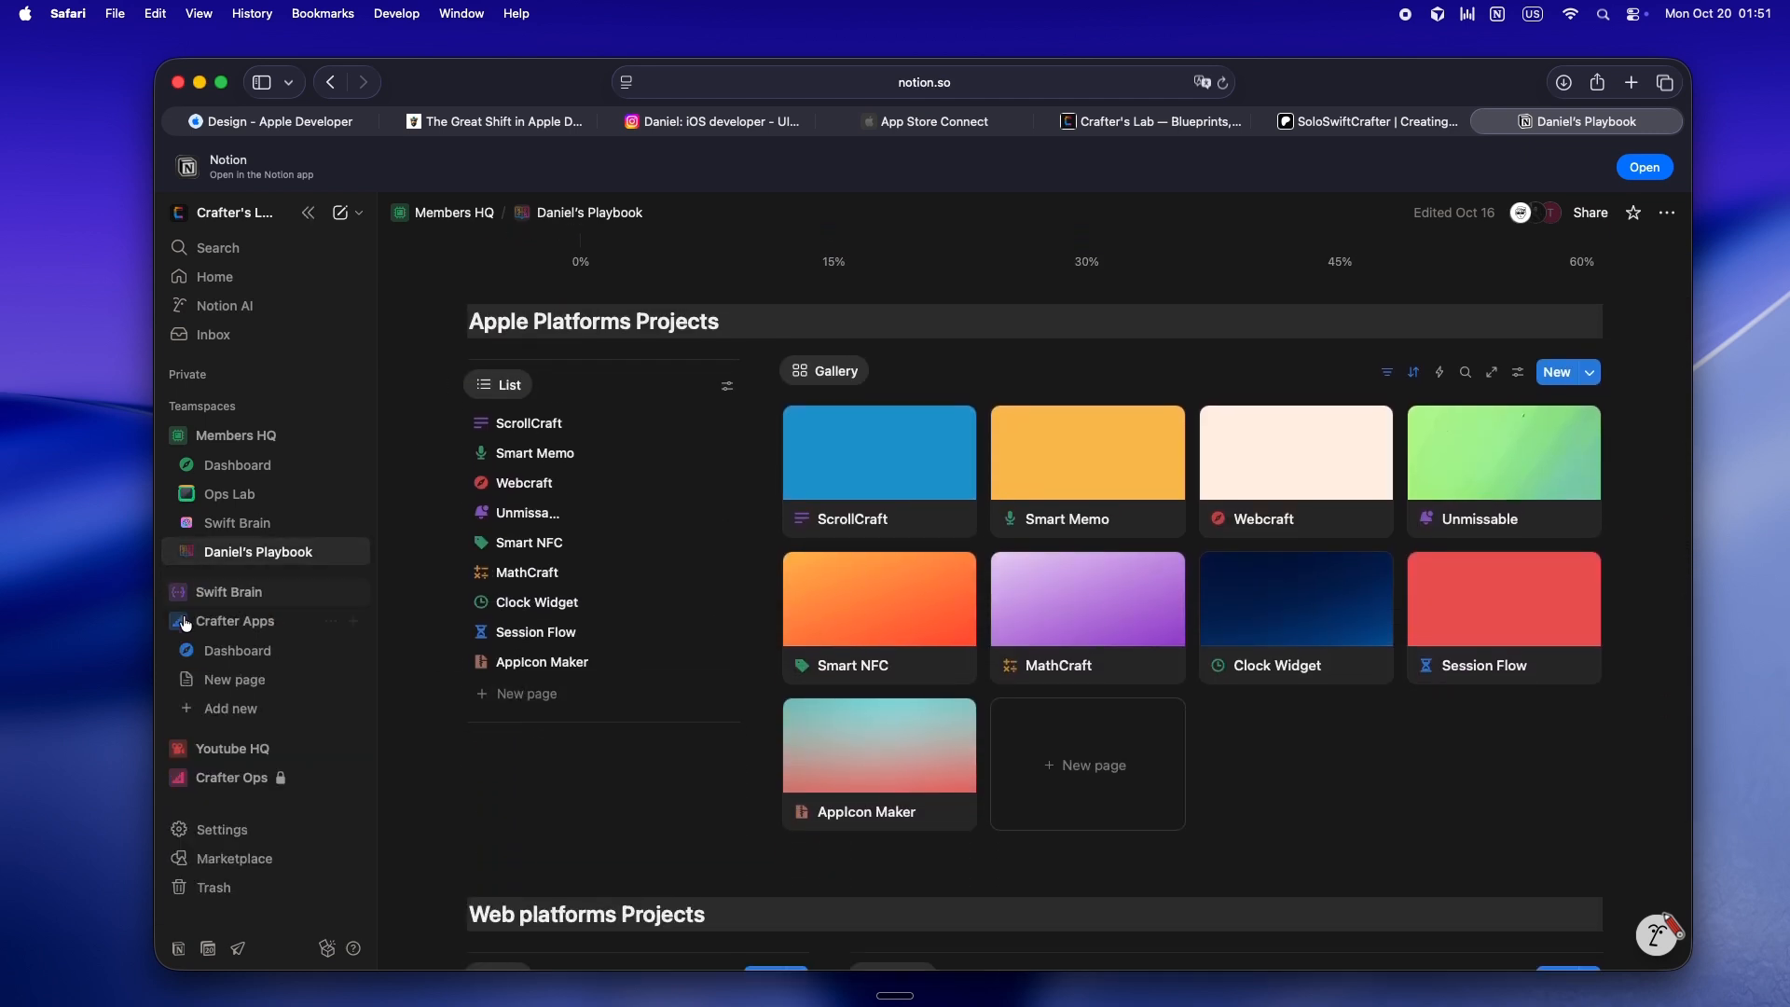
click(237, 650)
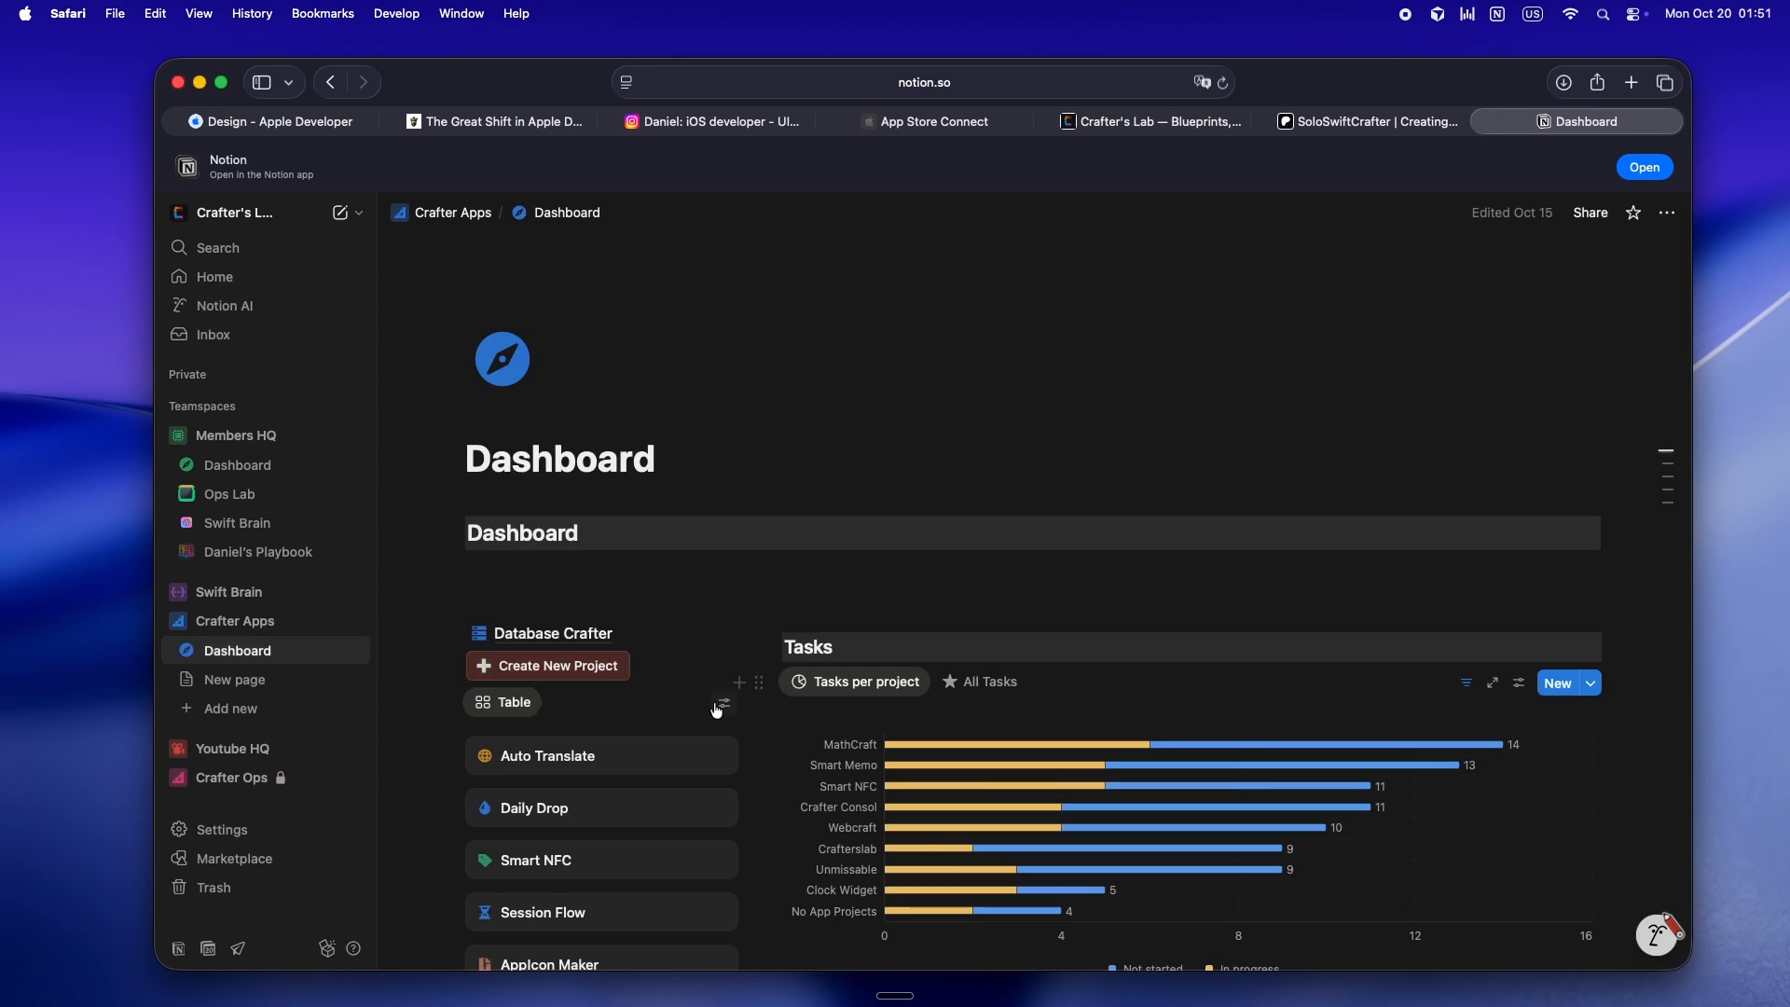
scroll(down, 3)
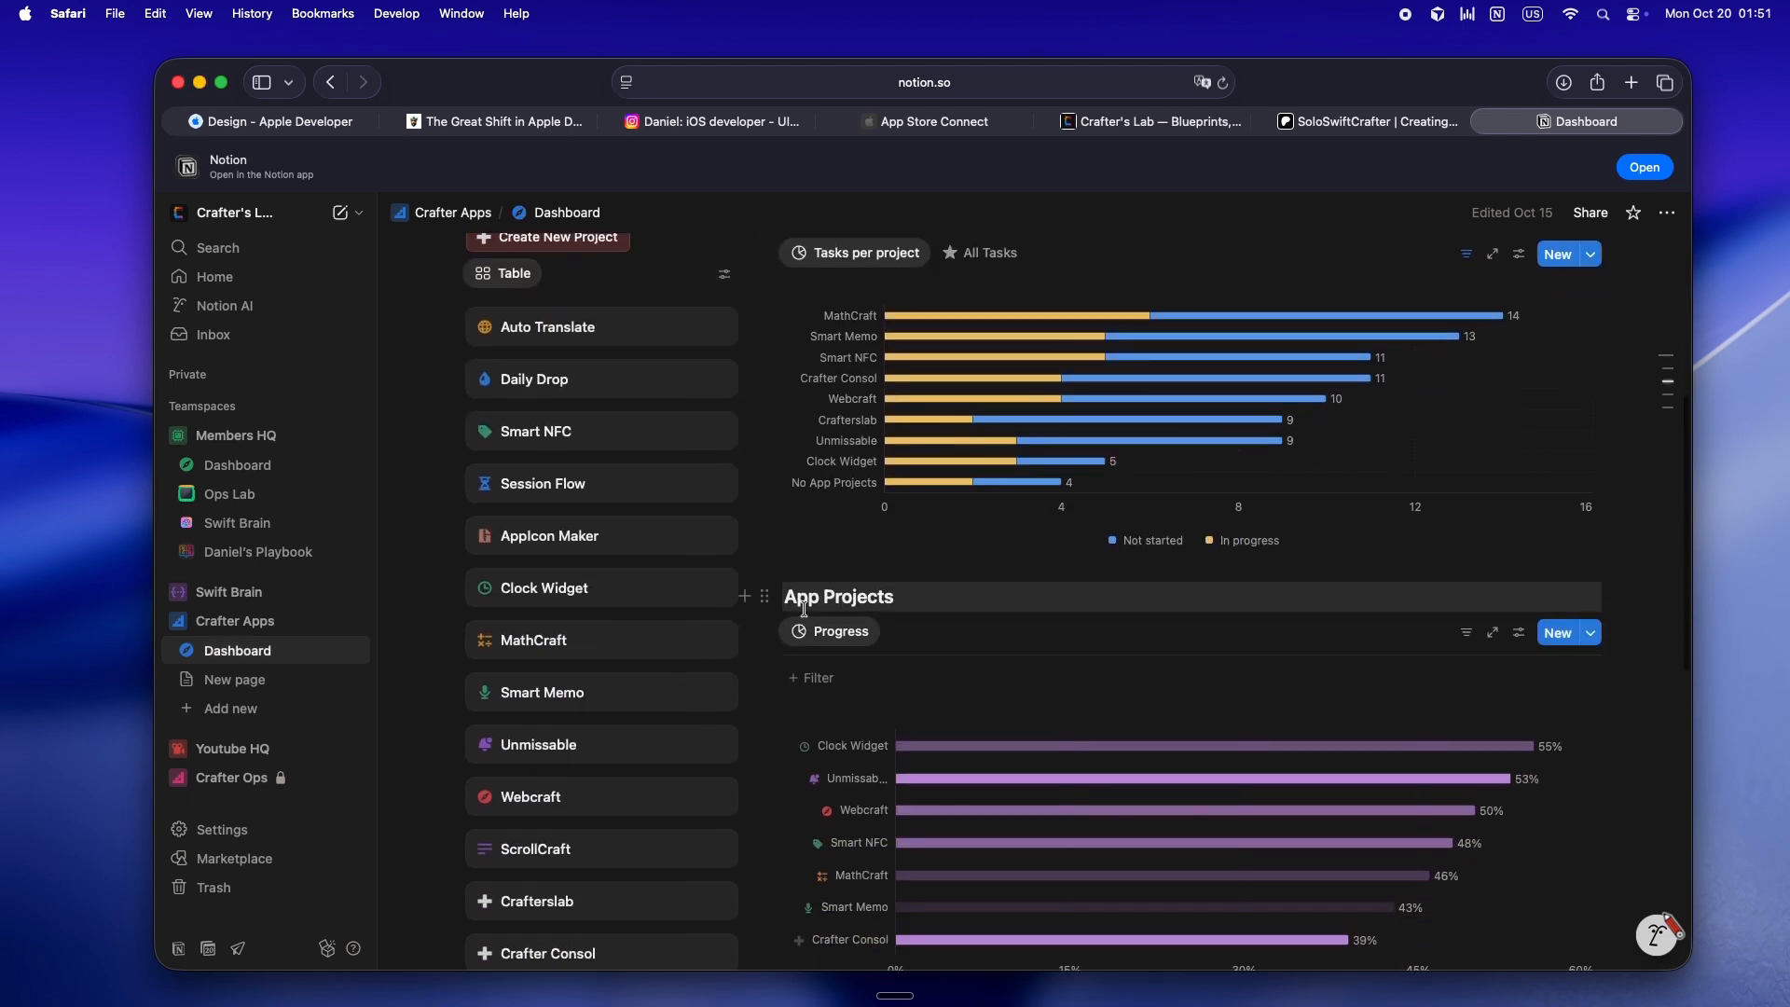
click(1152, 121)
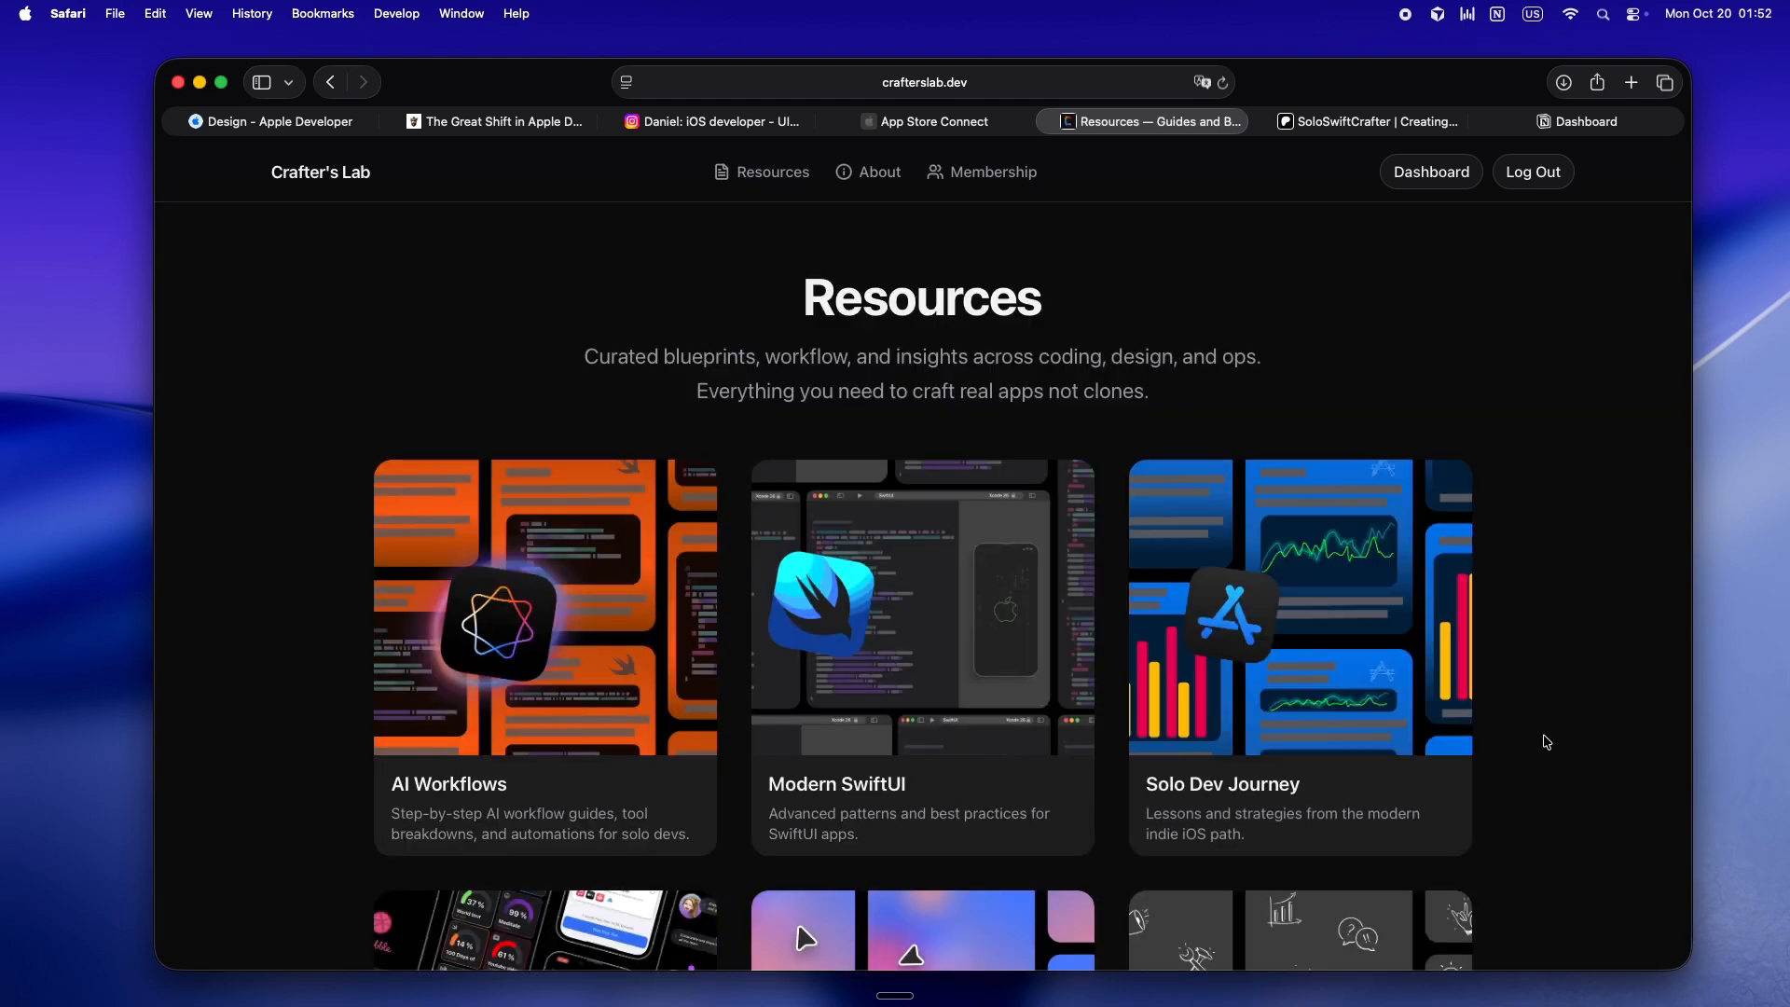
Go to the Crafter's Lab homepage and move down into its guides section.
scroll(down, 3)
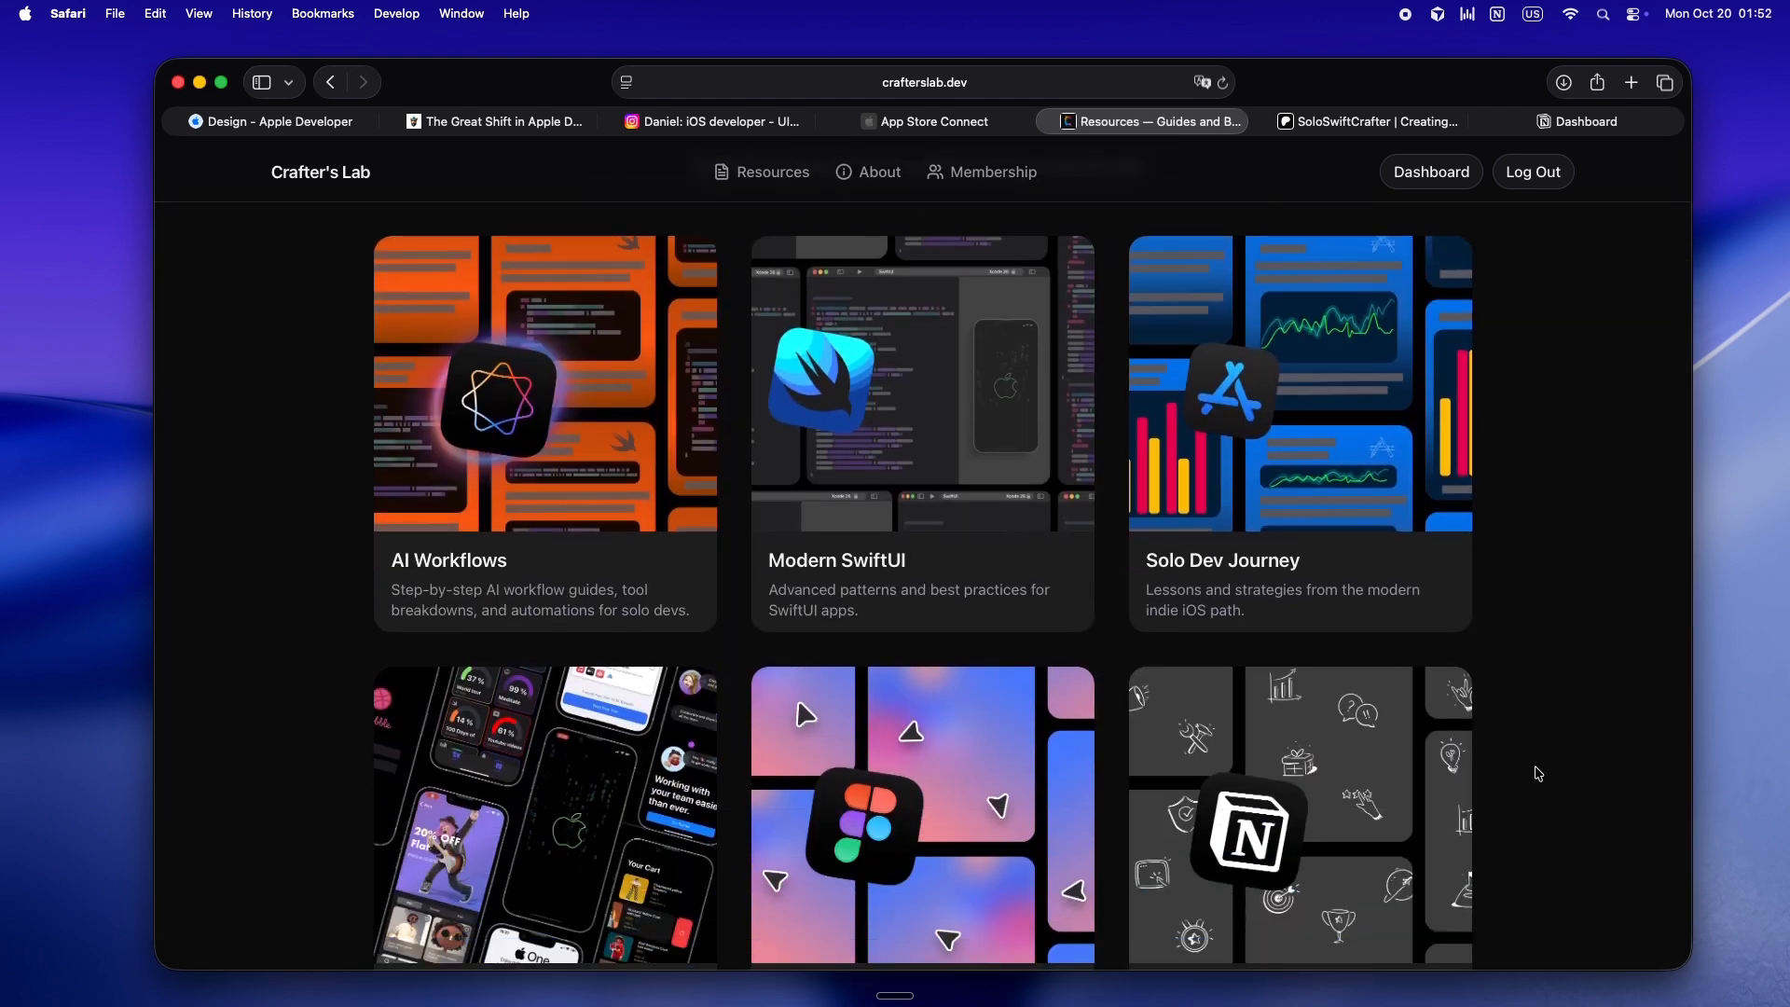
scroll(down, 3)
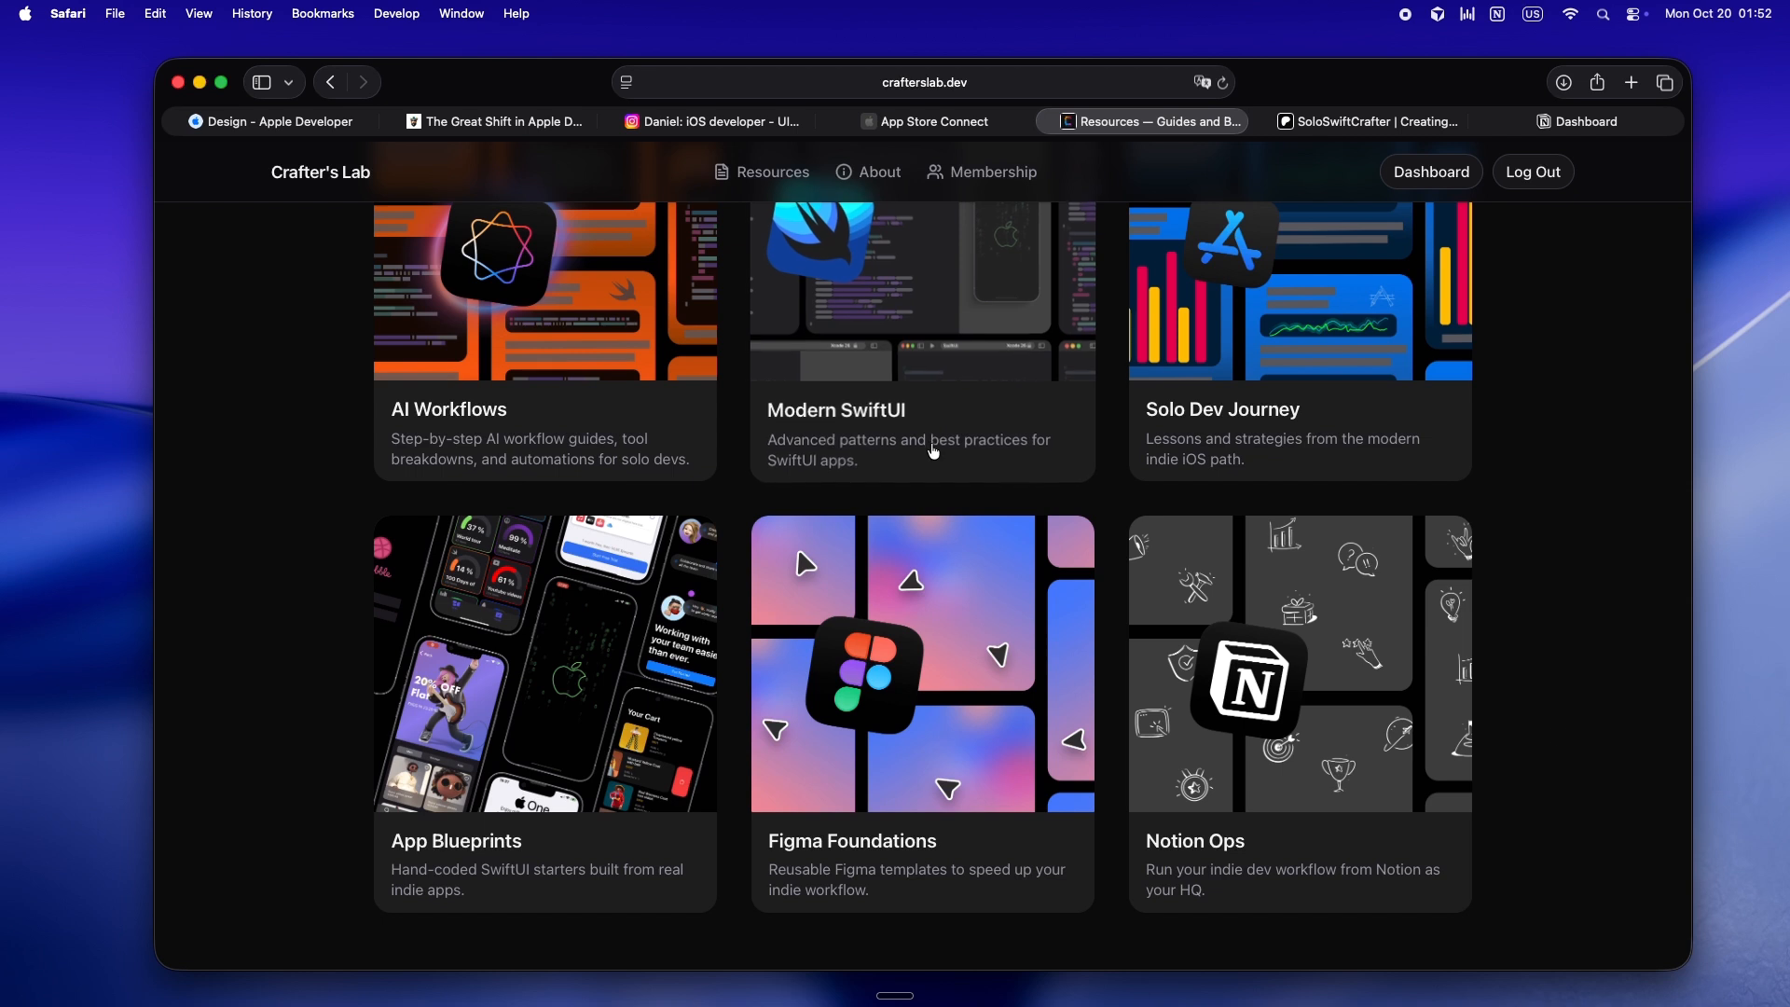
click(321, 172)
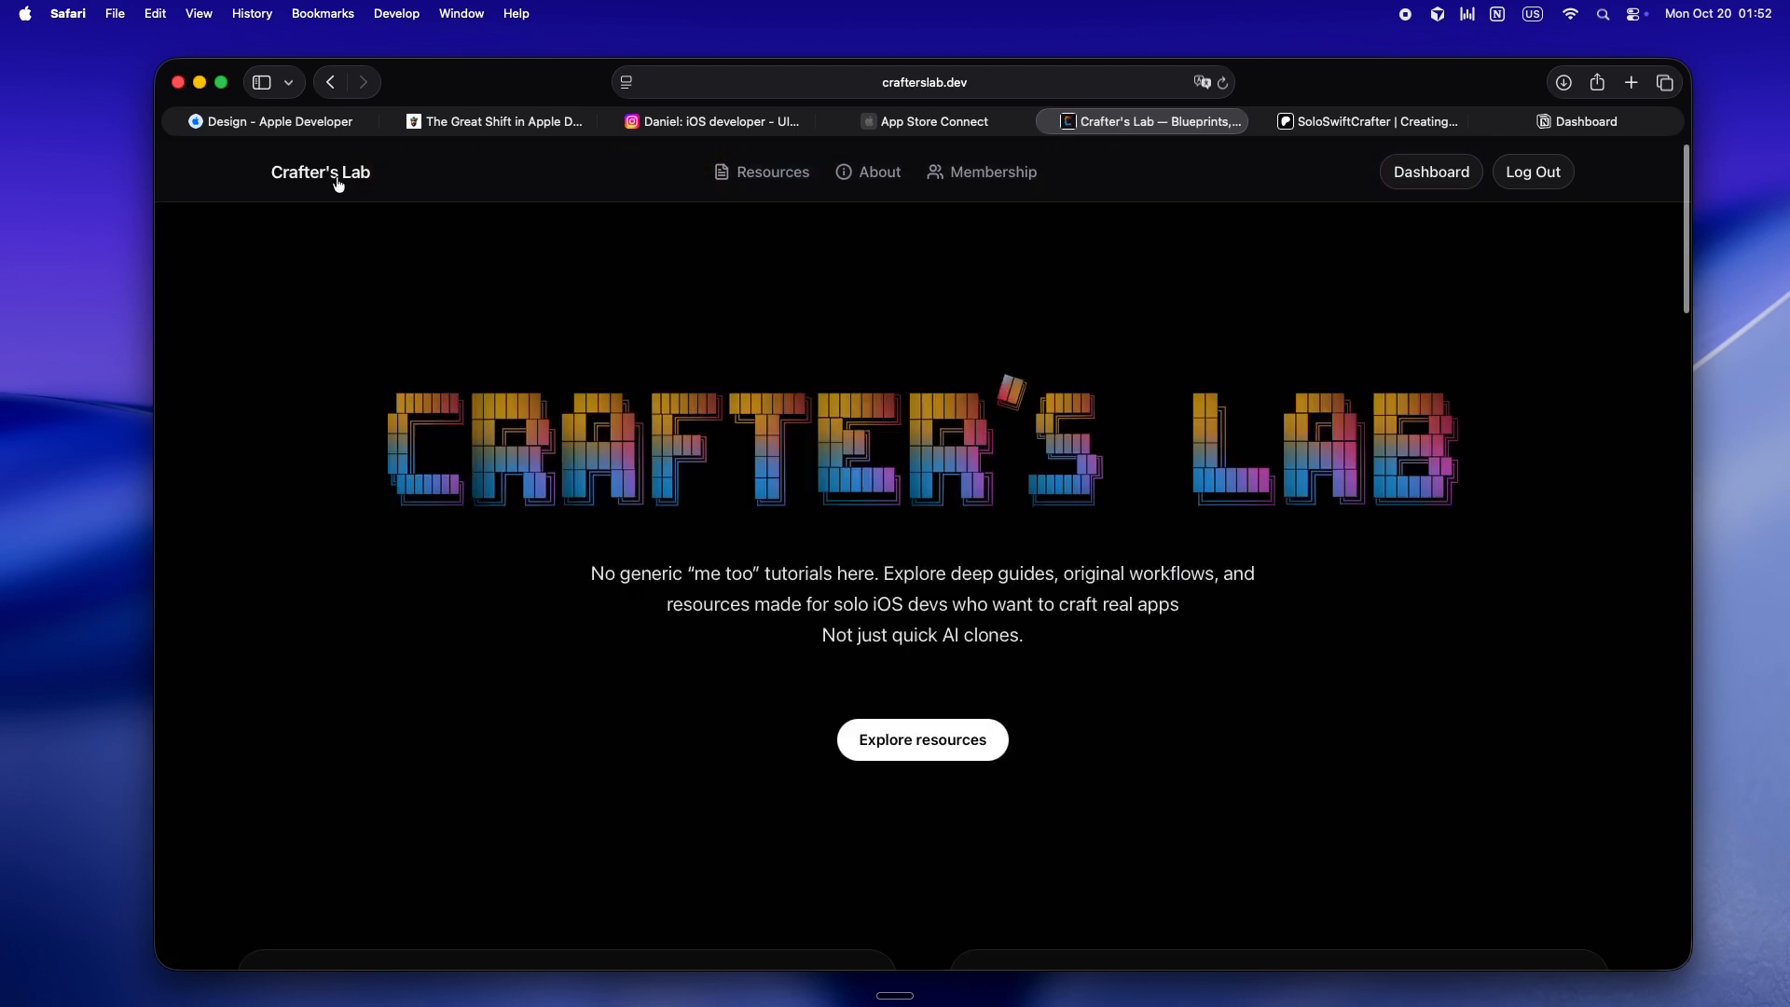
scroll(down, 3)
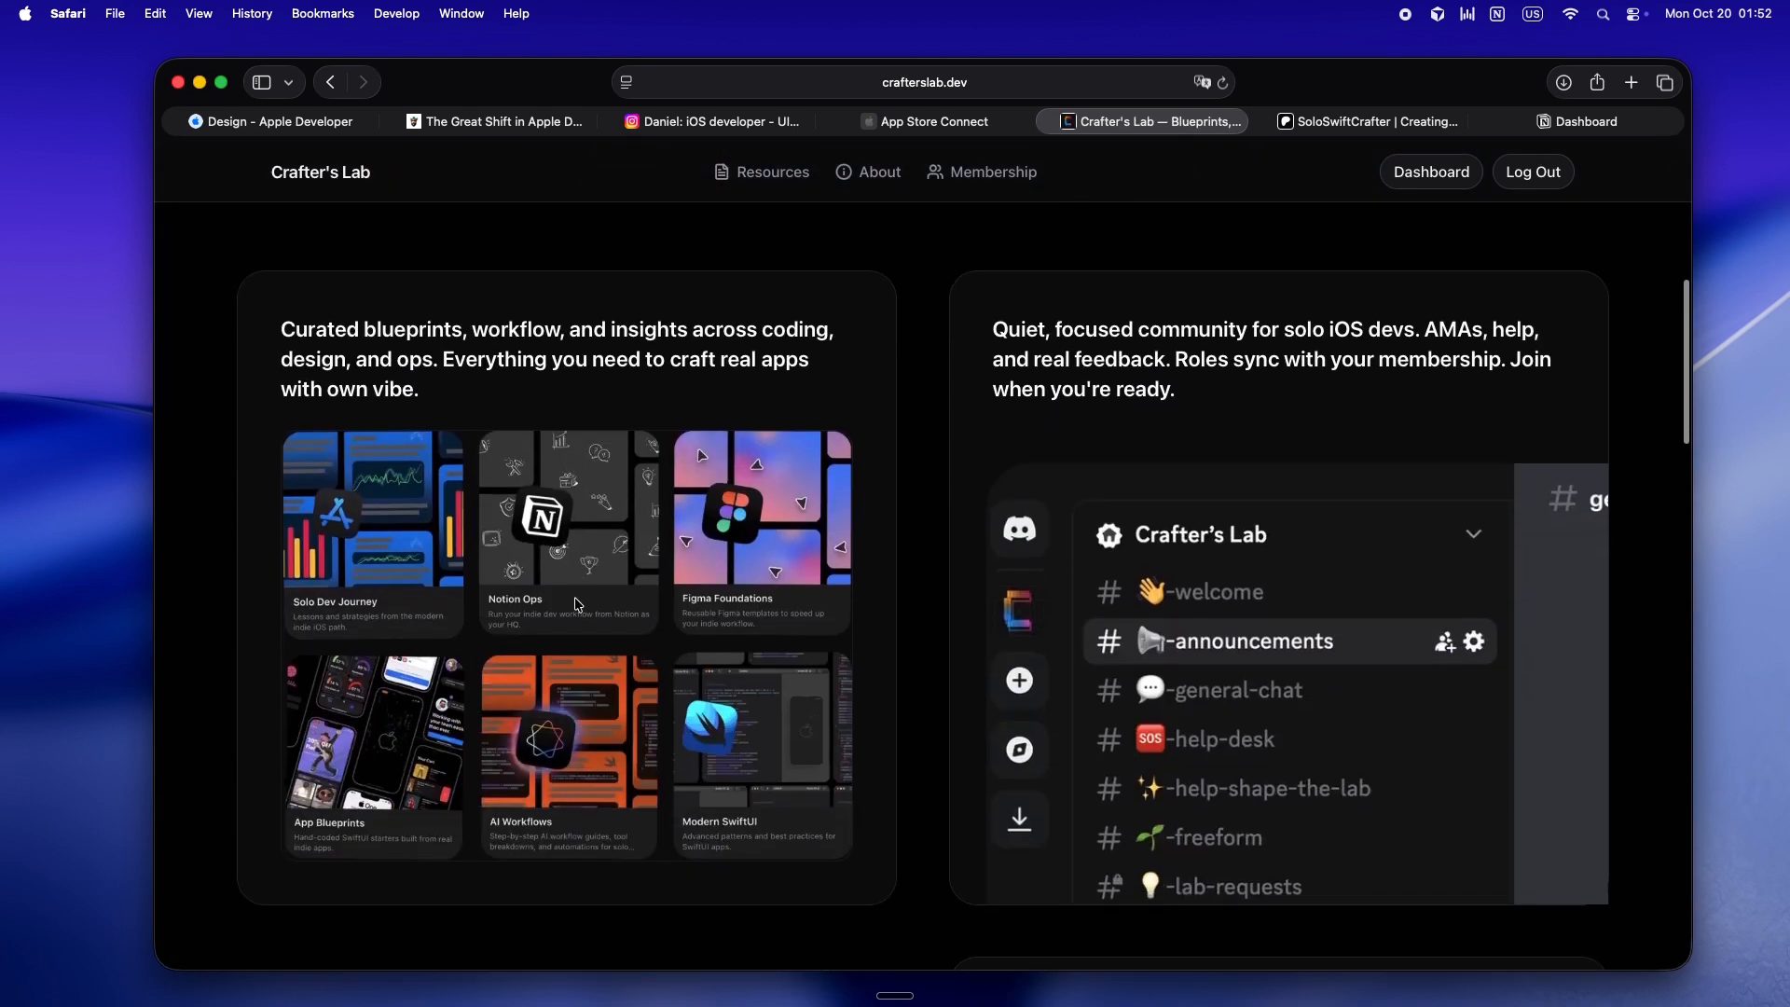
scroll(down, 3)
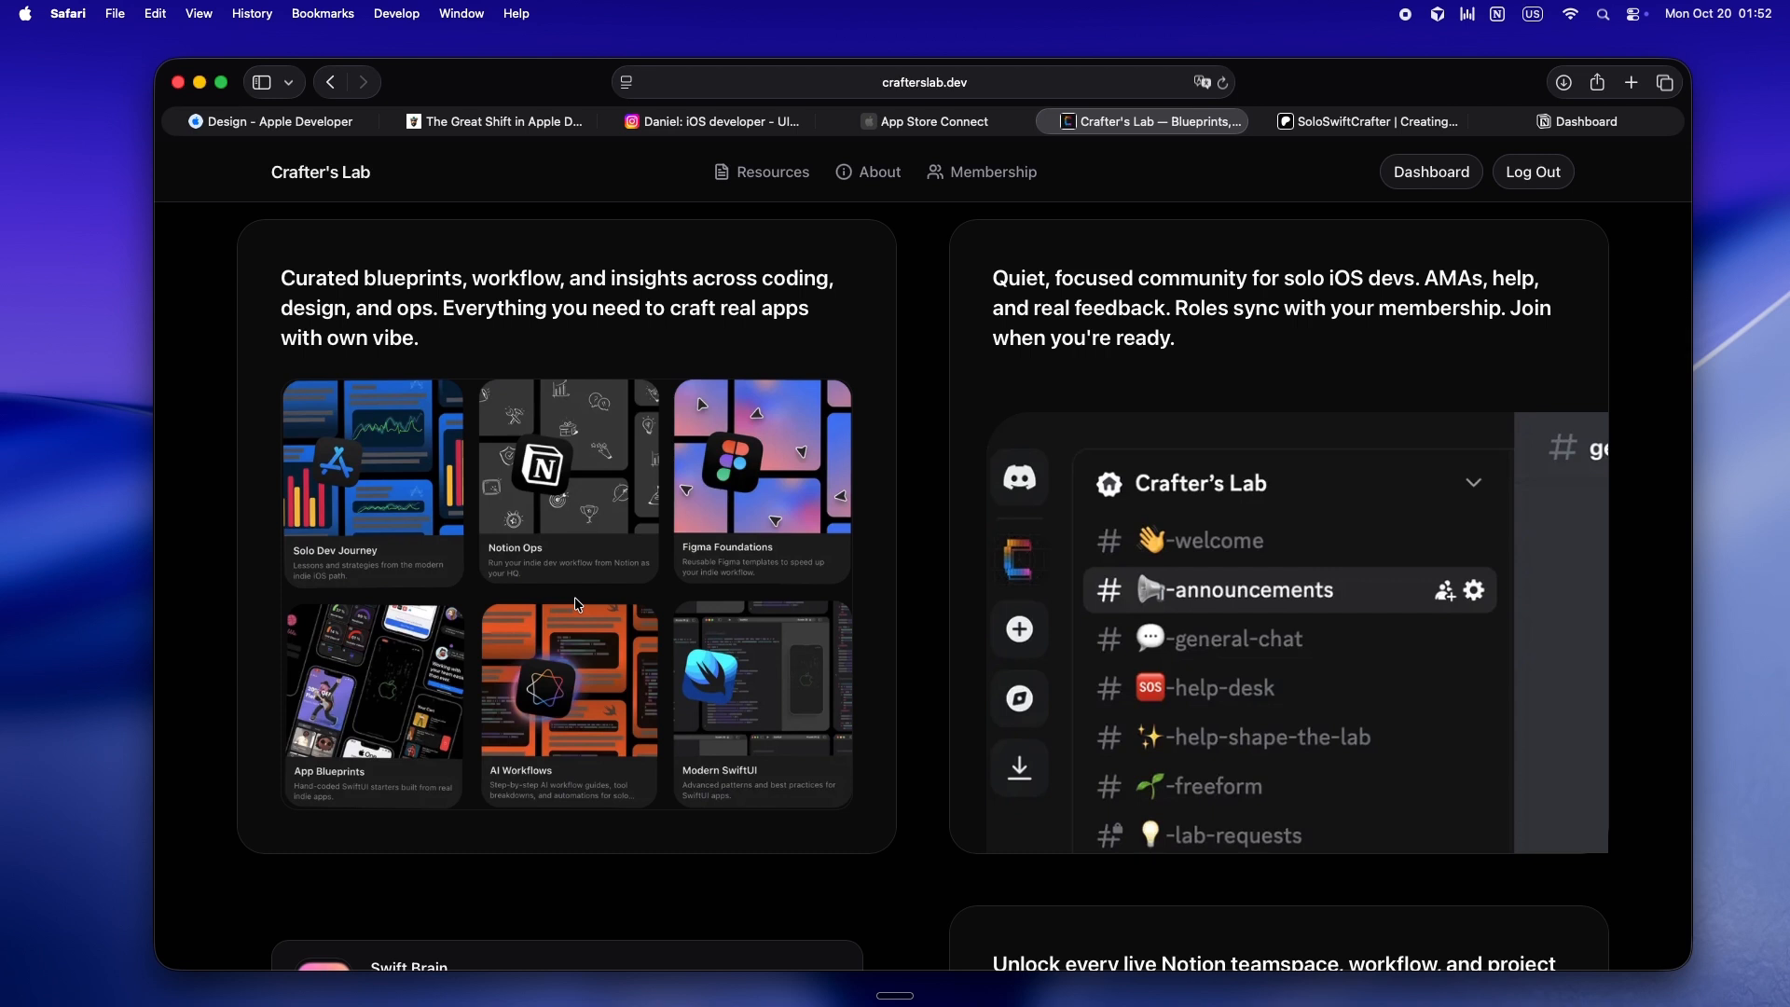
mouse_move(788, 470)
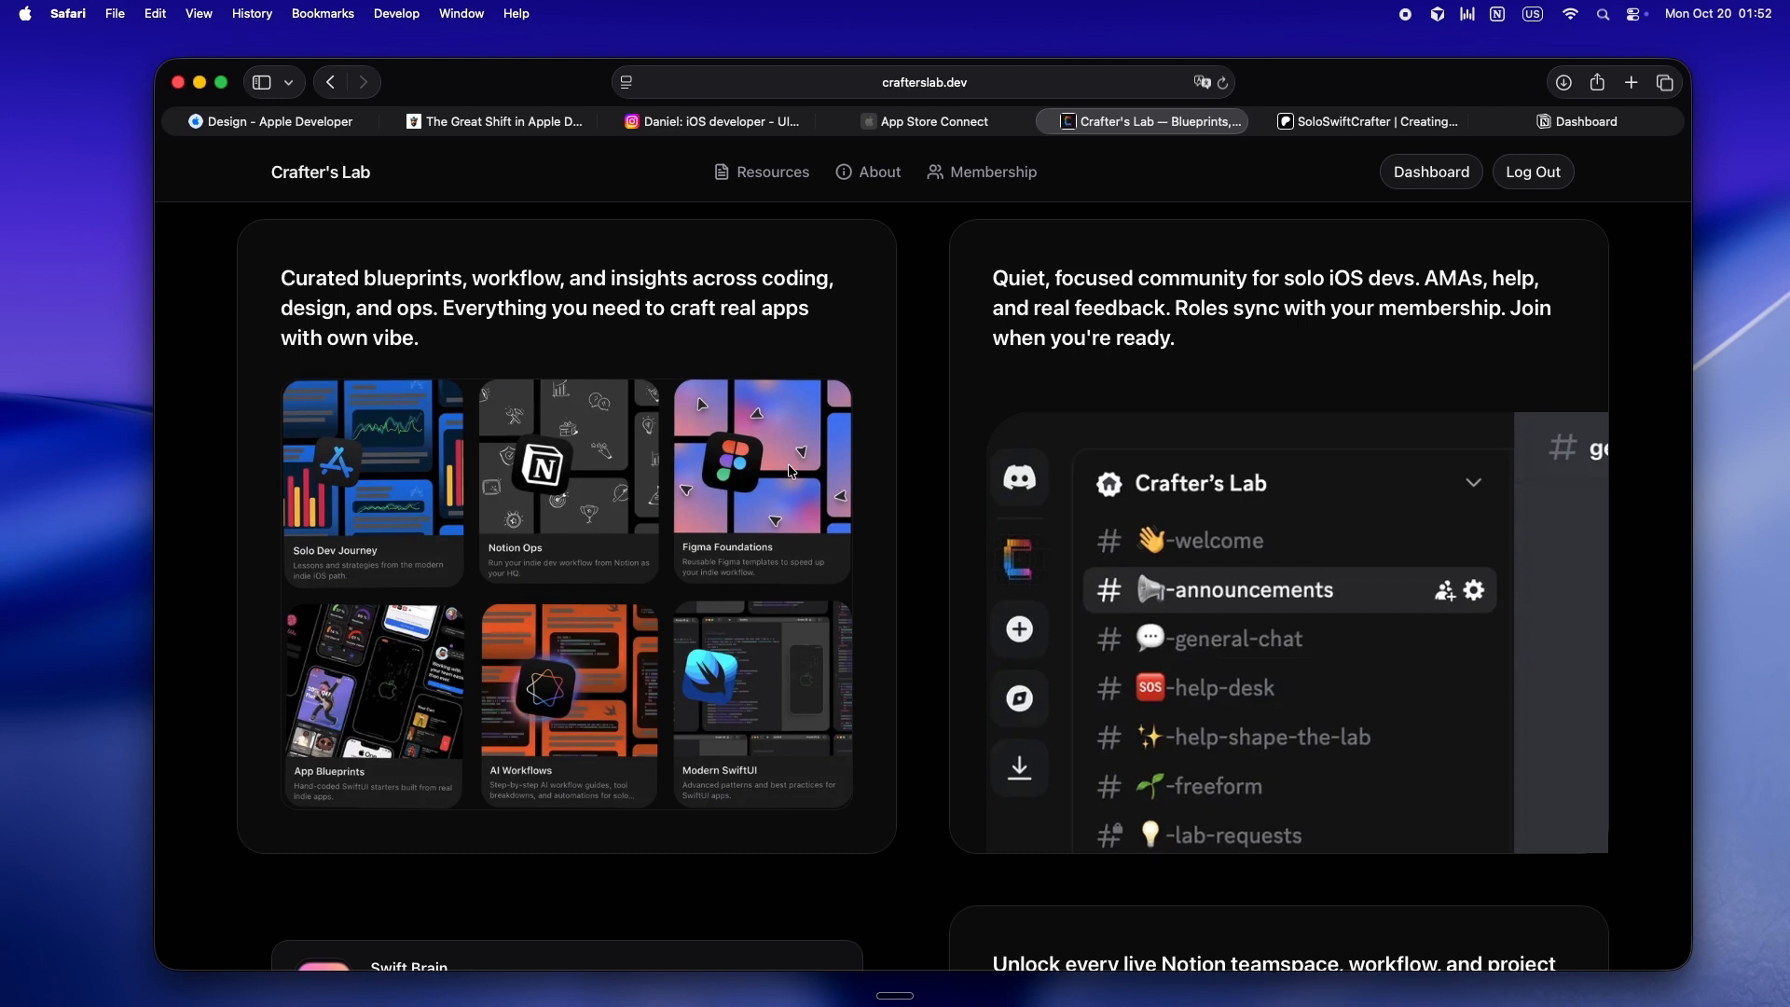
mouse_move(909, 517)
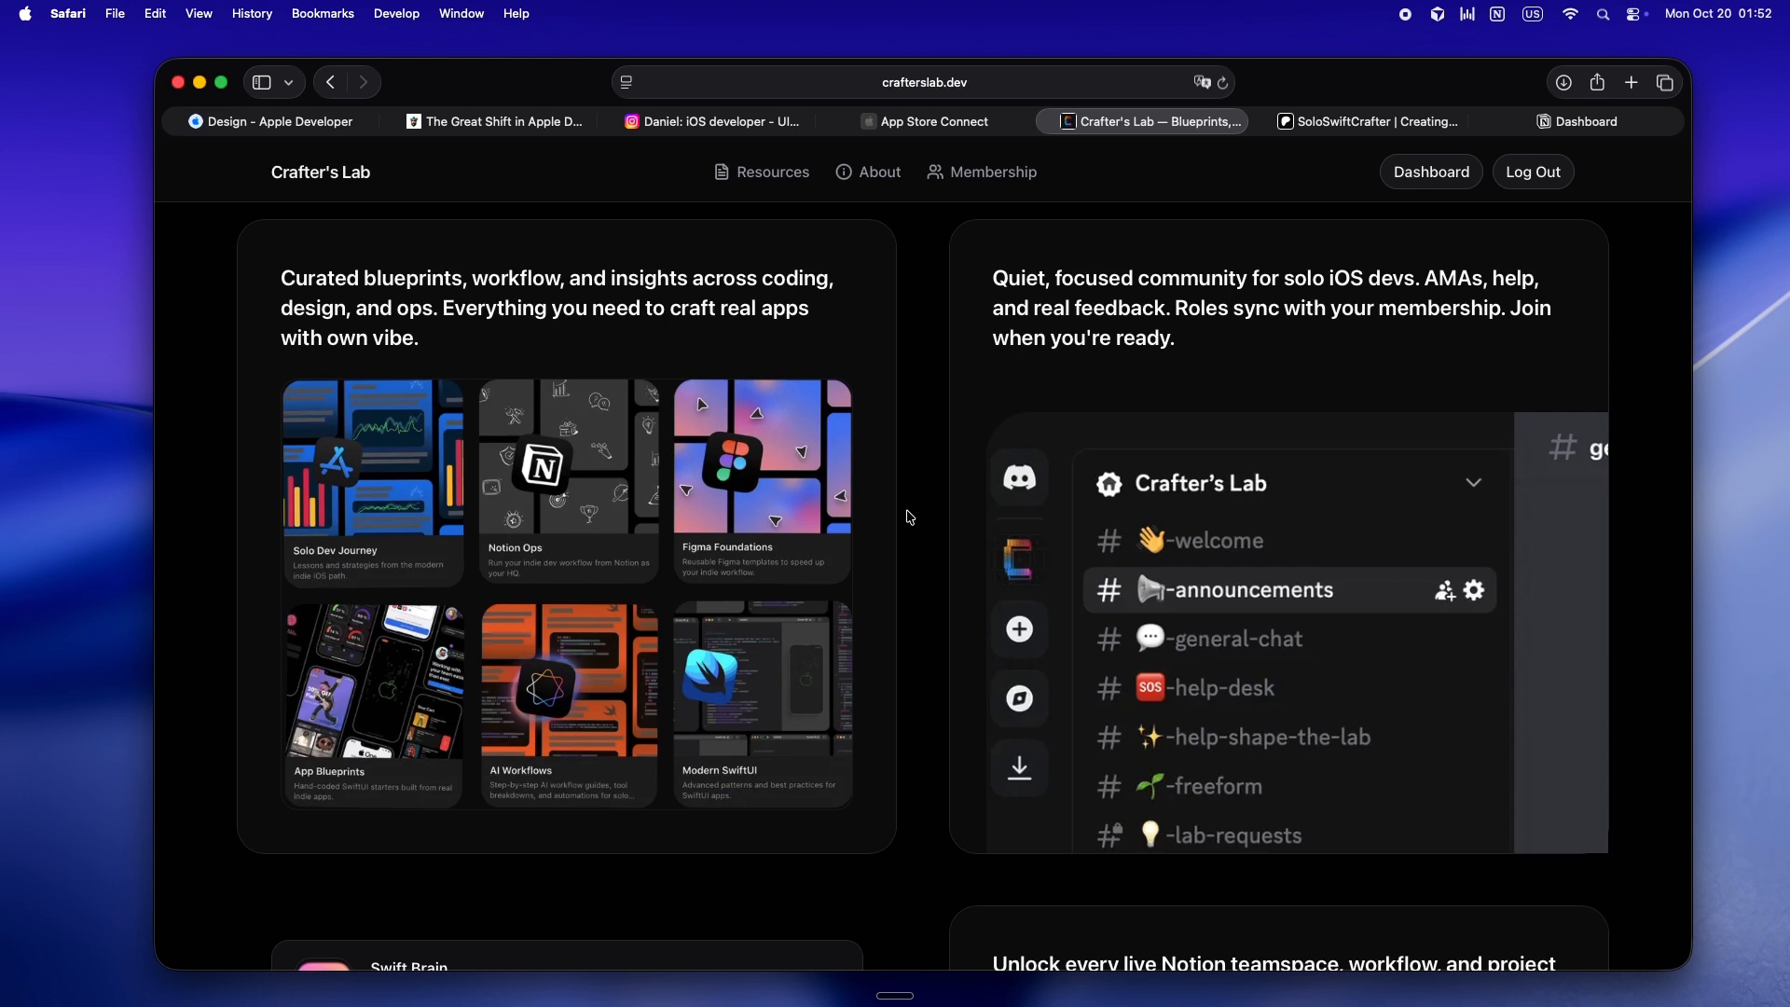
Reach the Swift Brain, Ops Lab and Playbook cards, then return to Notion's dashboard.
scroll(down, 3)
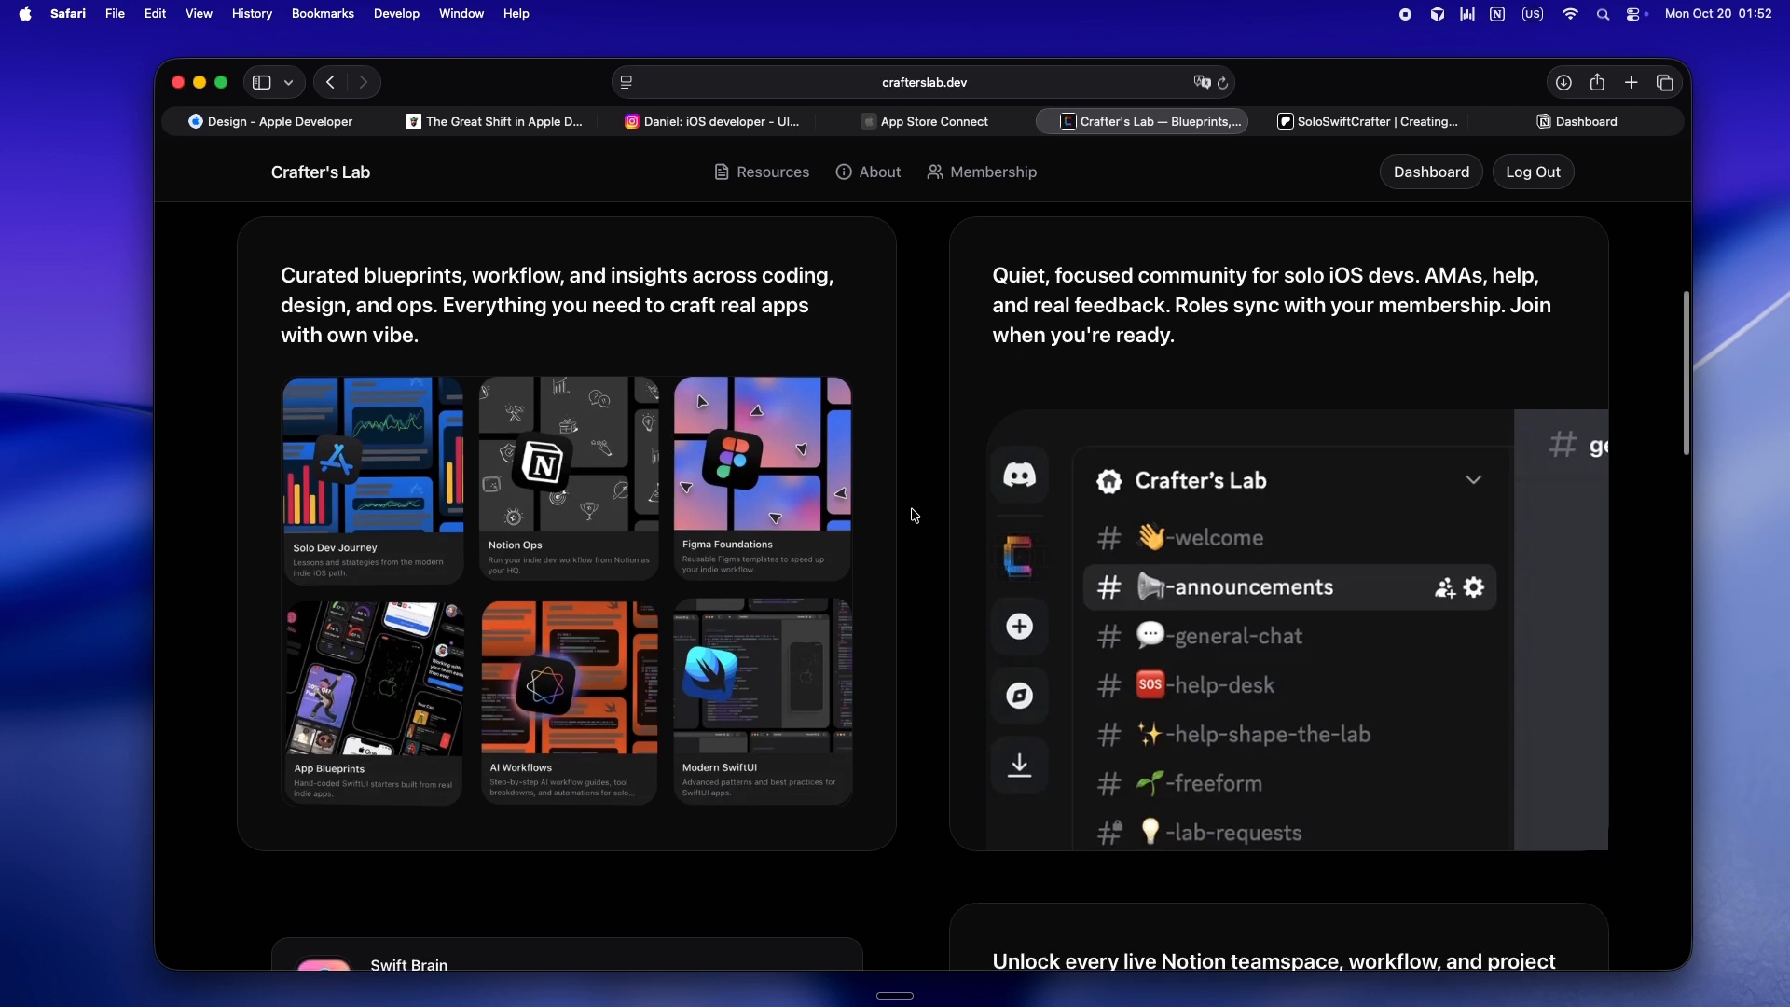
scroll(down, 3)
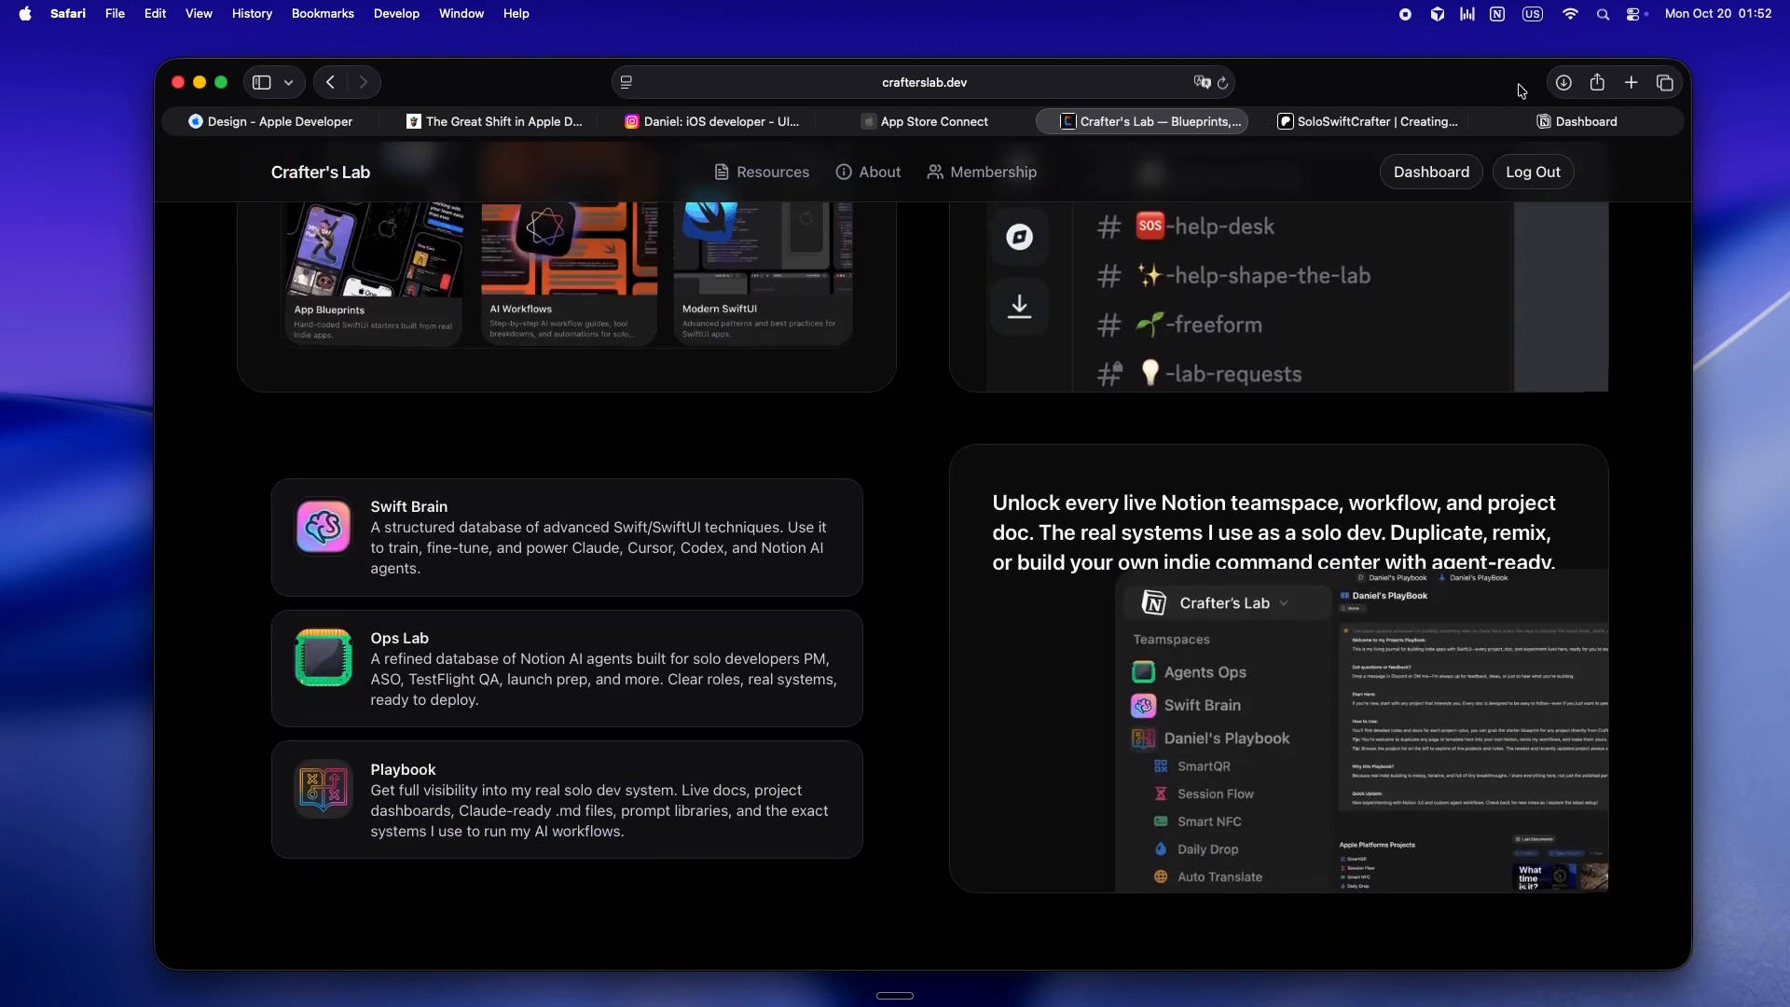
click(1586, 121)
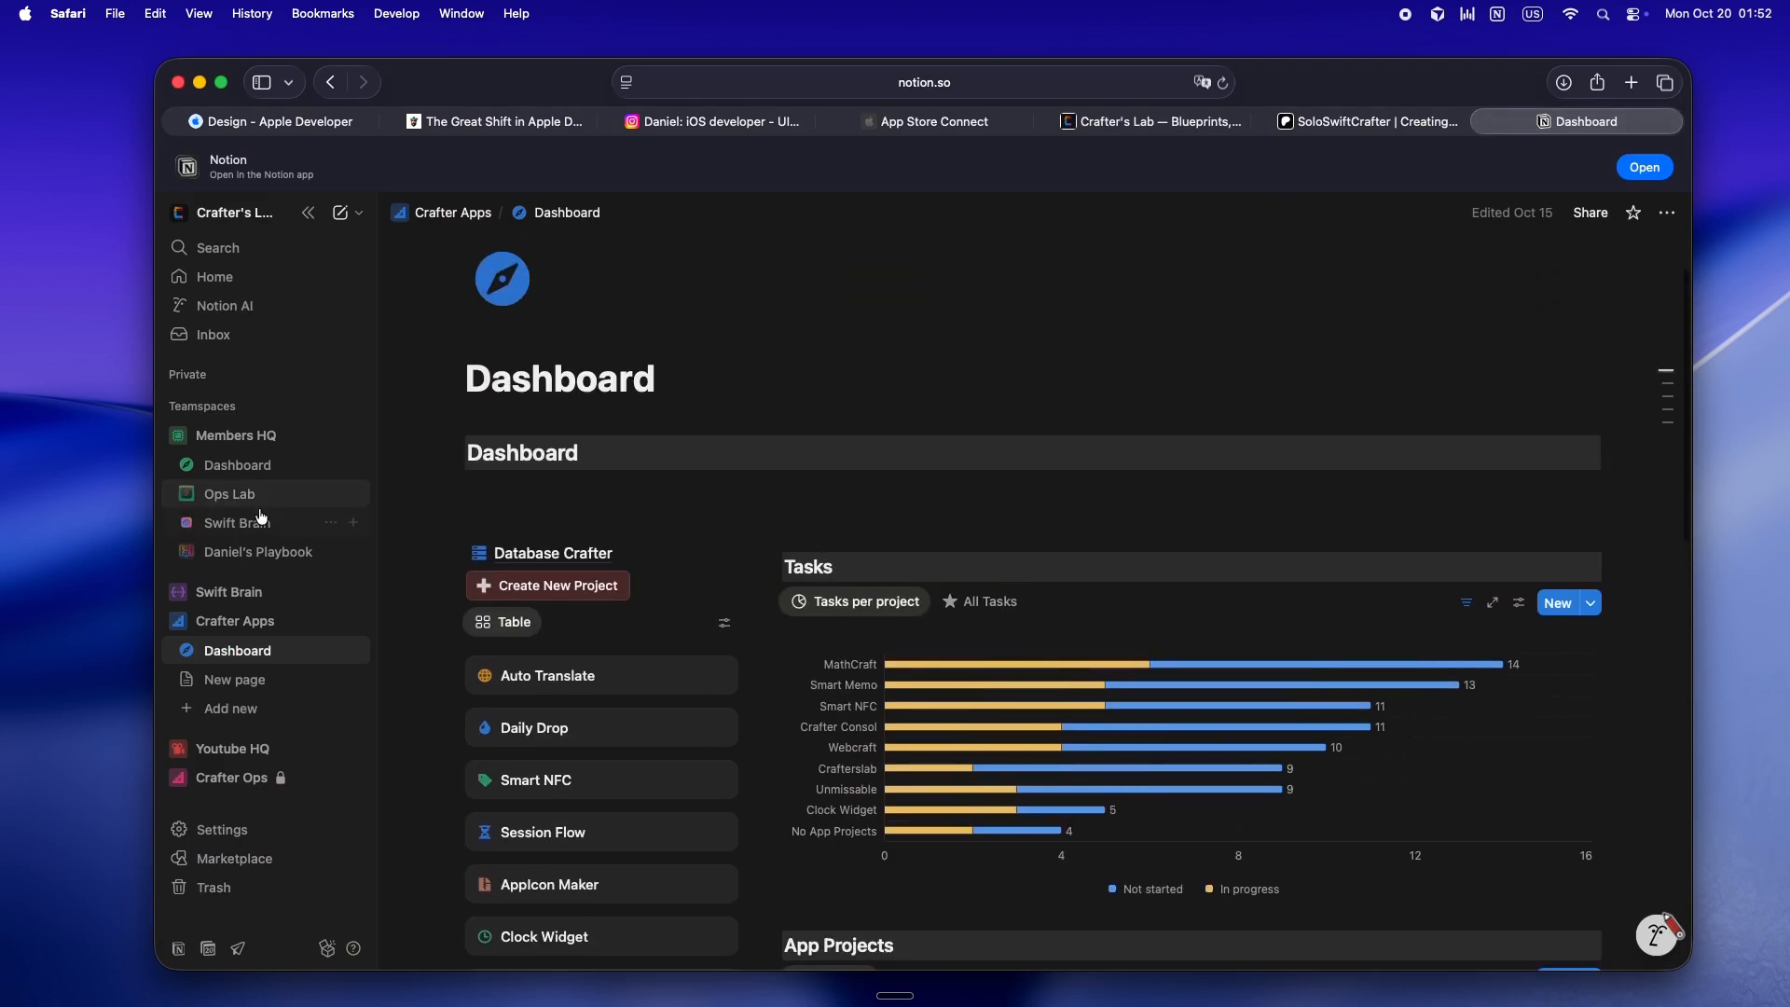
Open Daniel's Playbook and view its project Progress chart.
click(258, 552)
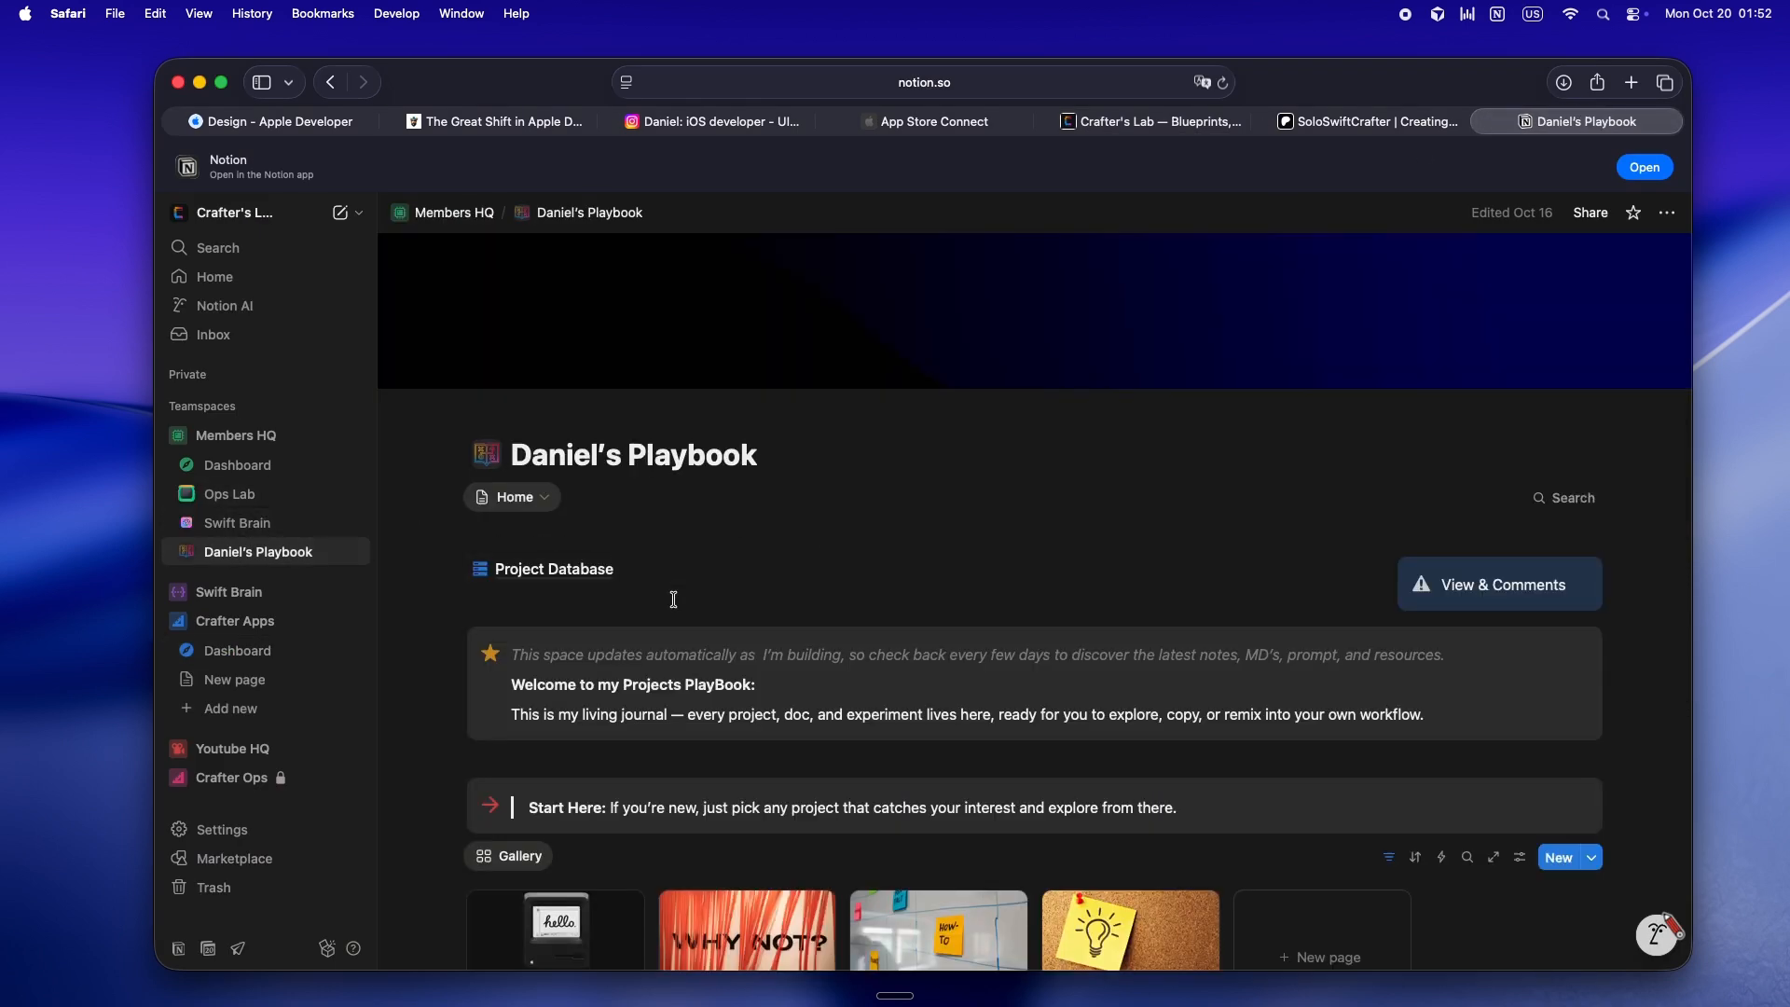
scroll(down, 3)
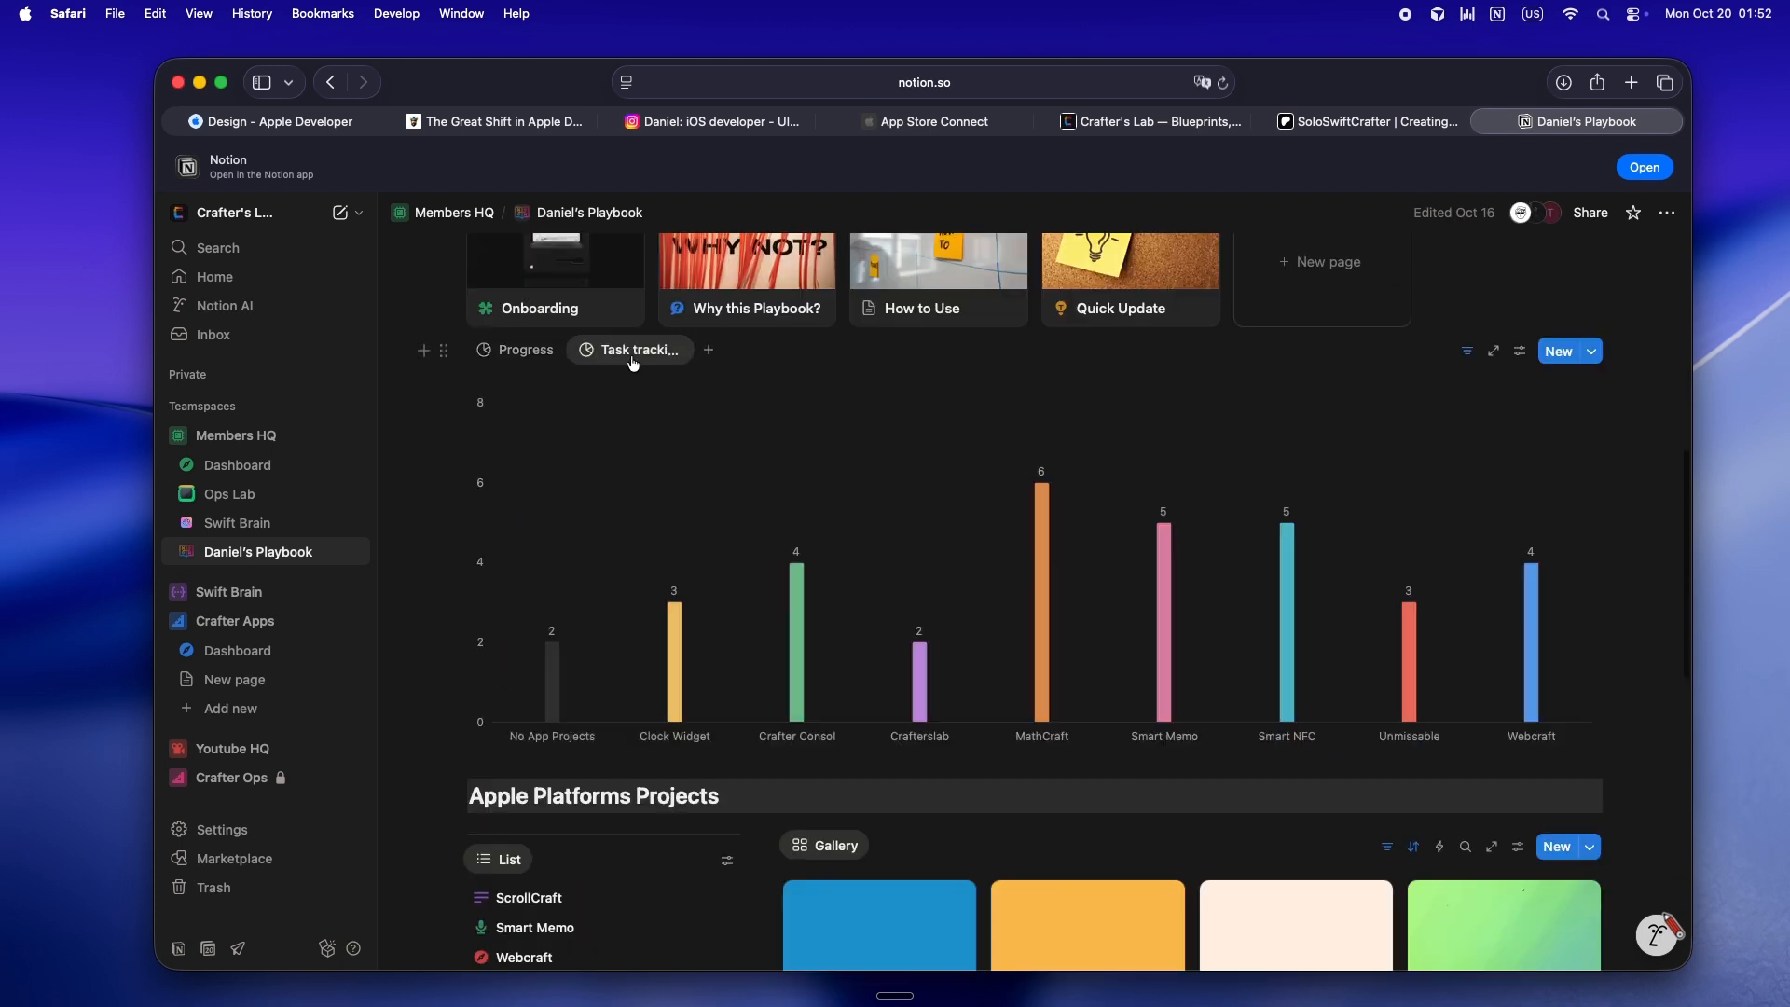
click(524, 349)
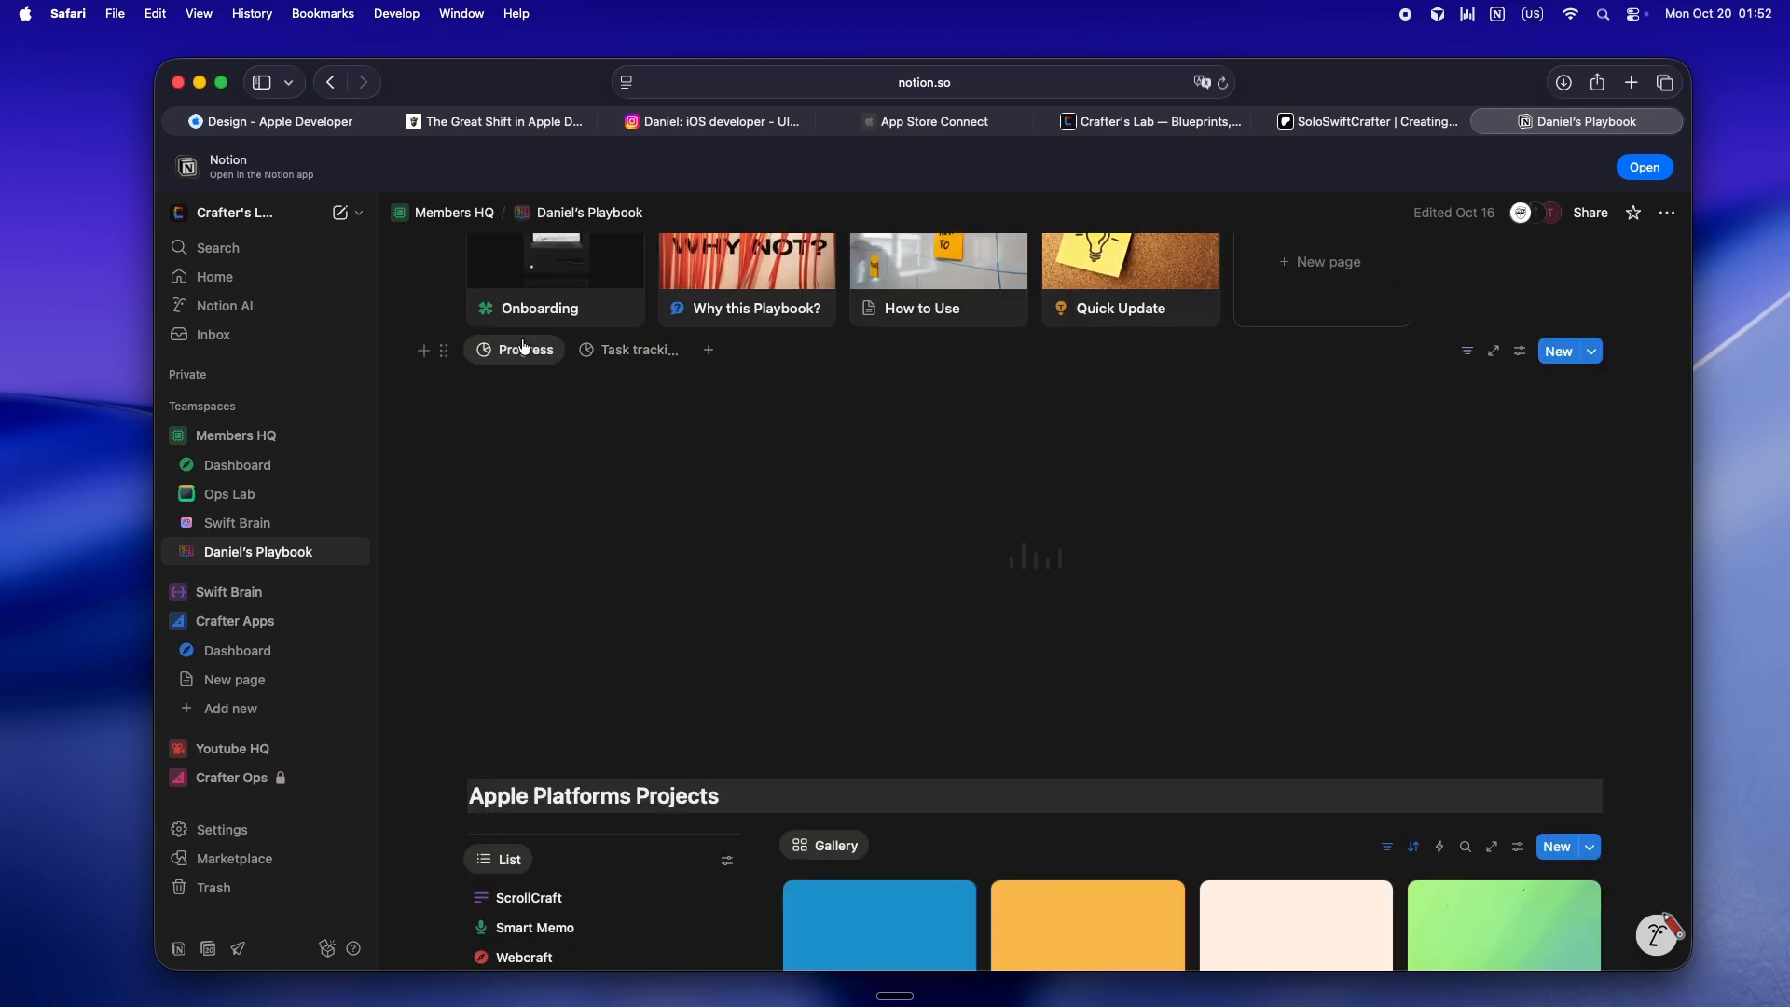
scroll(down, 3)
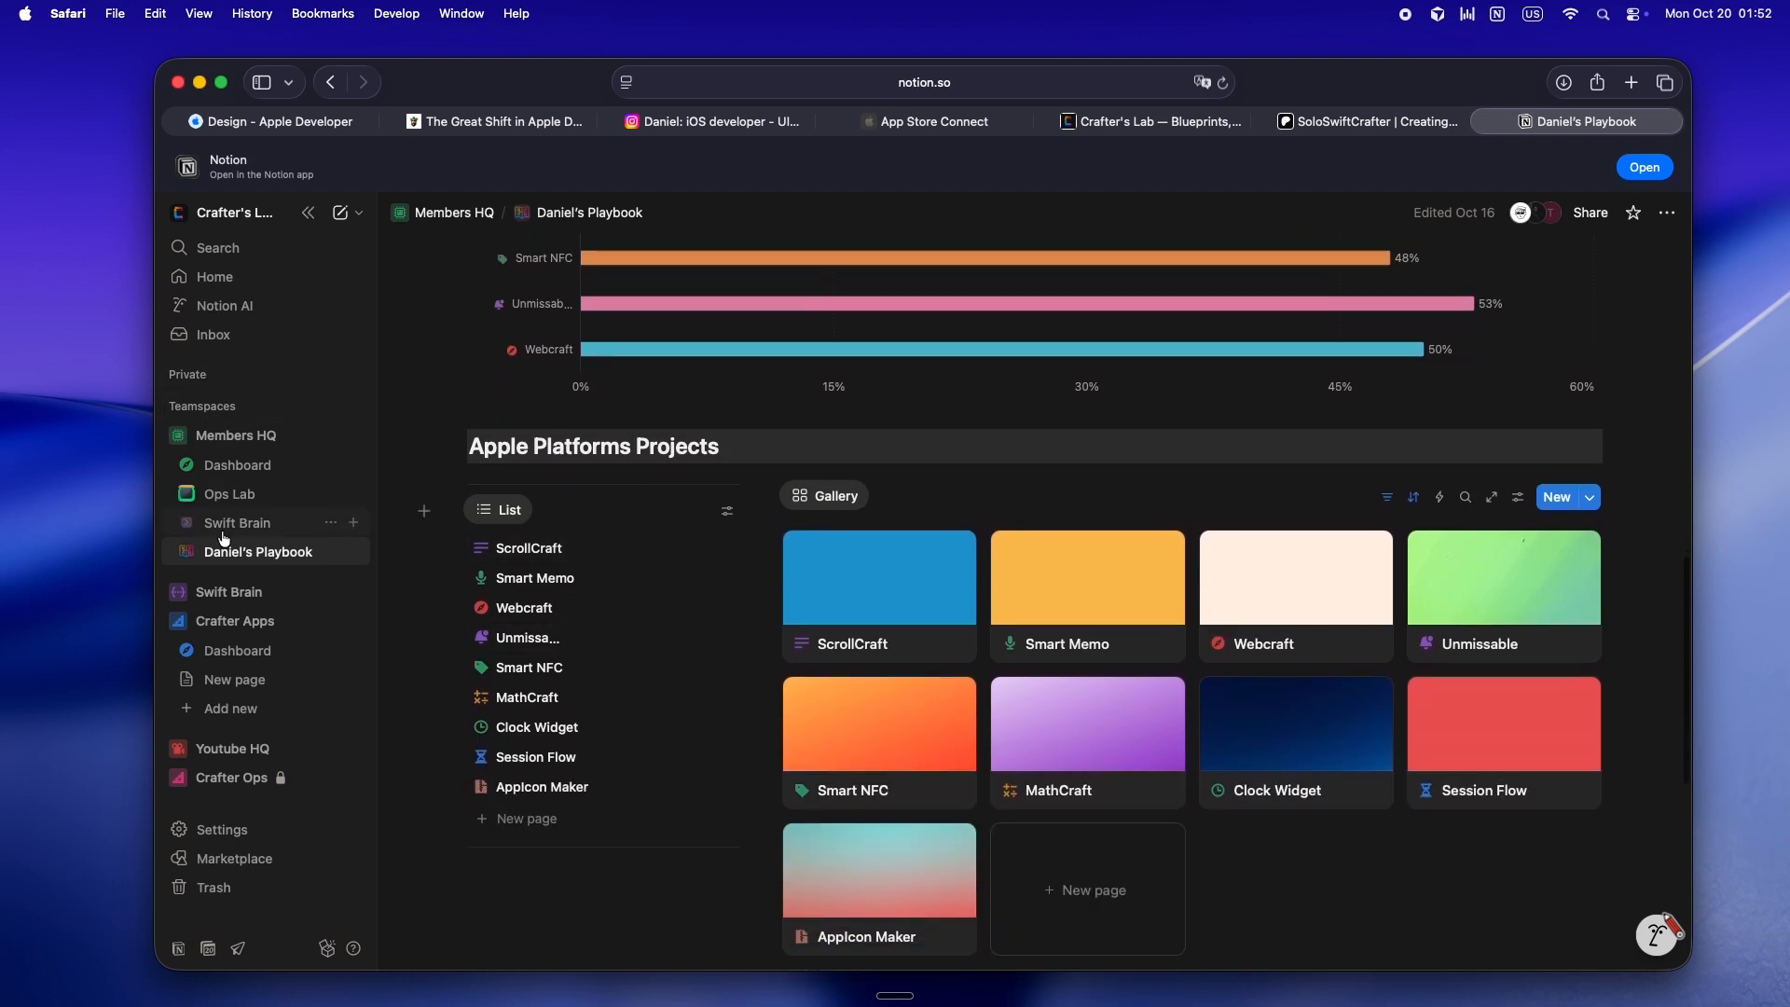
Open the Swift Brain page and its Swift Brain MCP article database full-page.
click(237, 522)
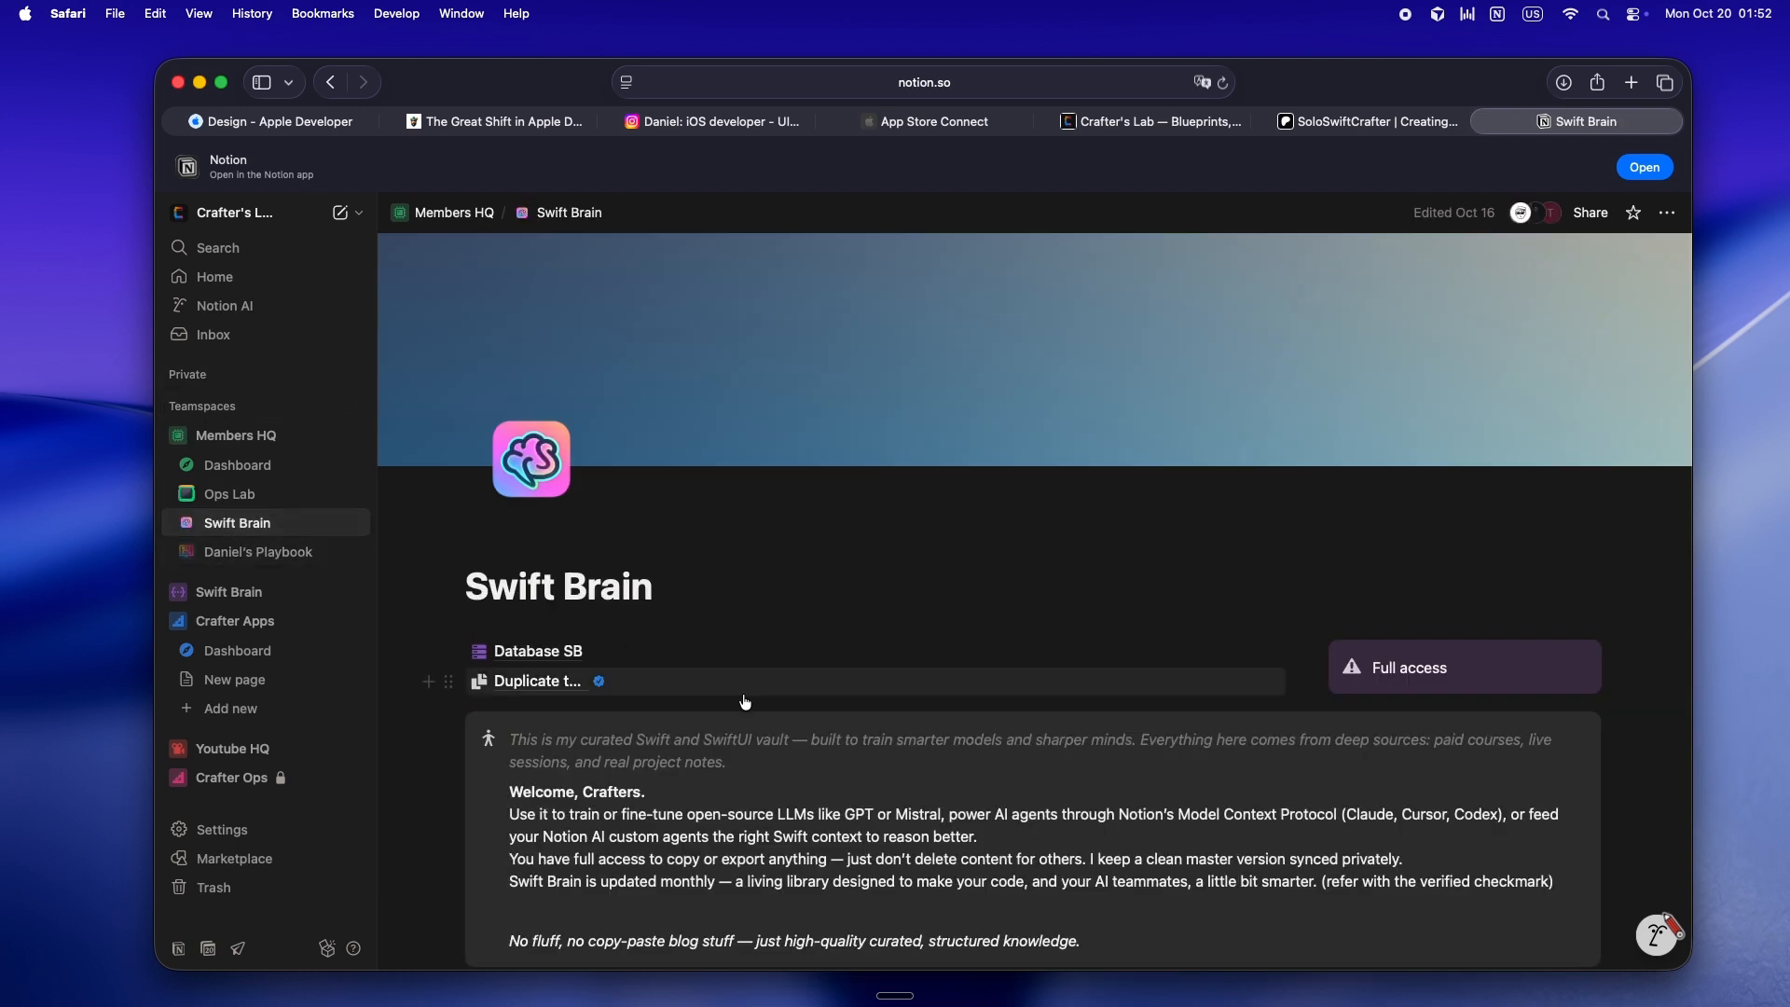
scroll(down, 3)
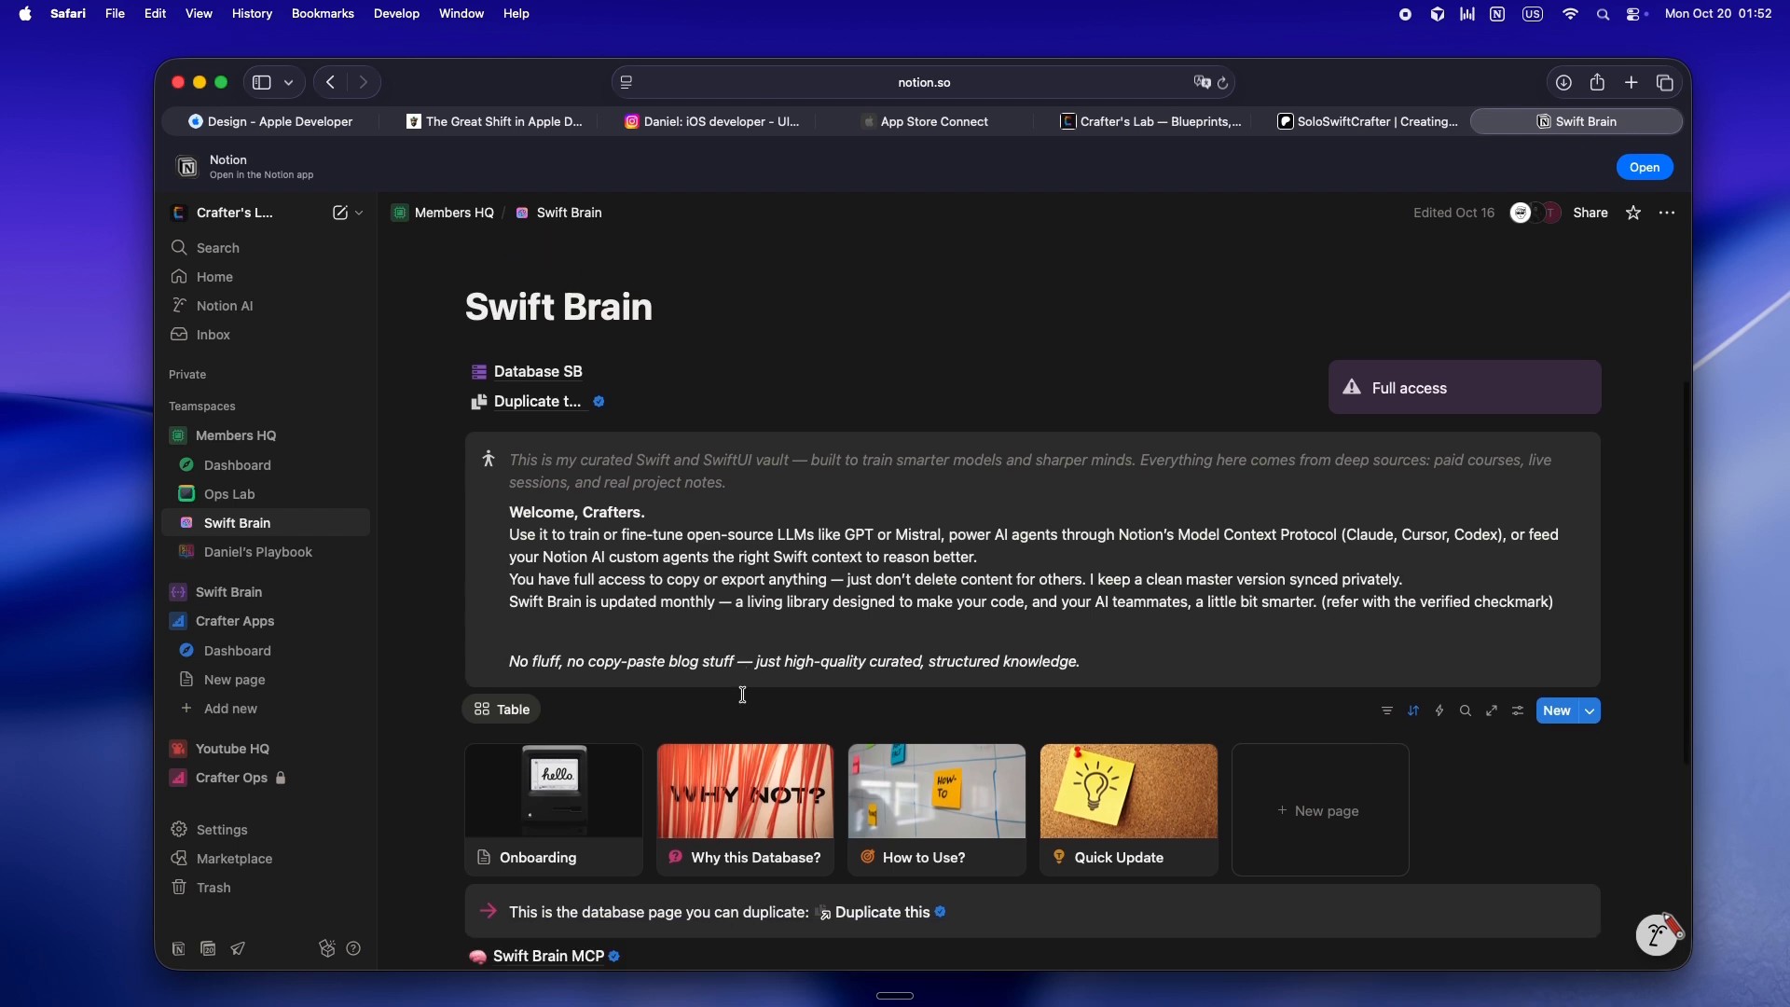
scroll(down, 3)
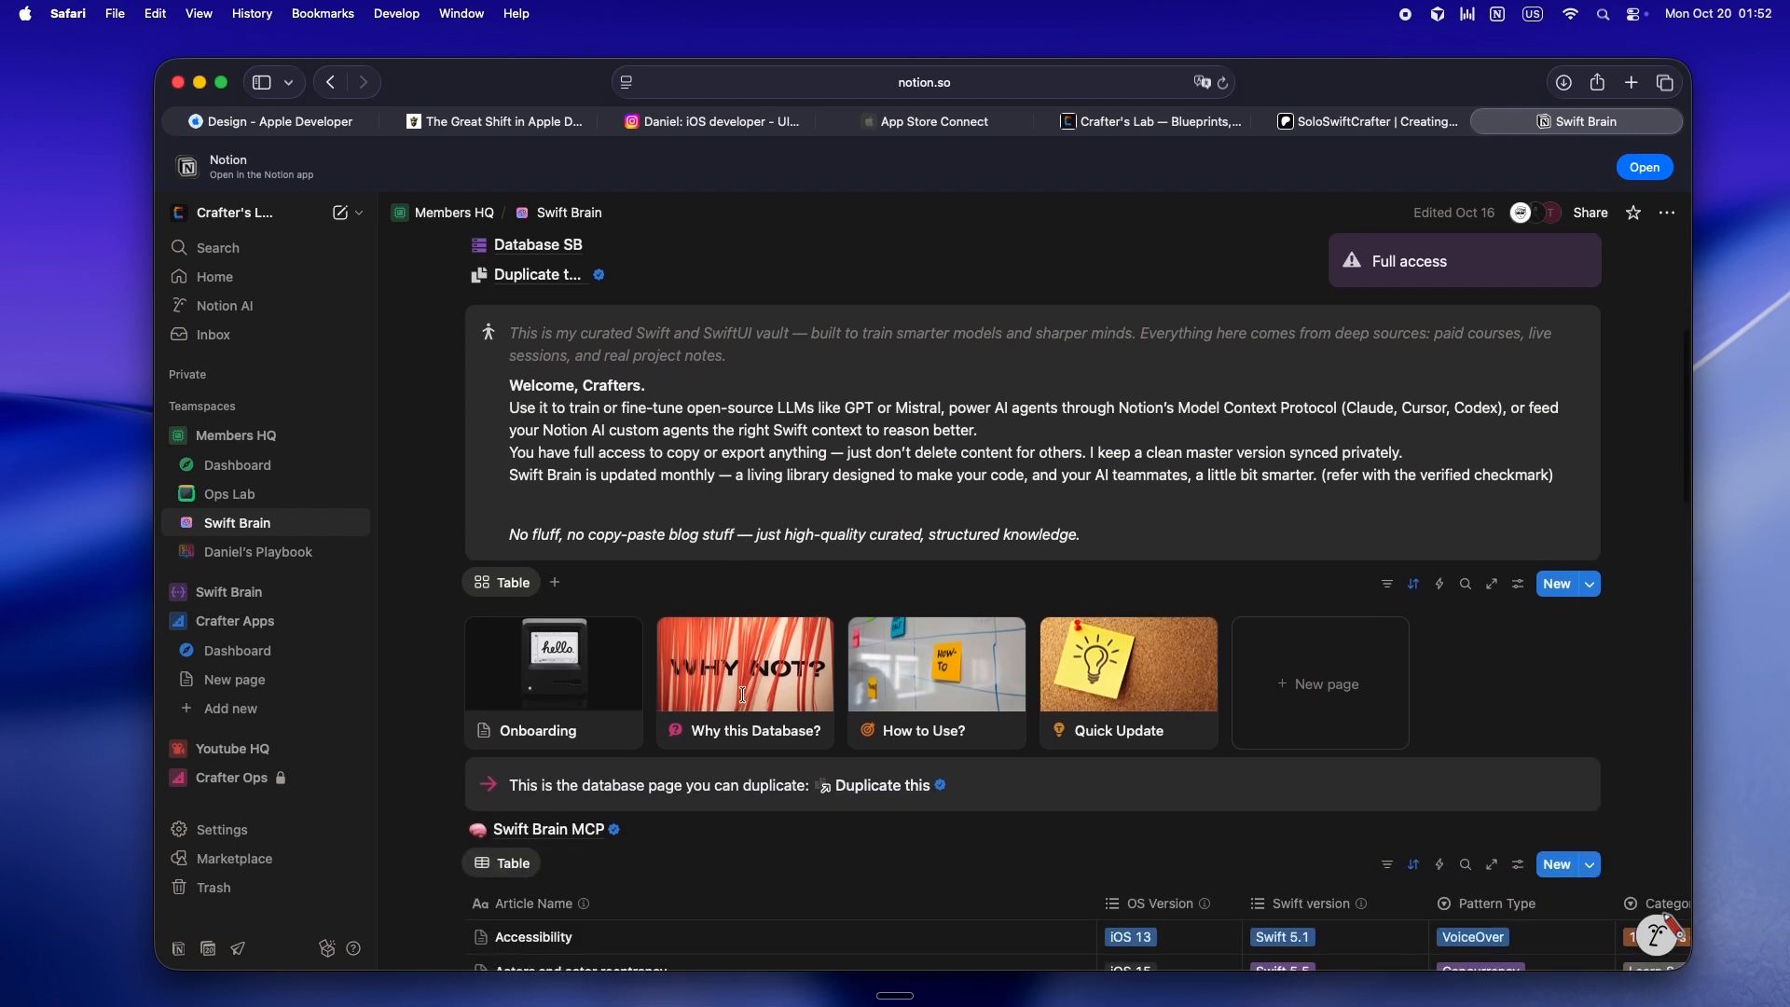
mouse_move(744, 701)
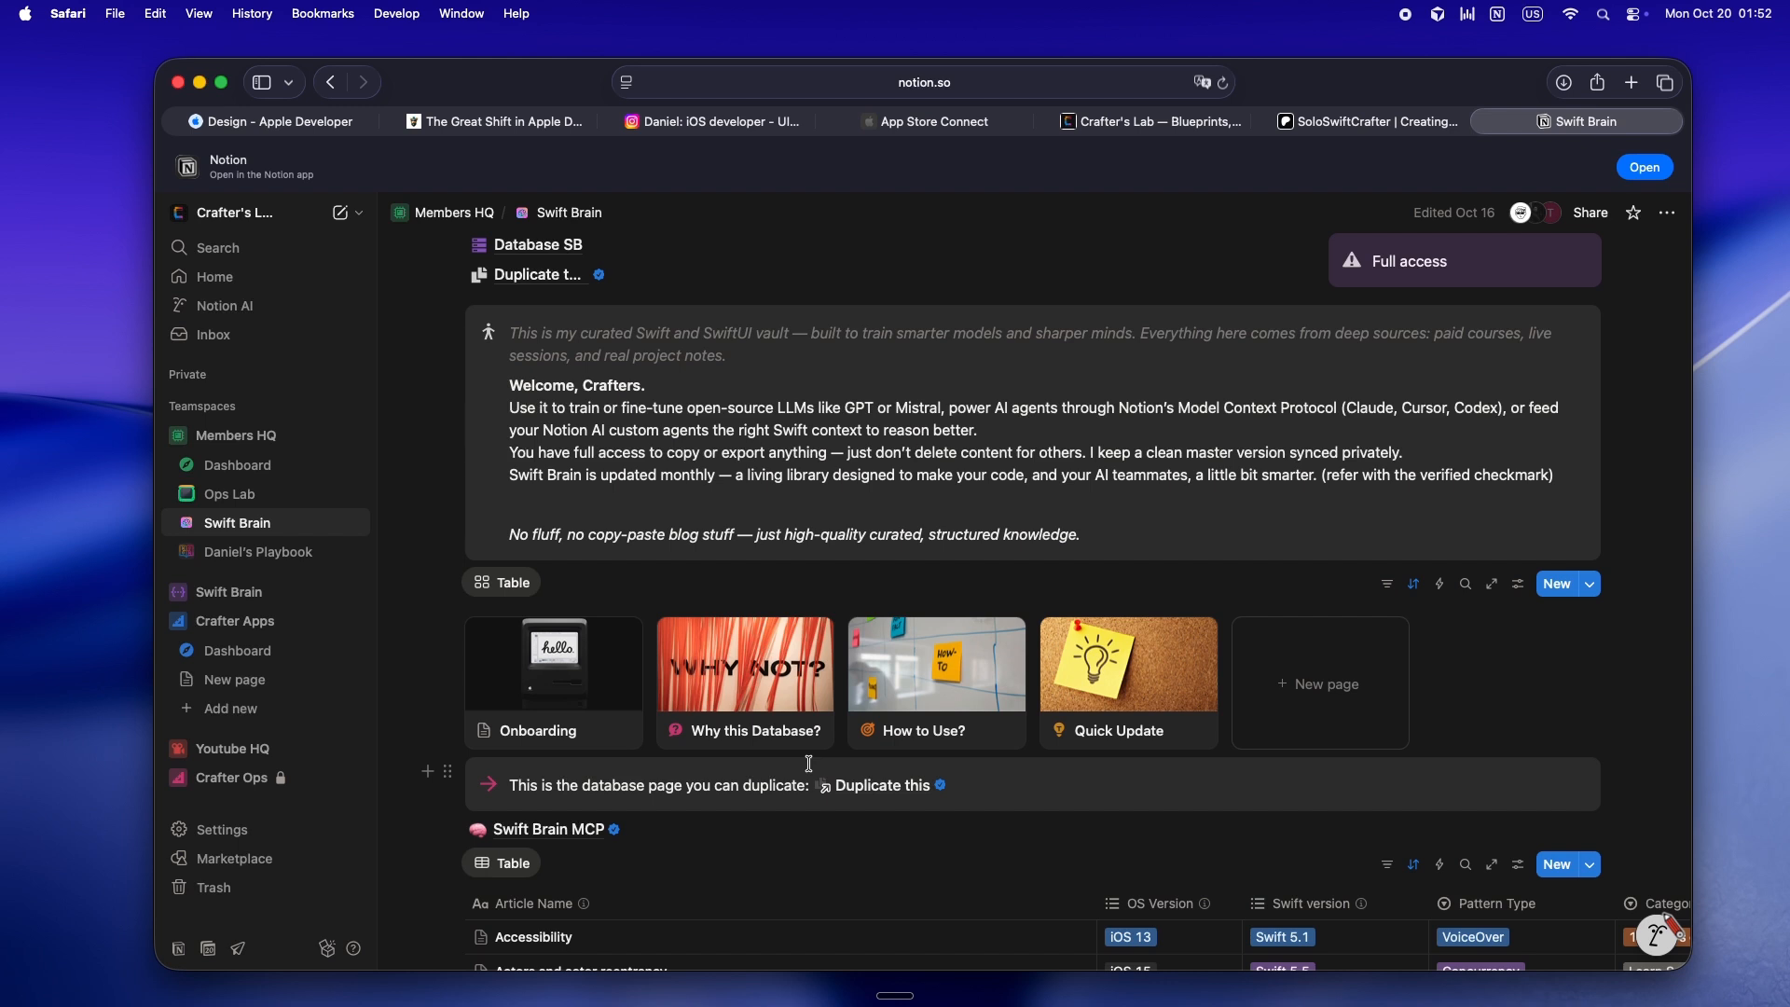
click(546, 829)
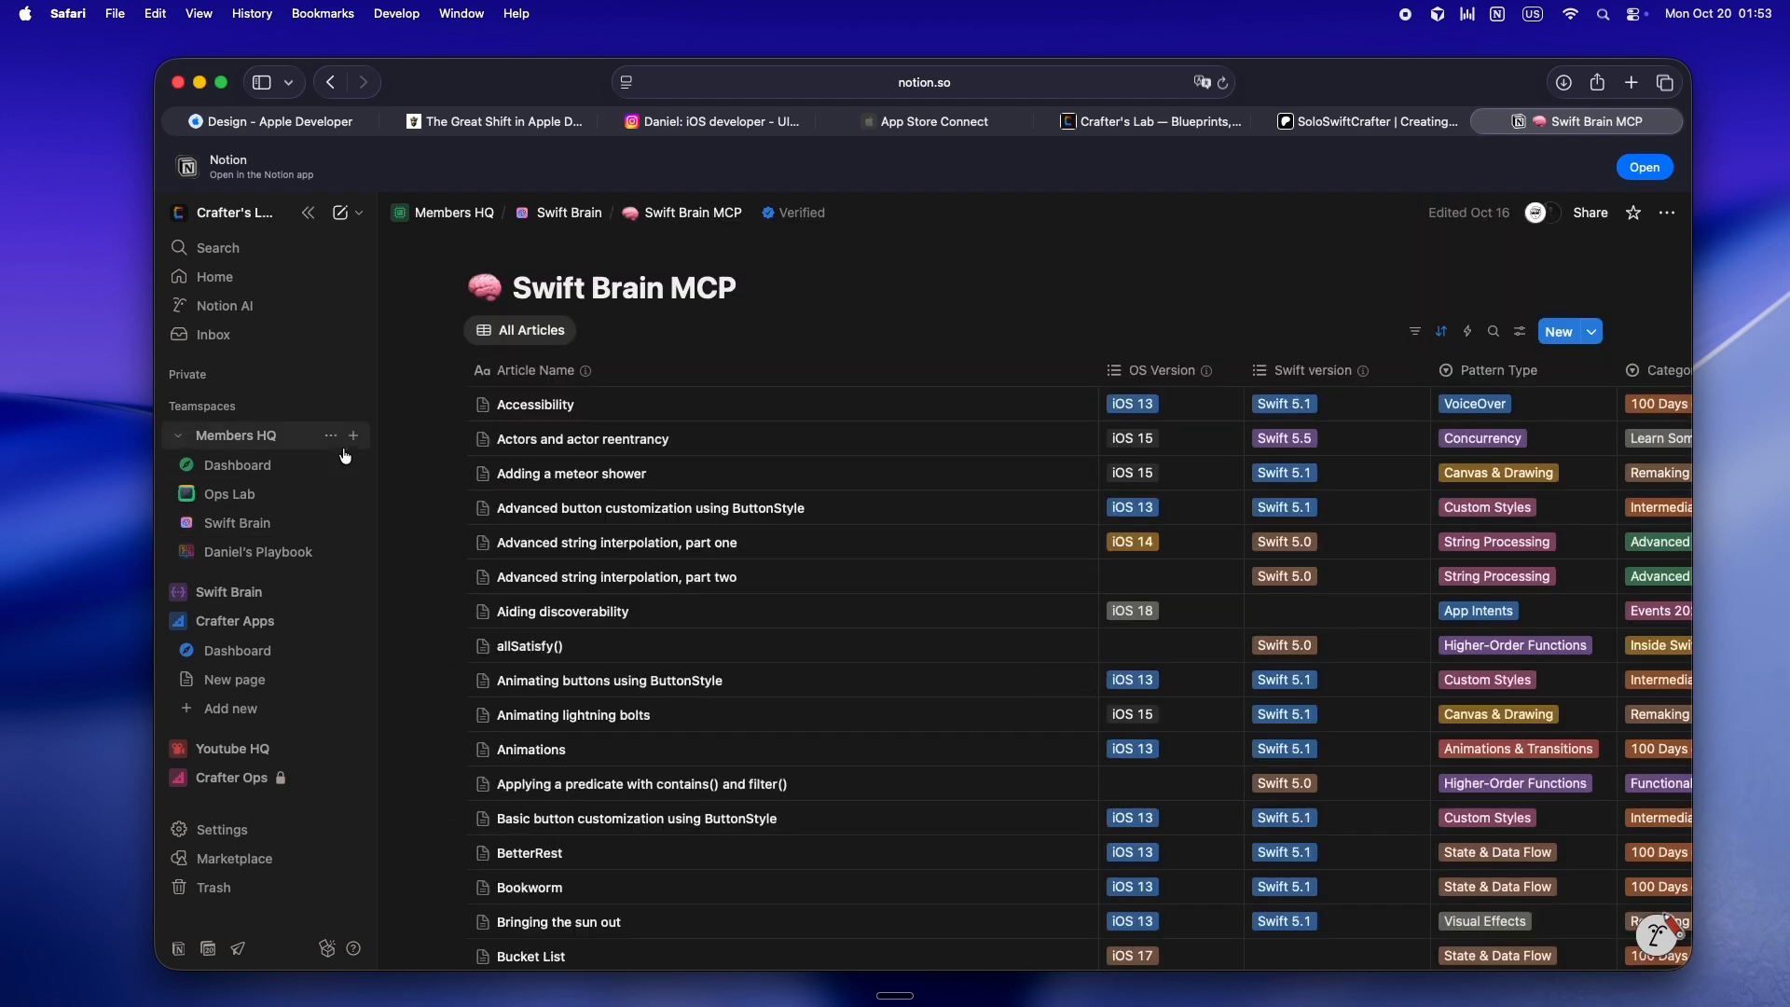
Open Ops Lab under Members HQ, viewing its welcome notes, card gallery and Agents Instructions table.
click(228, 493)
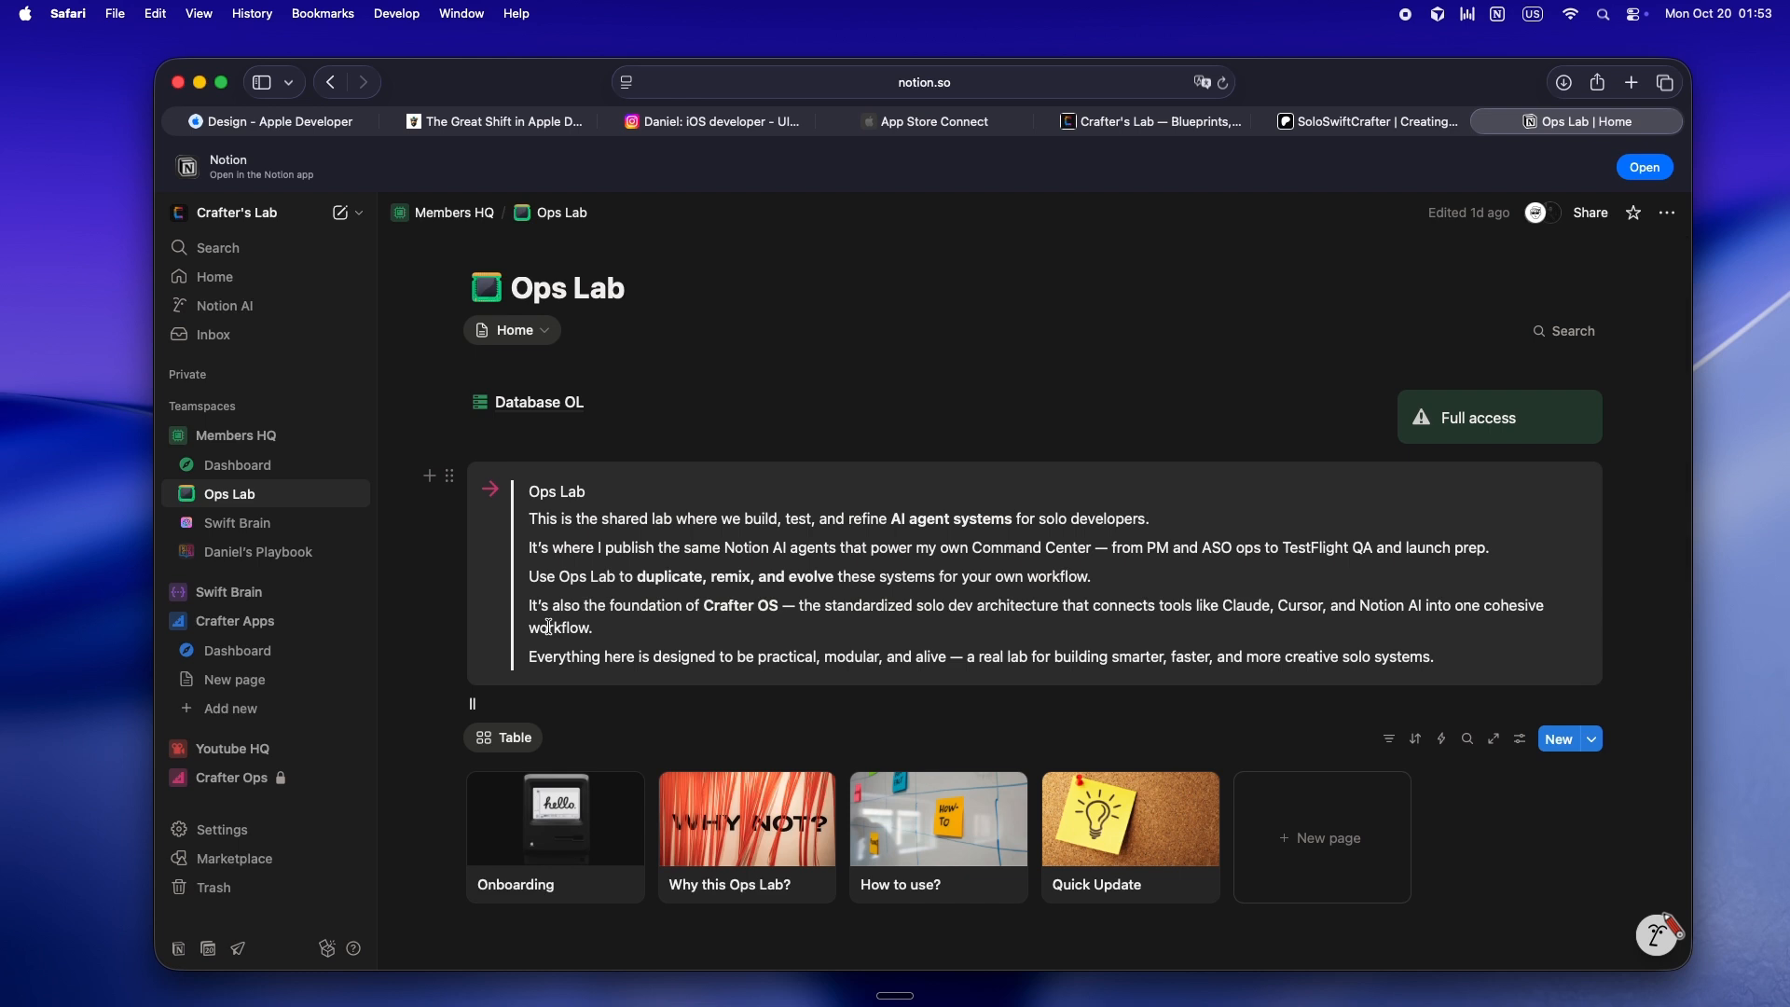
scroll(down, 3)
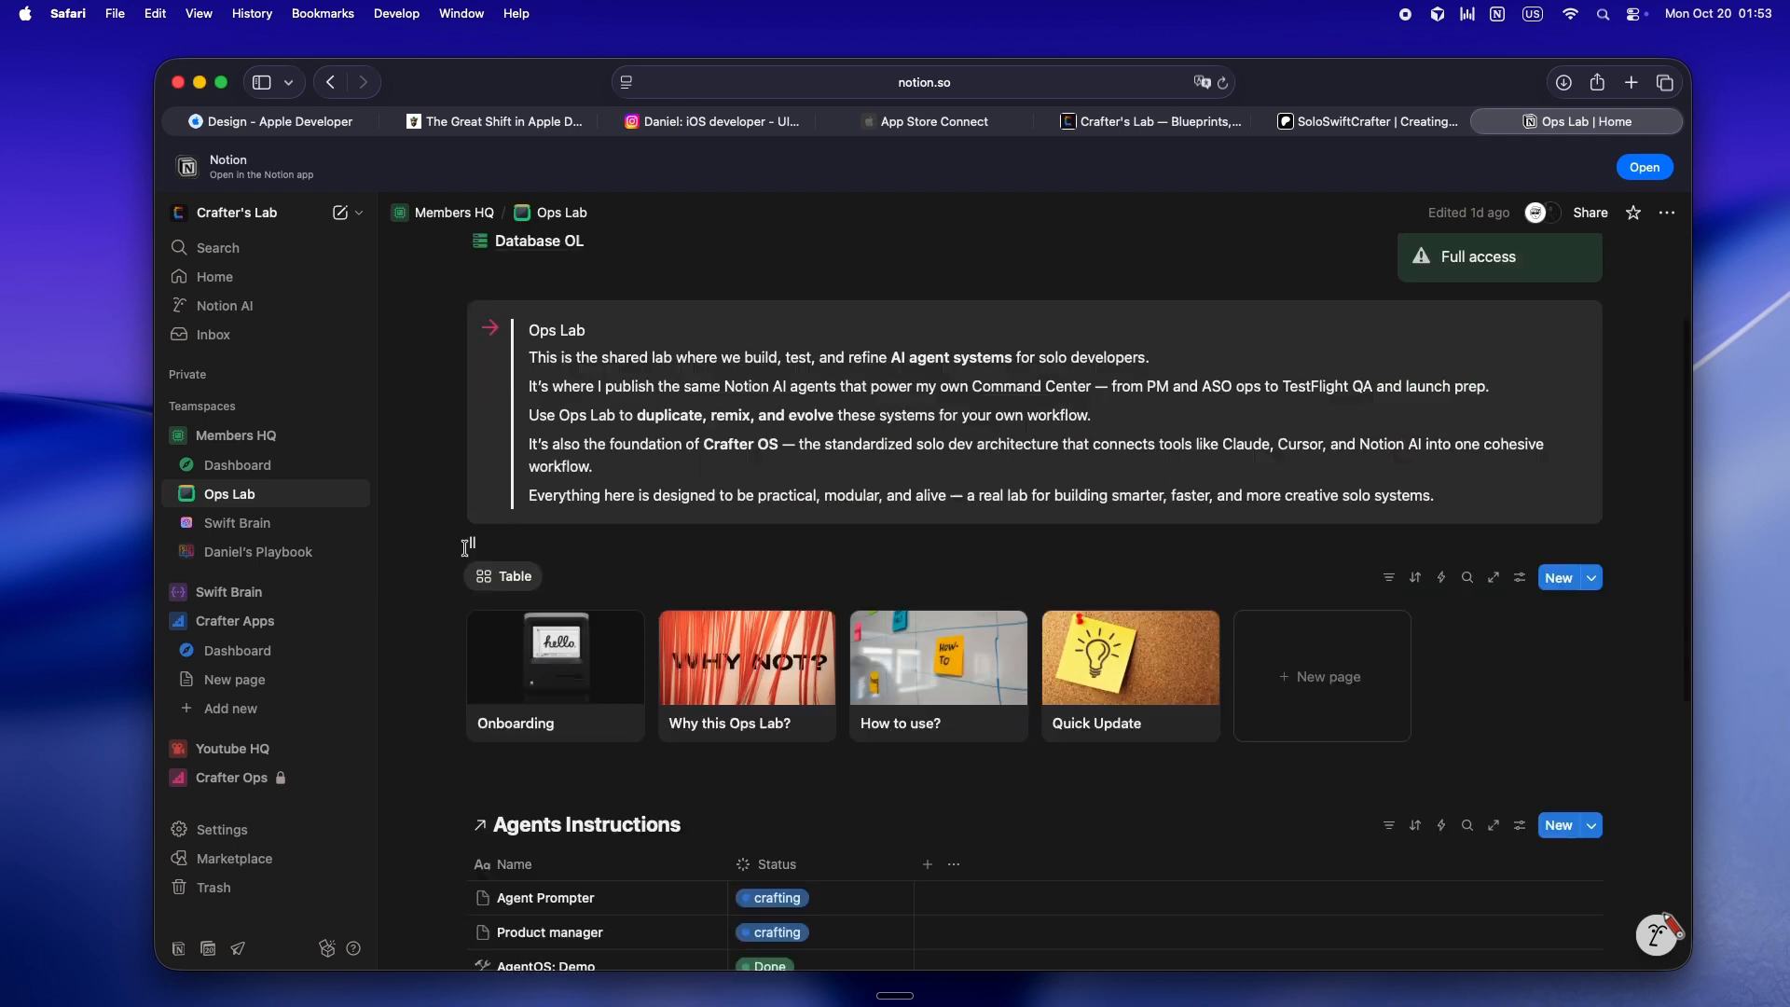
scroll(down, 3)
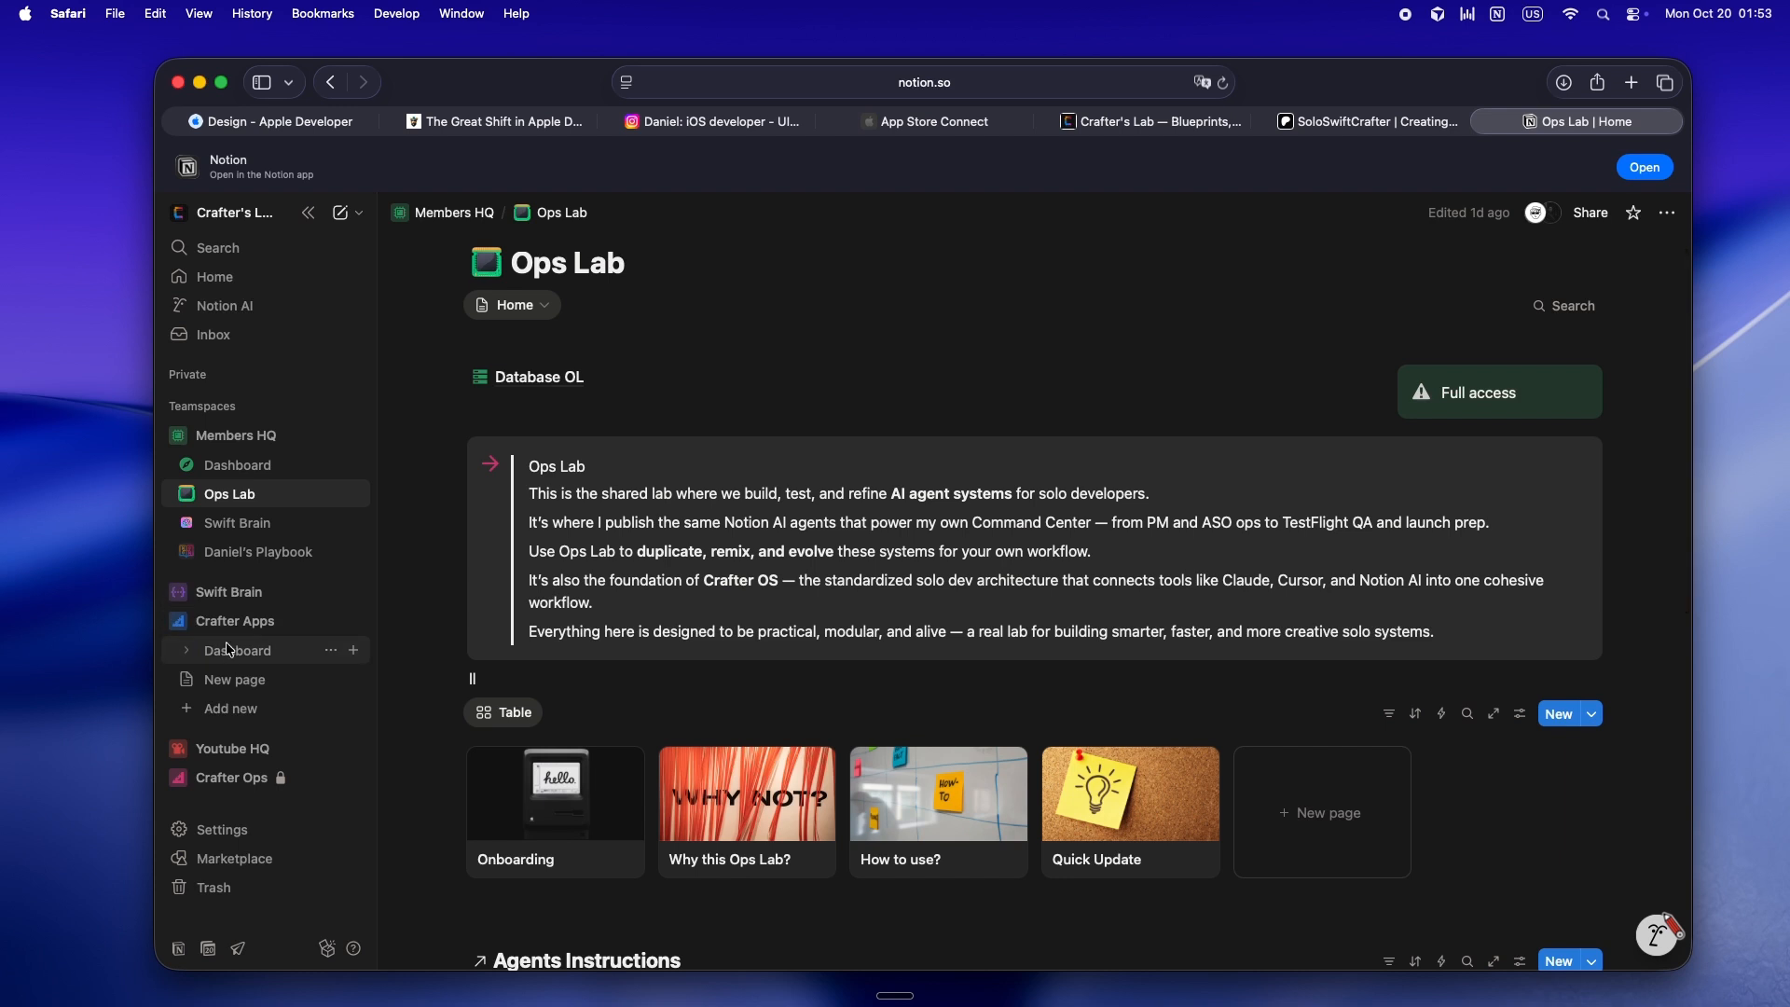
Review the Crafter Apps Dashboard's task and project progress charts, then return to the Crafter's Lab tab.
click(237, 650)
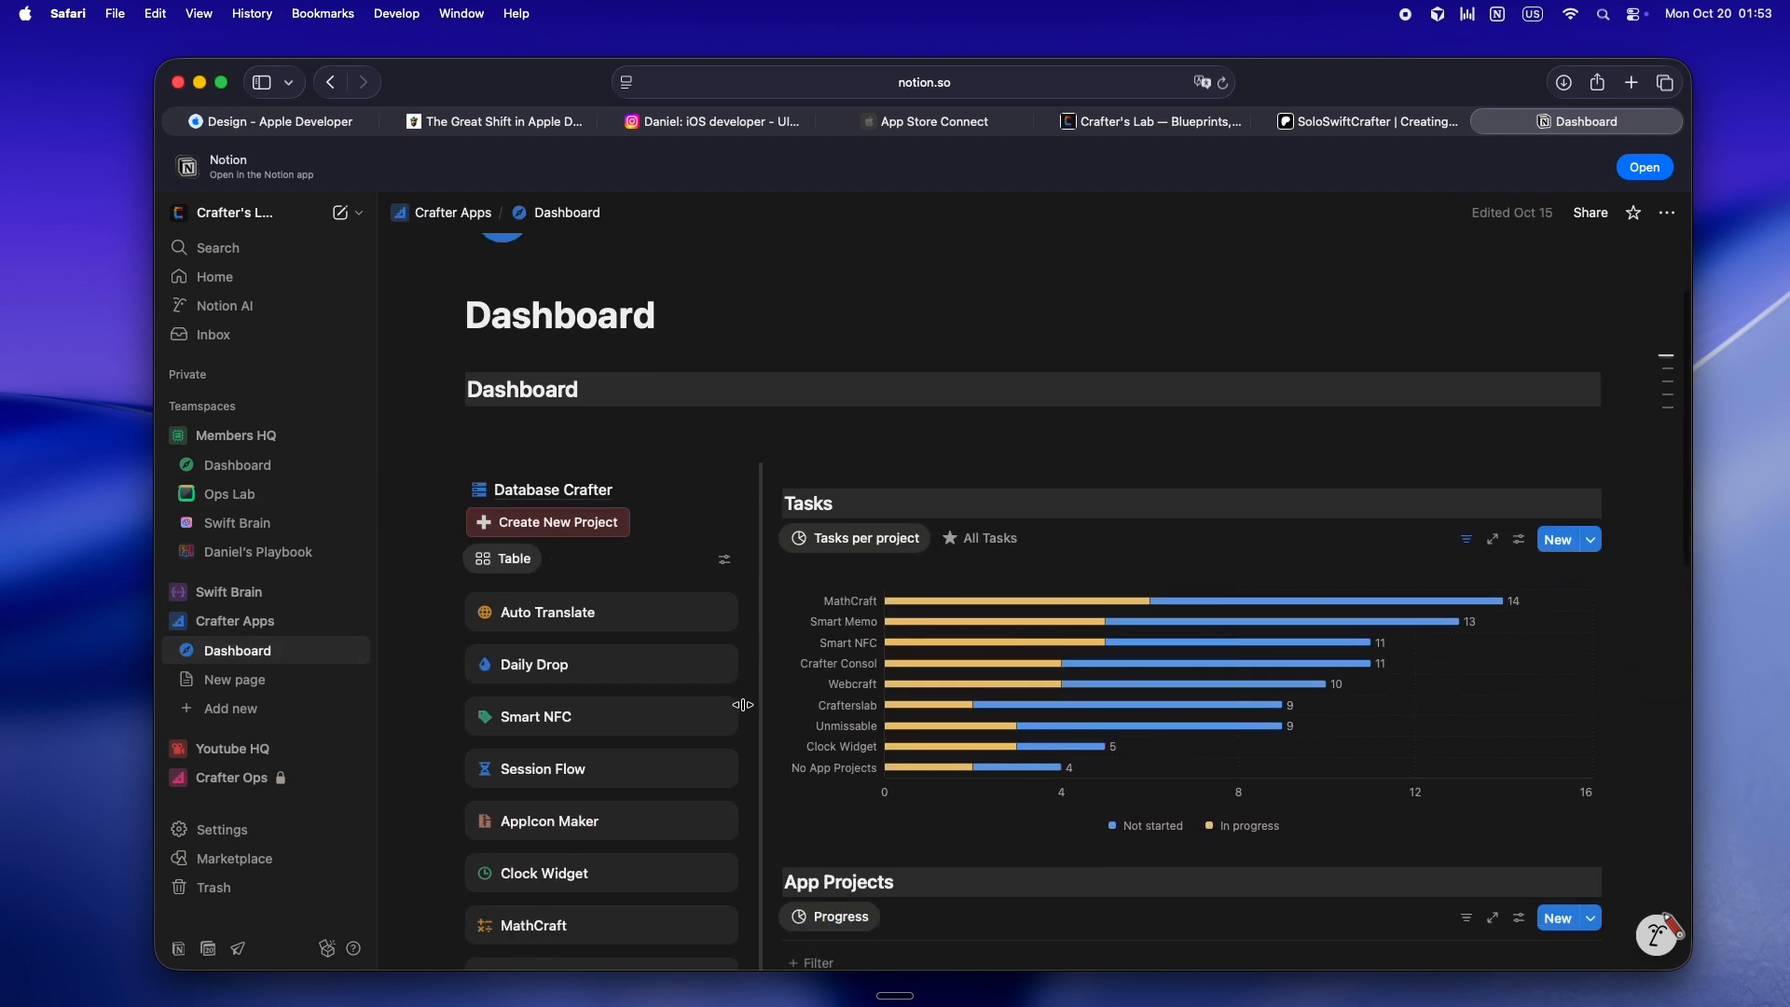
scroll(down, 3)
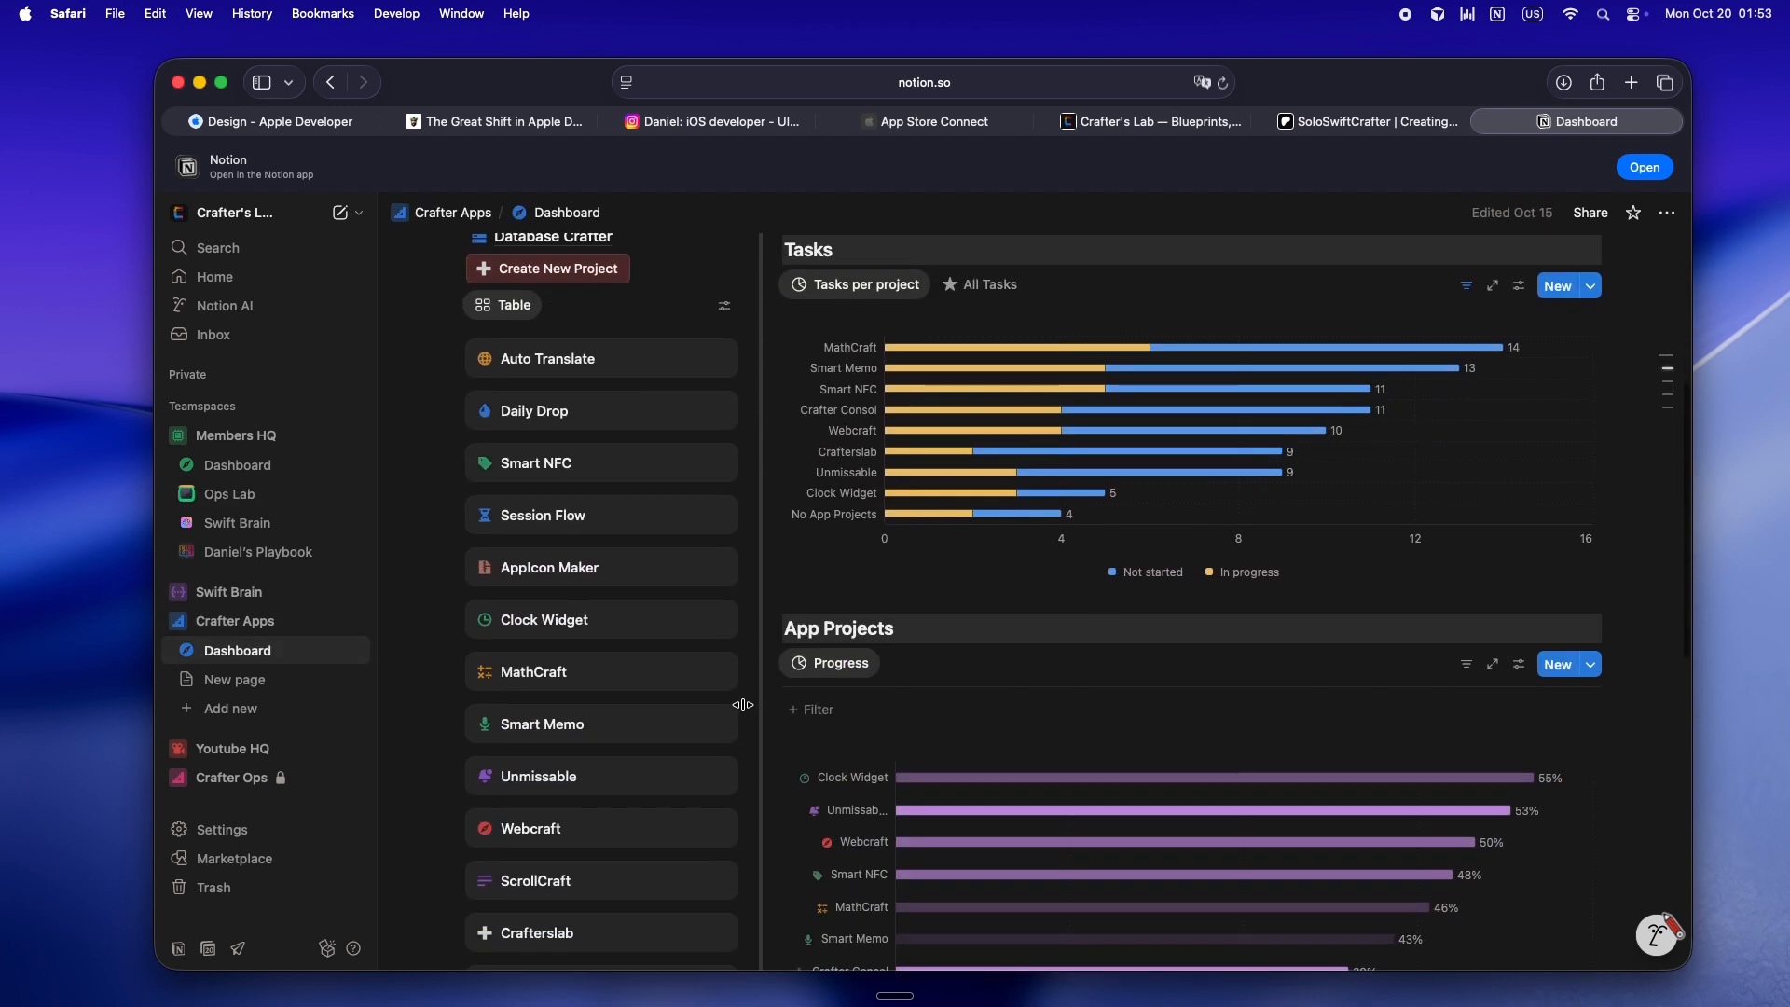
scroll(down, 3)
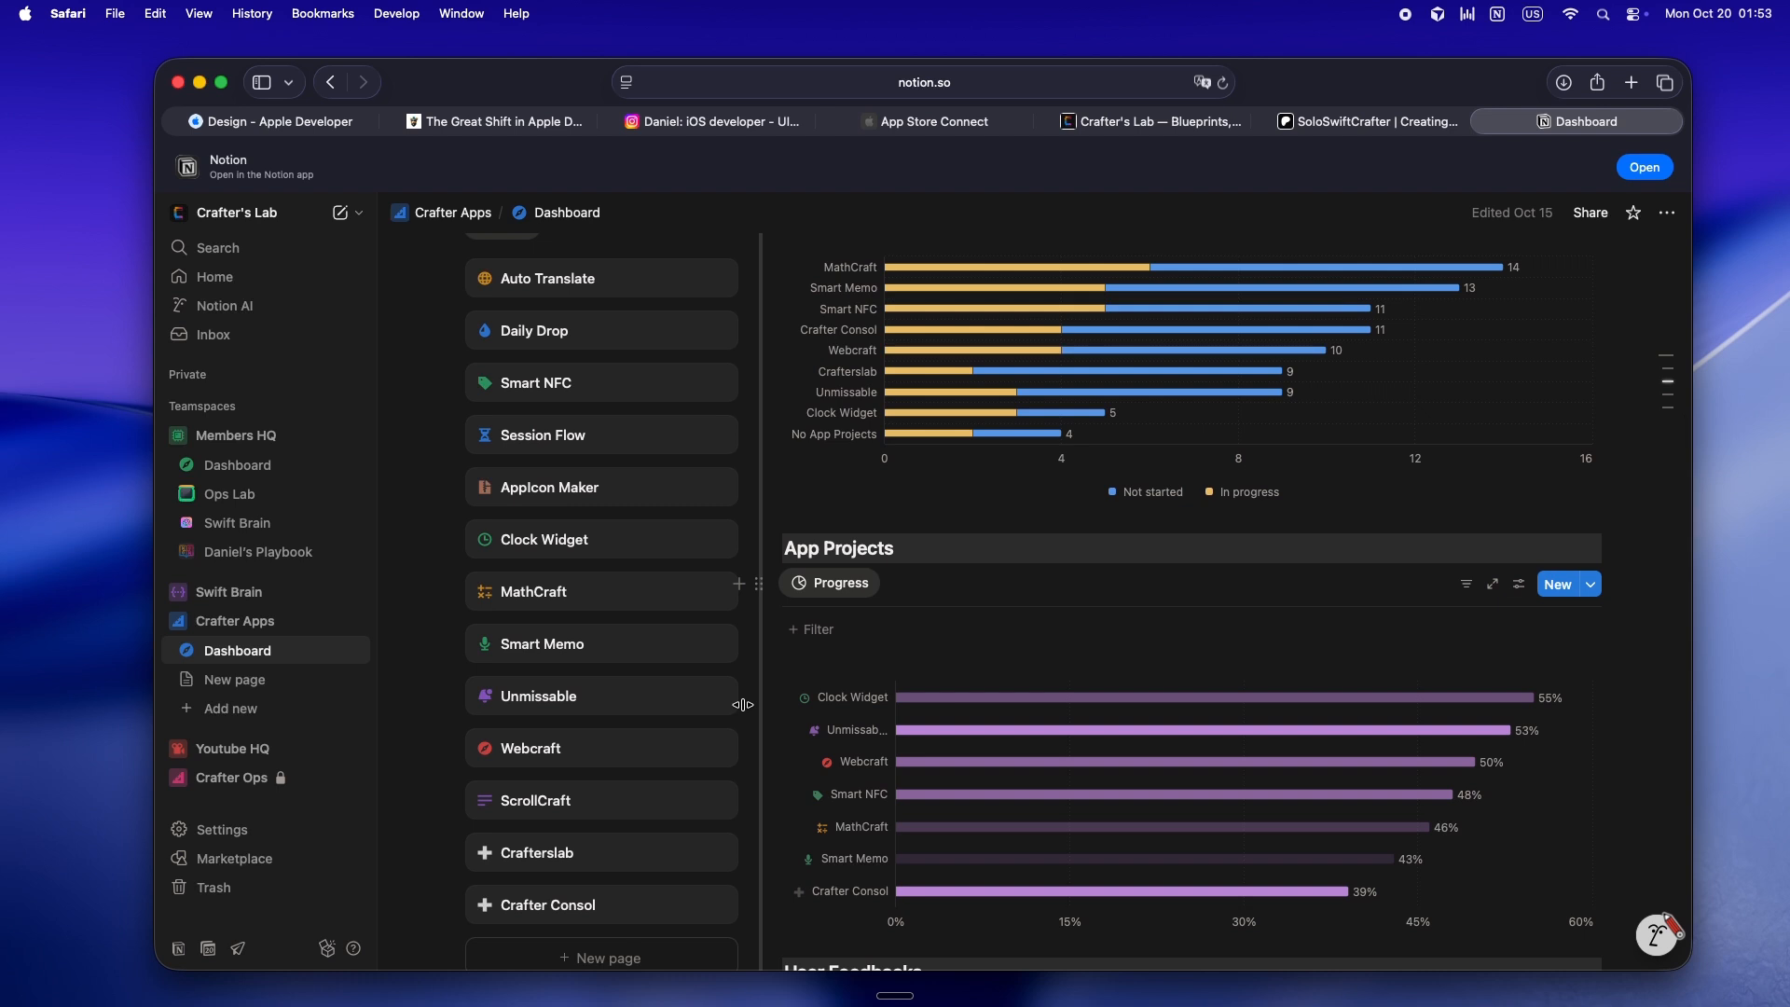
scroll(down, 3)
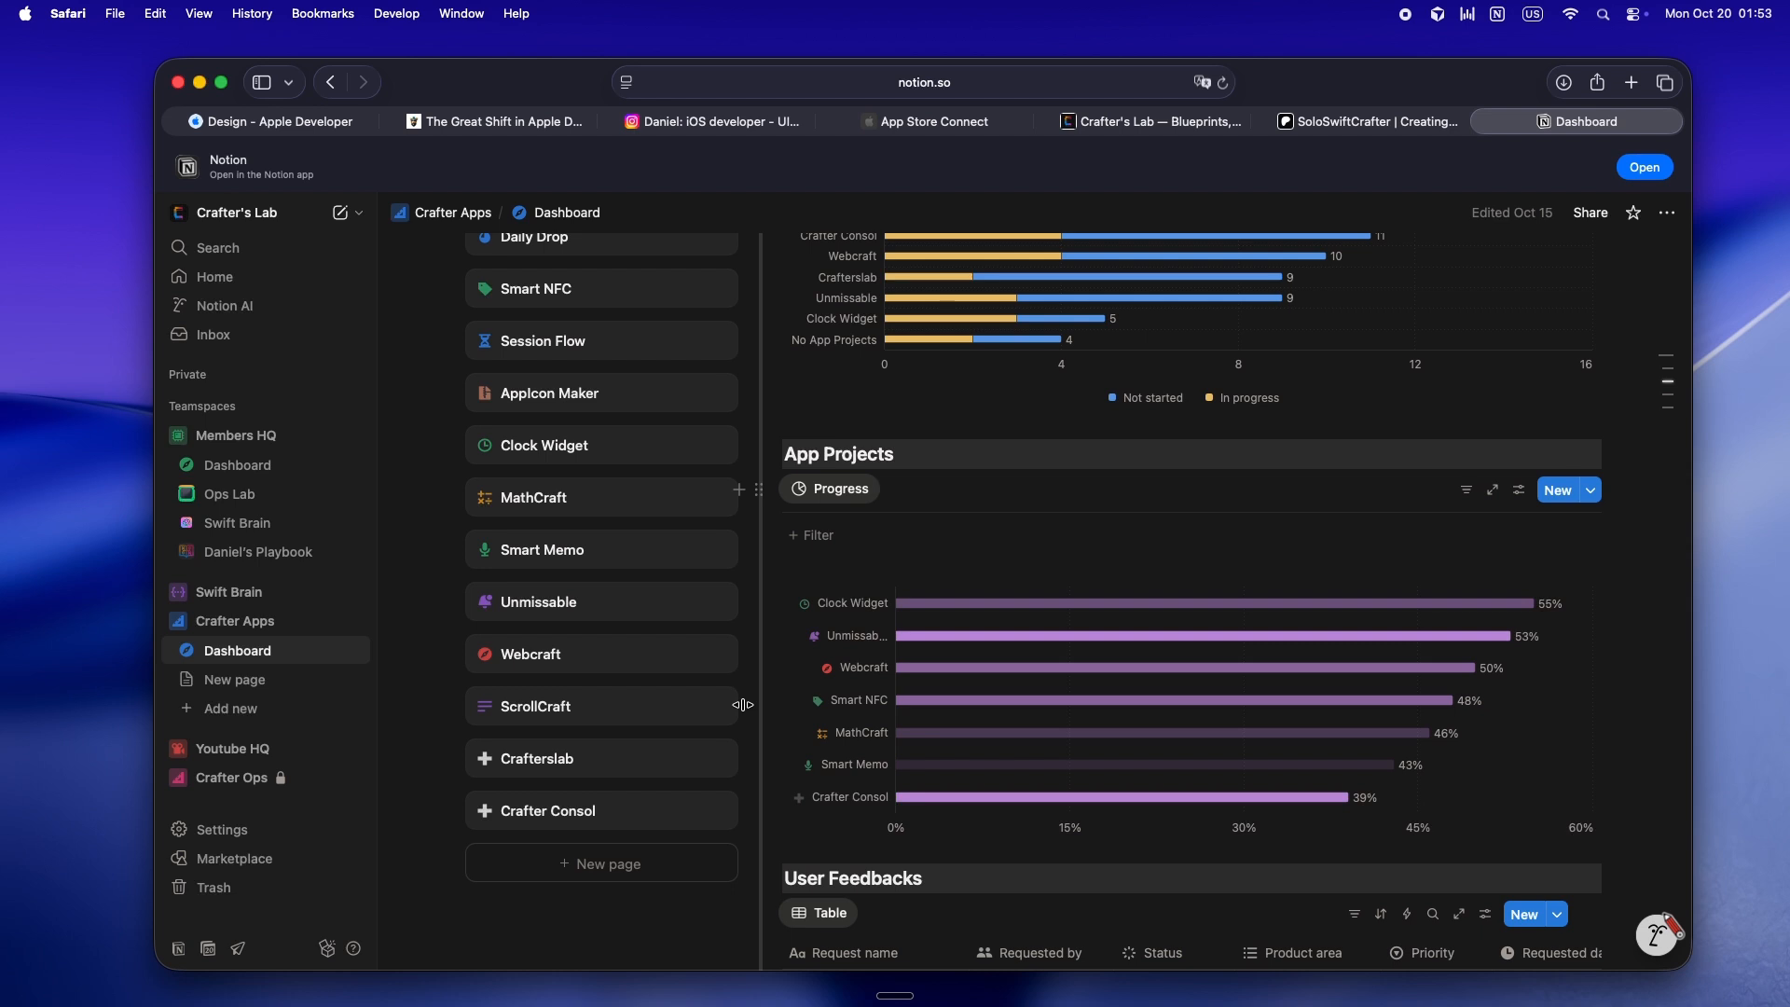
mouse_move(1082, 305)
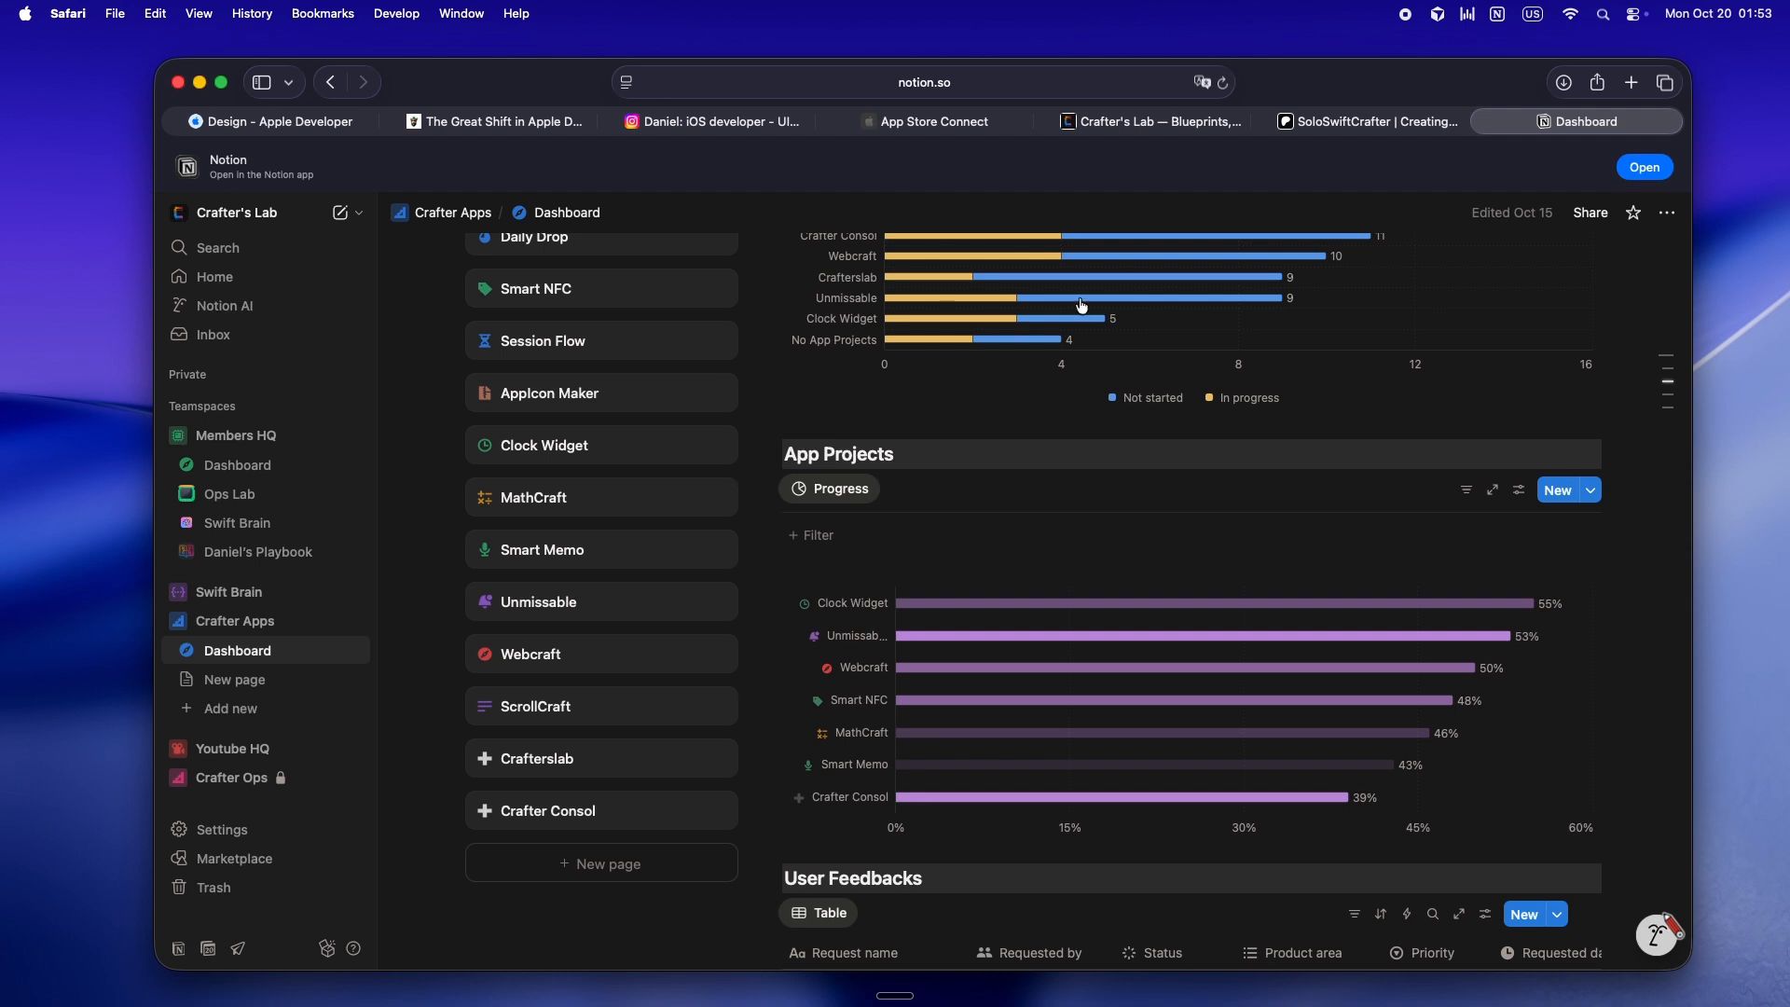
click(1148, 122)
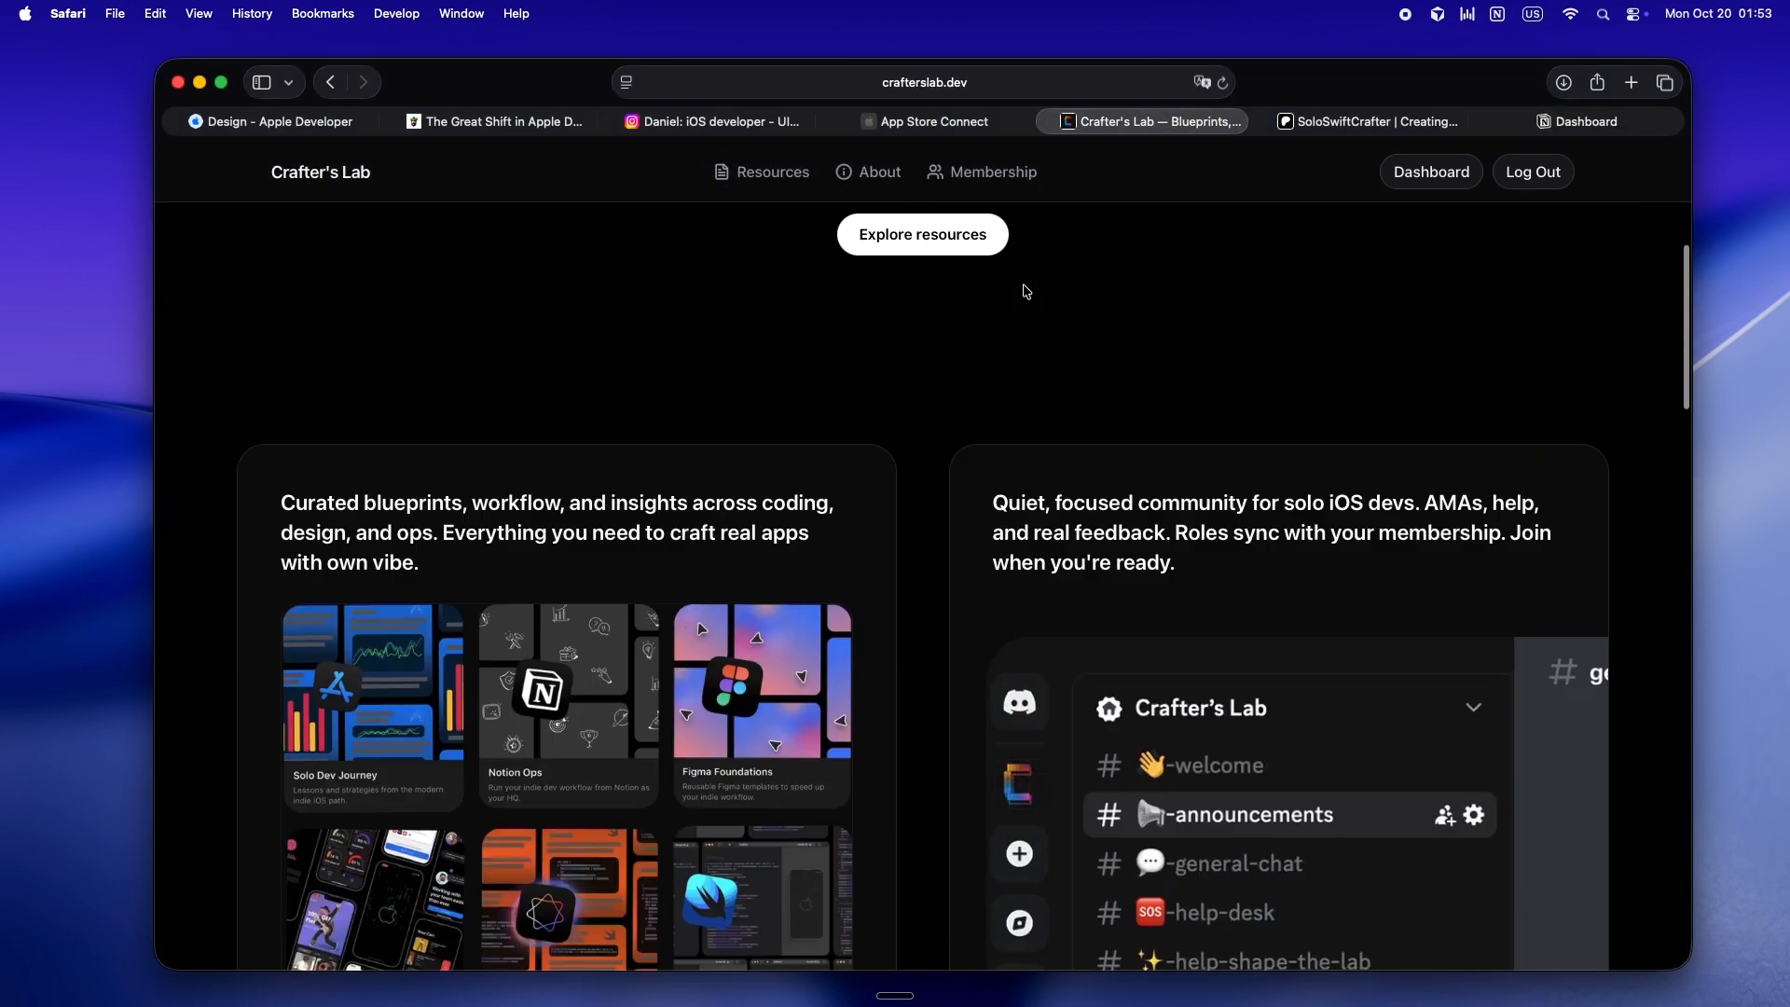